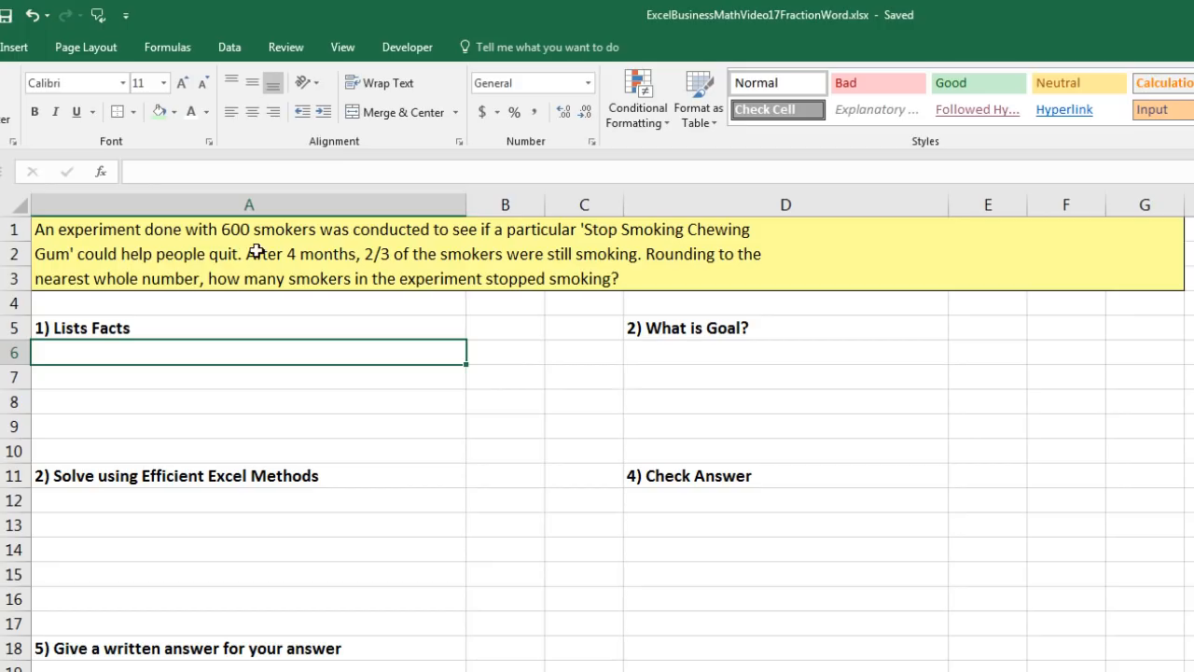
mouse_move(516, 250)
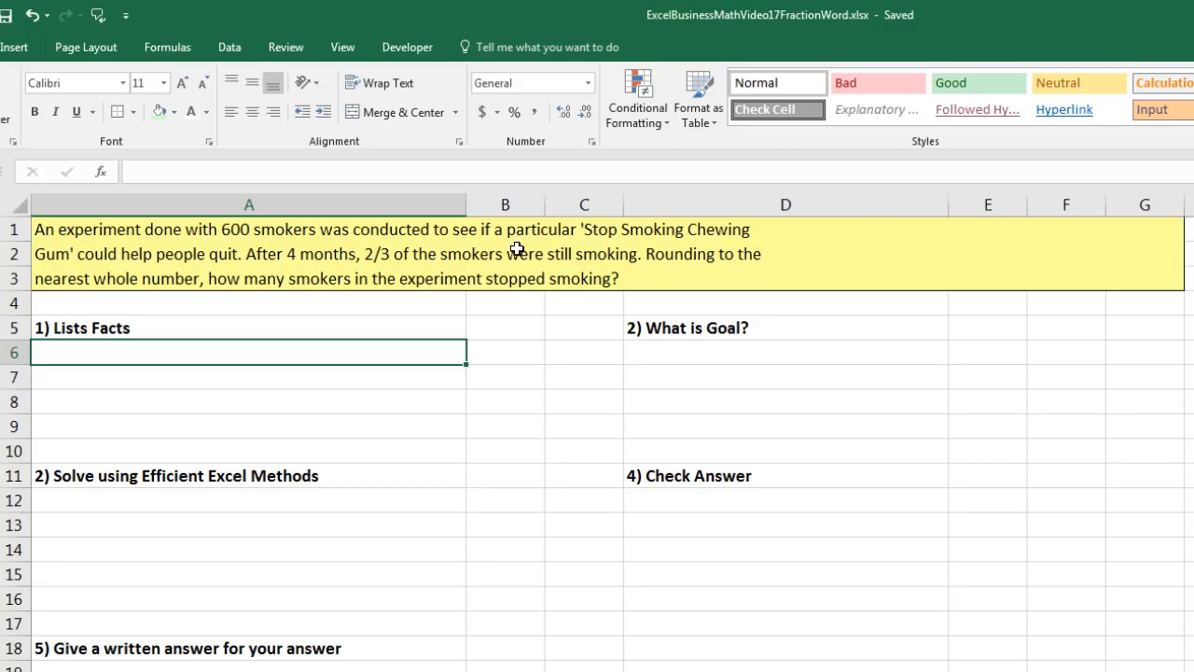
mouse_move(706, 239)
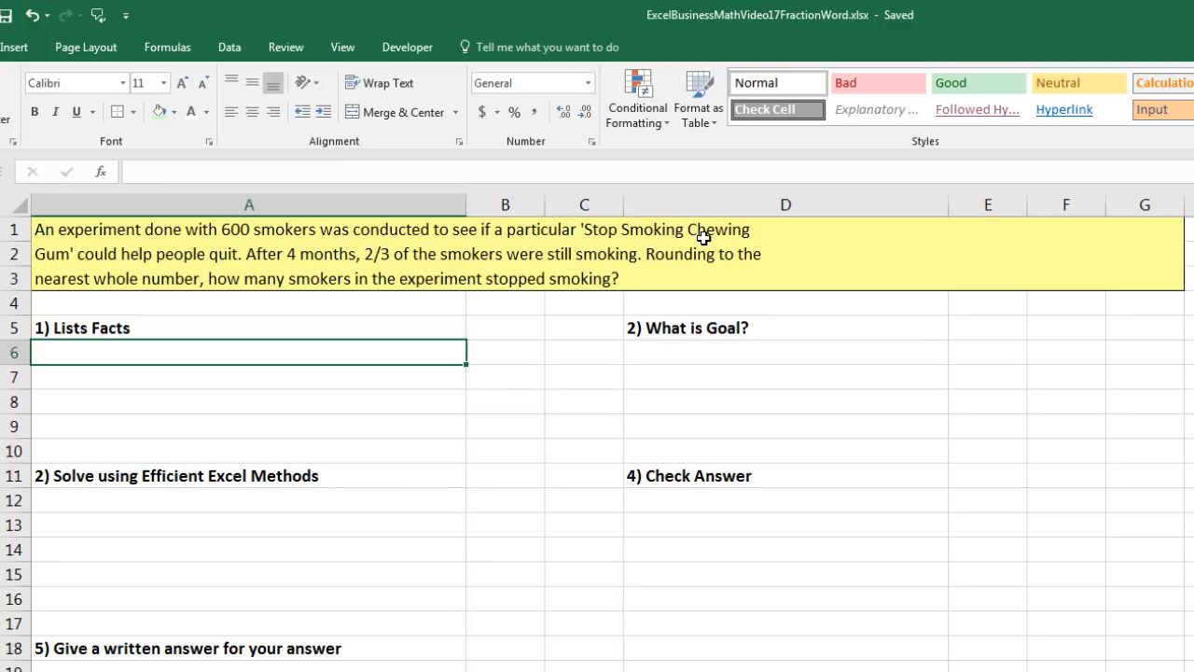
mouse_move(108, 273)
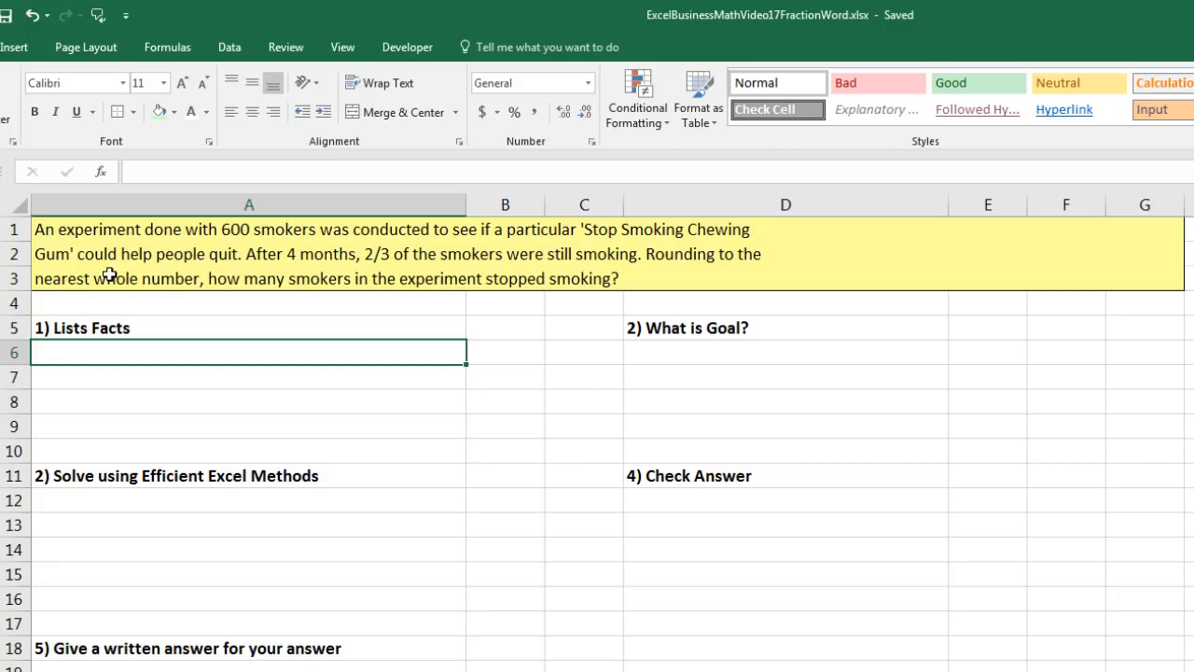
mouse_move(277, 265)
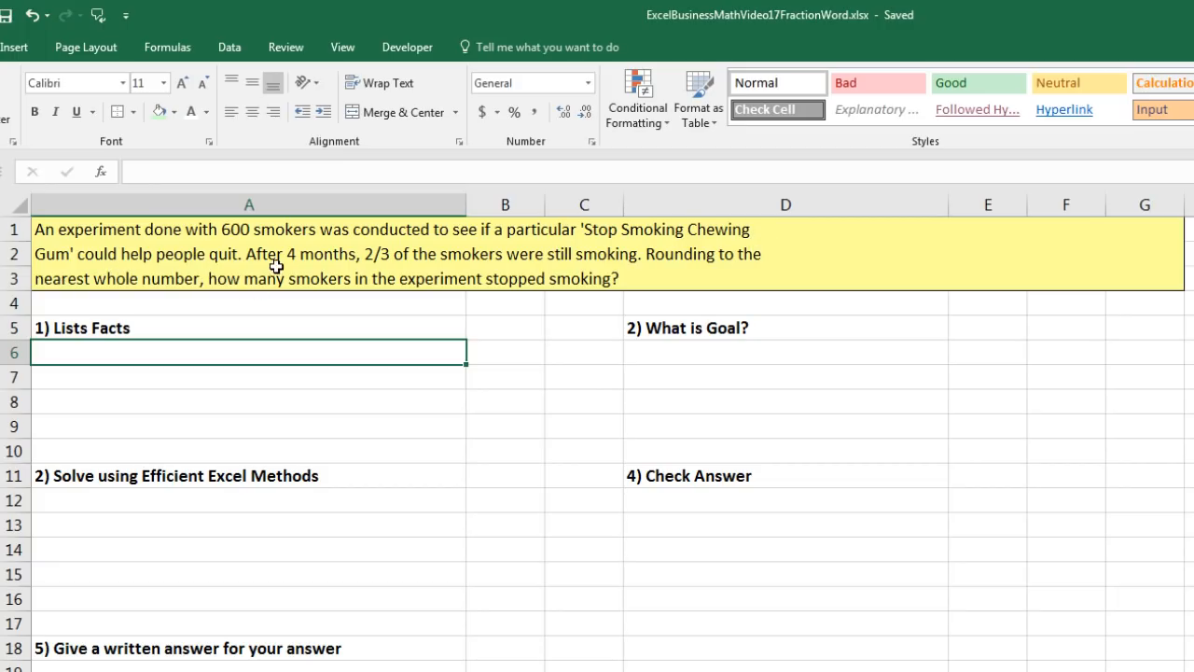
mouse_move(518, 280)
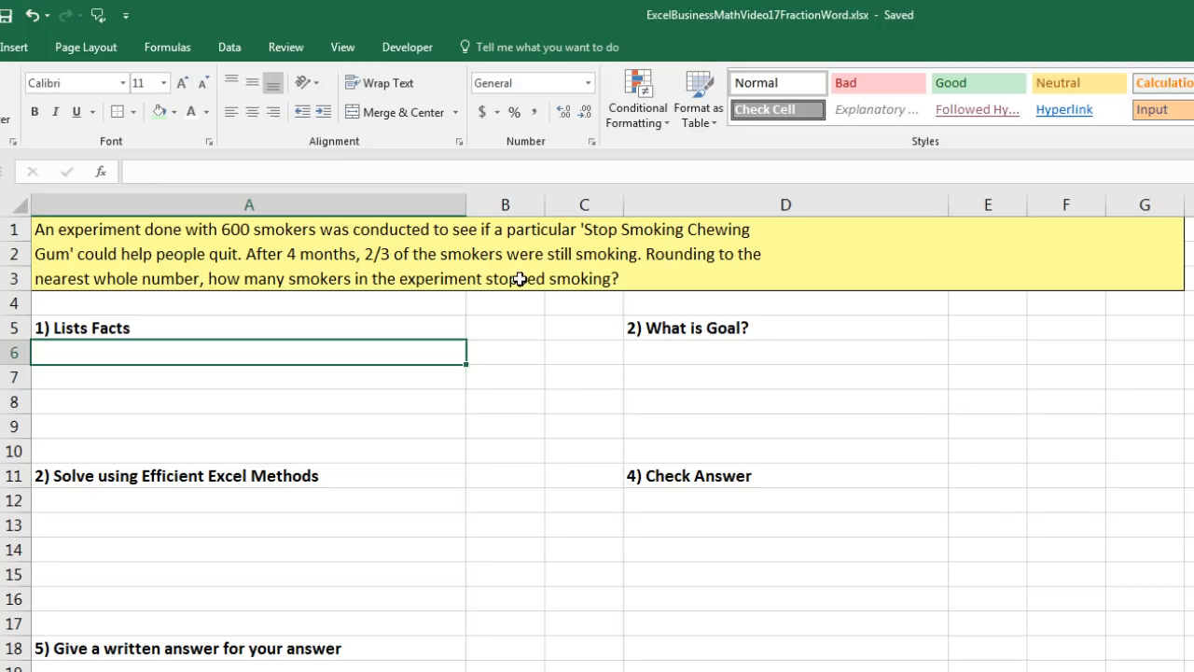
mouse_move(598, 268)
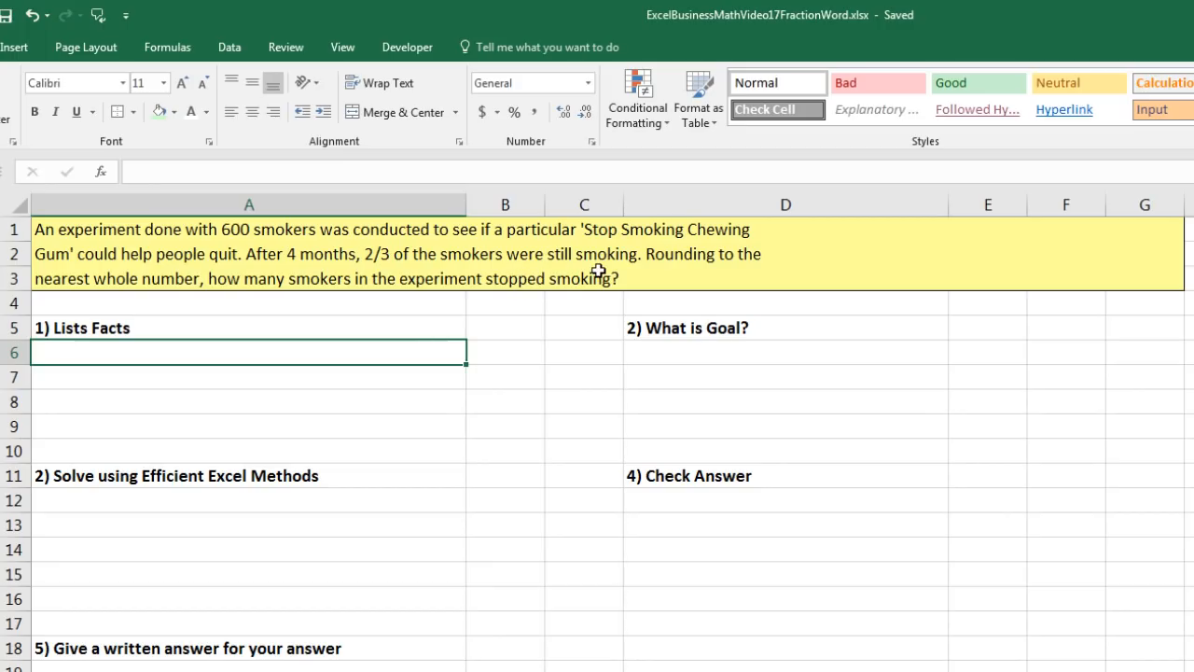
mouse_move(135, 325)
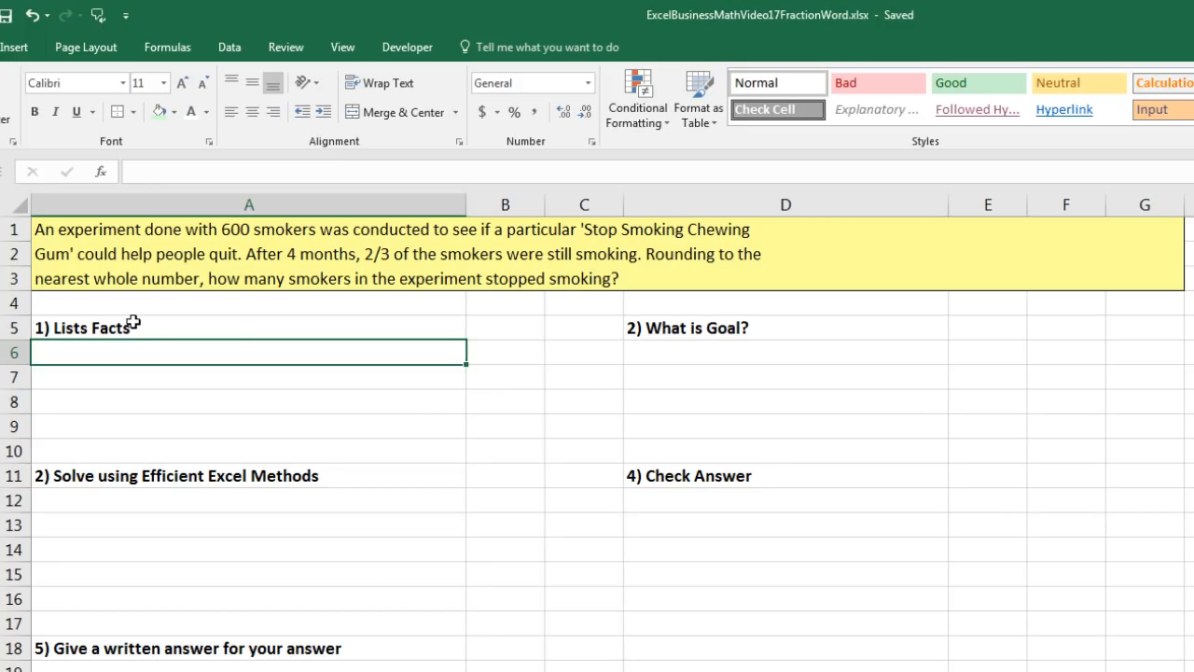
mouse_move(470, 298)
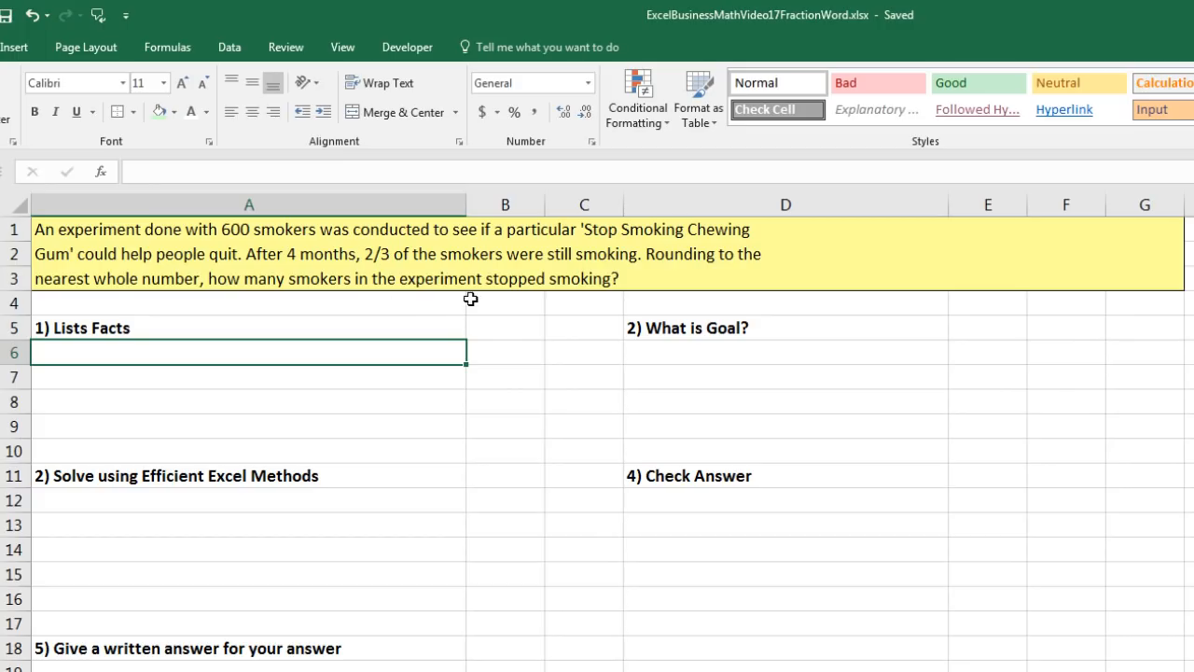
mouse_move(616, 280)
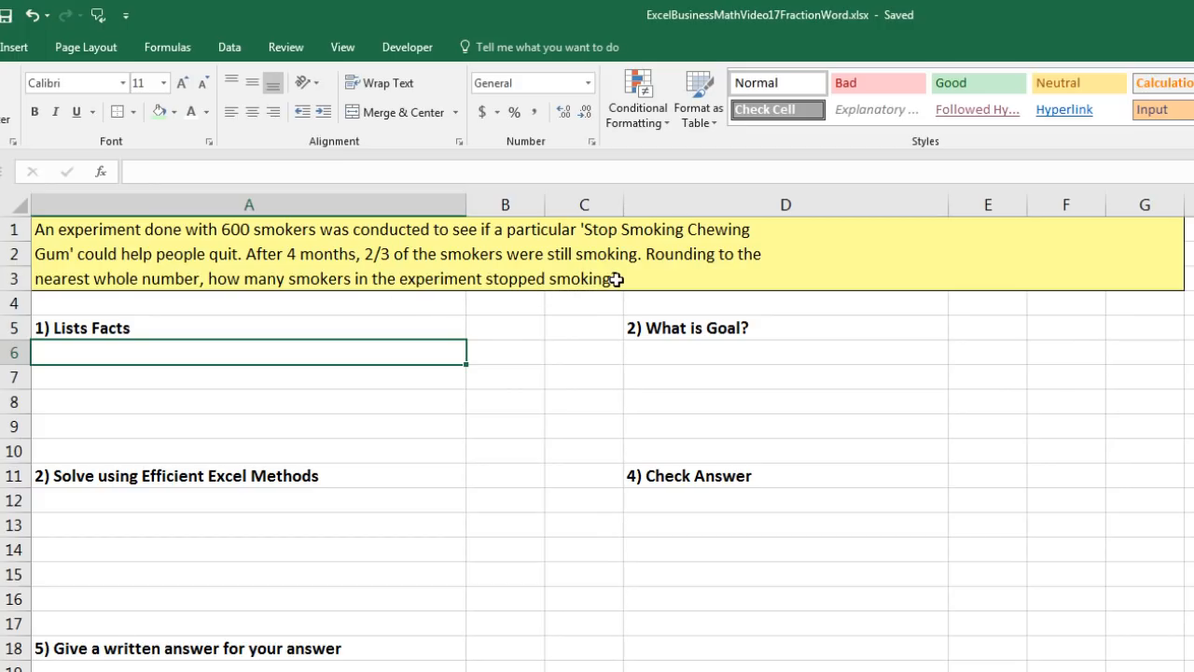
mouse_move(728, 338)
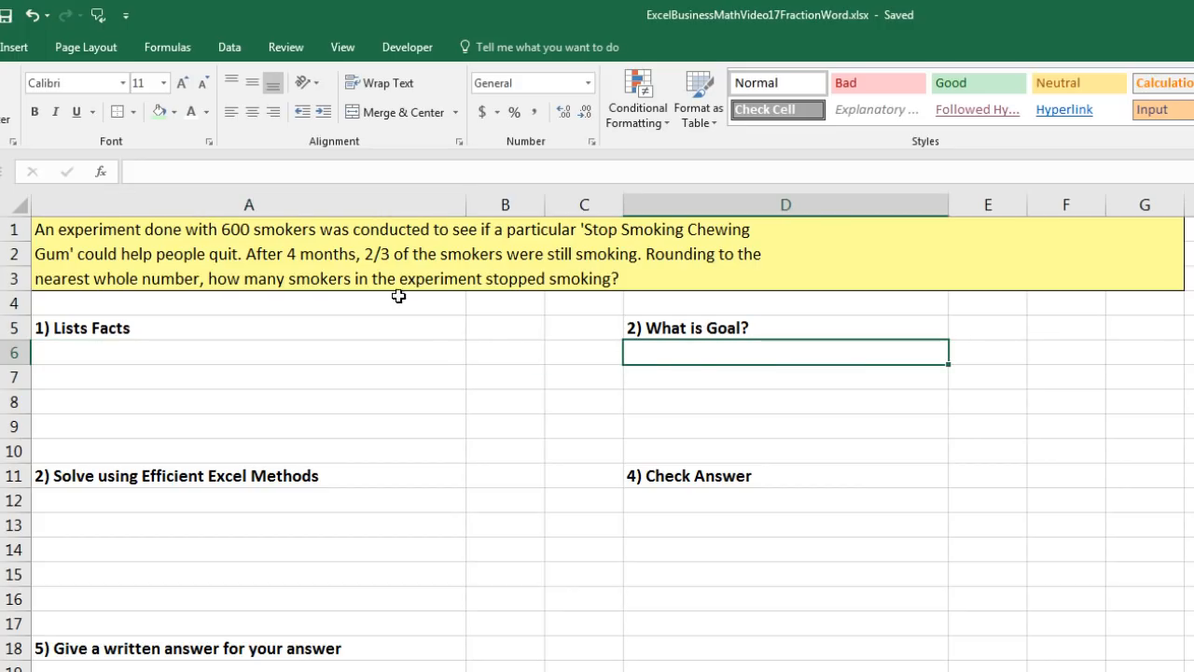
mouse_move(750, 355)
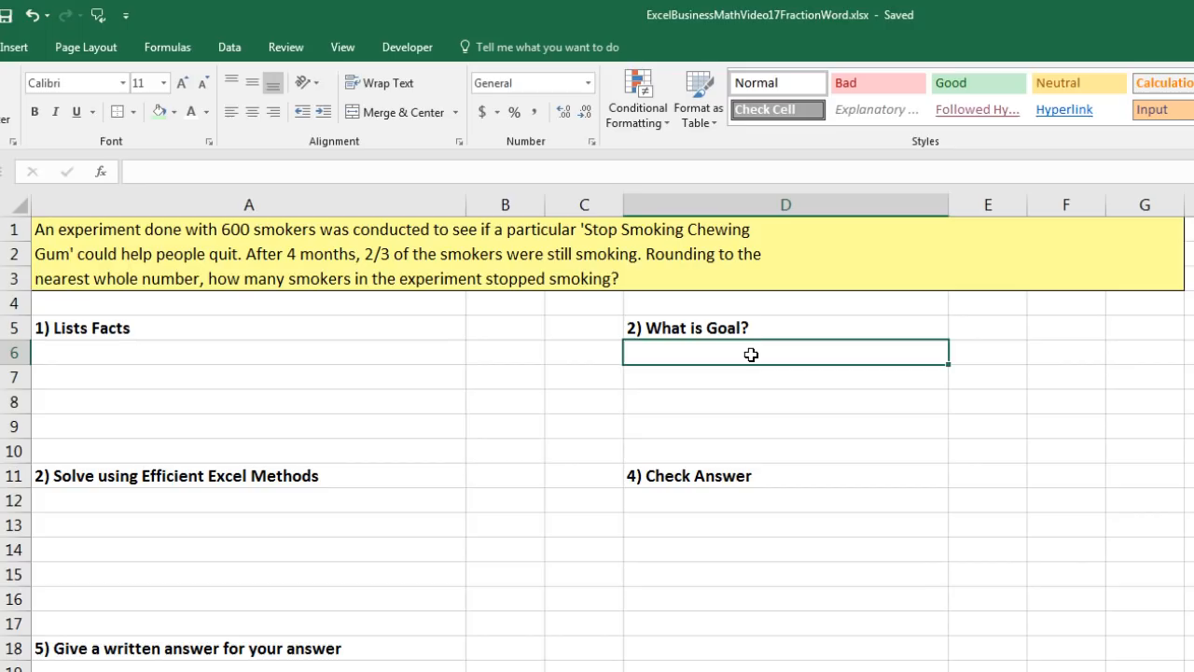
- State the goal: determine the number of smokers in the experiment who quit smoking
type("Determine # of smokers in experiment who quite smoking")
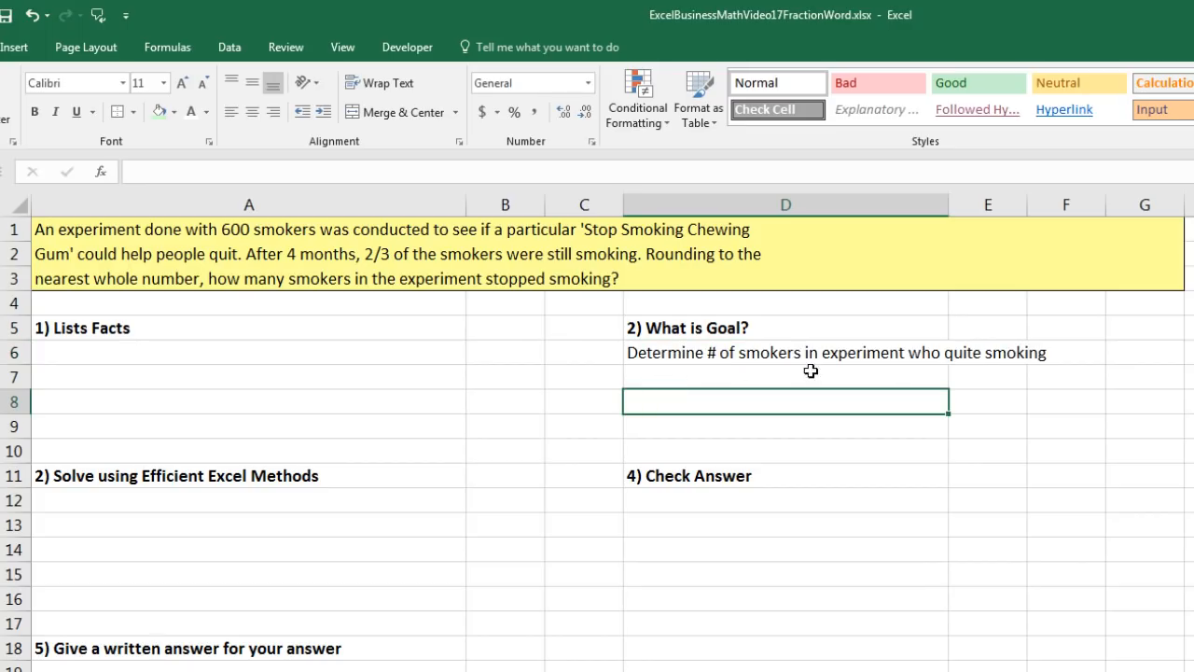
mouse_move(1000, 369)
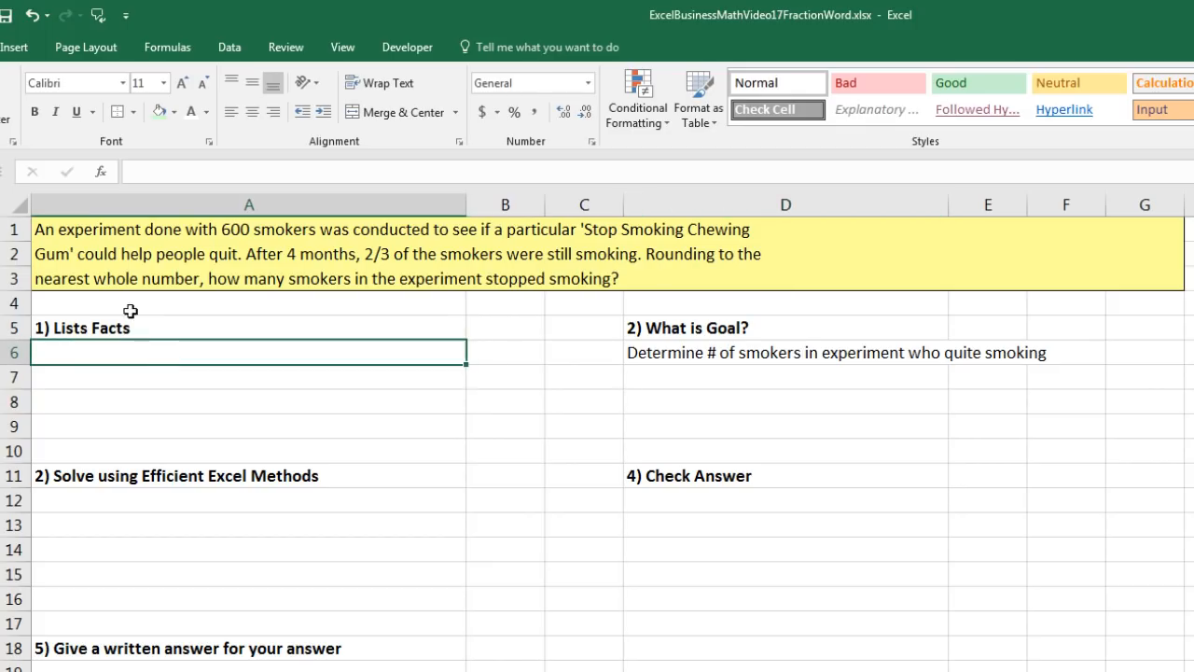
mouse_move(228, 253)
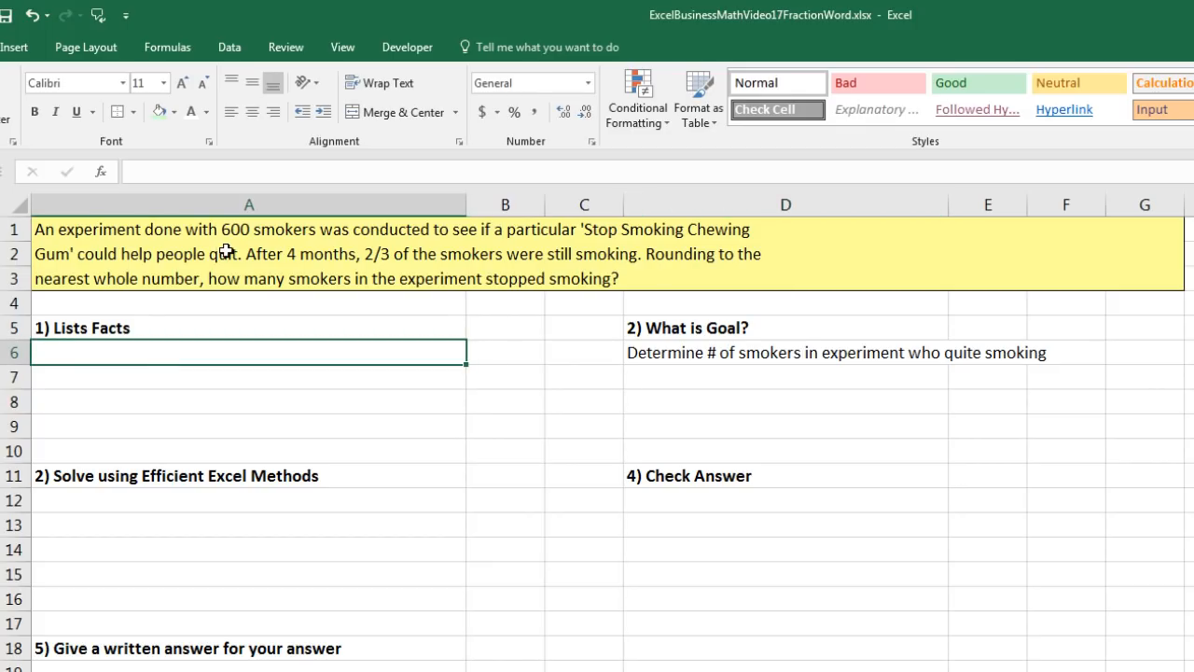
mouse_move(284, 243)
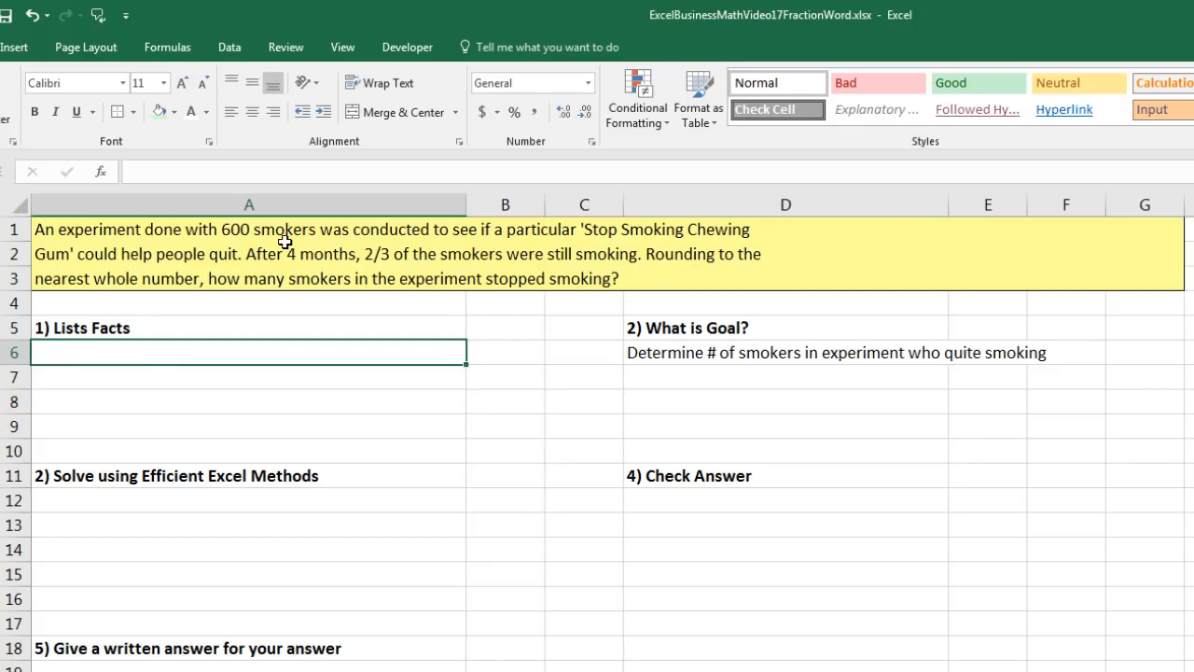
mouse_move(373, 294)
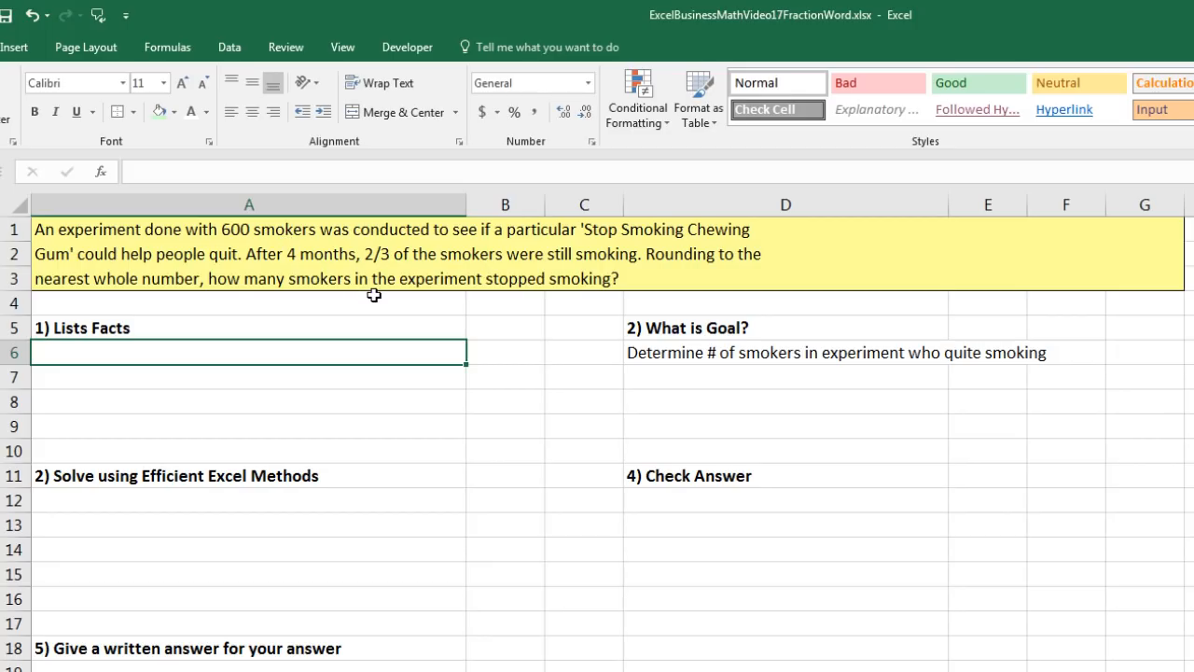
mouse_move(381, 276)
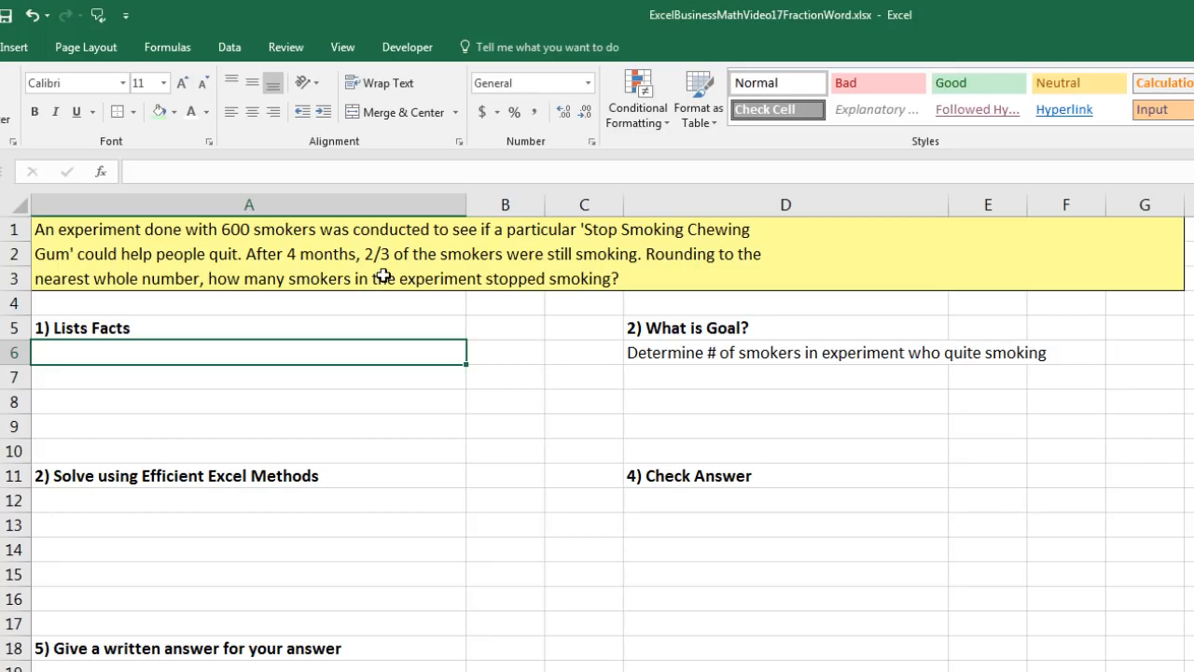
mouse_move(385, 230)
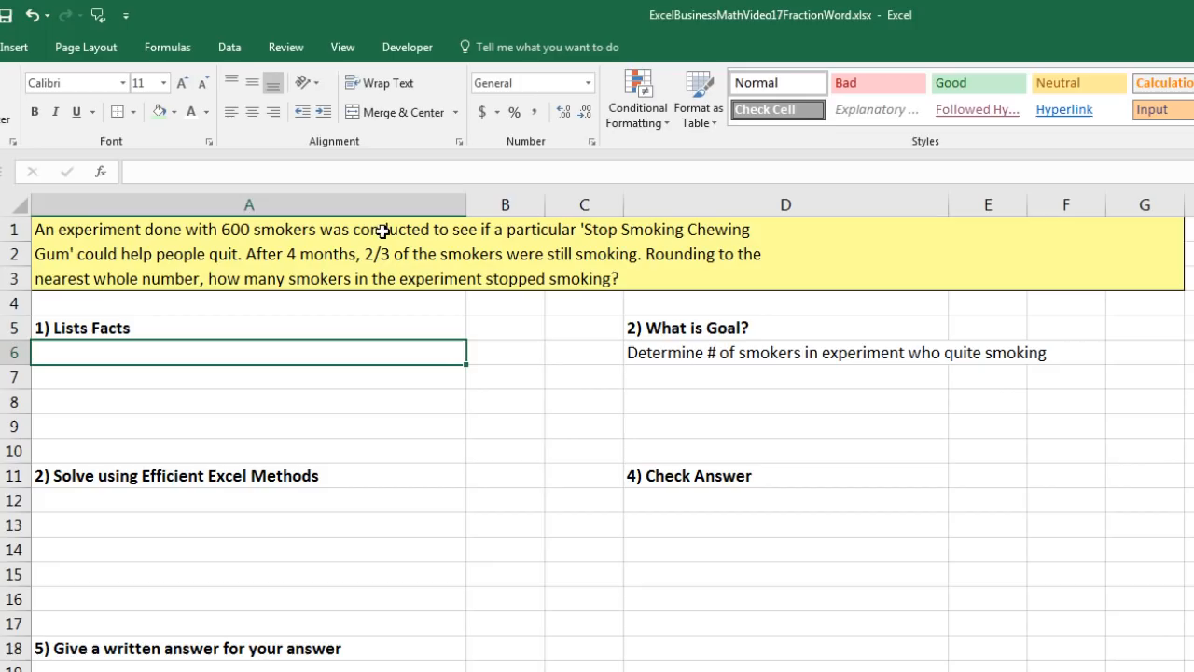
mouse_move(241, 222)
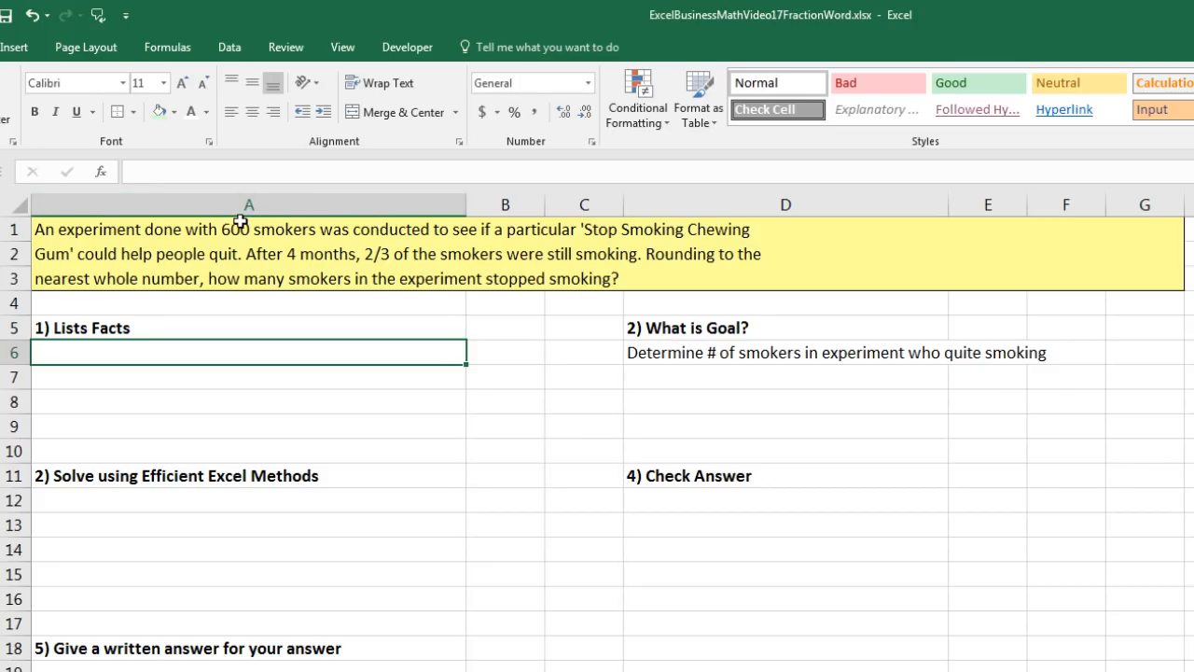
mouse_move(265, 260)
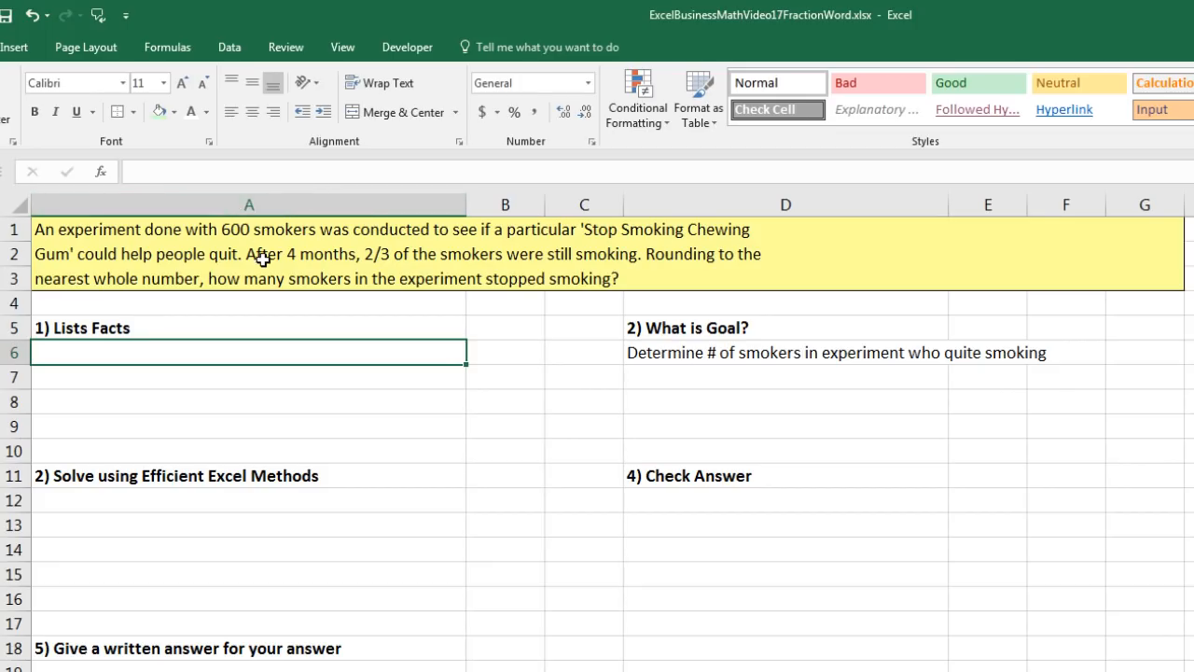
mouse_move(468, 282)
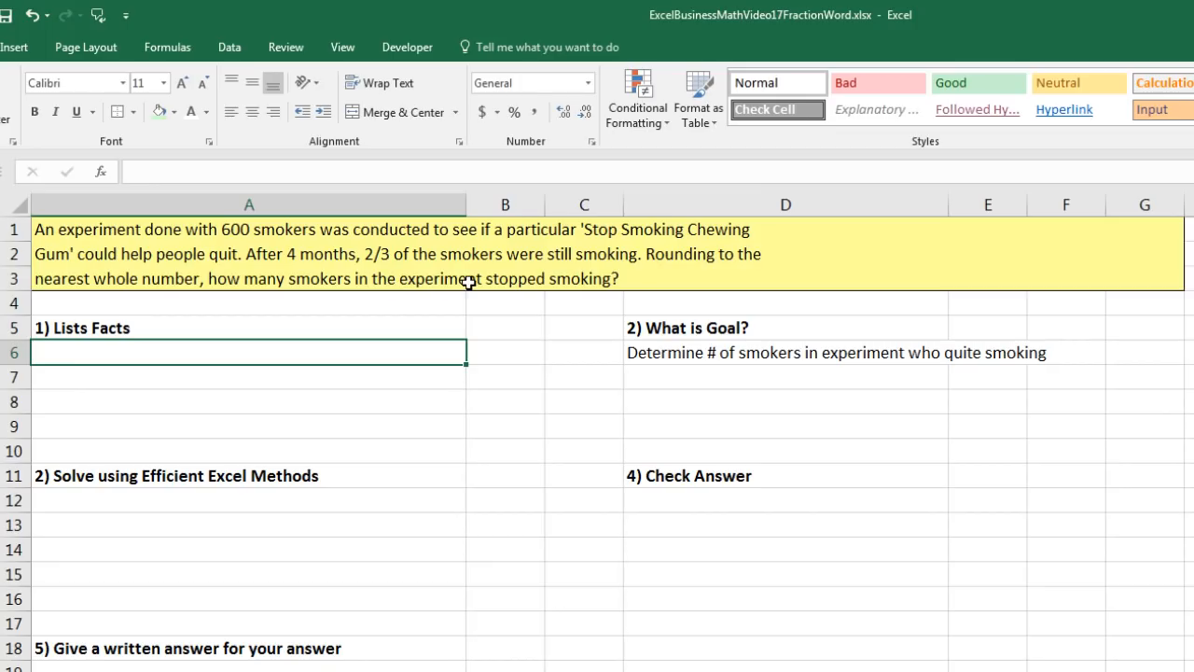
mouse_move(455, 235)
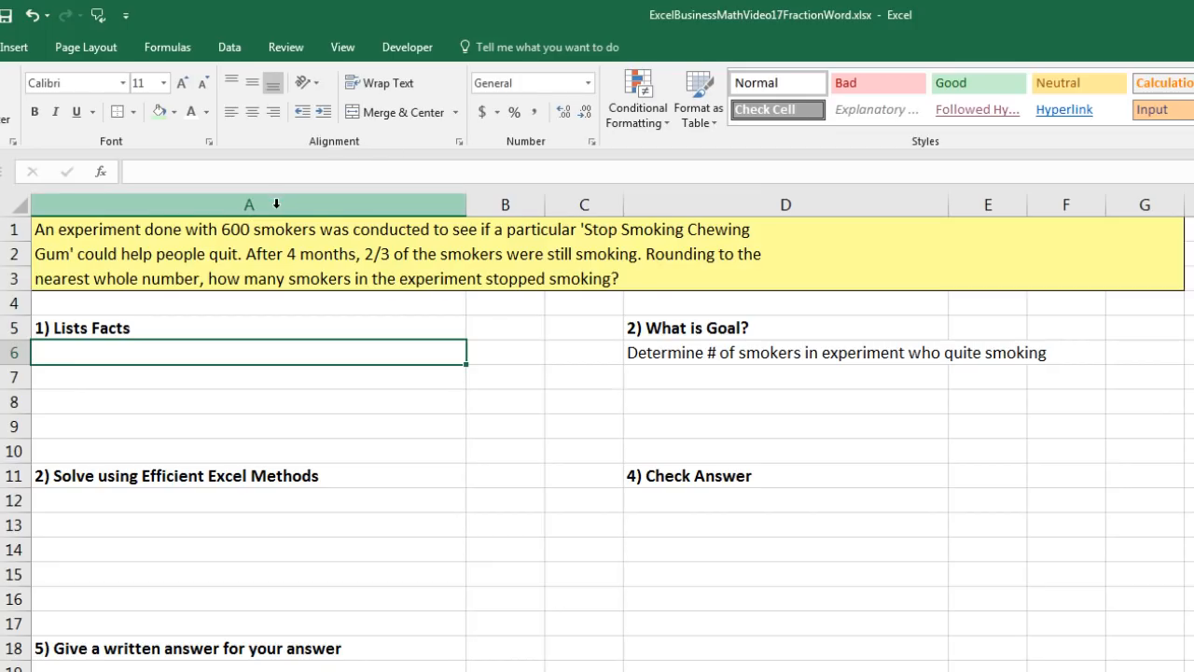
mouse_move(377, 270)
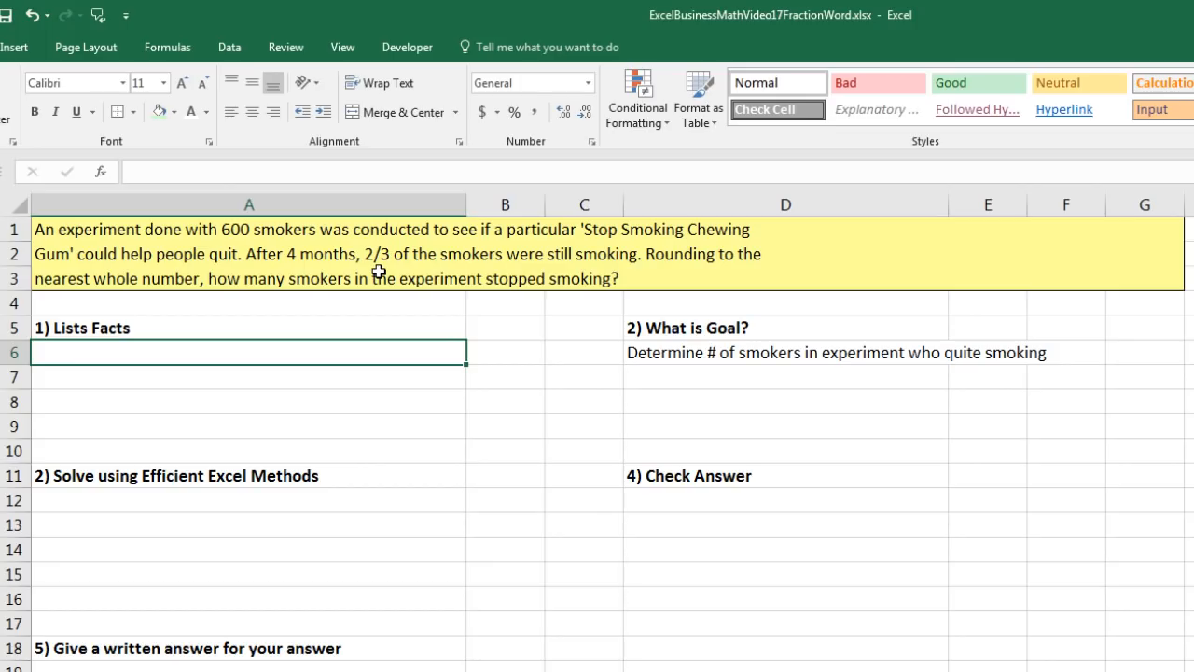
mouse_move(377, 336)
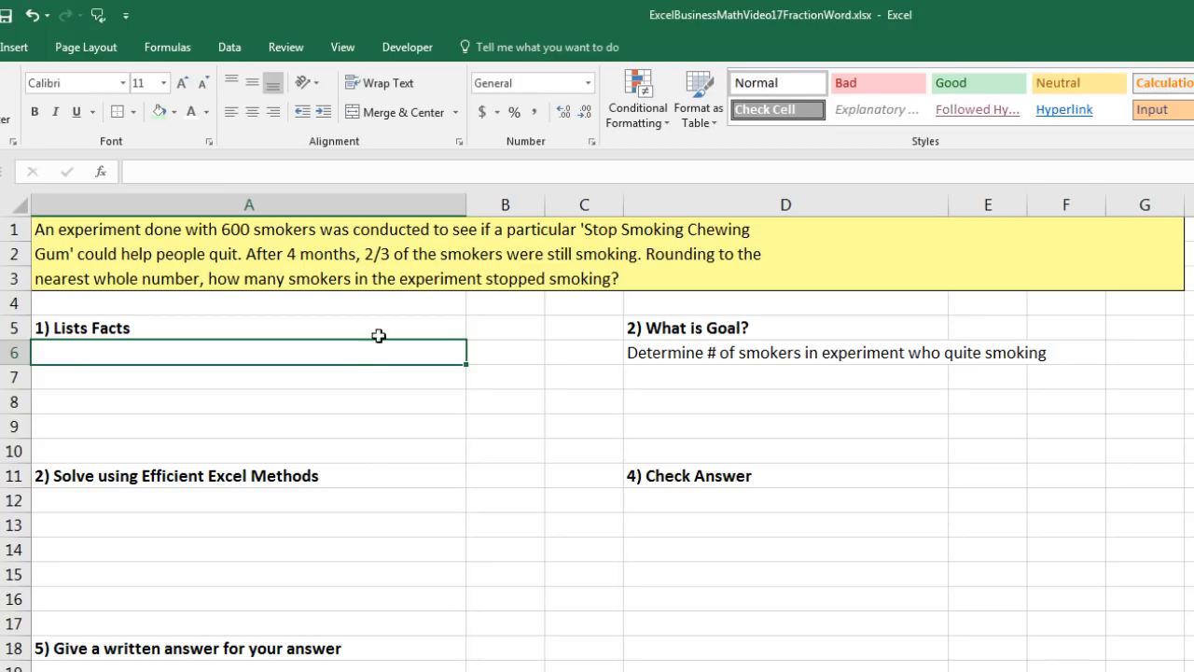
mouse_move(93, 358)
type("Smokers in Experiment = Whole")
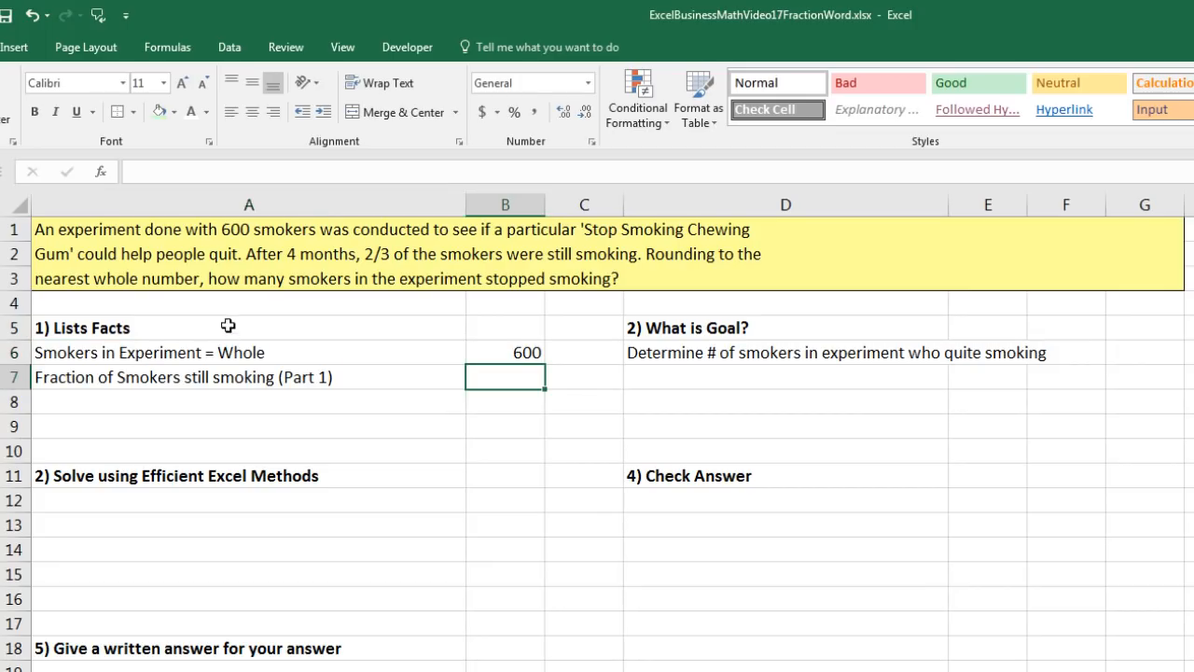
- Enter the still-smoking fraction in B7 as the formula =2/3, showing 0.66667
left_click(504, 353)
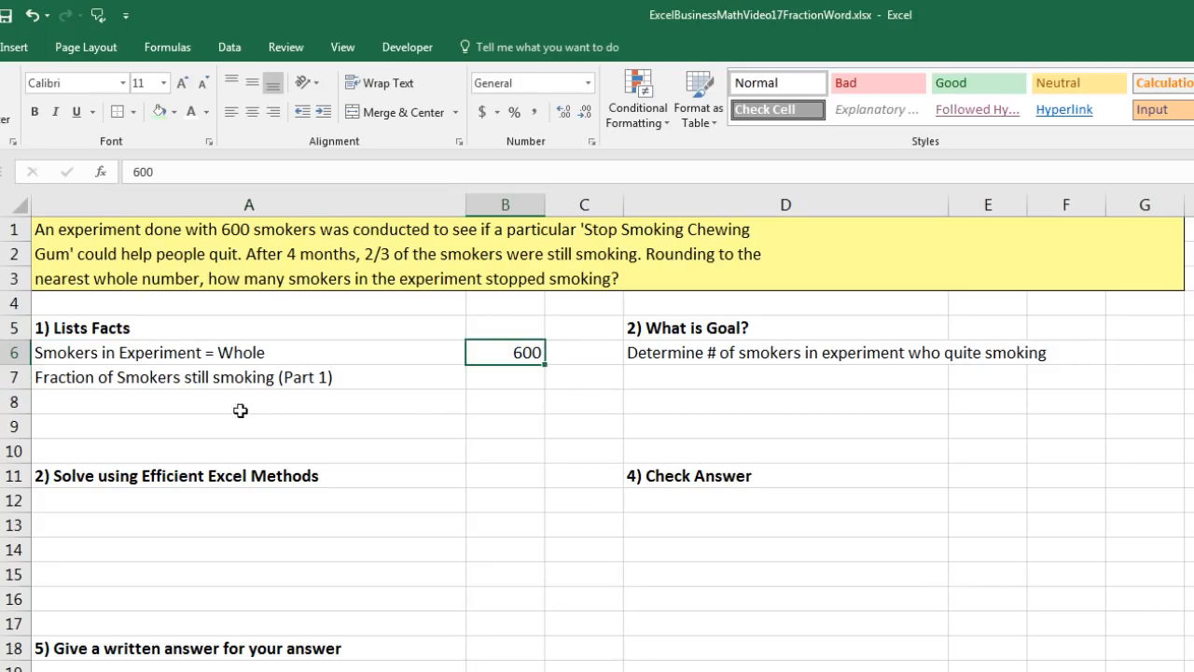
mouse_move(194, 412)
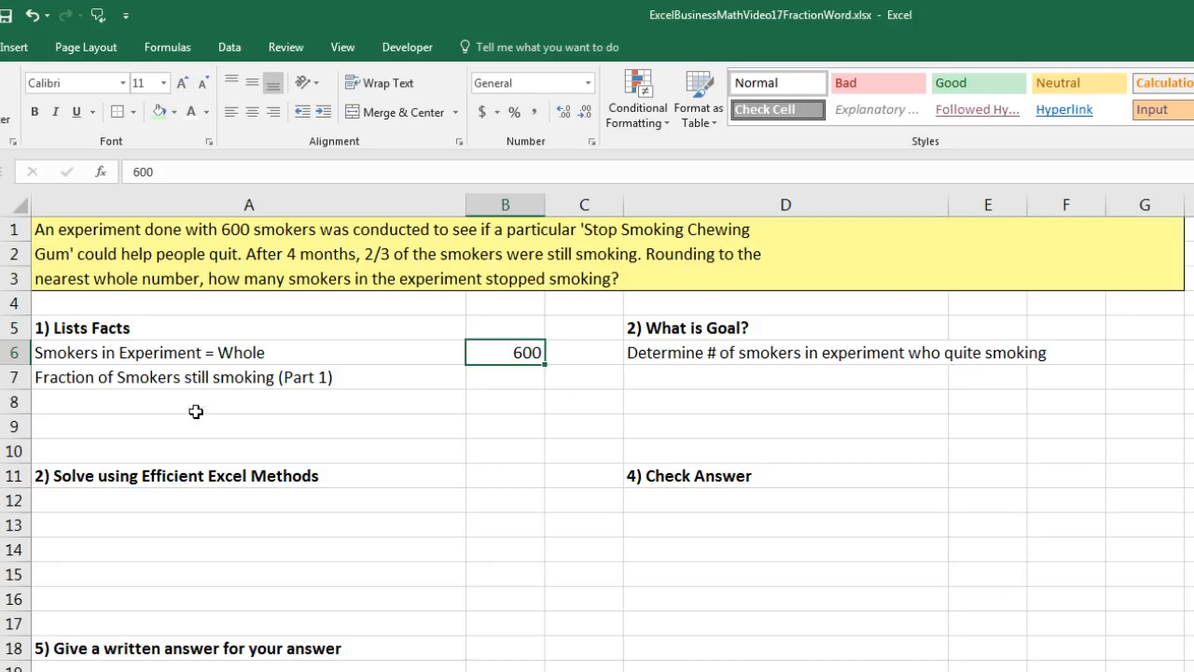
mouse_move(265, 392)
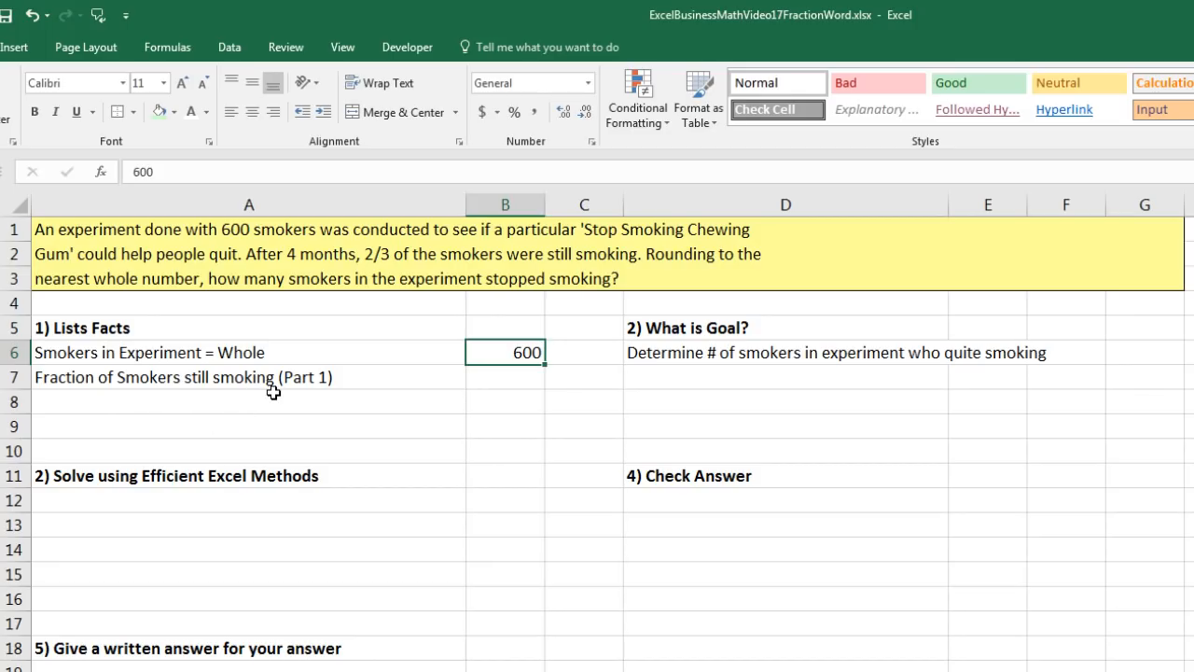
mouse_move(511, 374)
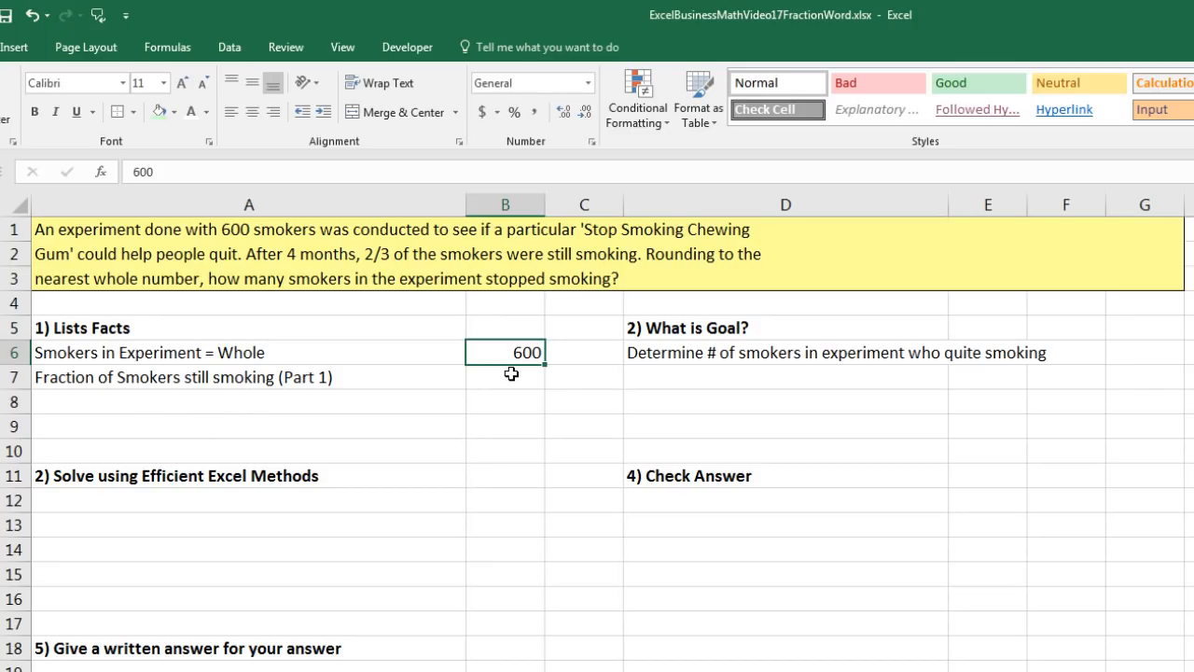
key("Enter")
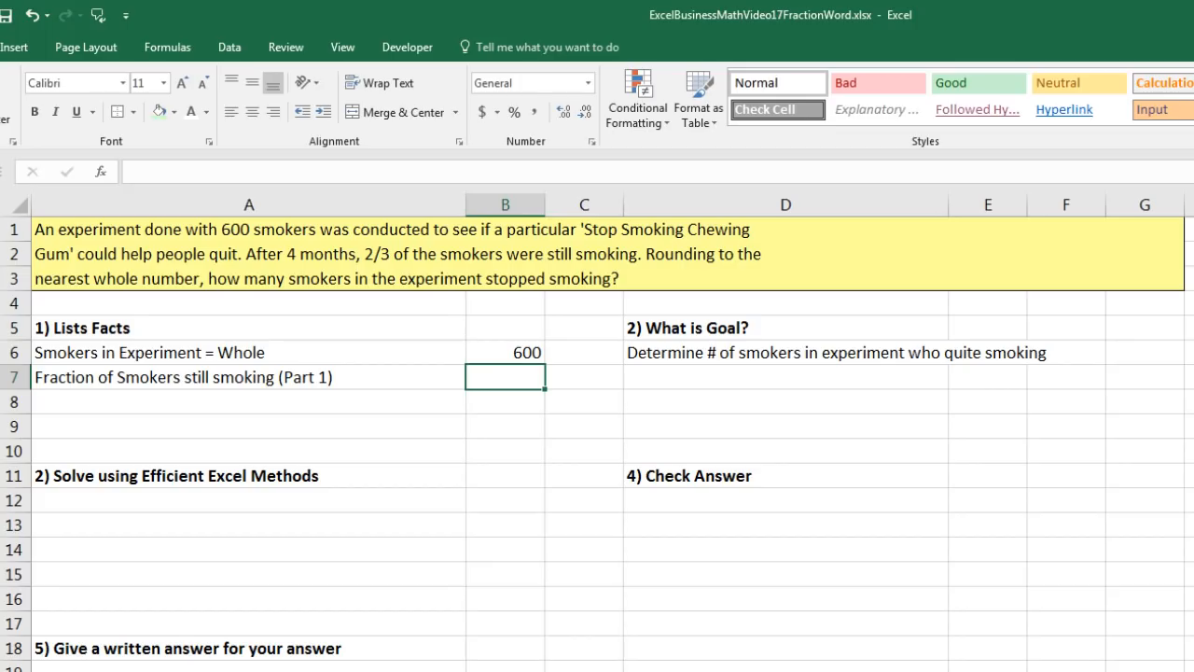
type("=")
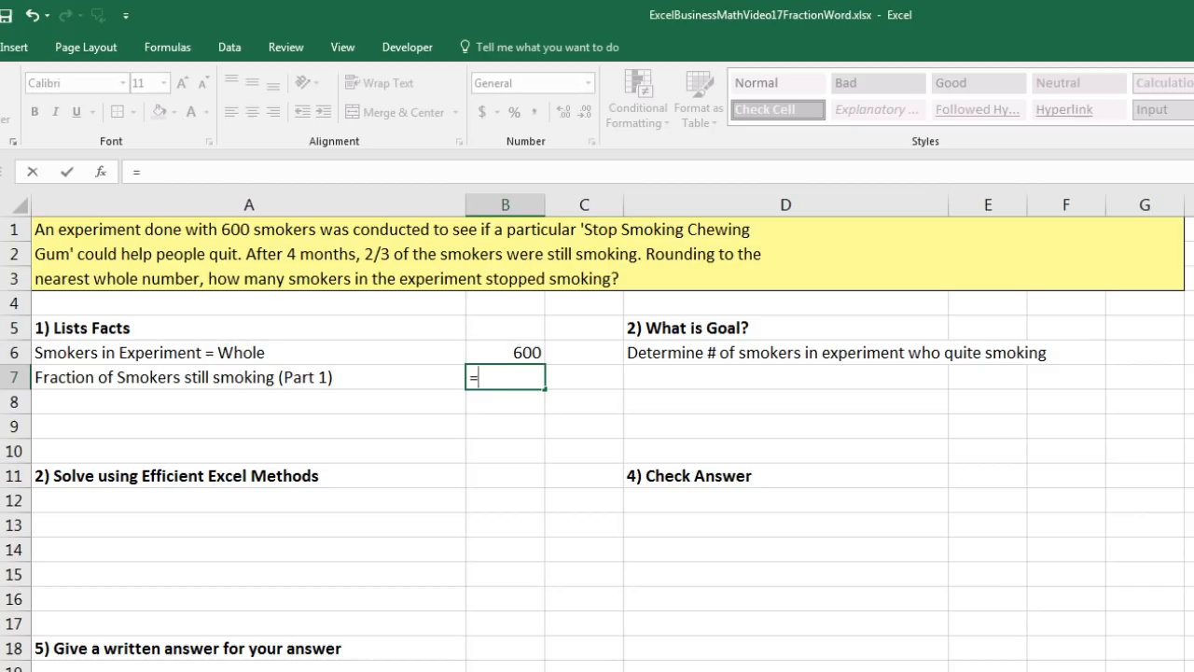
type("2/3")
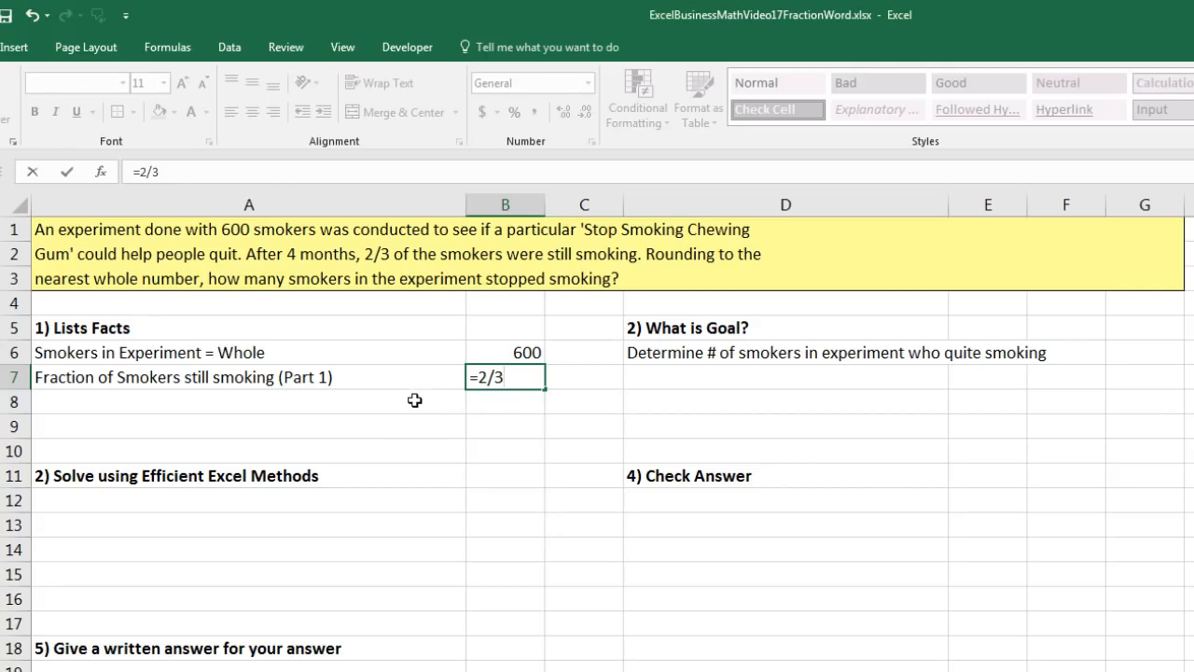
mouse_move(561, 416)
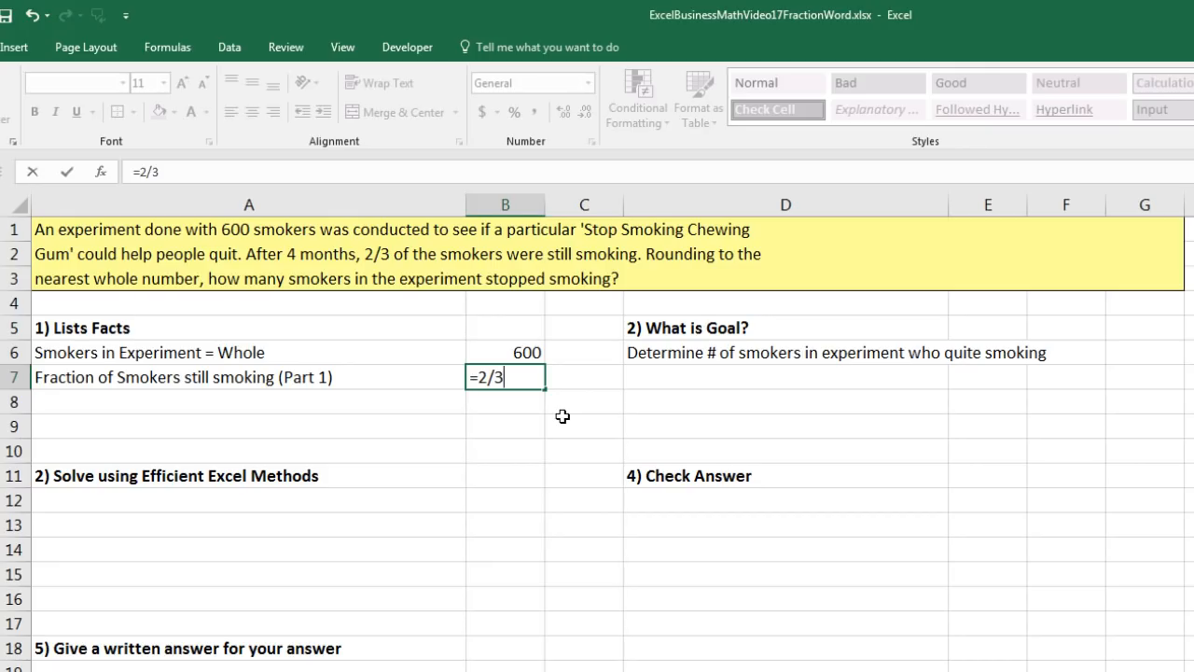
key("Enter")
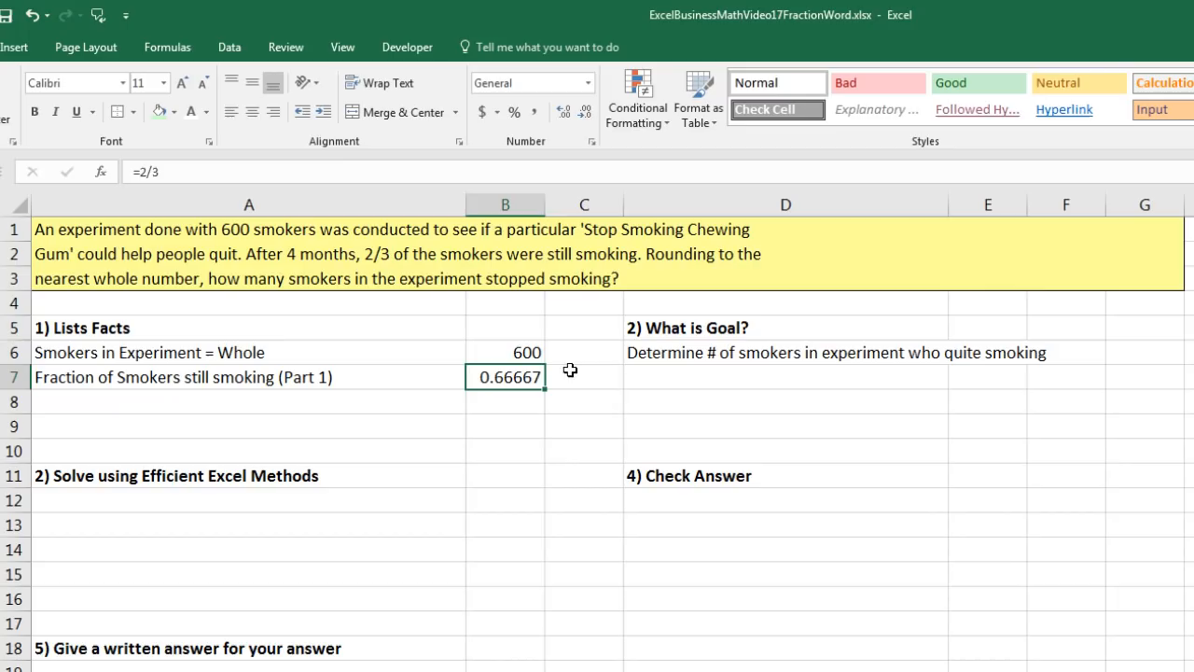
- Format B7 as a Fraction so the still-smoking share displays as 2/3
left_click(590, 82)
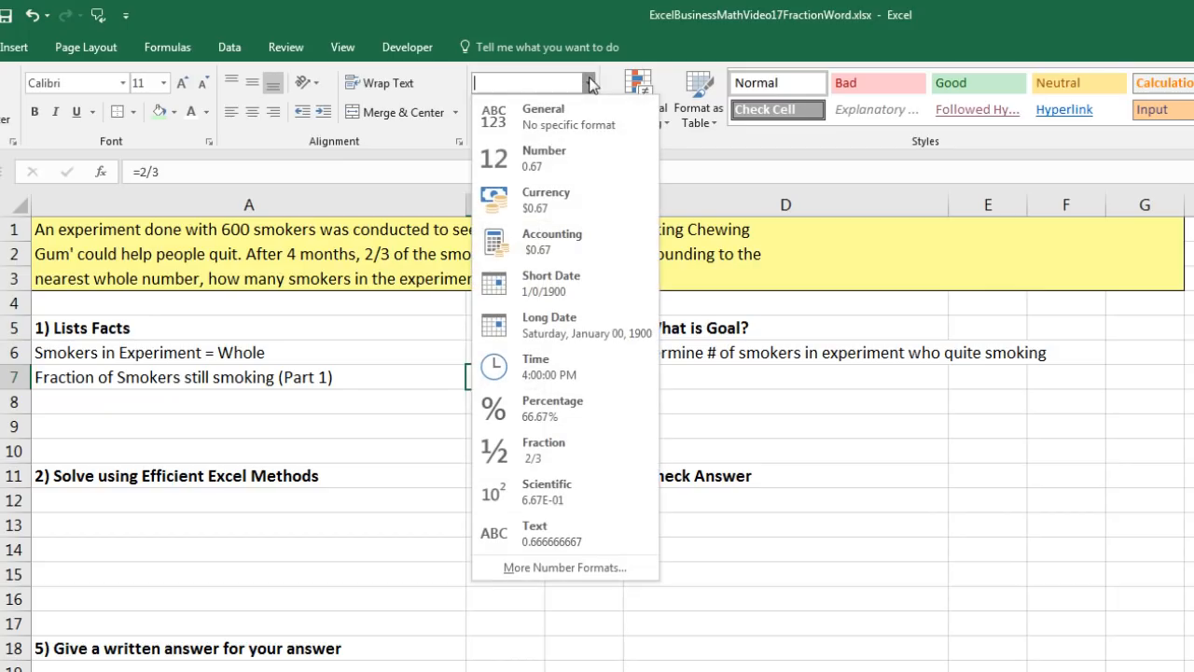
mouse_move(625, 458)
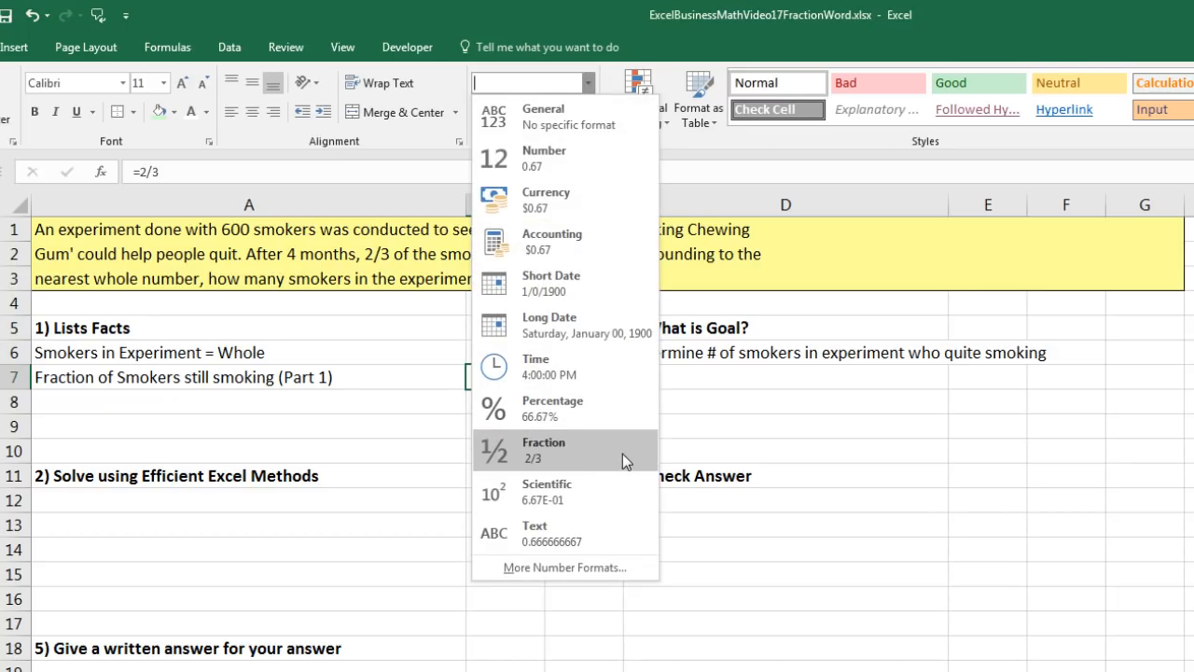
mouse_move(556, 466)
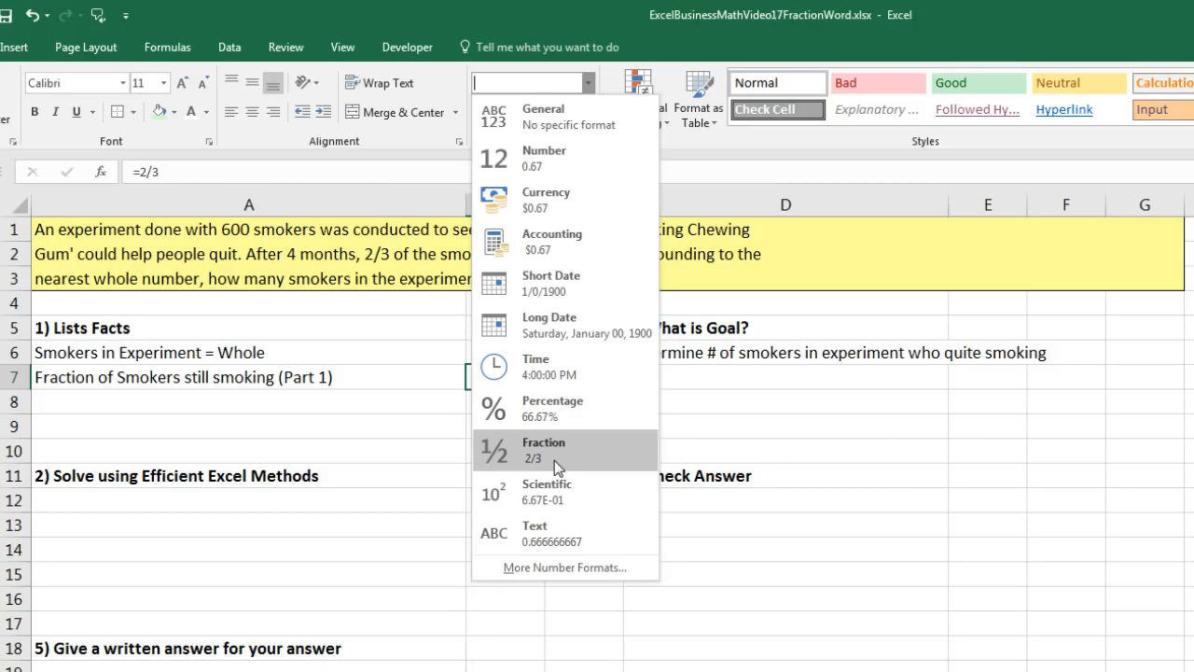
left_click(545, 448)
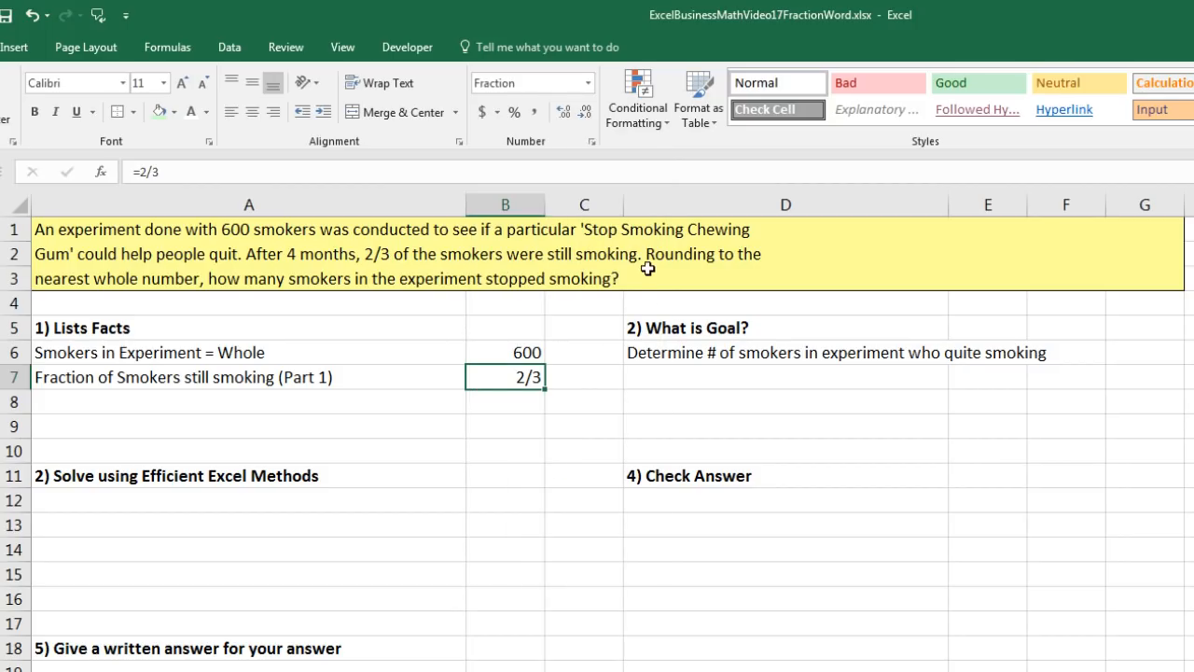
mouse_move(164, 329)
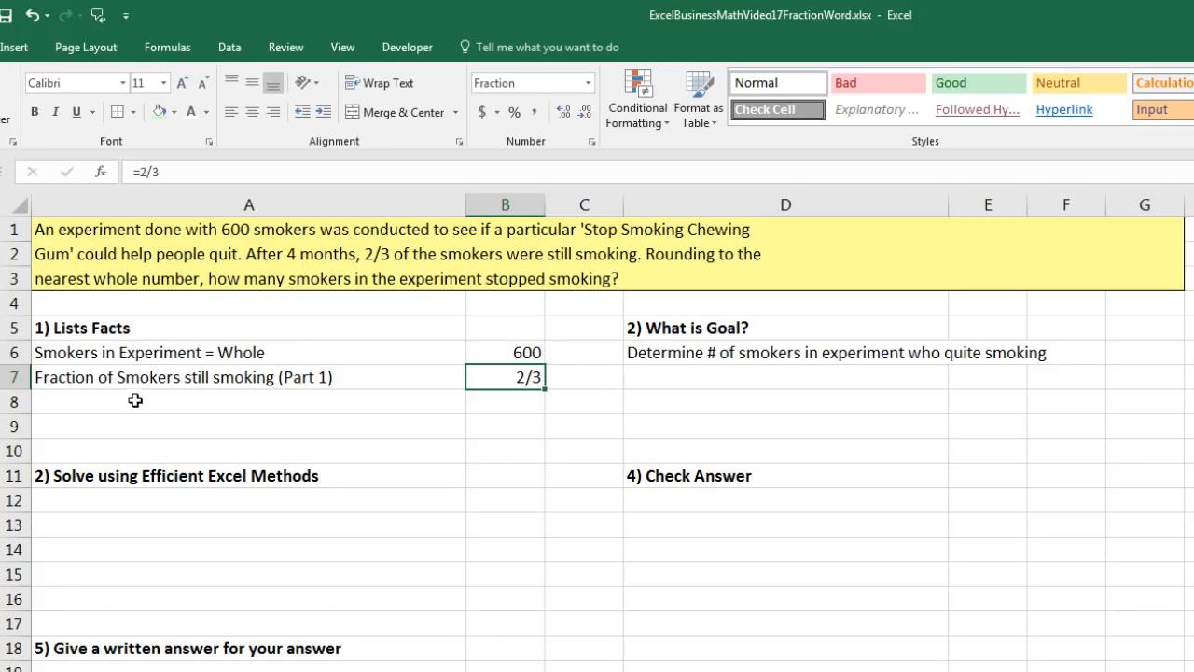
left_click(134, 401)
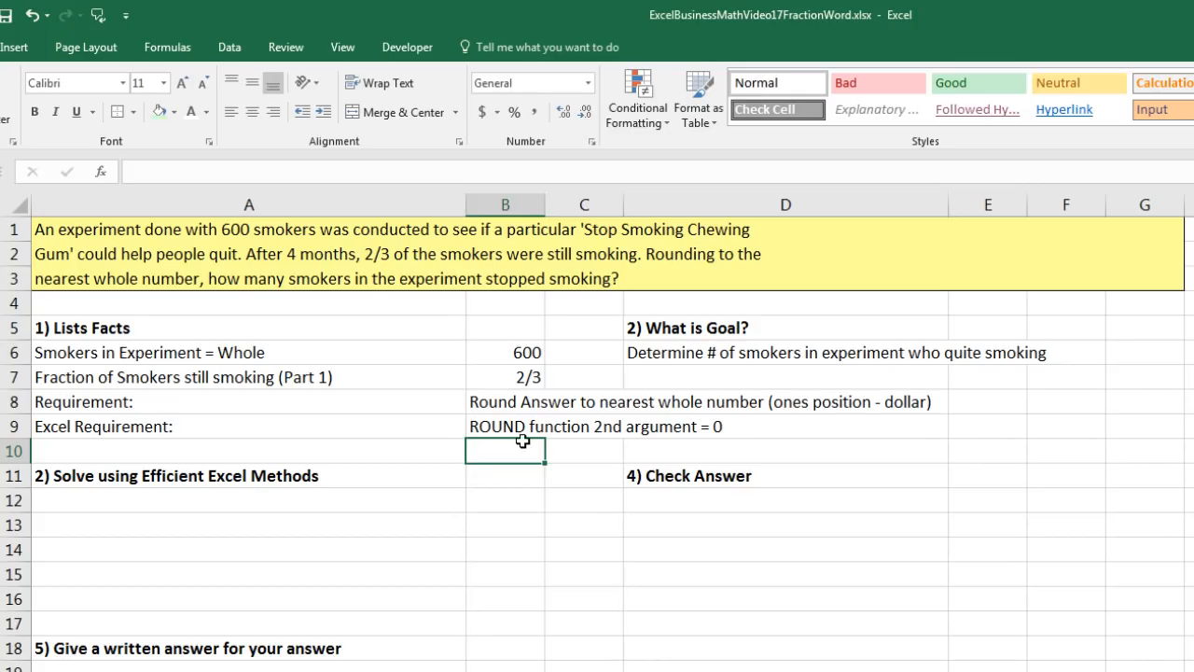
mouse_move(793, 388)
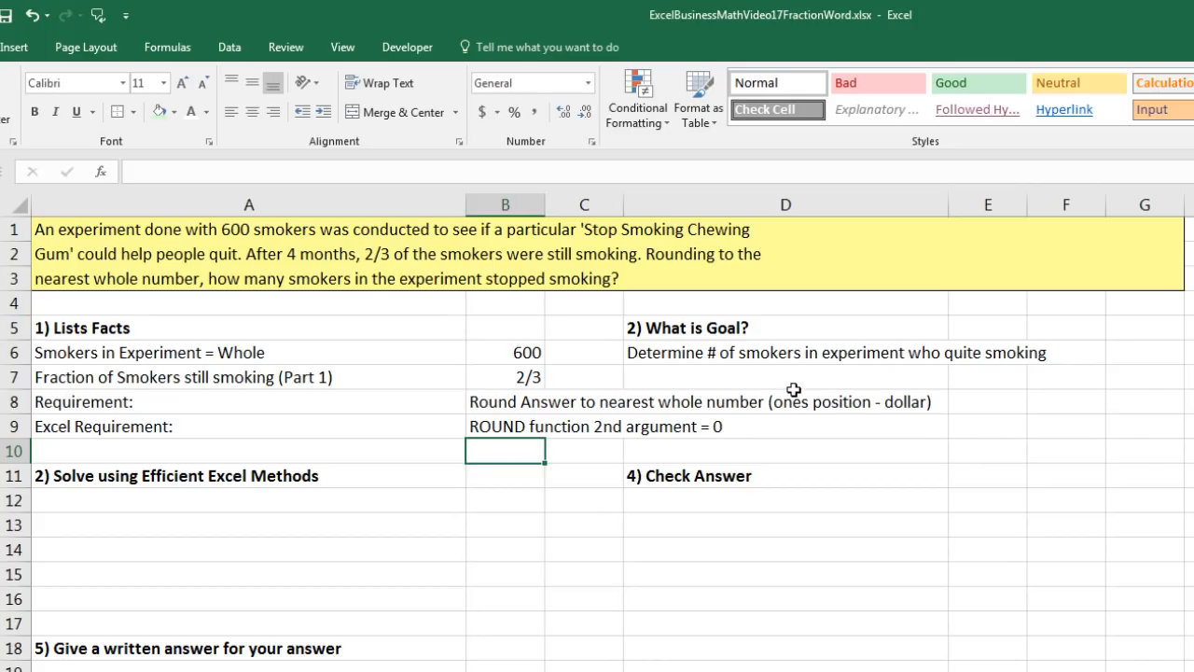
mouse_move(724, 450)
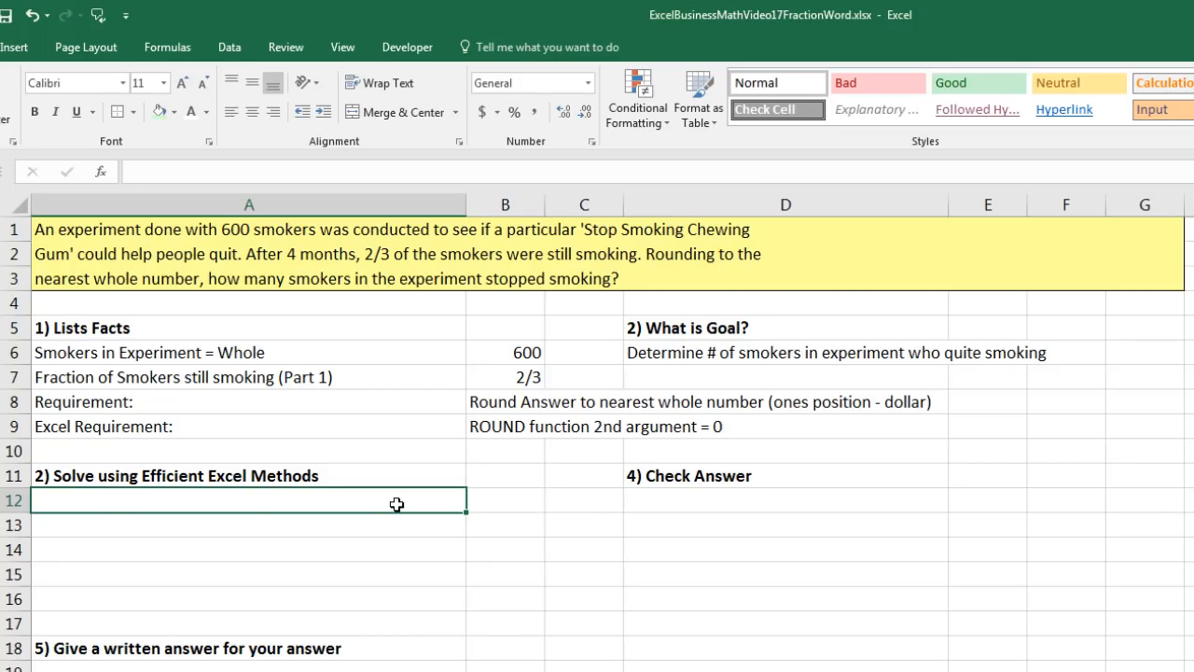
mouse_move(634, 412)
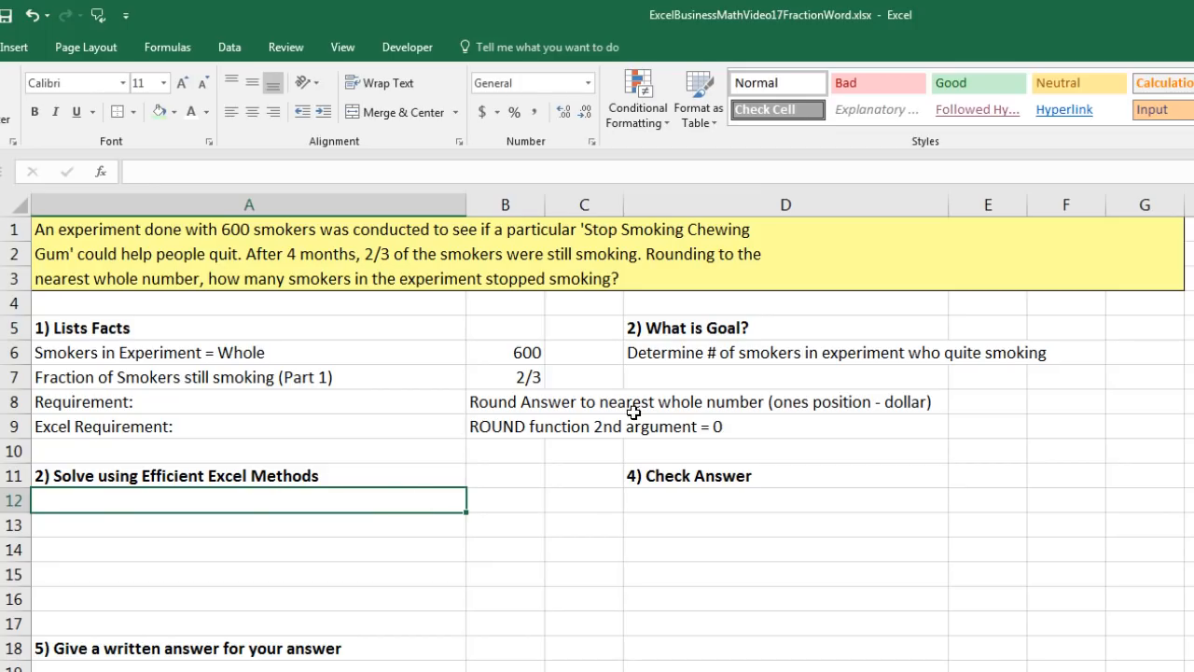
mouse_move(556, 390)
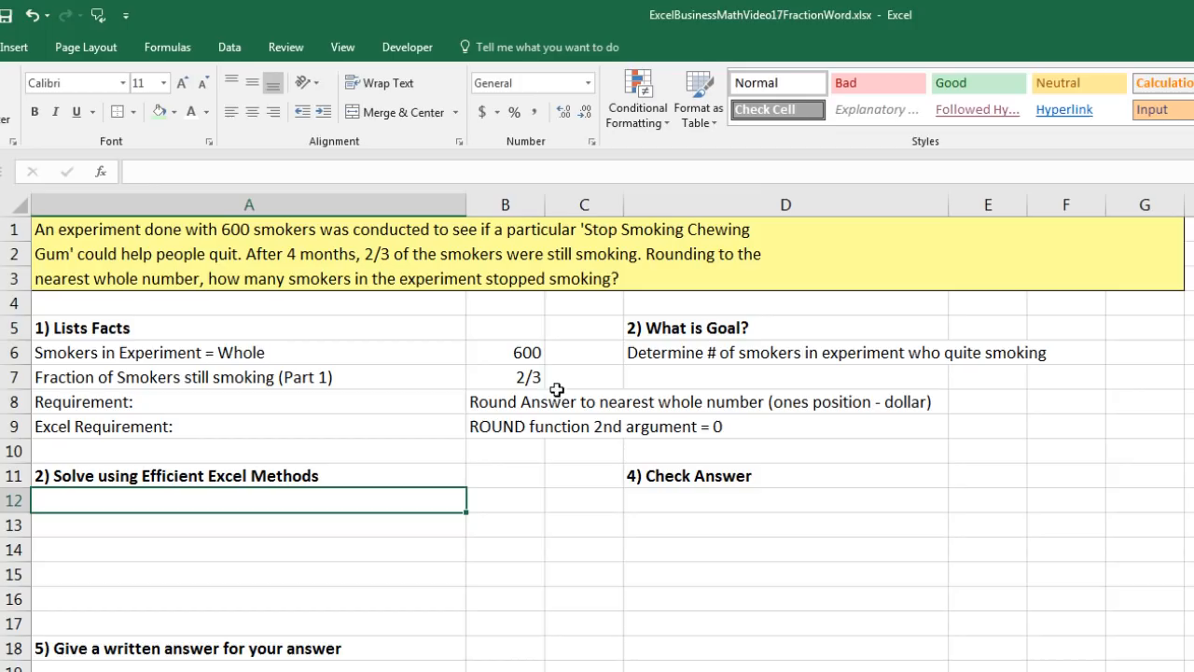
mouse_move(380, 297)
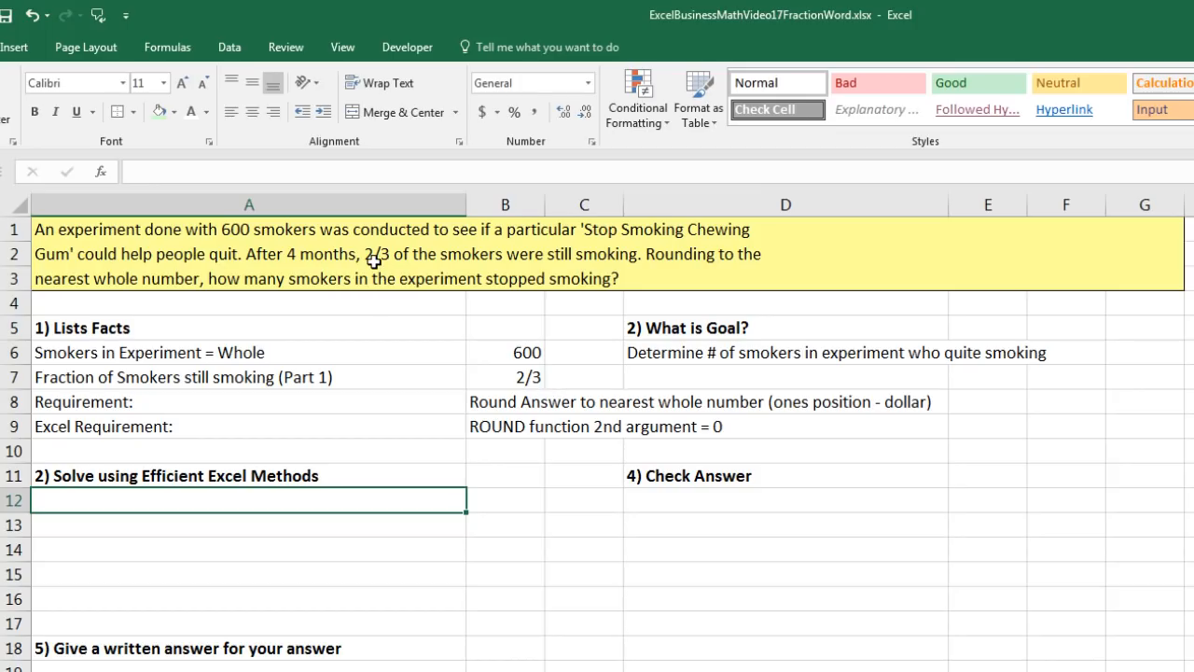
mouse_move(466, 261)
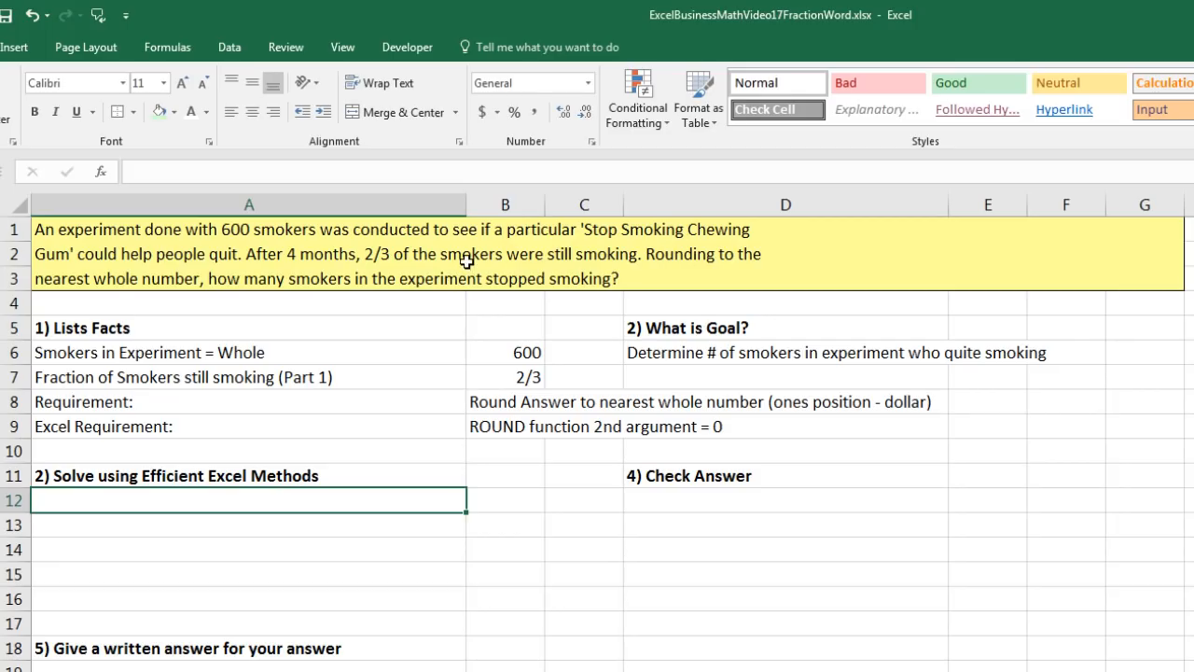
left_click(248, 203)
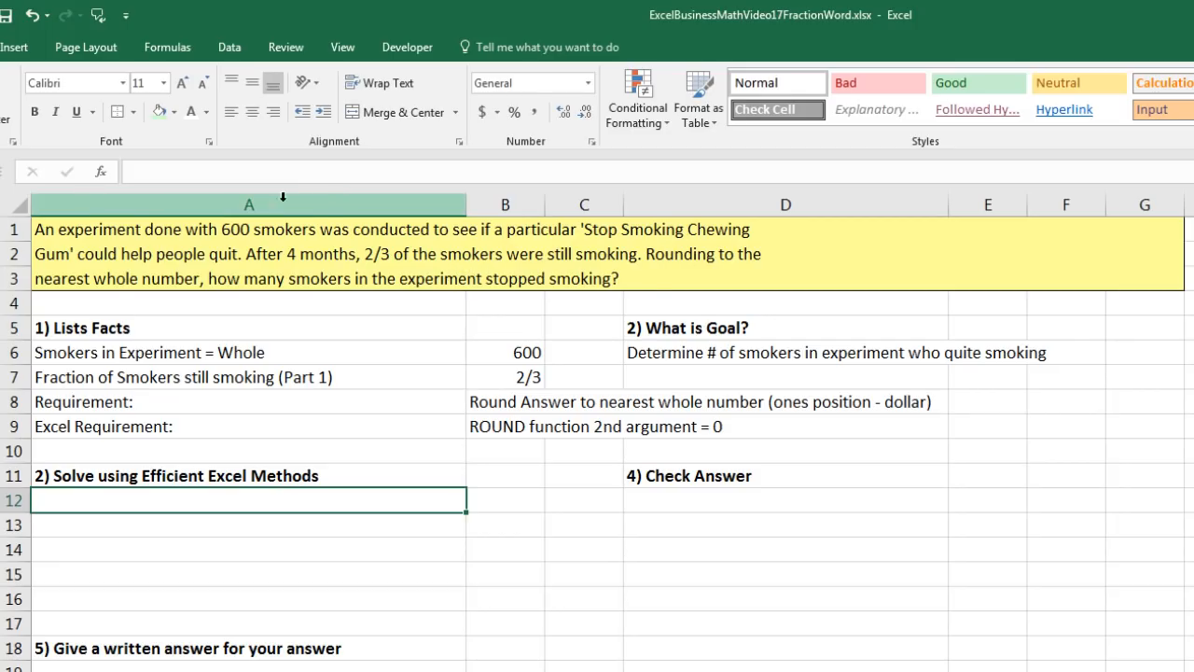
mouse_move(377, 269)
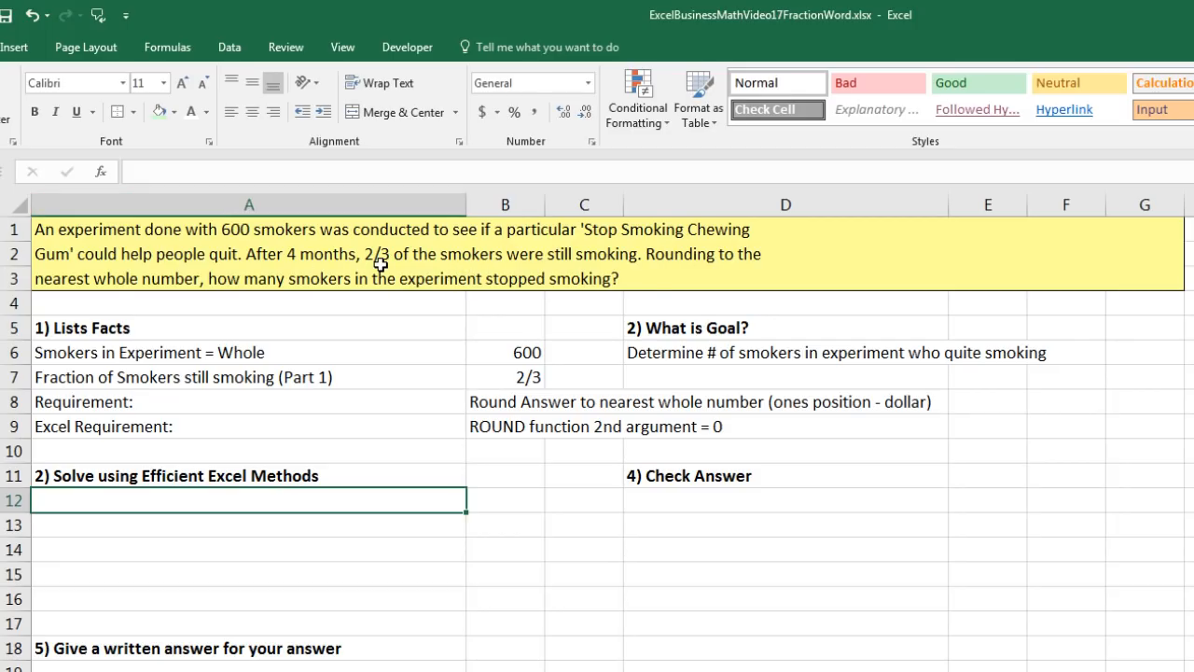
mouse_move(403, 271)
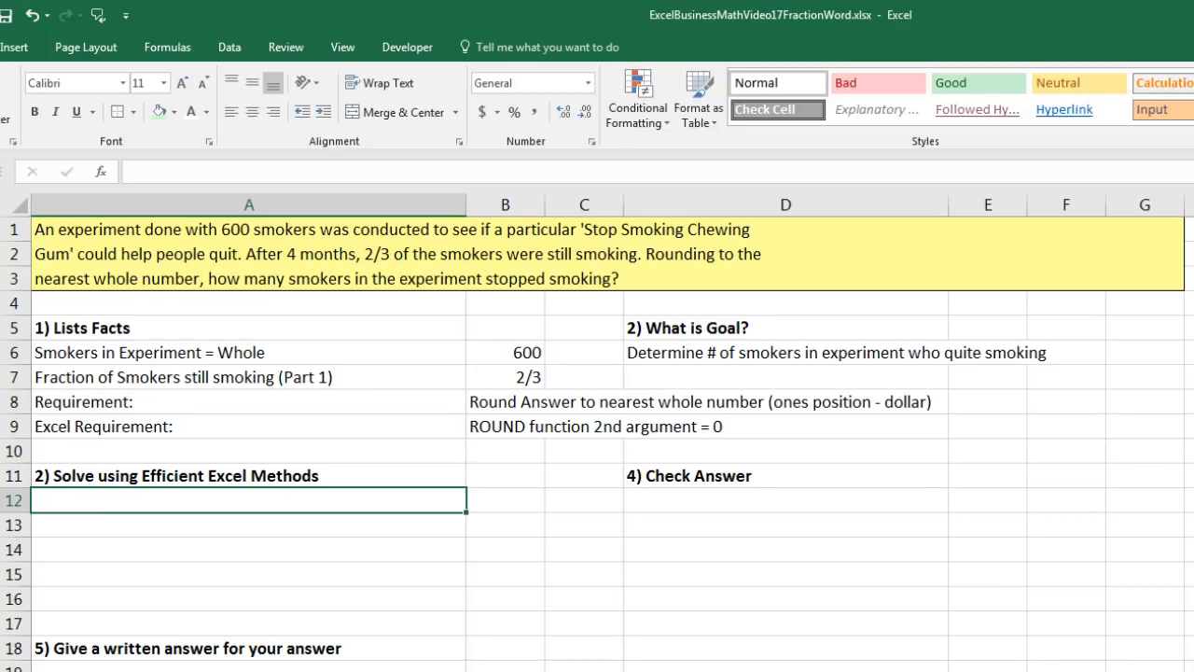
- Label smokers who did NOT stop and compute 600 × 2/3 = 400 in B12
type("Number of Smokers who did")
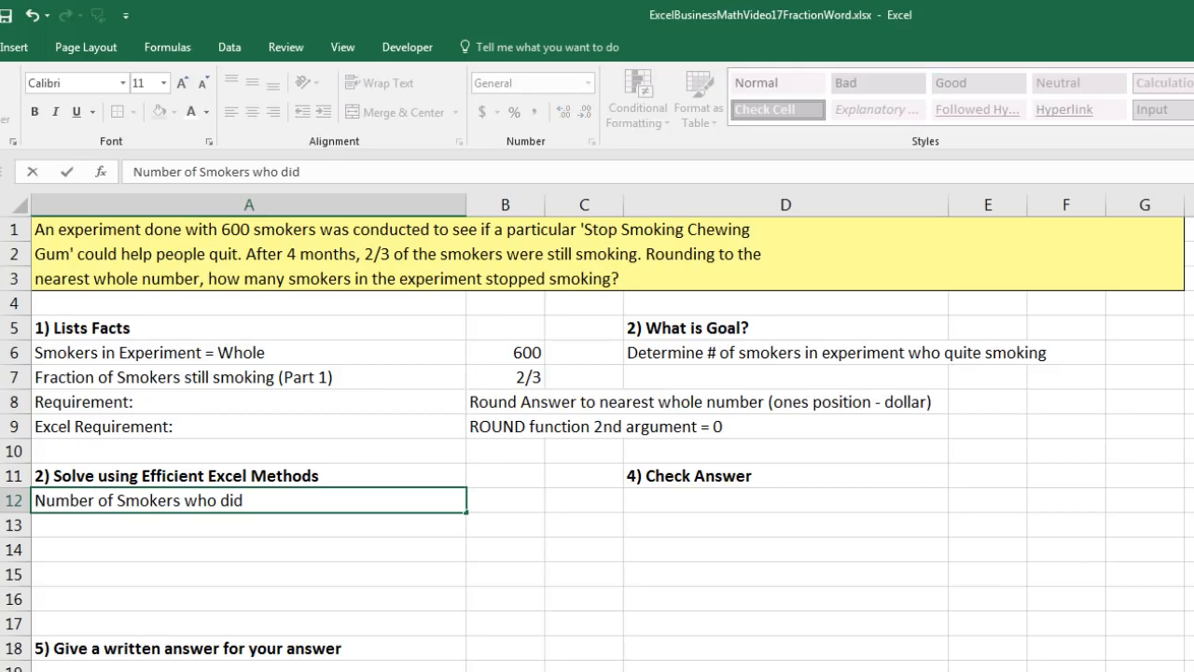
type("NOT stop smoking")
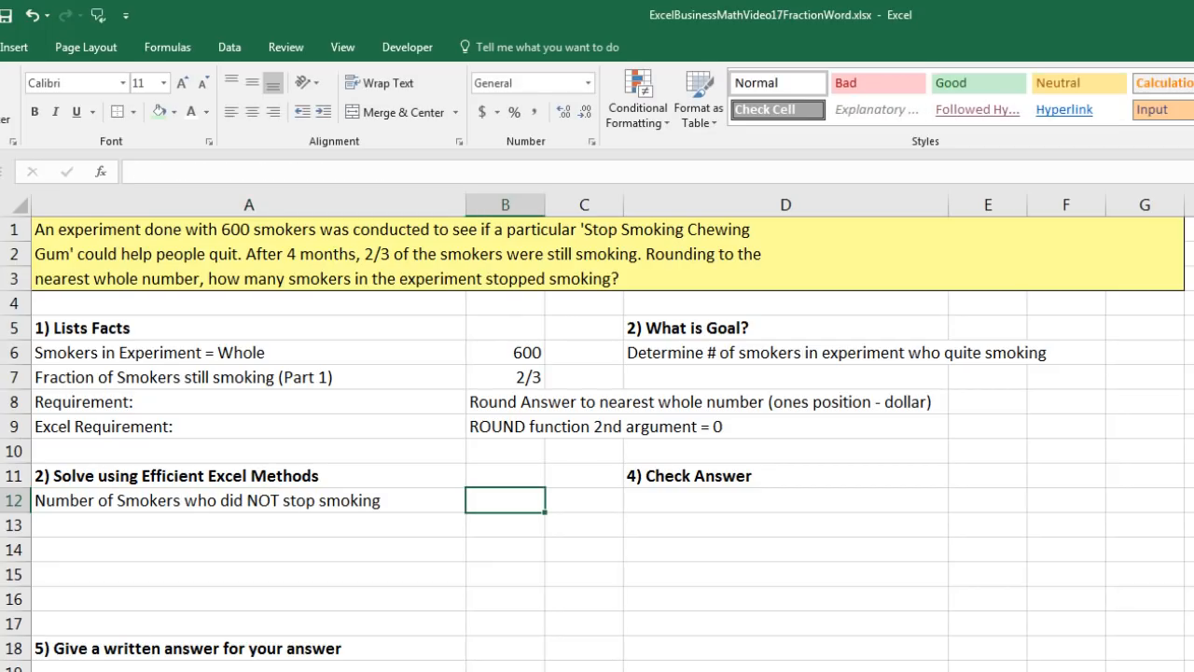
type("=B10")
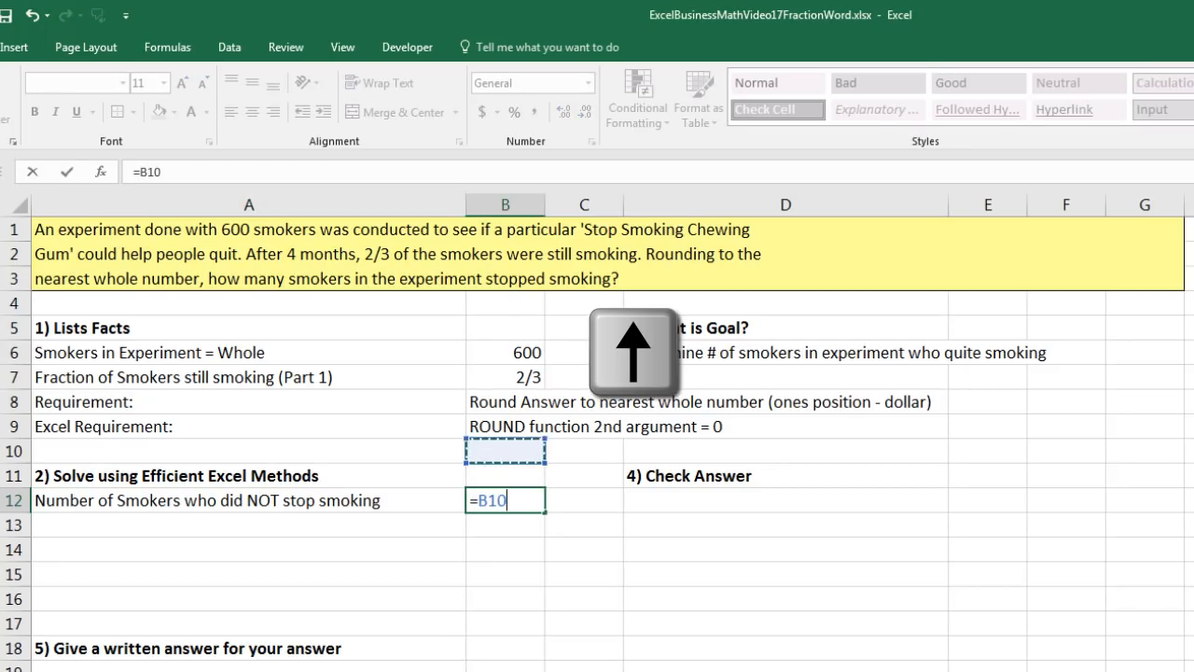
left_click(504, 353)
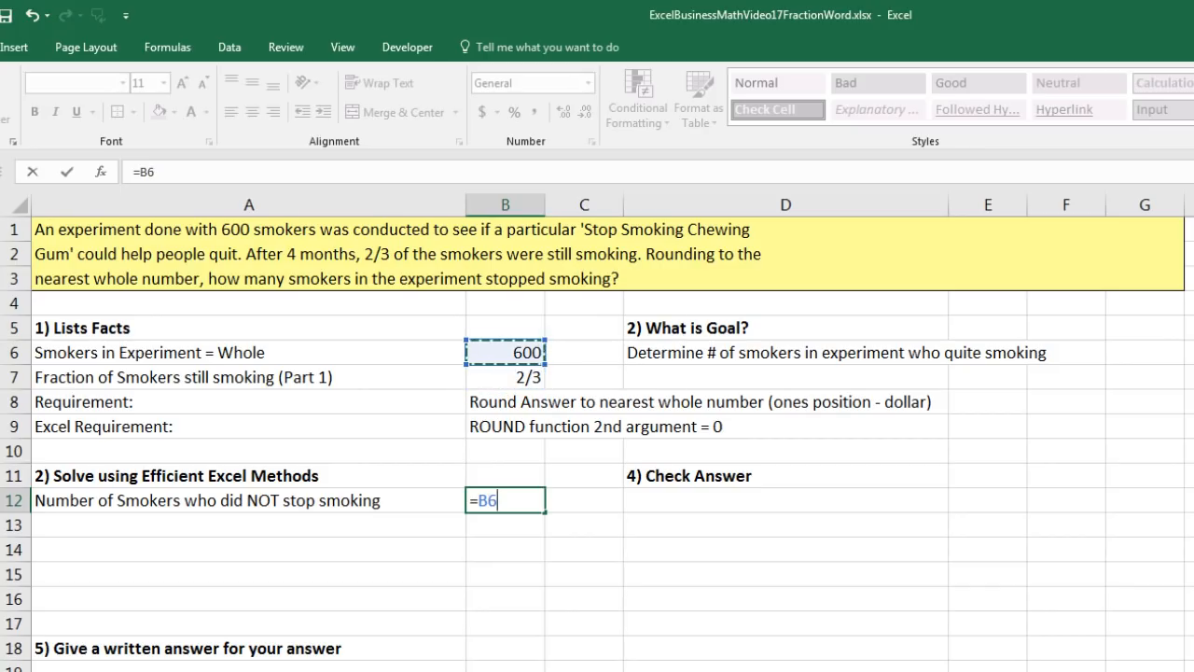
type("*")
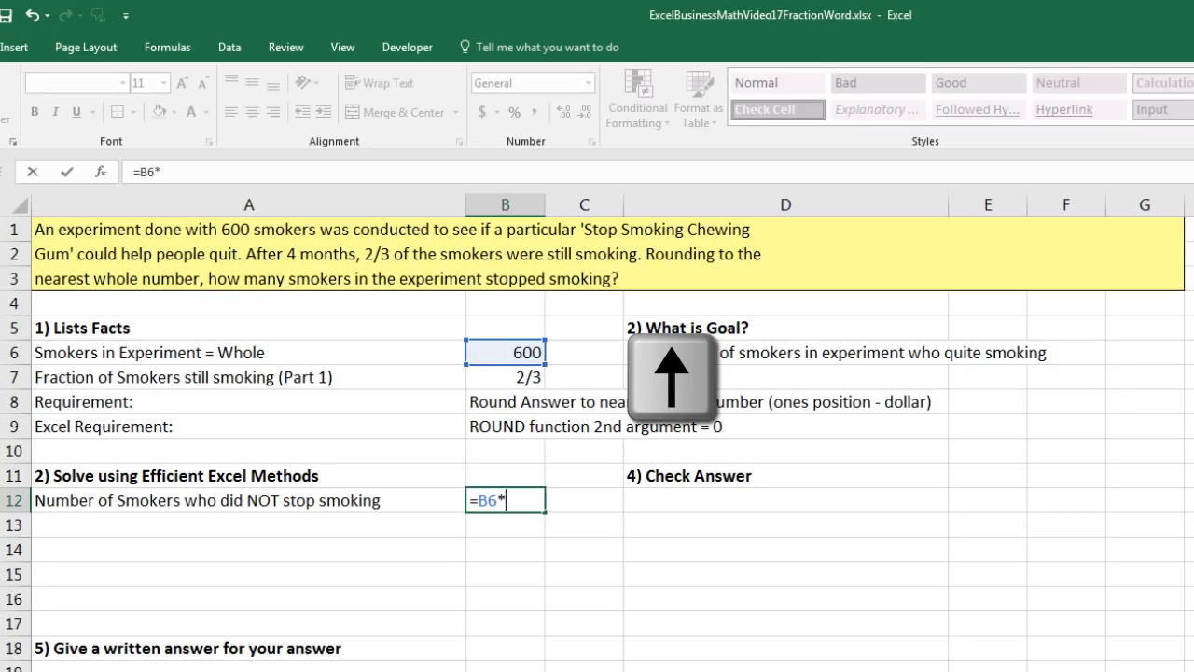
left_click(504, 377)
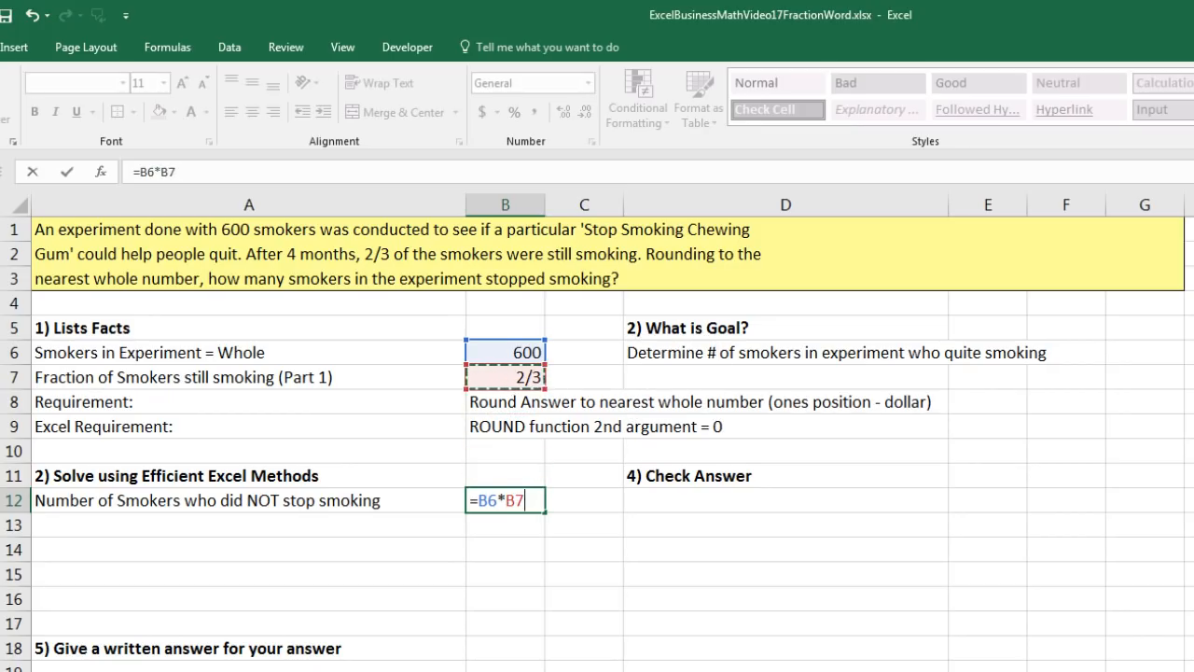
key("Enter")
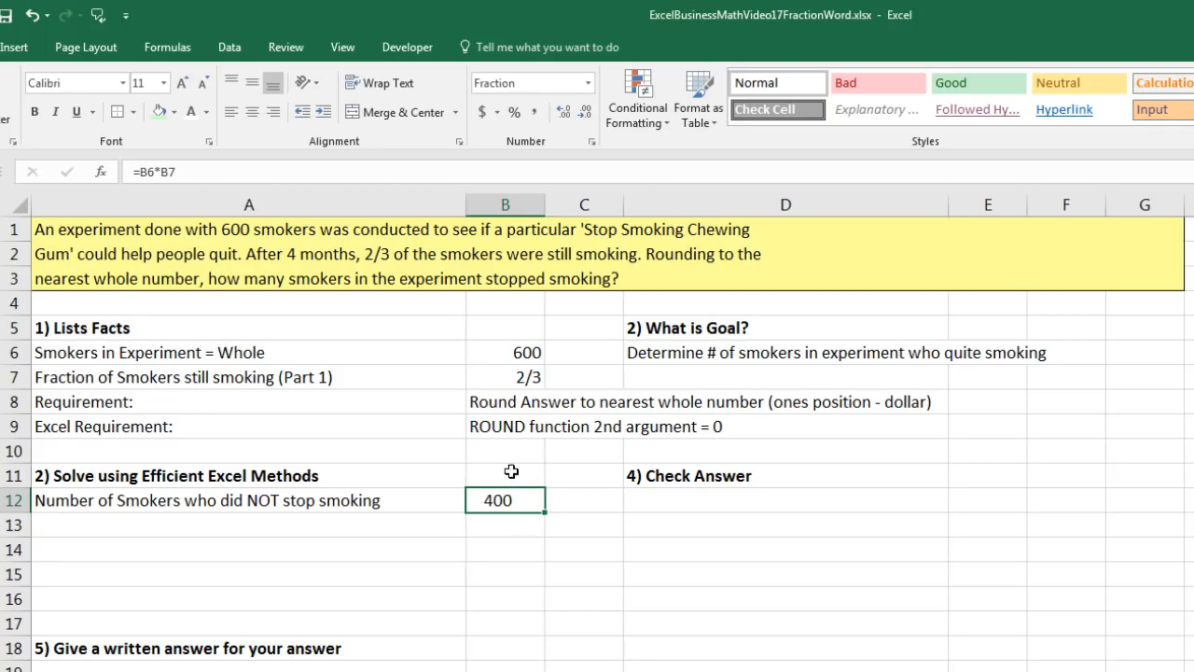
mouse_move(480, 377)
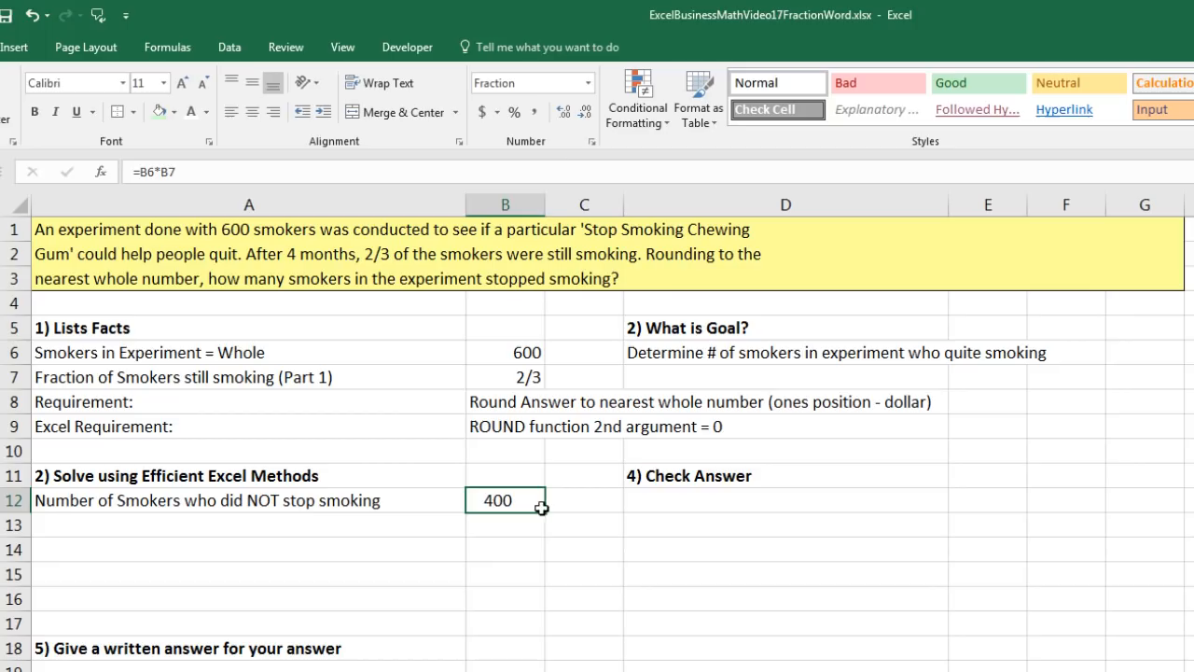
left_click(588, 82)
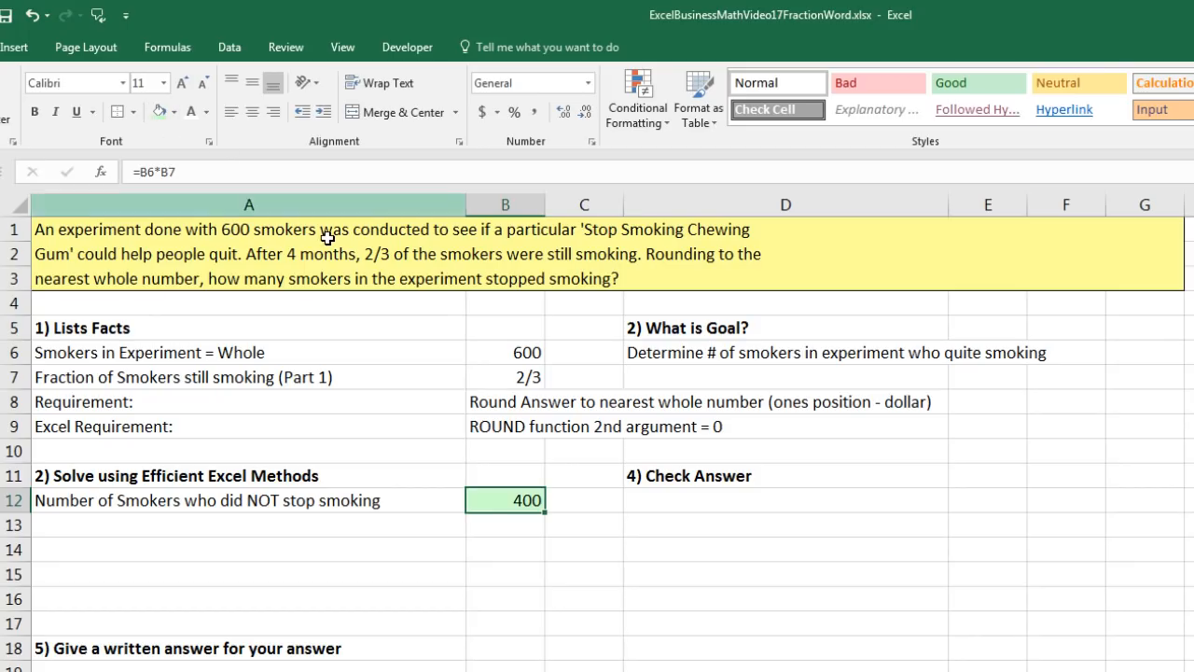
mouse_move(466, 472)
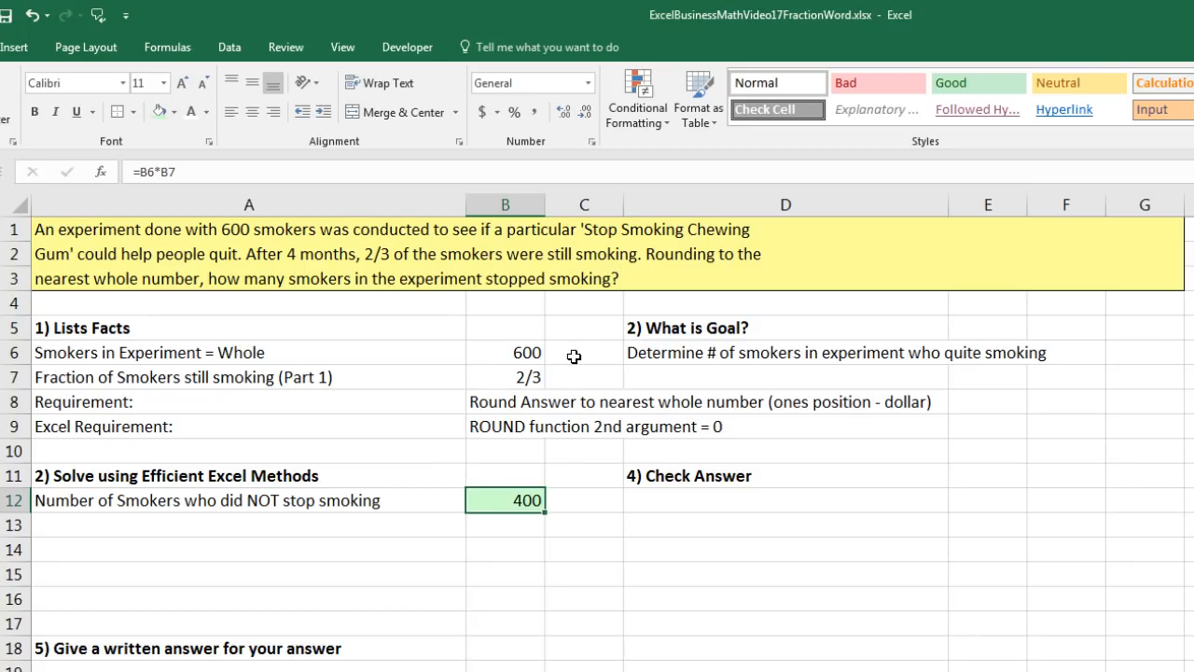
mouse_move(550, 364)
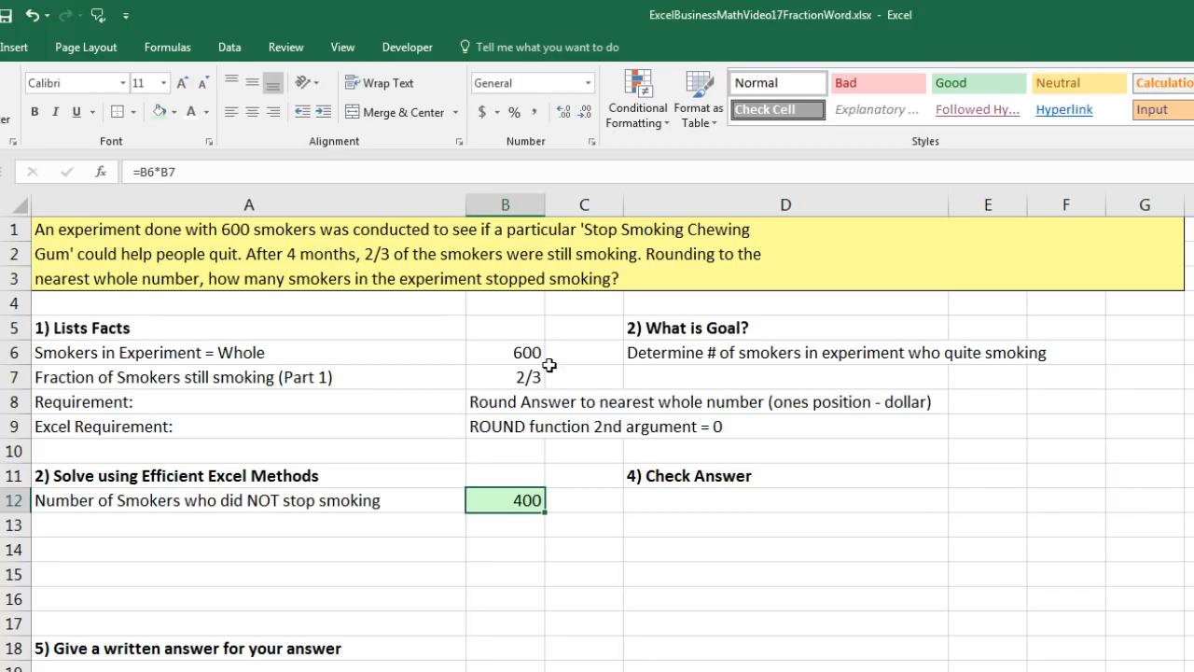
- Label smokers who DID stop and compute 600 minus 400 = 200 in B13
left_click(234, 522)
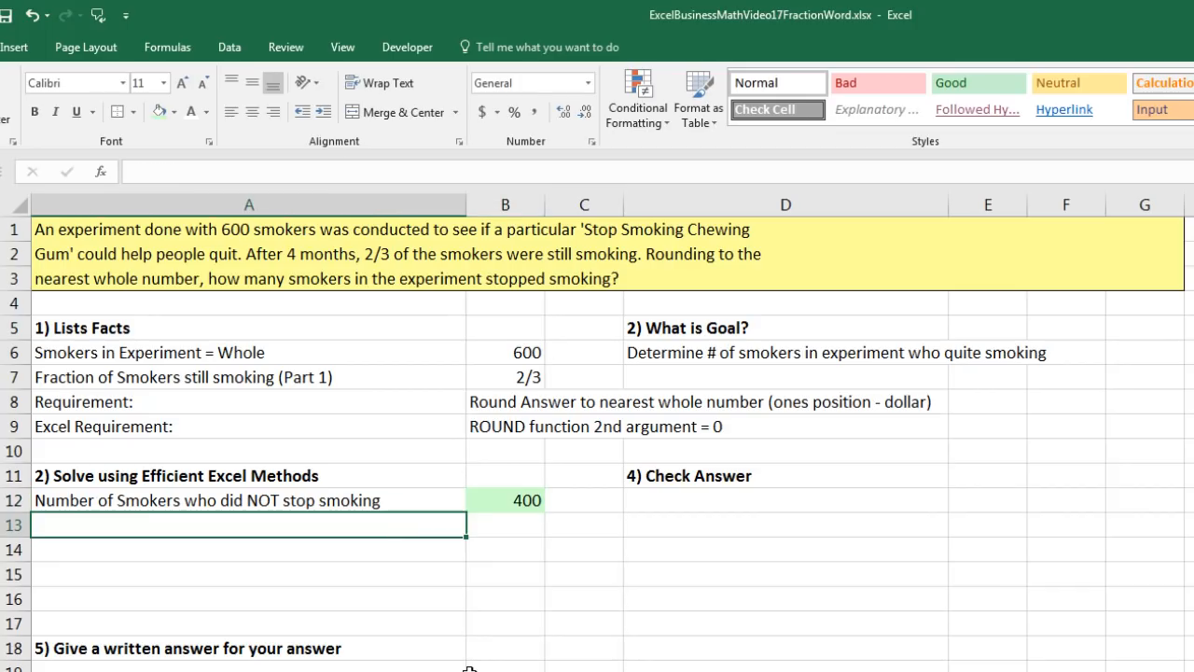
type("Number of Smokers who DID stop smoking")
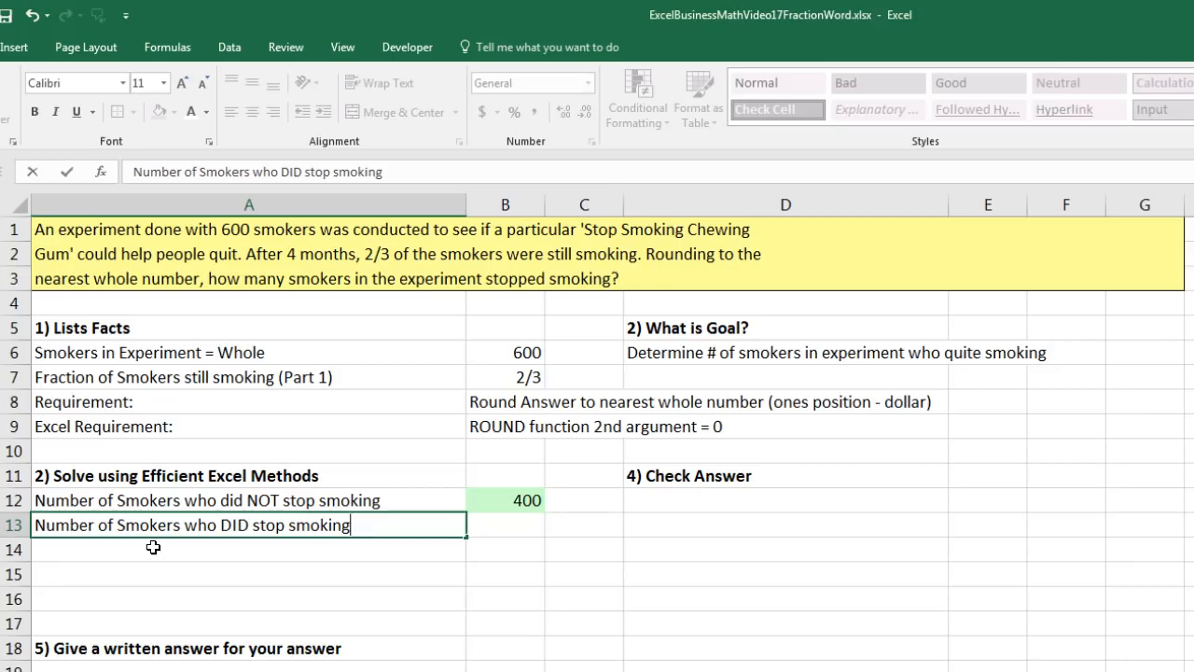
mouse_move(506, 530)
type("=")
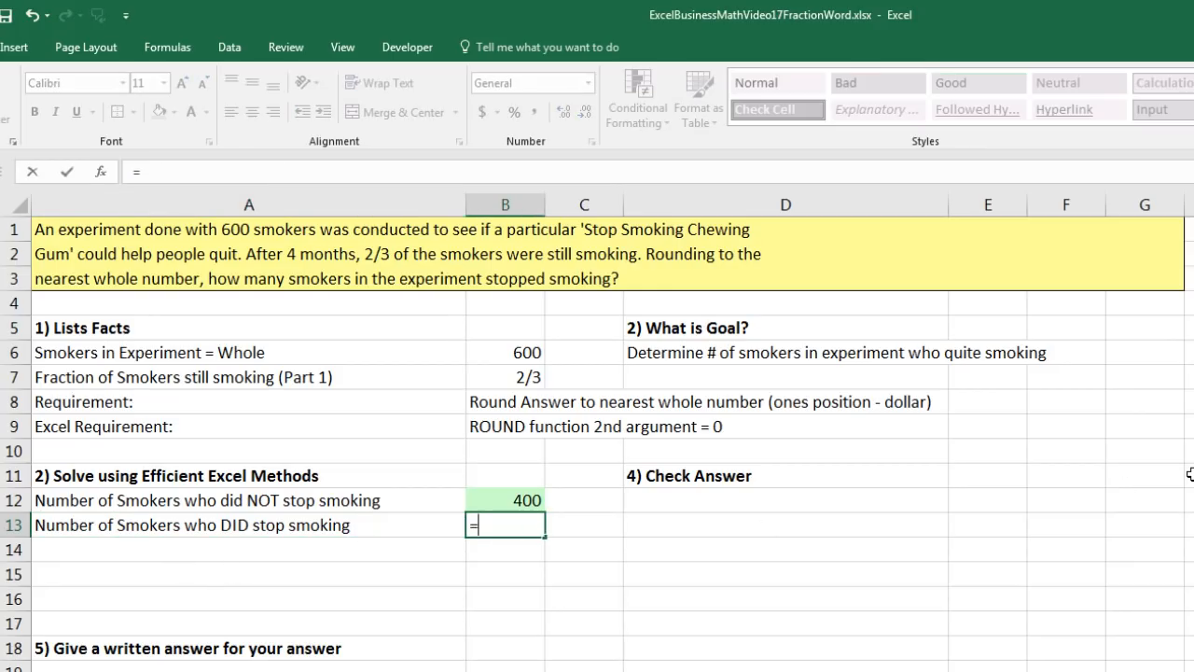
left_click(504, 353)
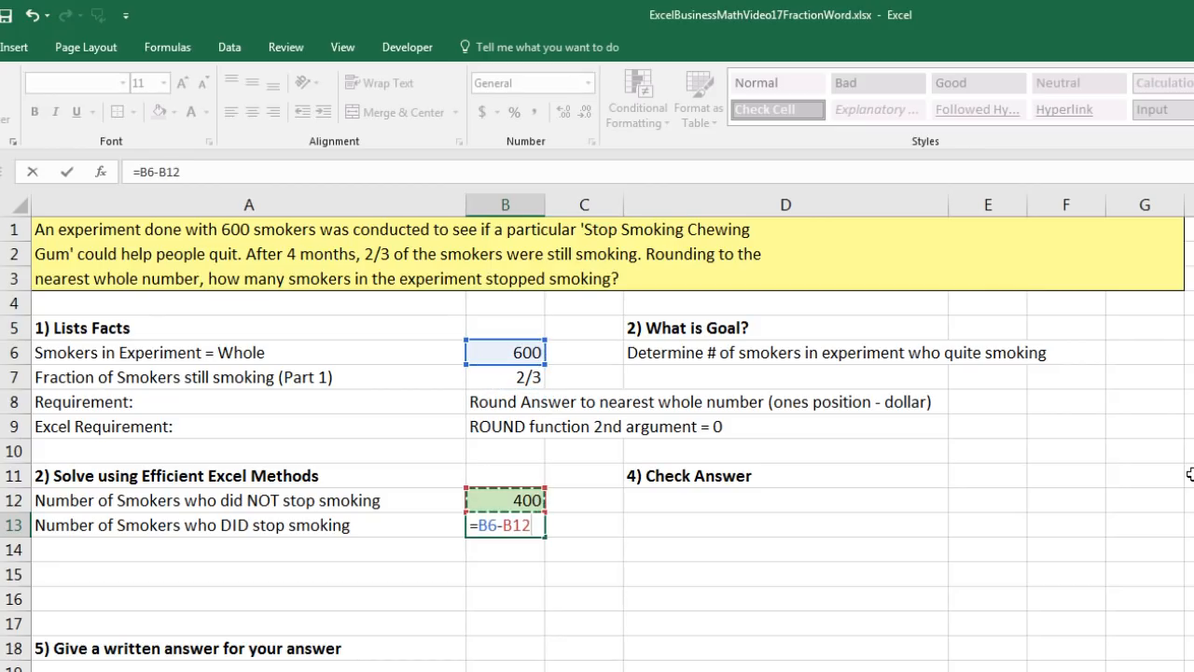
key("Enter")
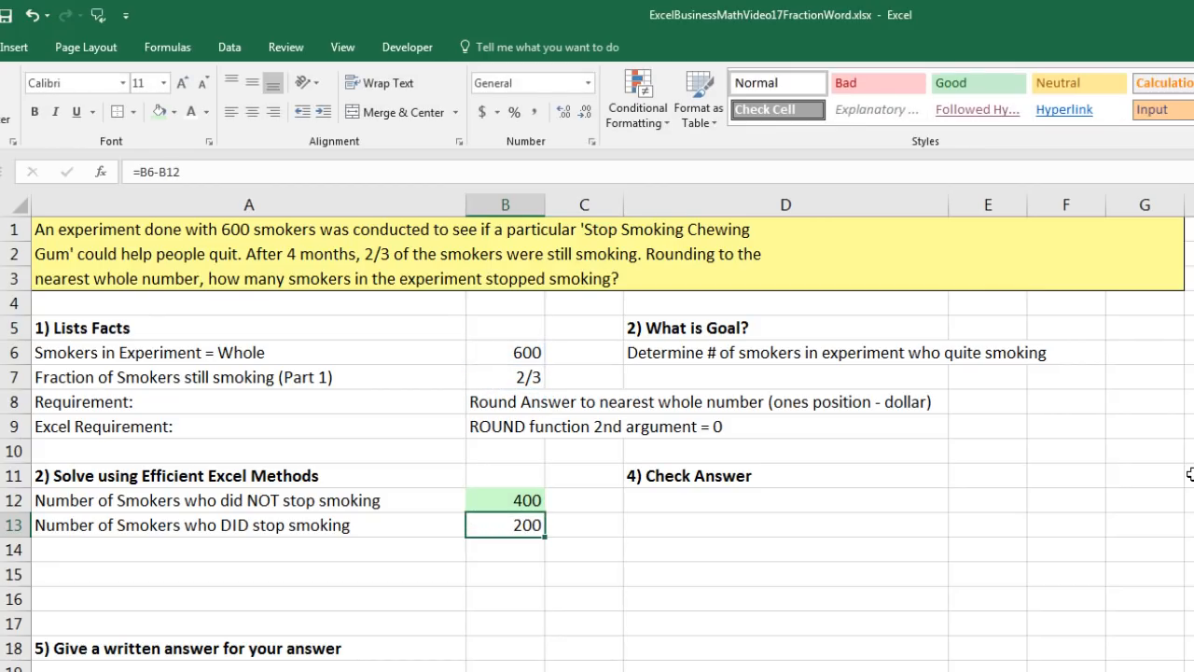
mouse_move(512, 504)
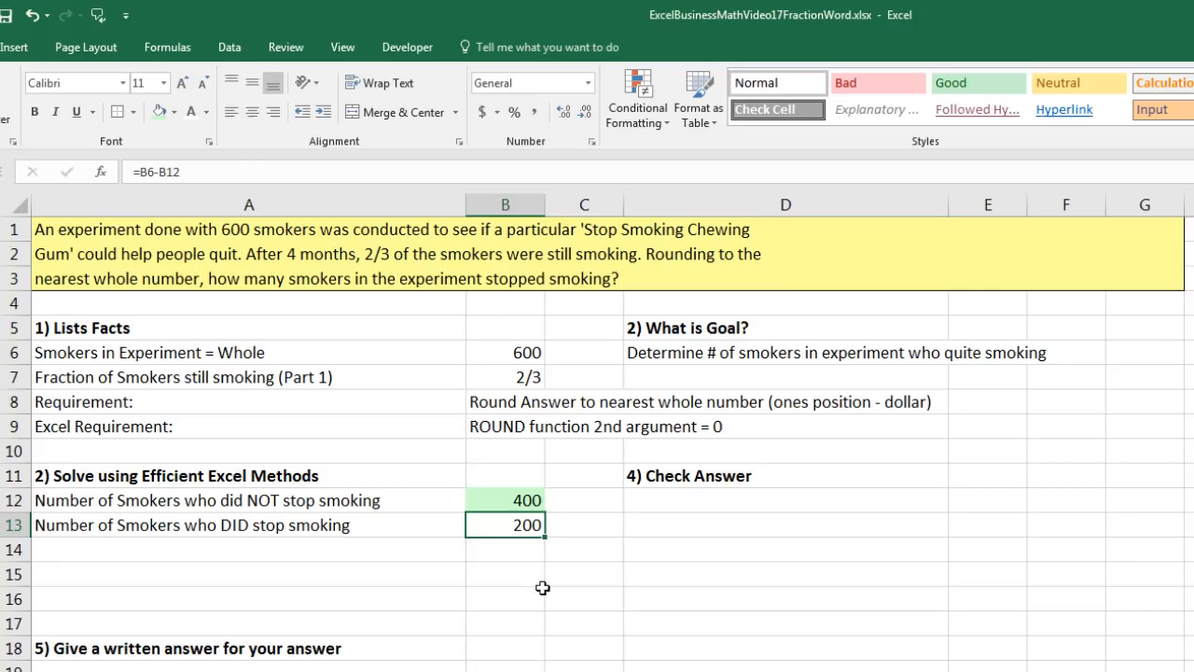
mouse_move(156, 112)
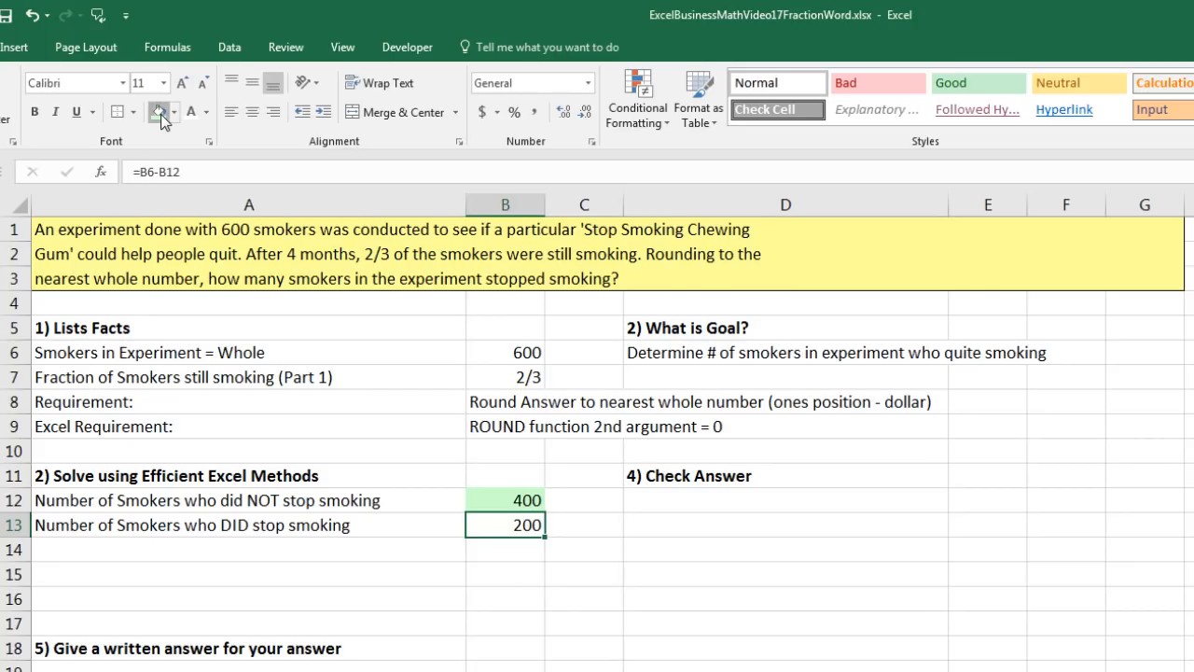
mouse_move(702, 492)
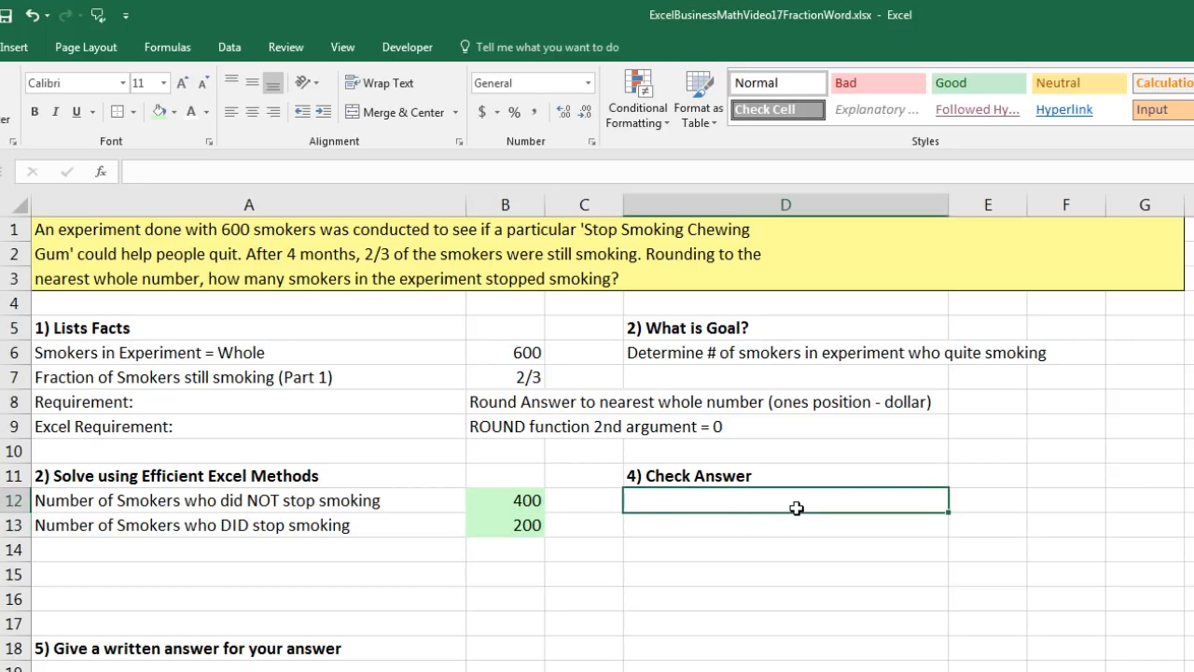
- Label the whole and sum 400 and 200 to confirm 600 smokers
type("Smokers in Experiment = Whole")
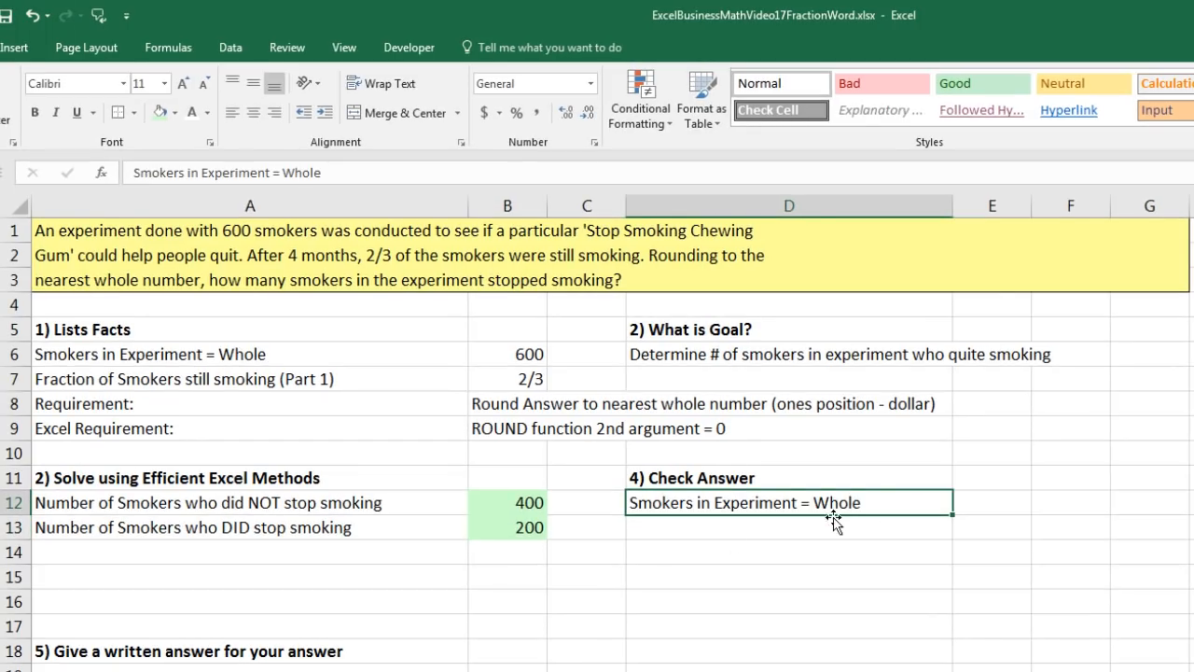
mouse_move(541, 534)
type("=SUM(B12:B13)")
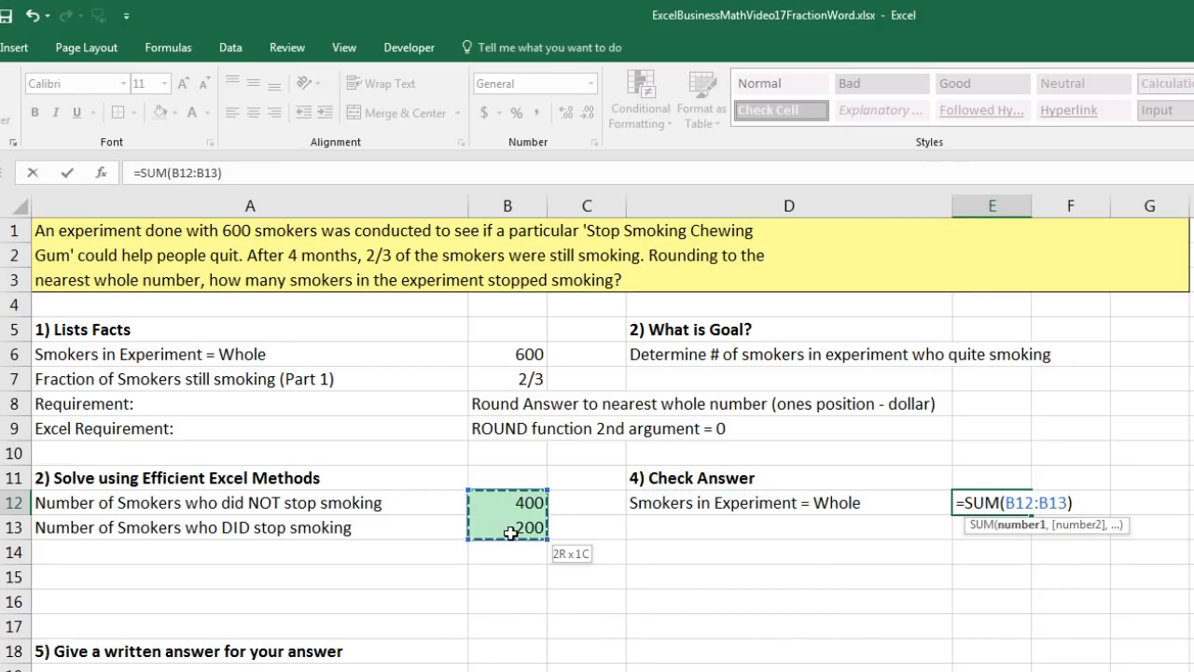
key("Enter")
type("Fraction of smokers who stopped smoking")
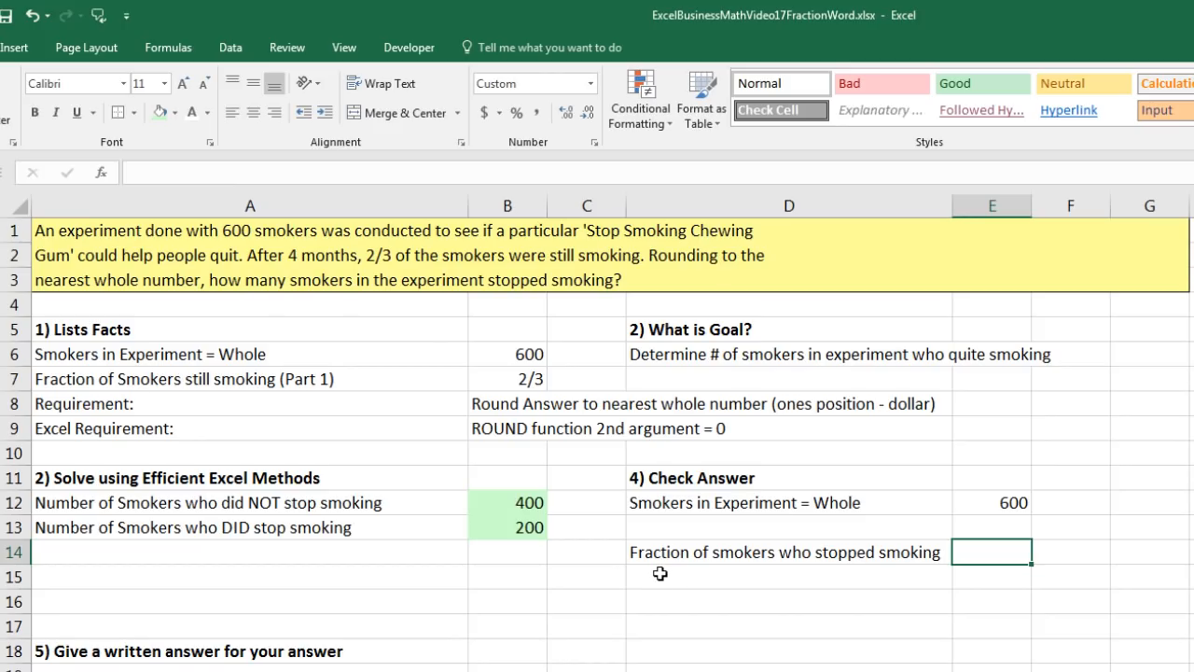
mouse_move(933, 582)
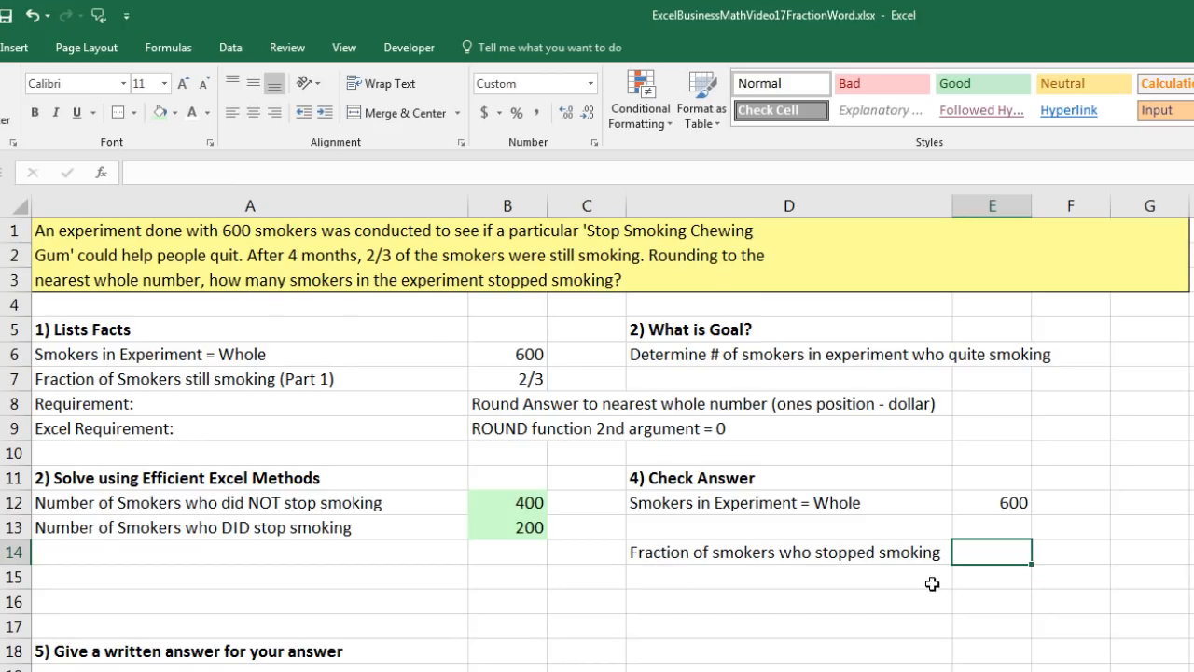
mouse_move(601, 381)
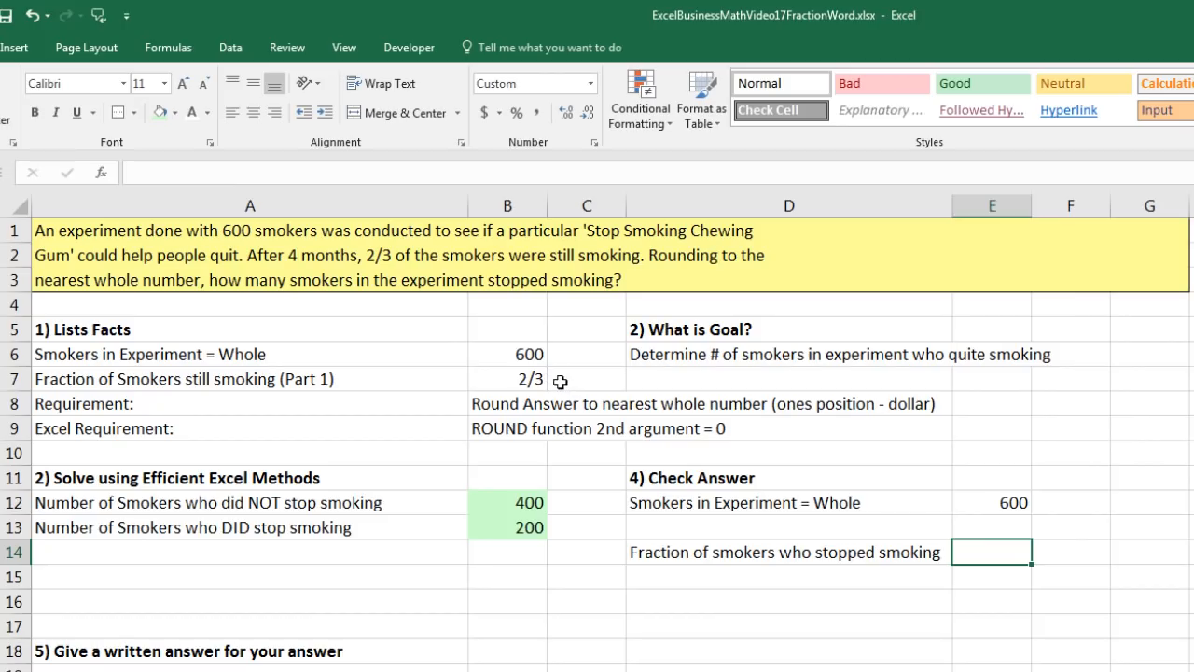
mouse_move(551, 380)
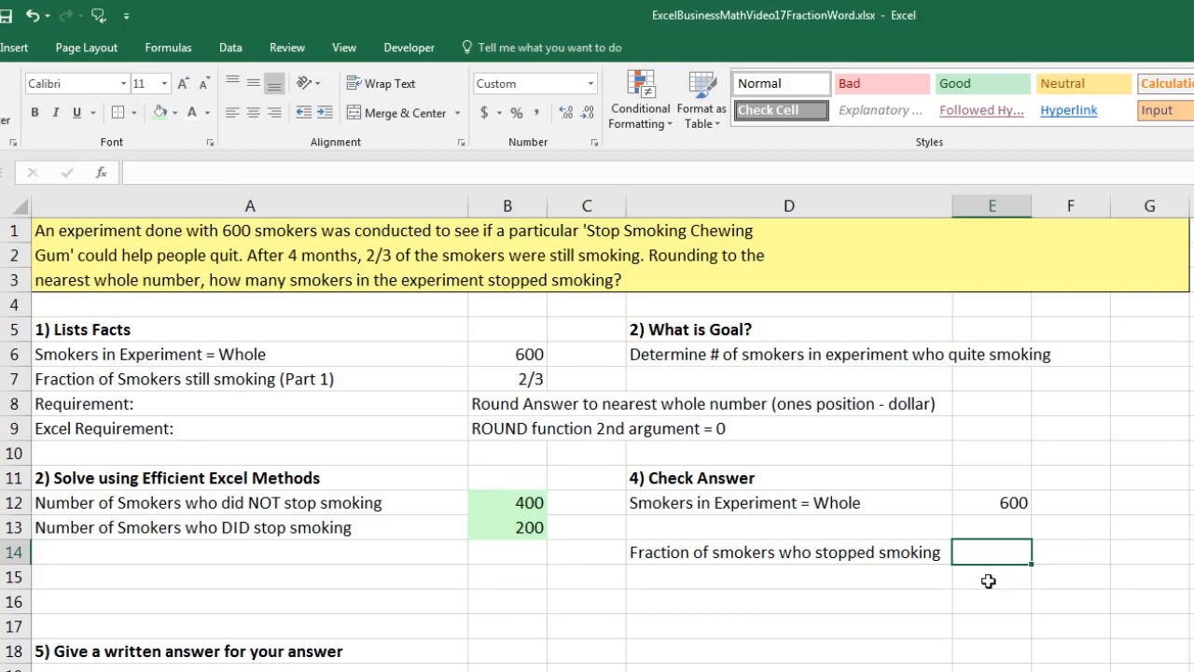
- Compute the stopped fraction in E14 as 1 minus B7, giving 1/3
type("=")
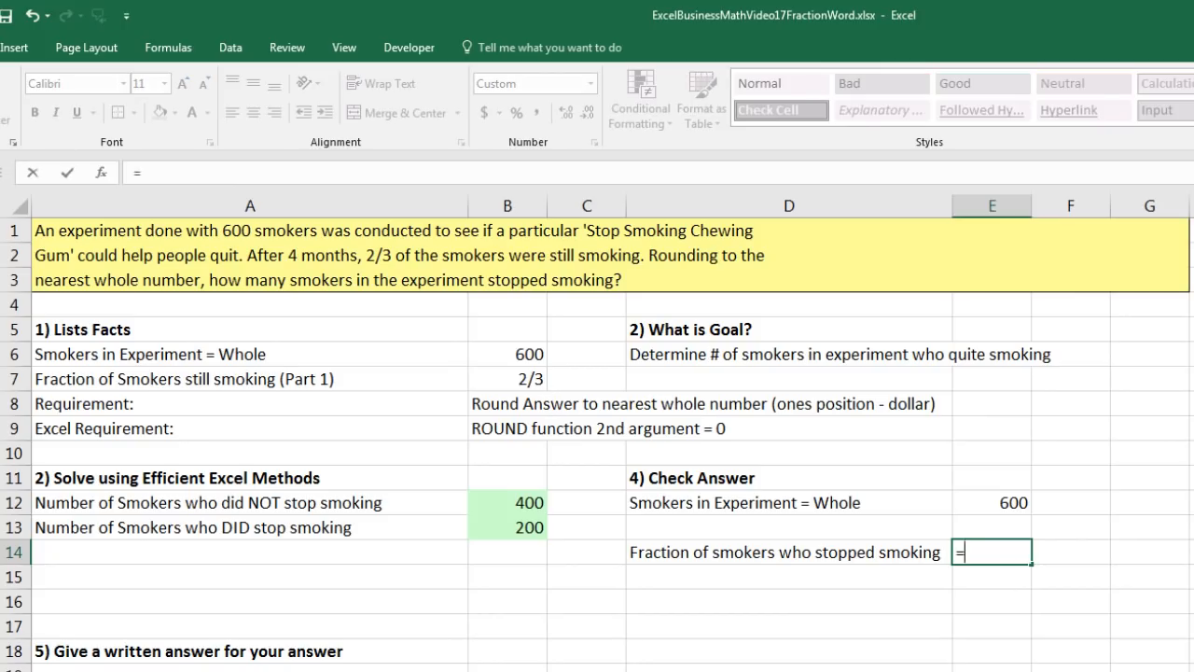
type("1-")
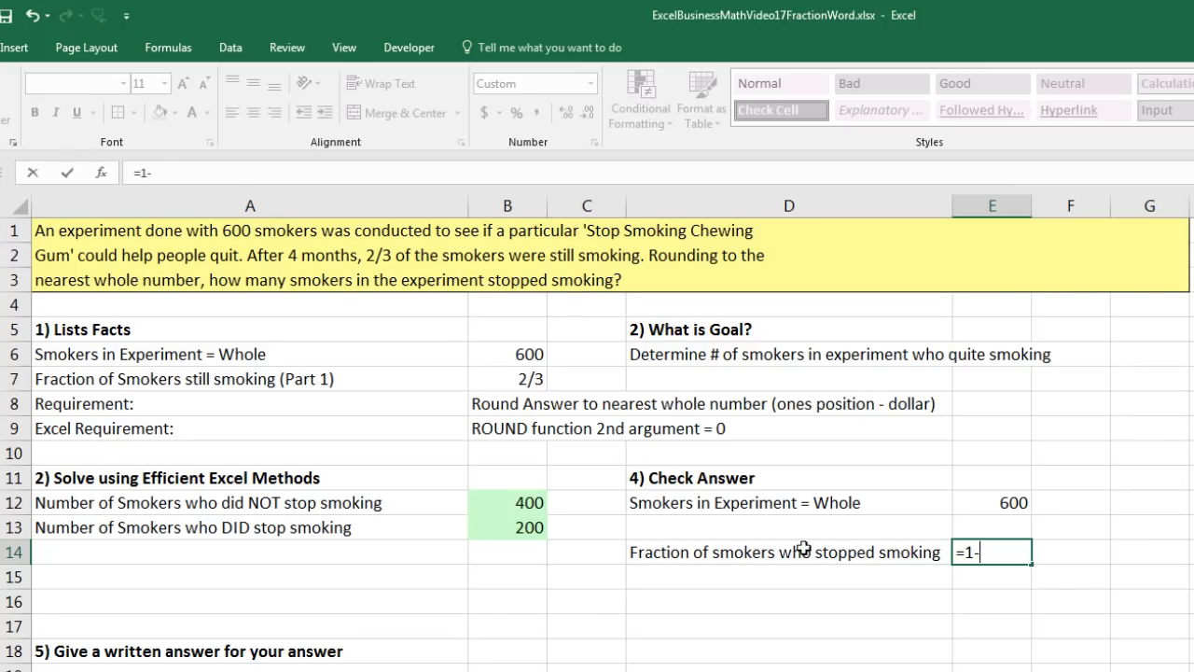
left_click(508, 379)
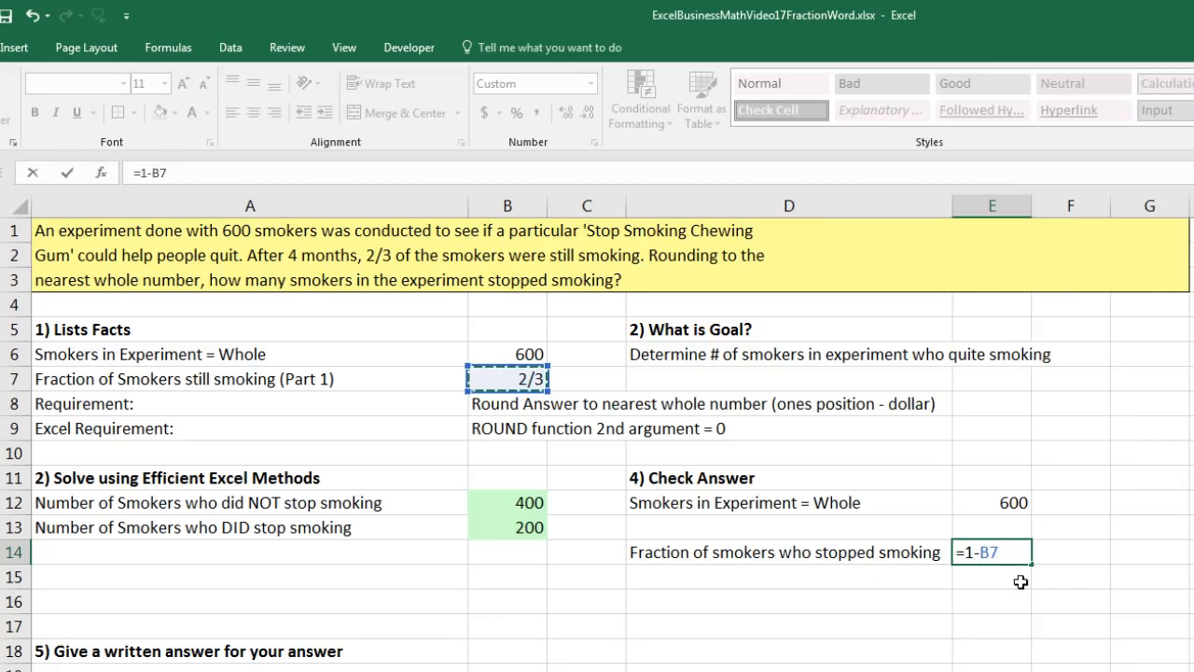
key("Enter")
type("Number of Smokers who DID stop smoking")
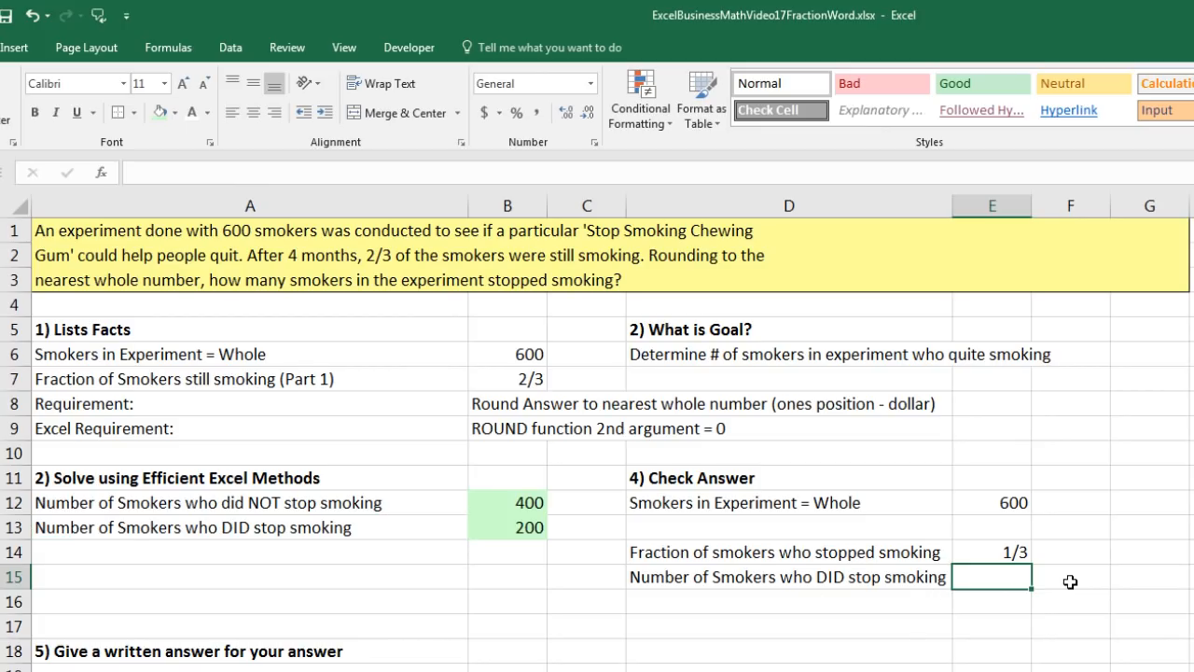
- Multiply the 1/3 stopped fraction by 600 in E15 with =E14*B6, giving 200
type("=E14")
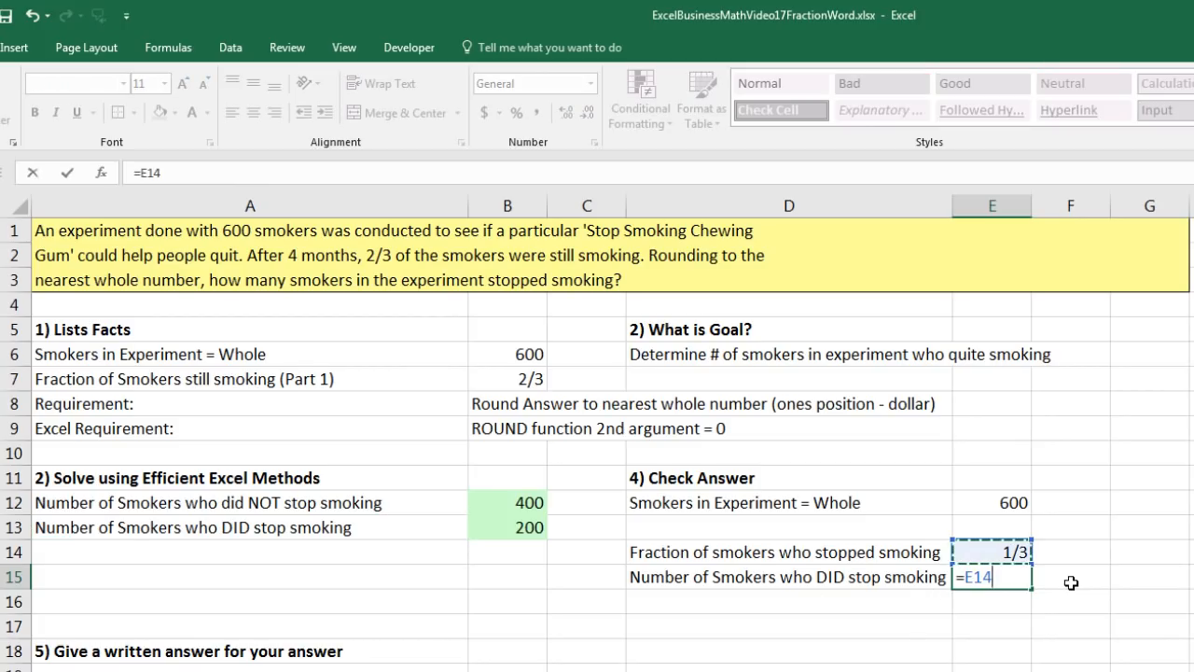
type("*")
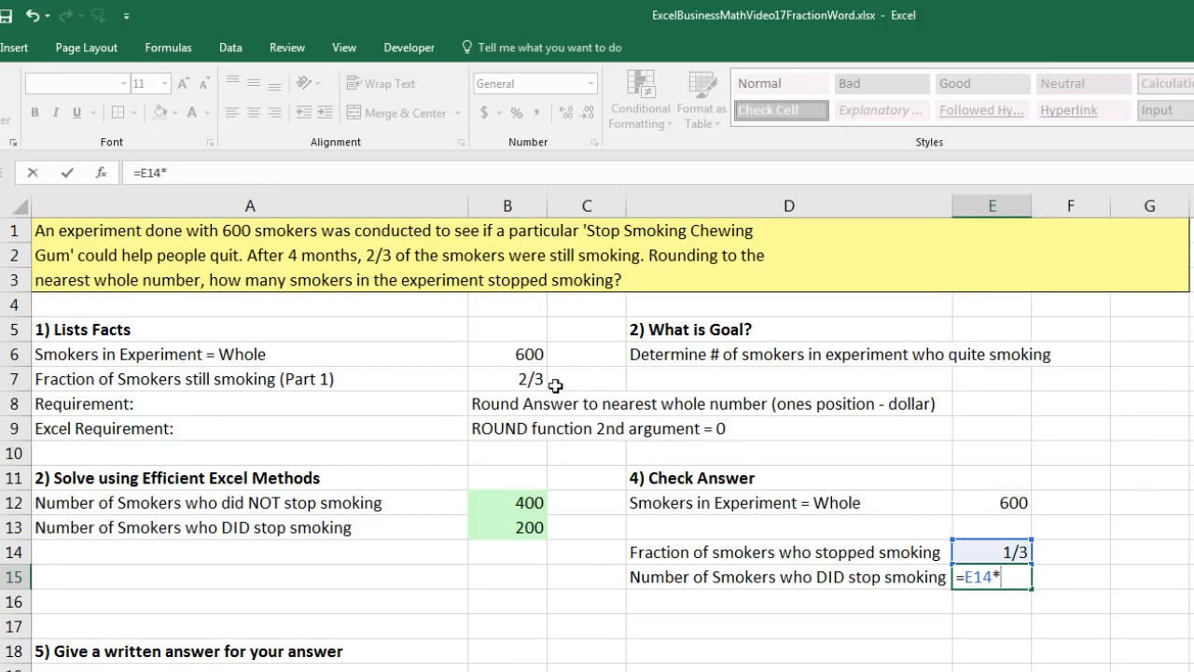
type("B6")
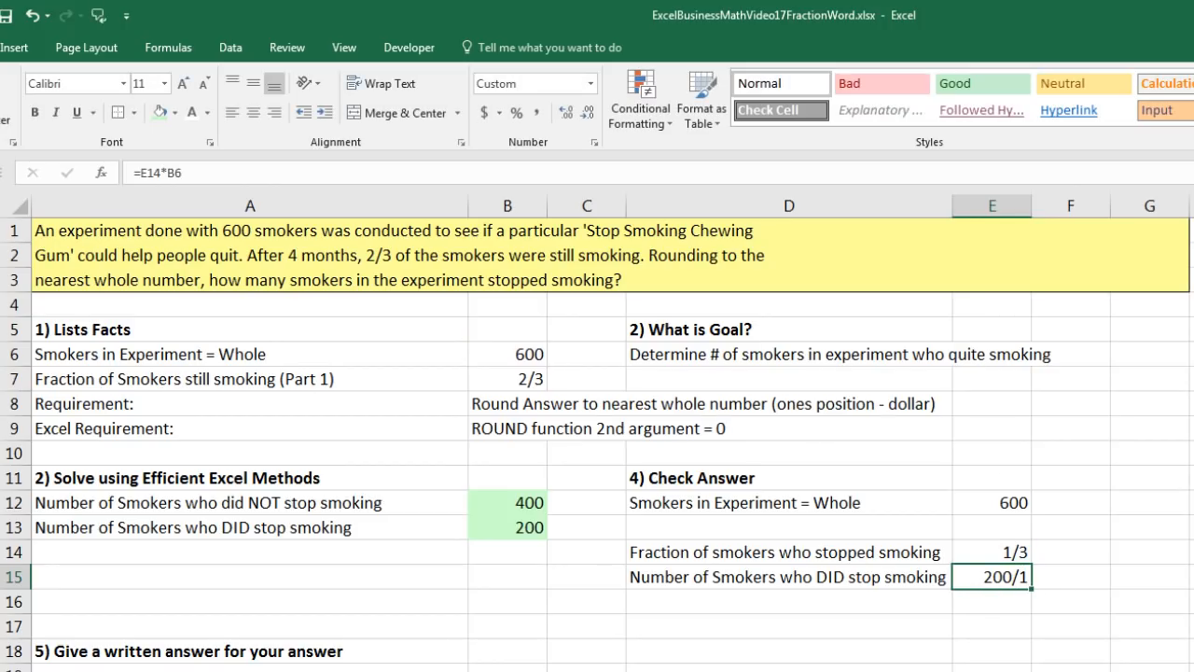
mouse_move(1038, 541)
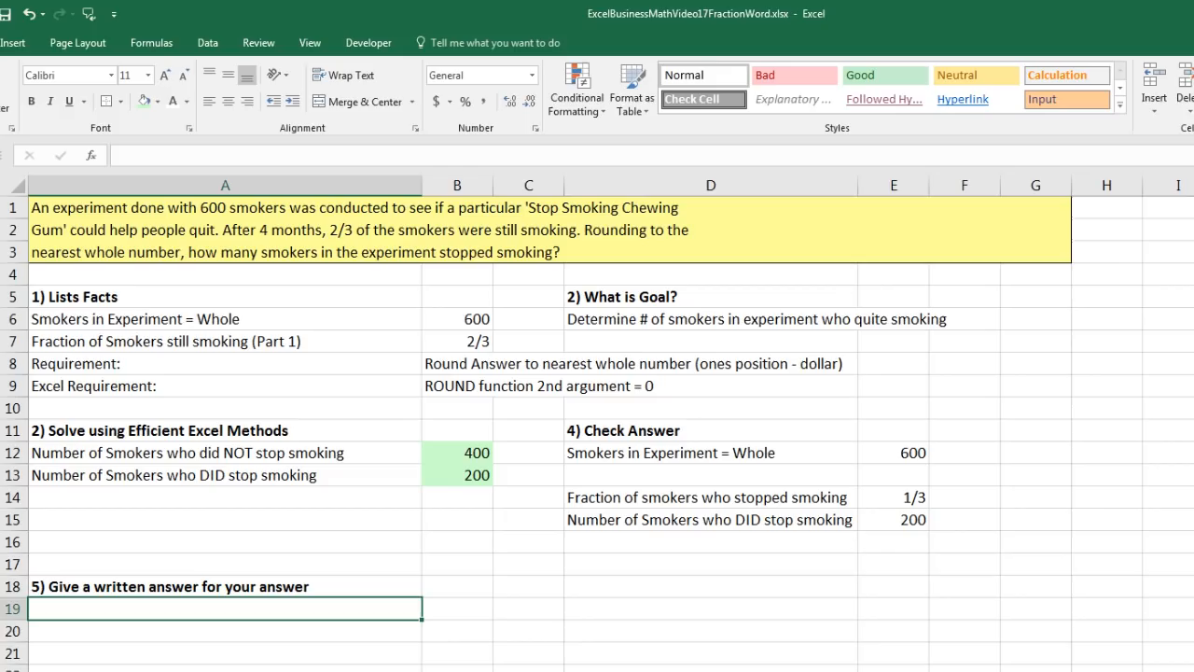
mouse_move(276, 241)
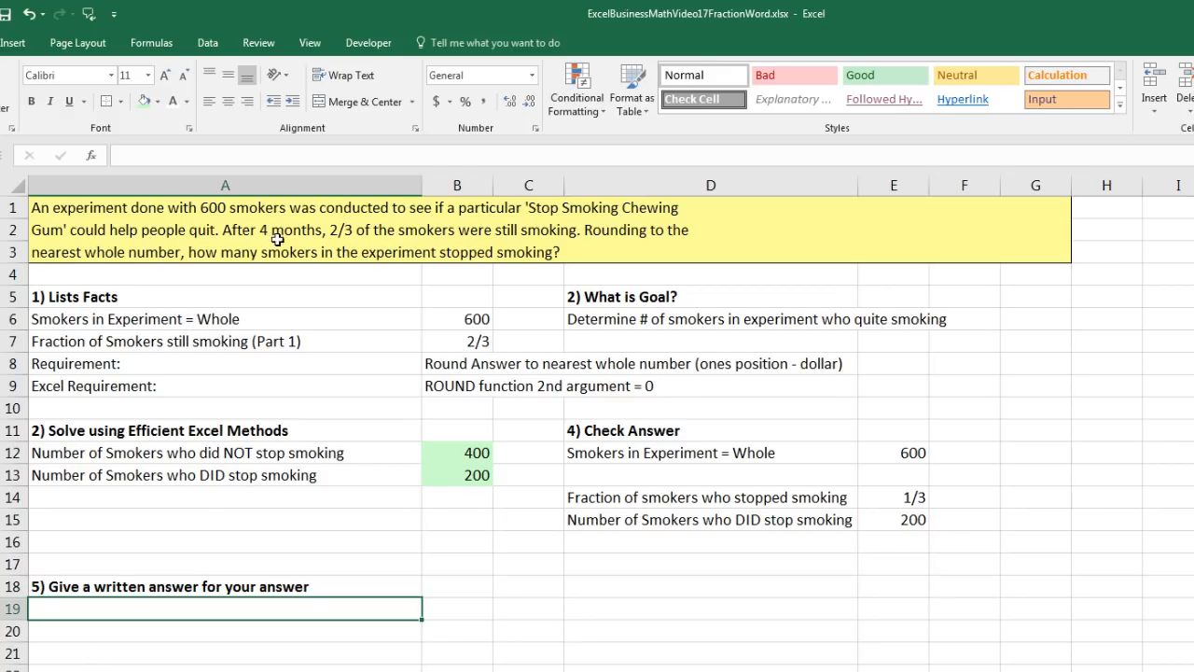
mouse_move(355, 657)
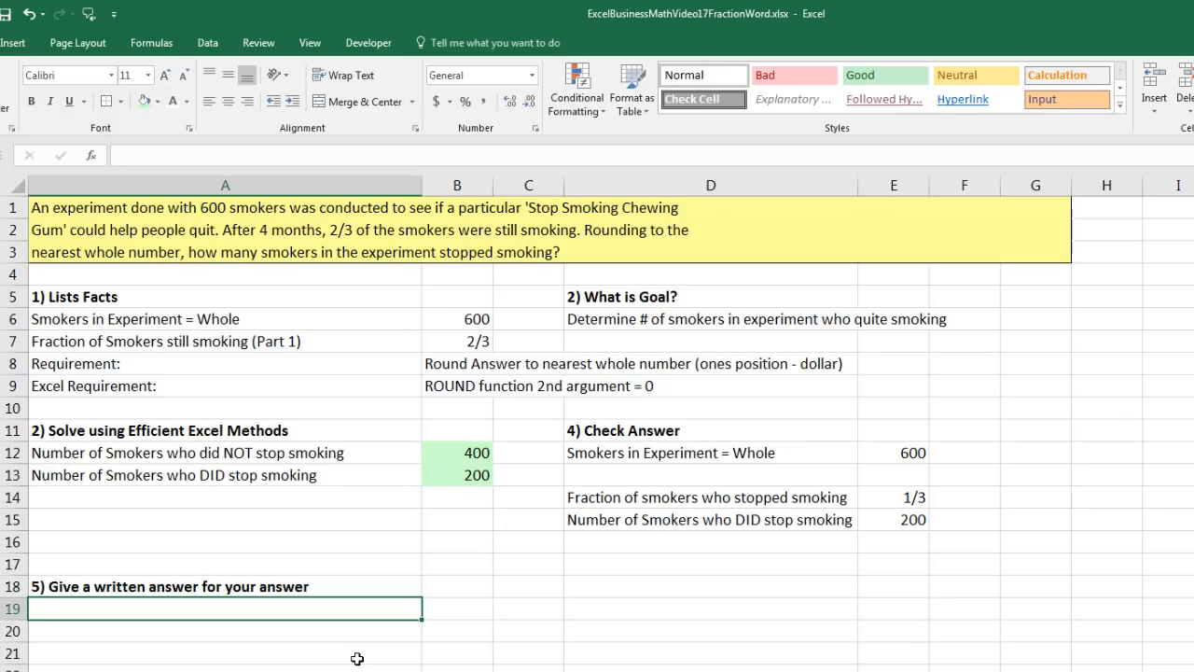
- Write the answer in A19: After 4 months, 200 of the total 600 smokers stopped smoking
type("After 4 months, 200 of the total 600 smokers stopped smoking.")
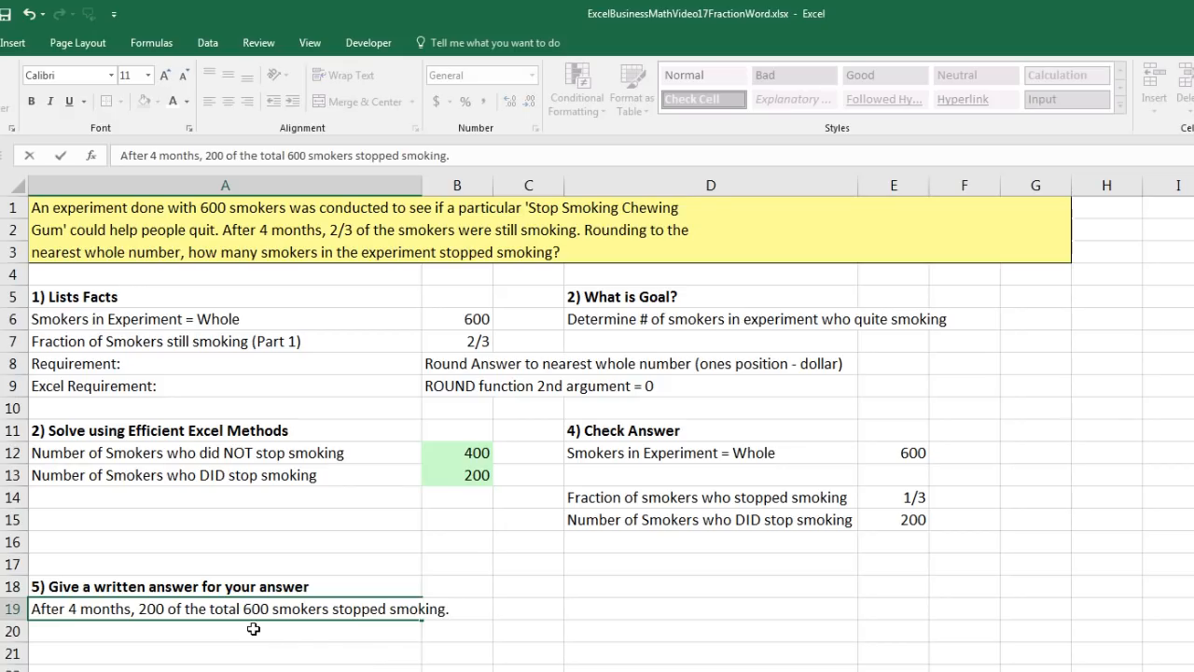
mouse_move(258, 644)
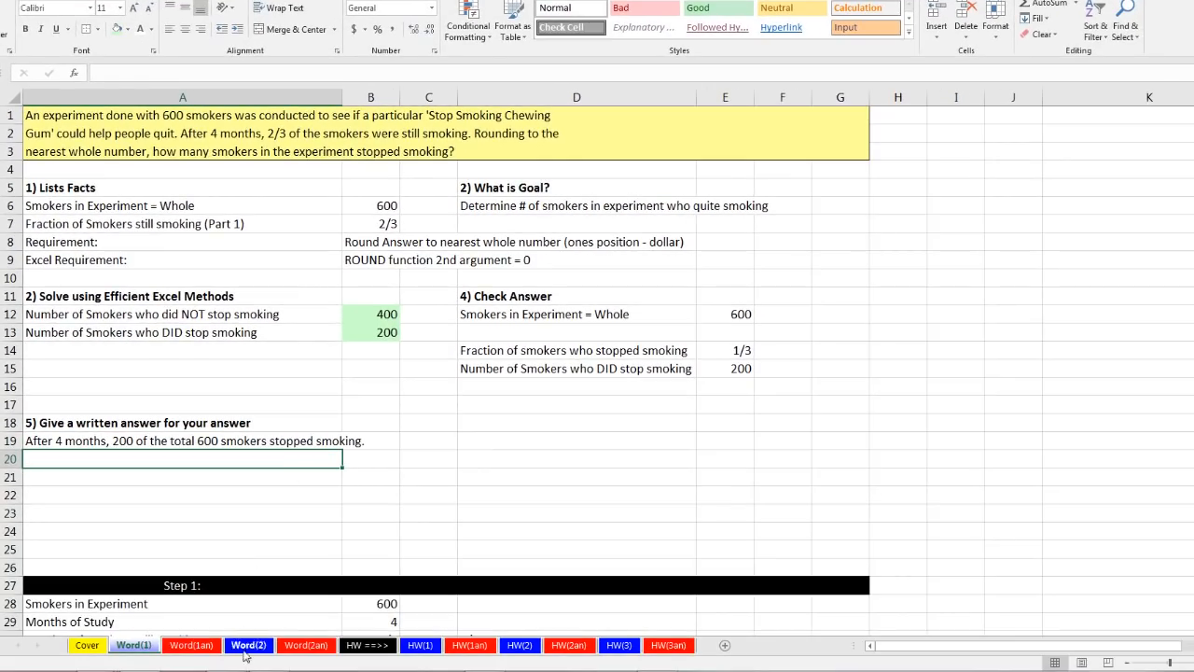
mouse_move(250, 649)
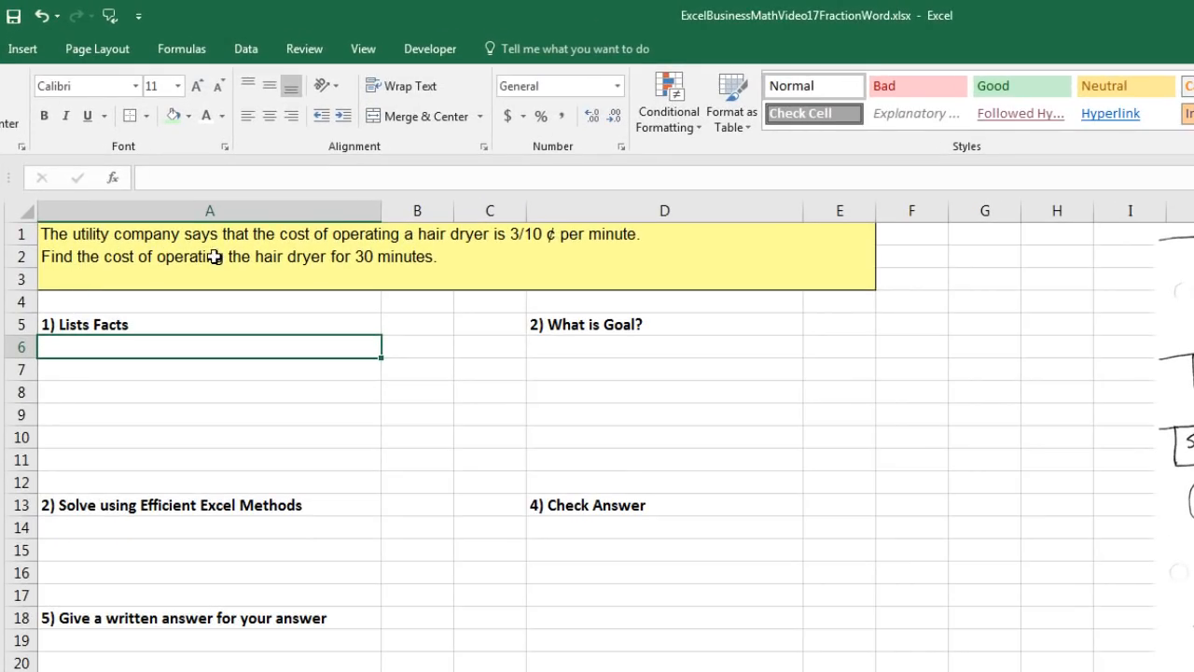
mouse_move(470, 264)
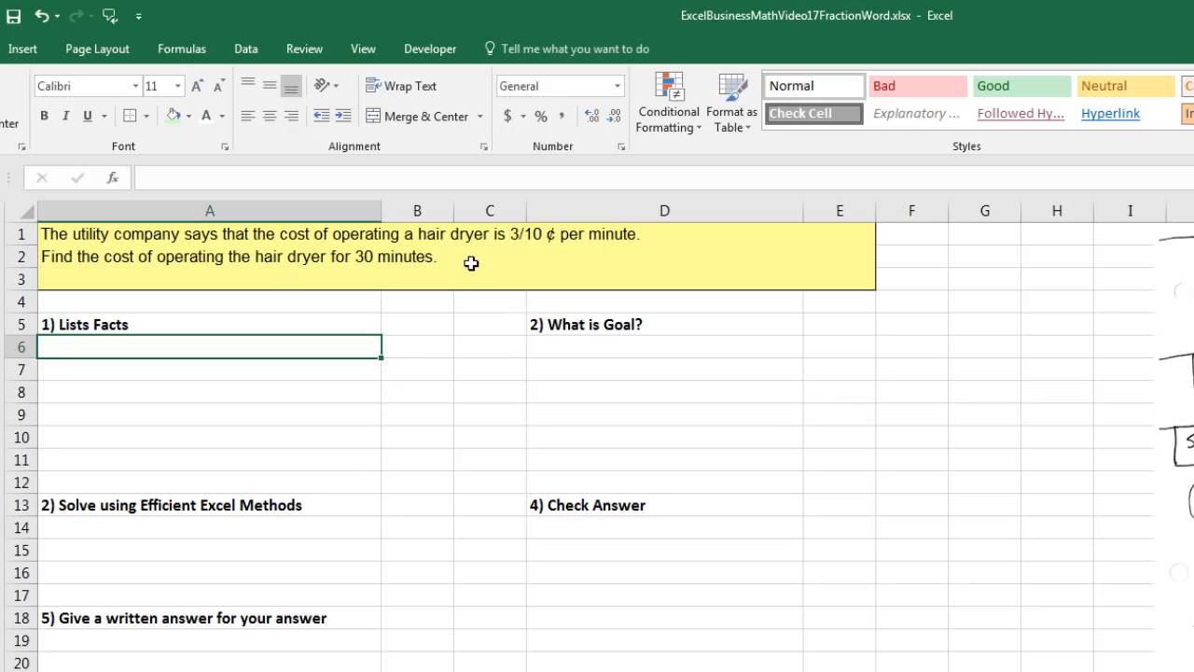
mouse_move(534, 265)
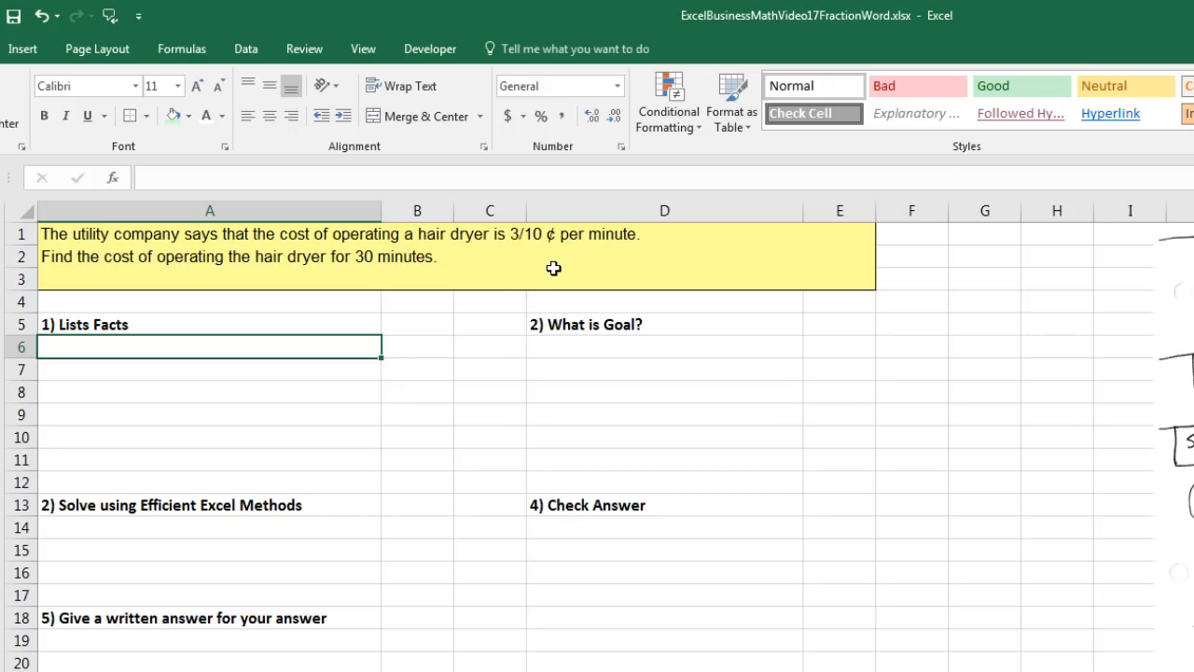
mouse_move(580, 269)
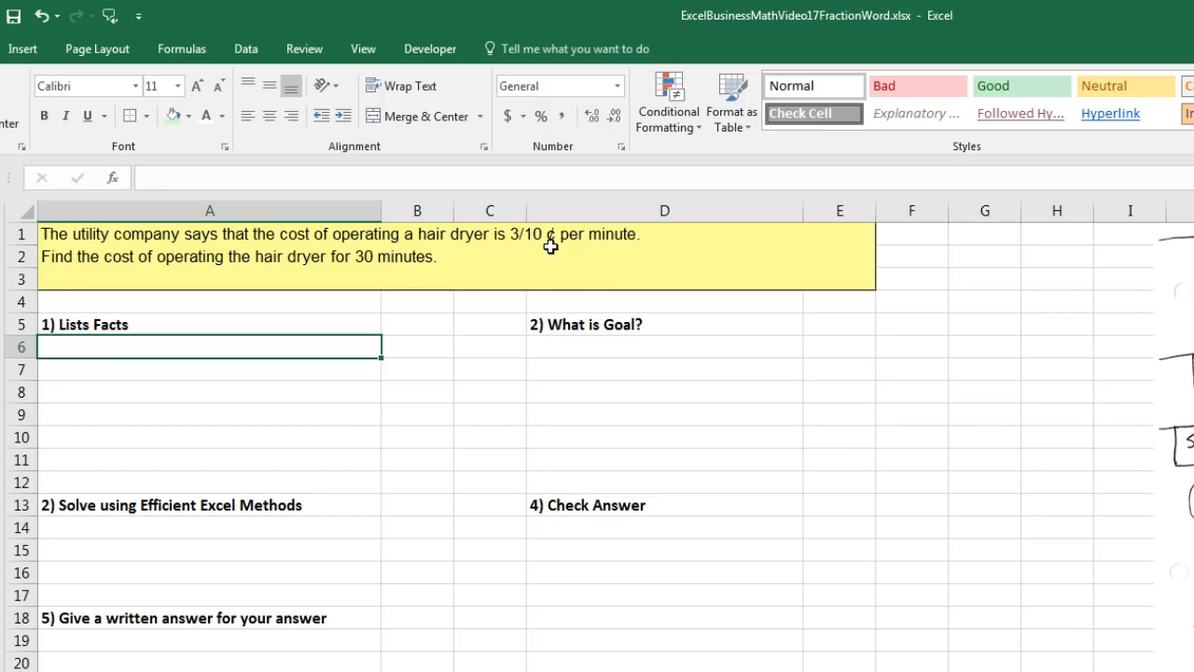
mouse_move(519, 269)
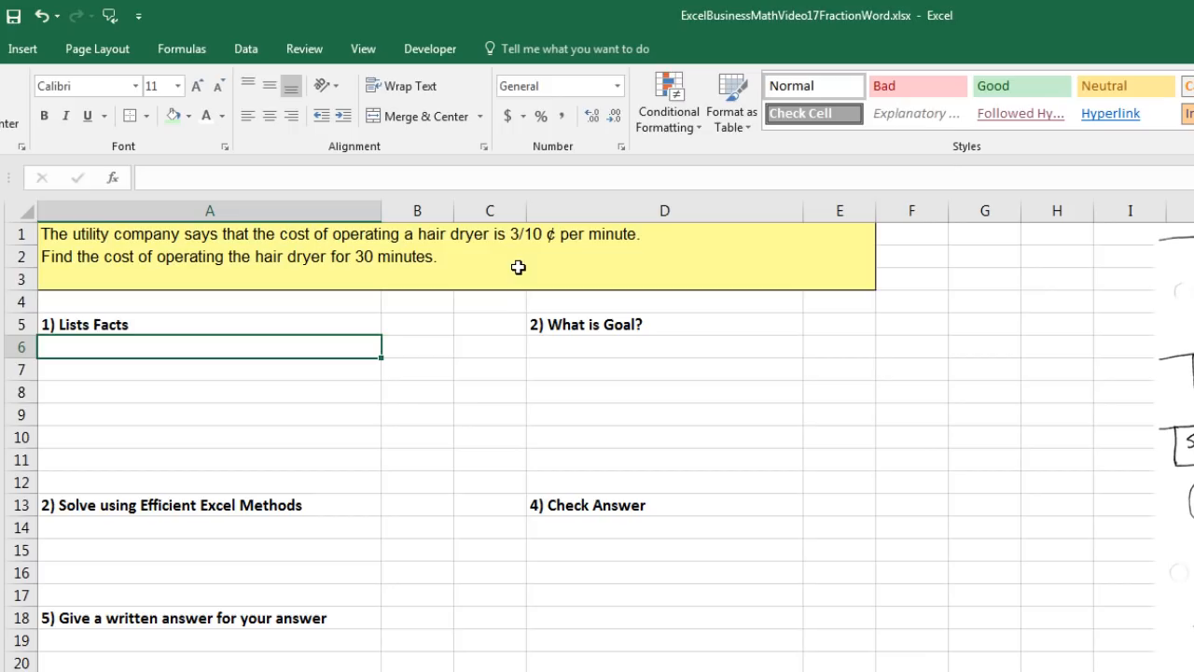
mouse_move(545, 251)
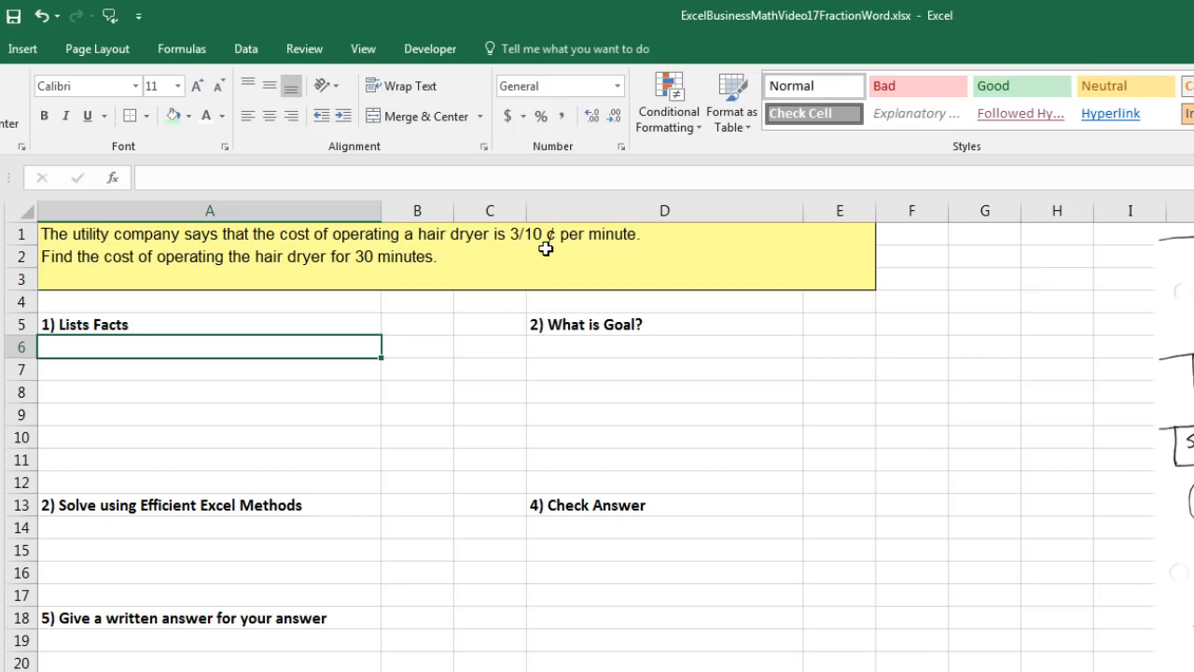
mouse_move(583, 254)
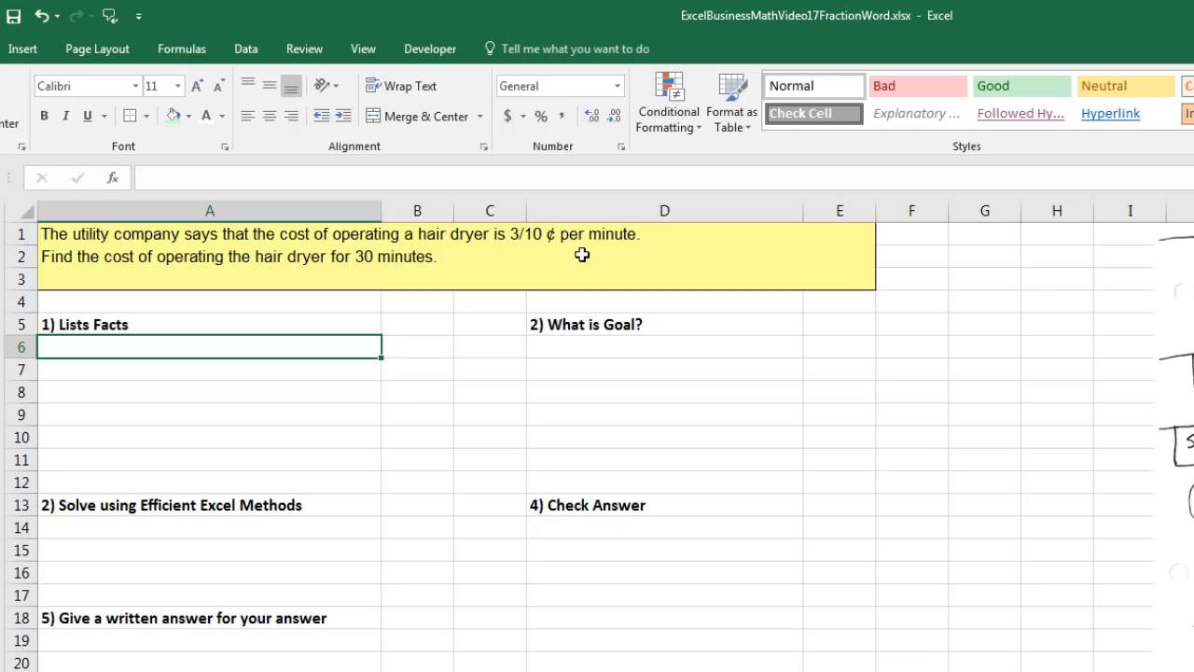
mouse_move(110, 284)
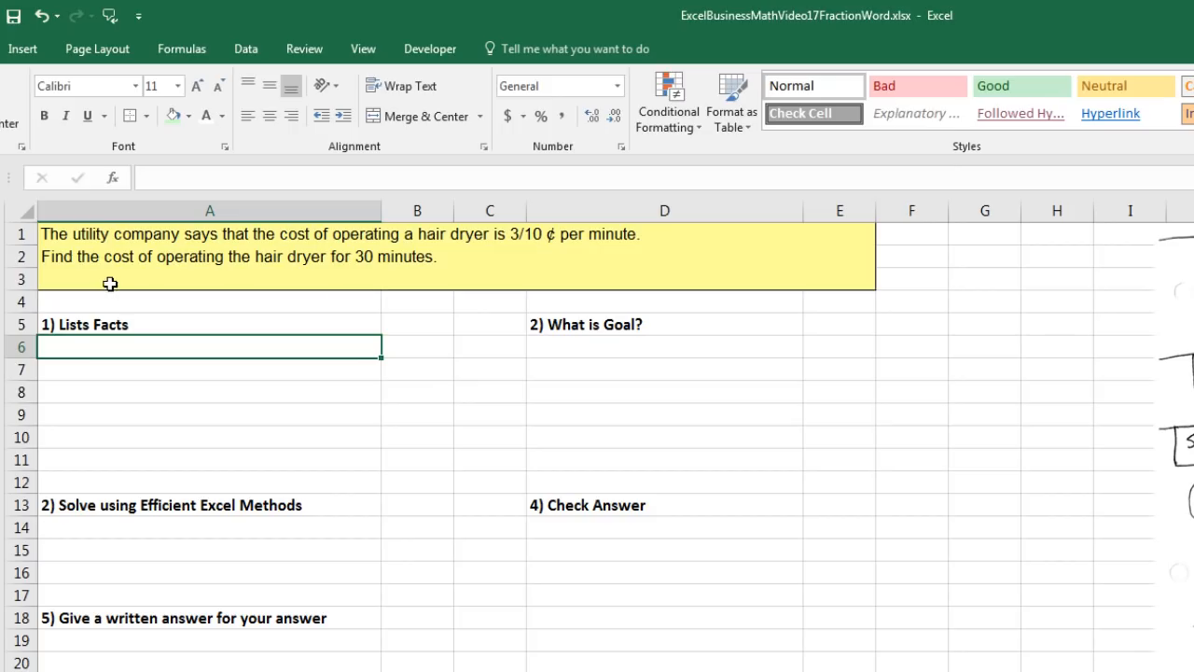
mouse_move(326, 289)
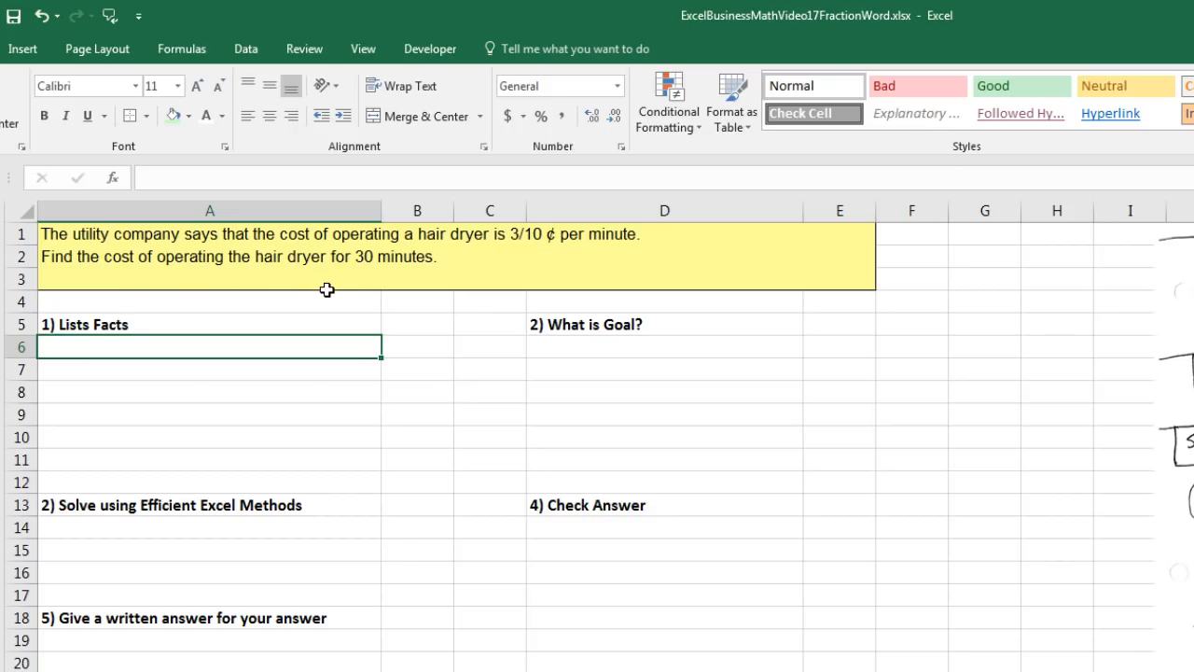
mouse_move(386, 287)
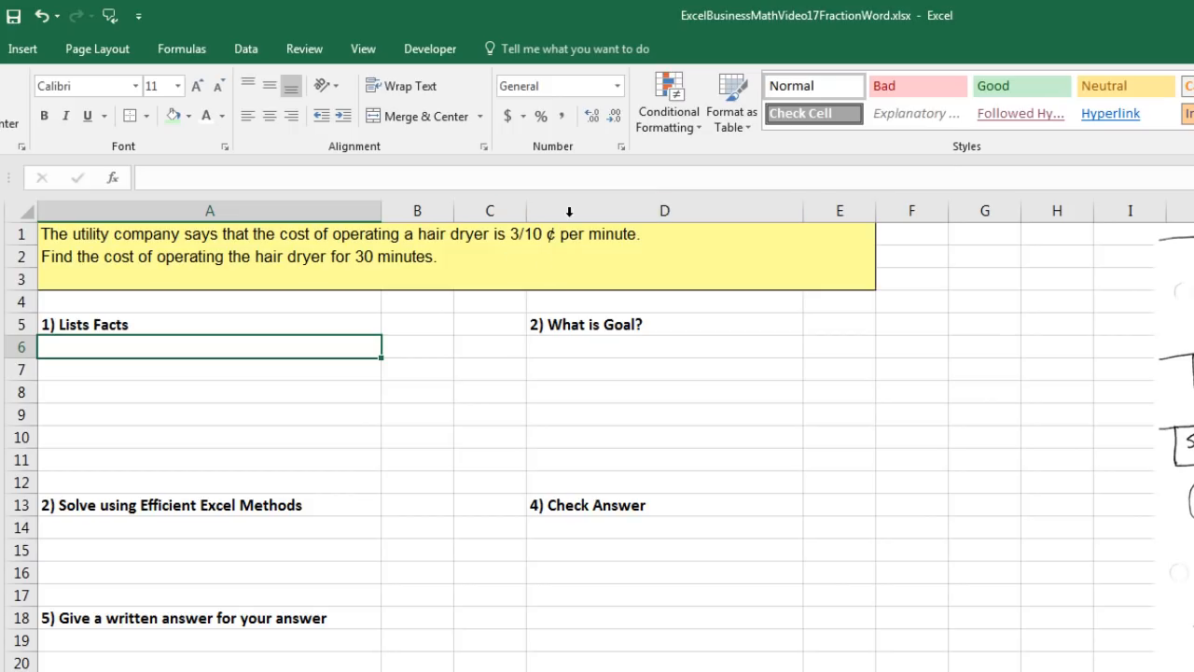
mouse_move(564, 198)
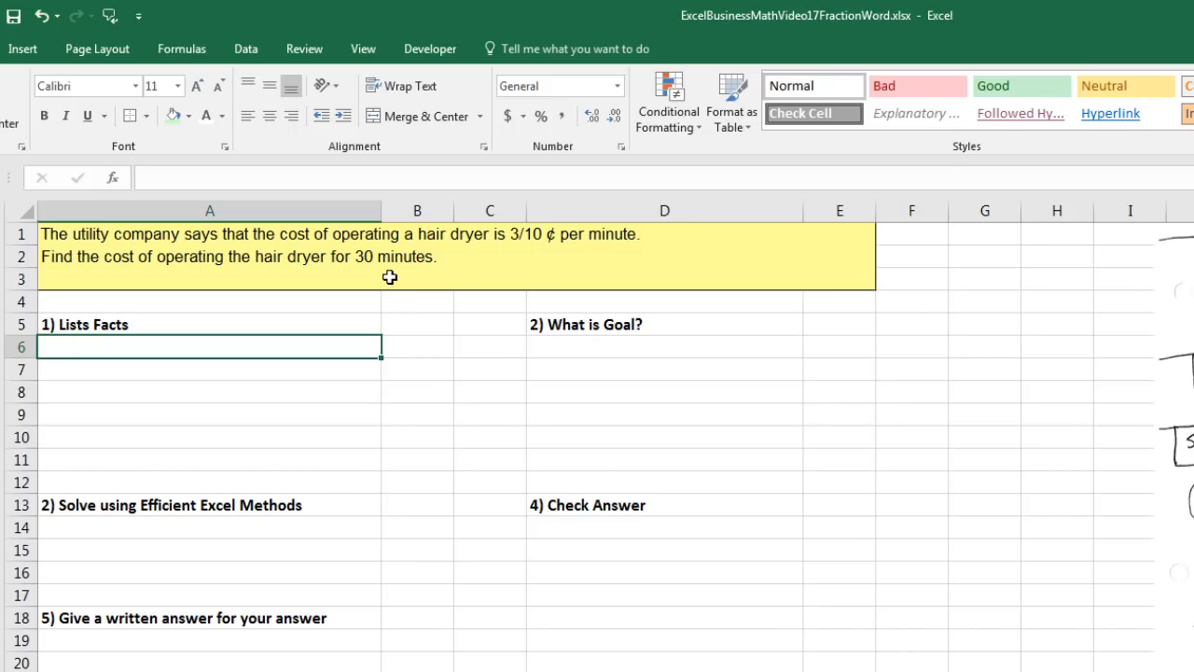
mouse_move(381, 274)
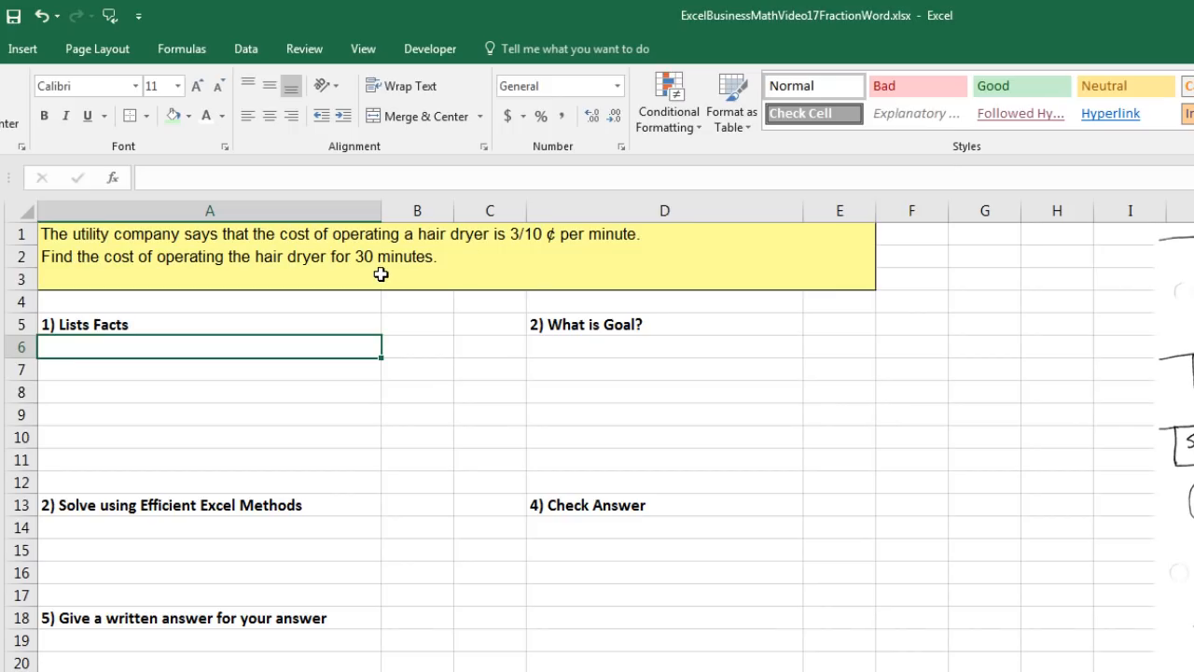
- Write the goal in D6: Find Total Cost of running hair dryer for 30 mins
left_click(665, 345)
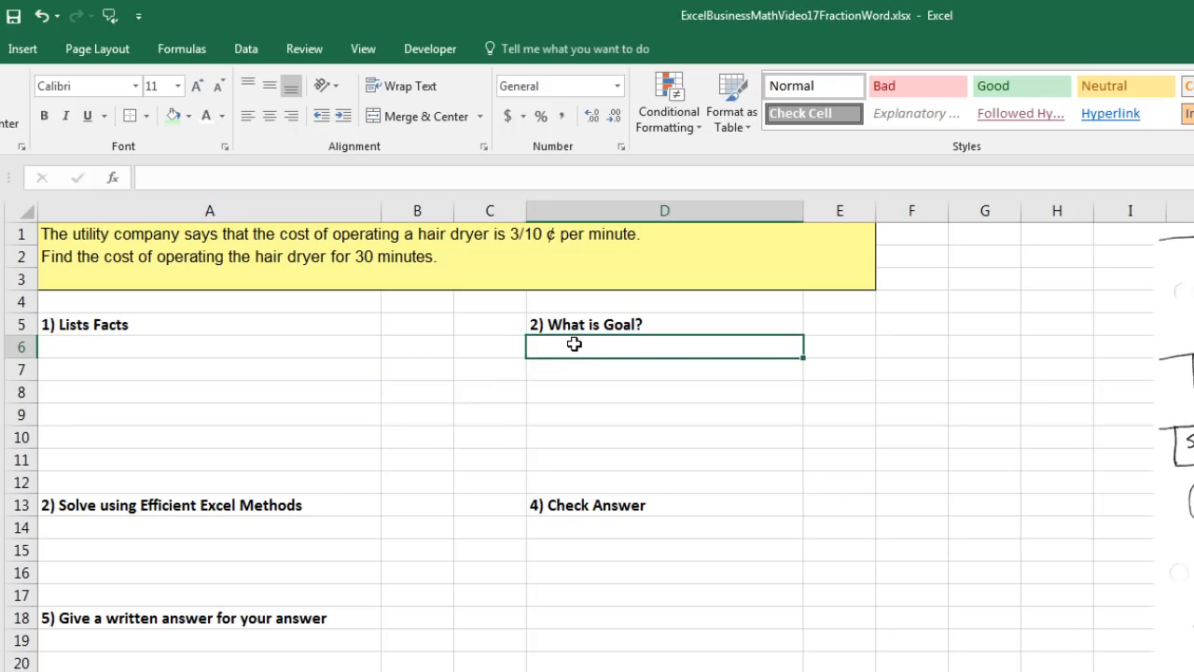
type("Find Total Cost of running hair dryer for 30 mins.")
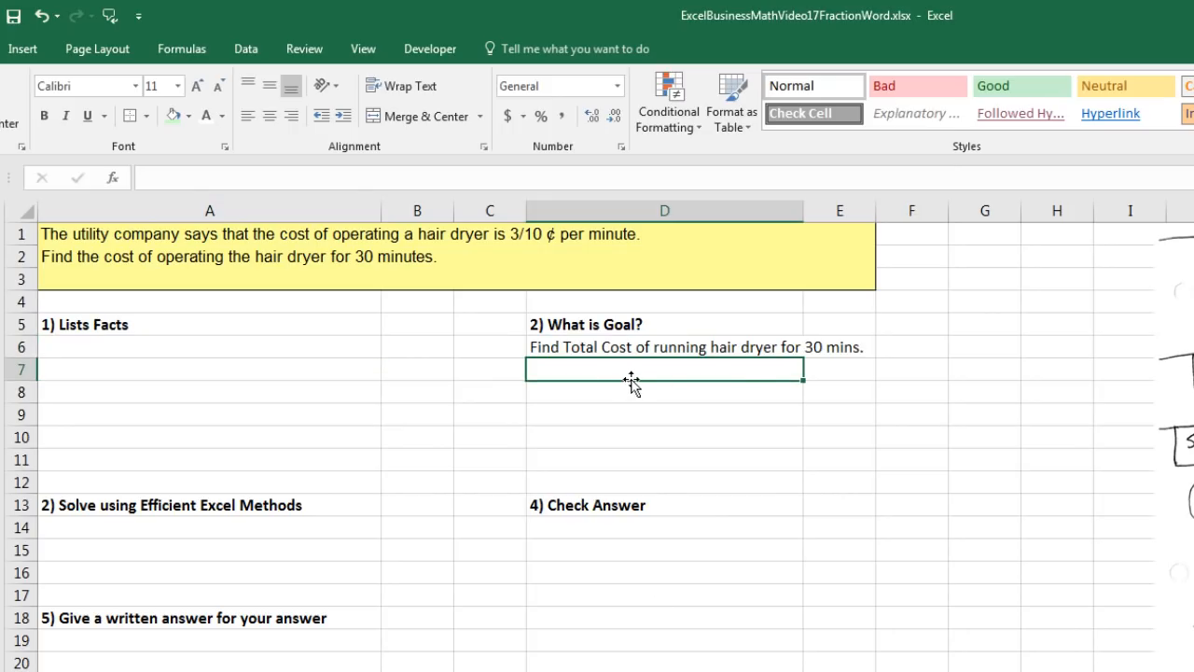
mouse_move(821, 364)
type("Cost of operating a hair dryer per minute")
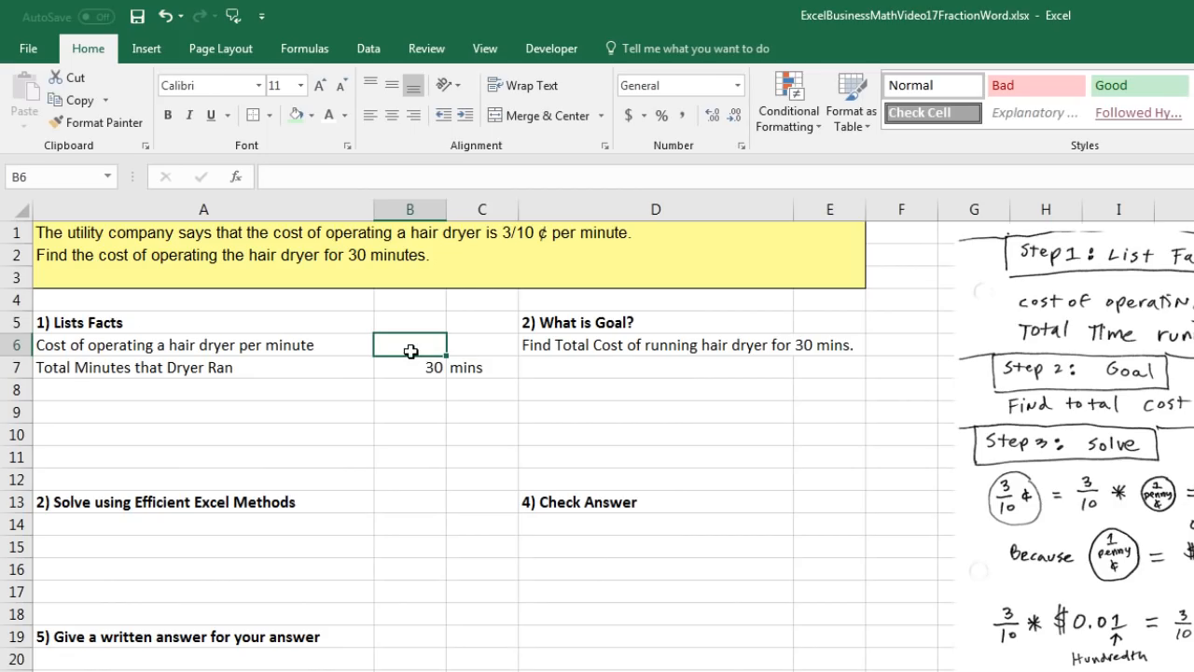
mouse_move(35, 377)
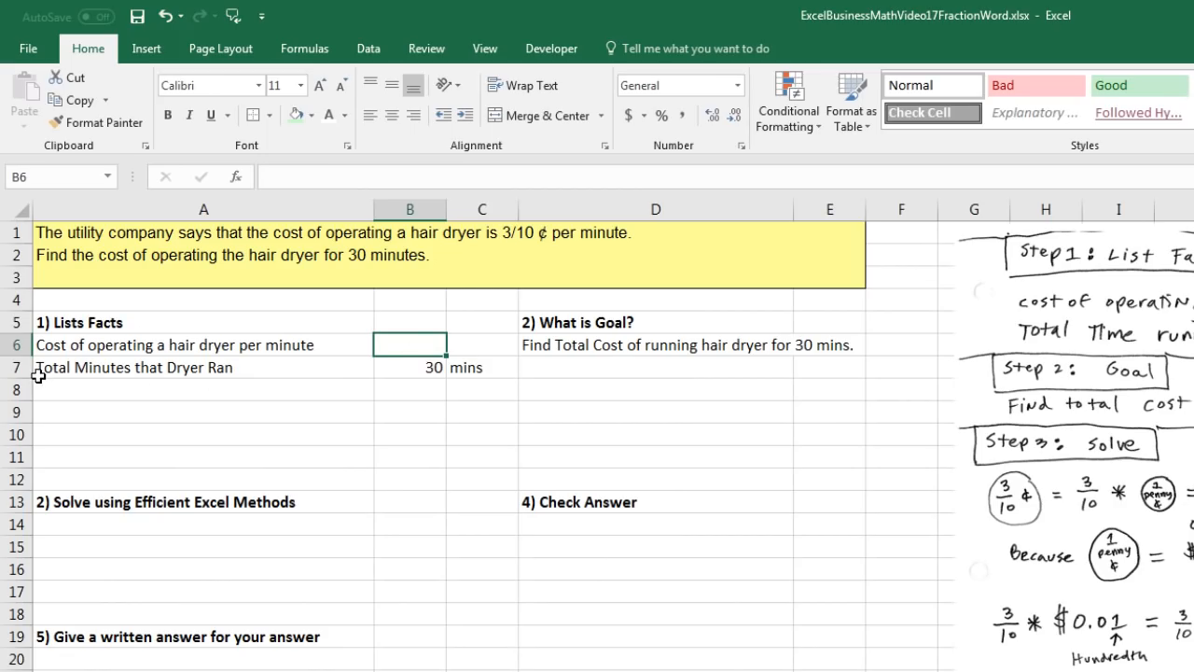
mouse_move(414, 349)
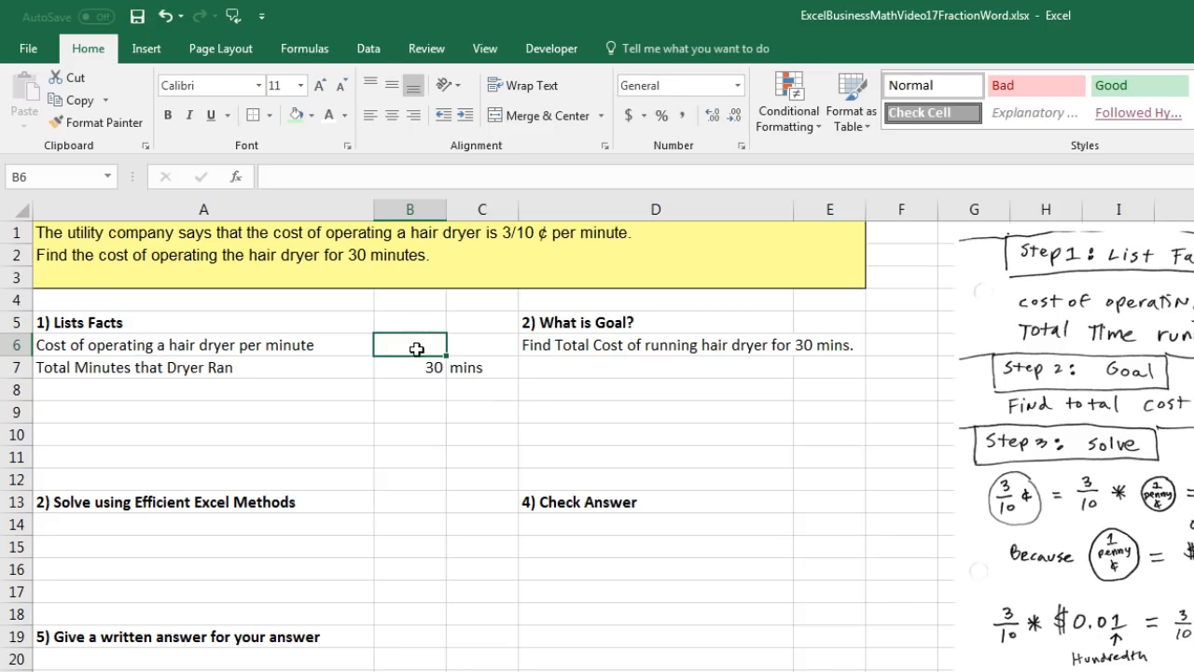
mouse_move(414, 425)
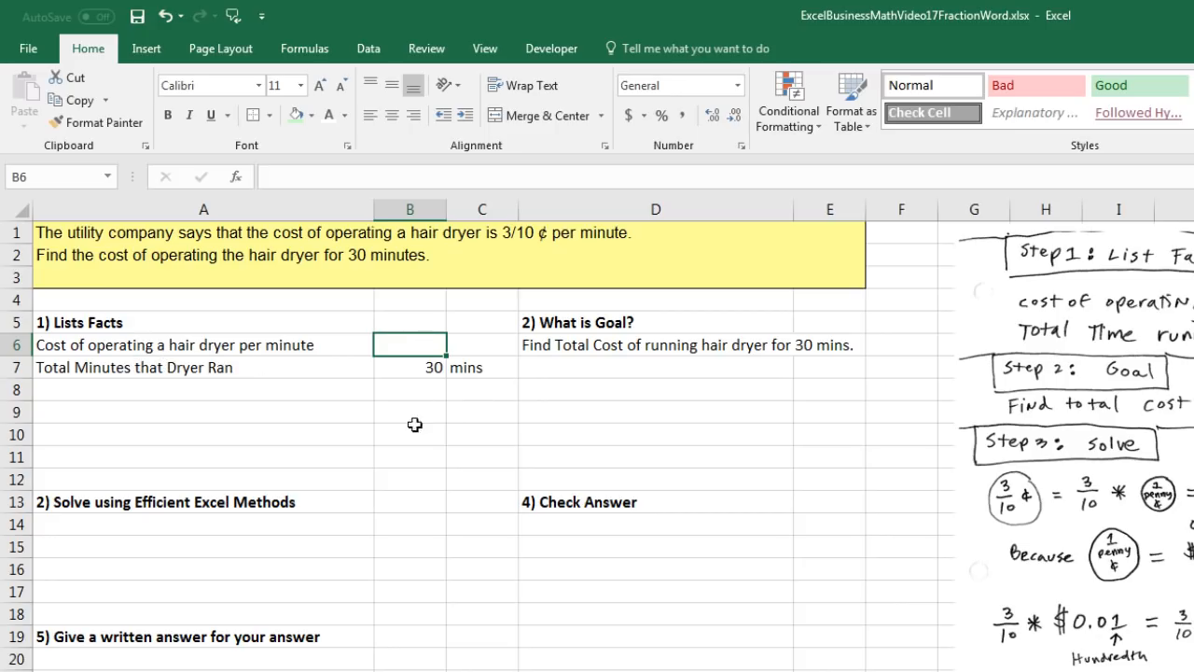
mouse_move(427, 526)
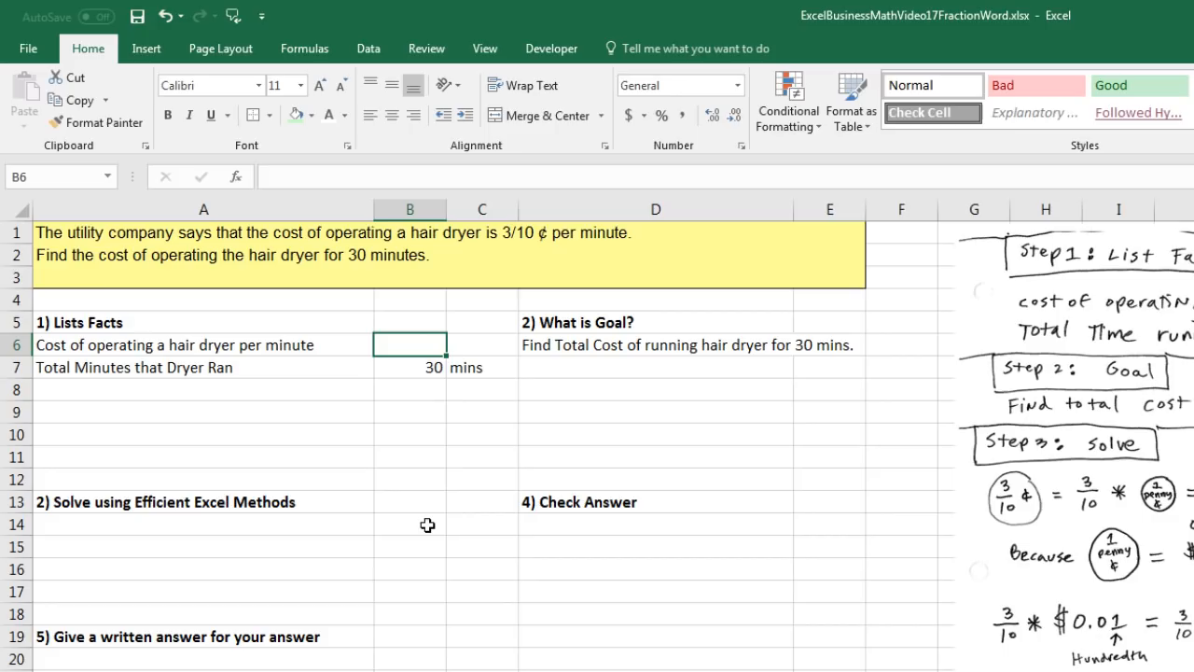
- Begin entering the per-minute cost 3/10 in B6 and switch to the Insert ribbon
type("3/10")
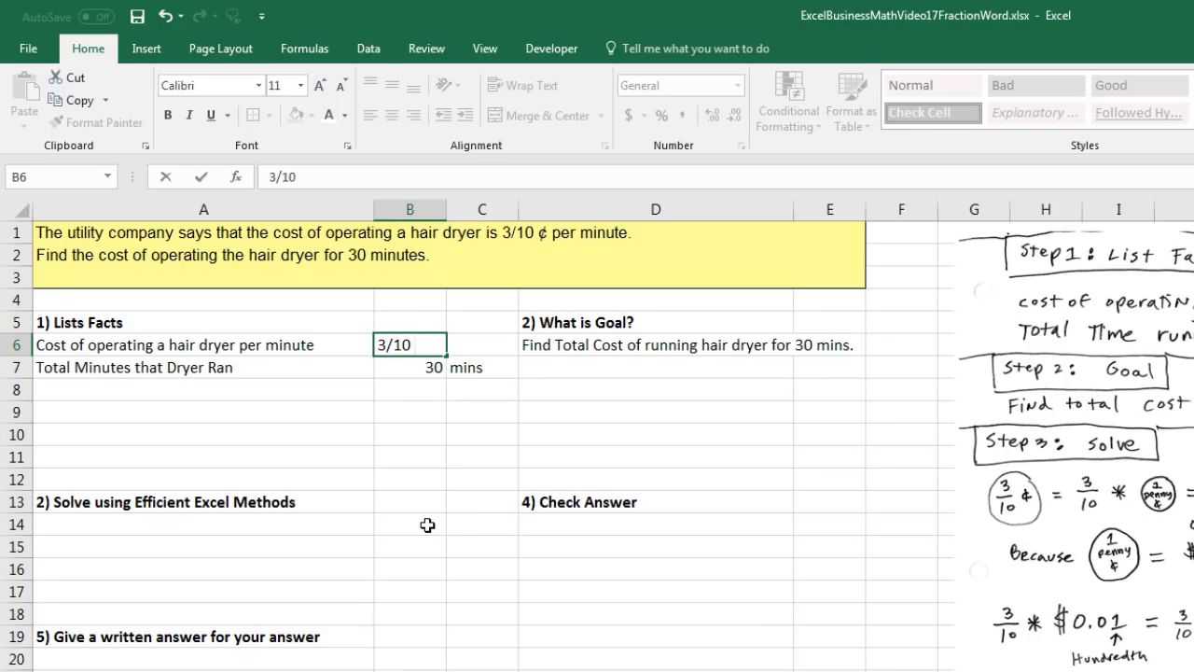
mouse_move(198, 140)
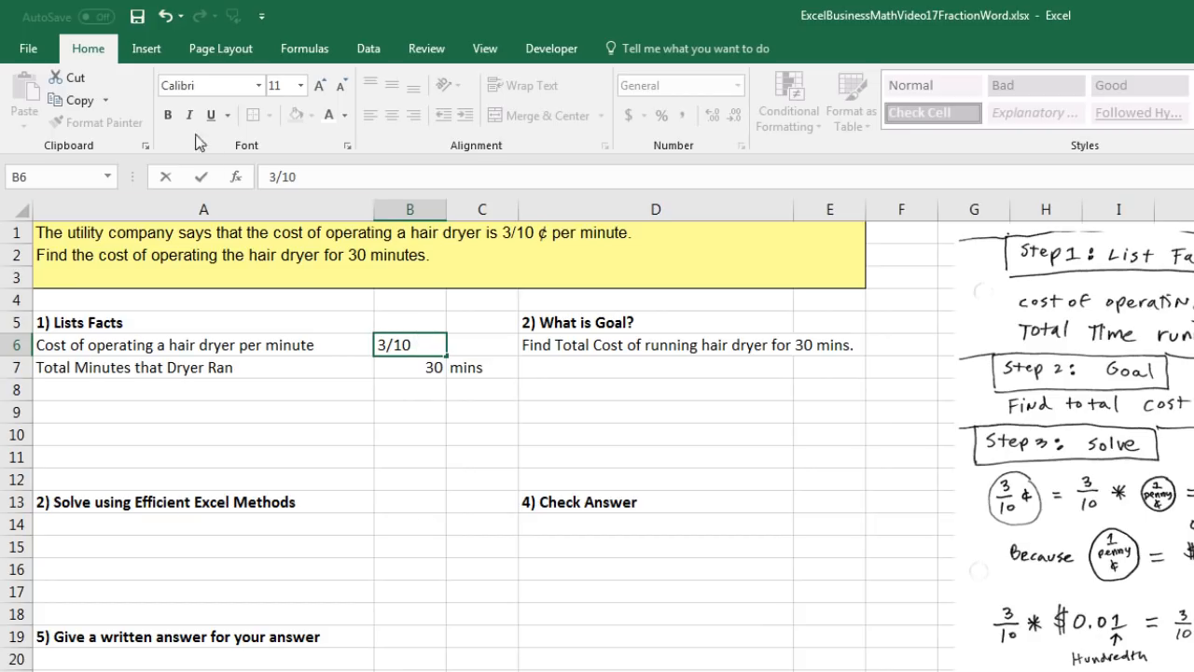
left_click(146, 48)
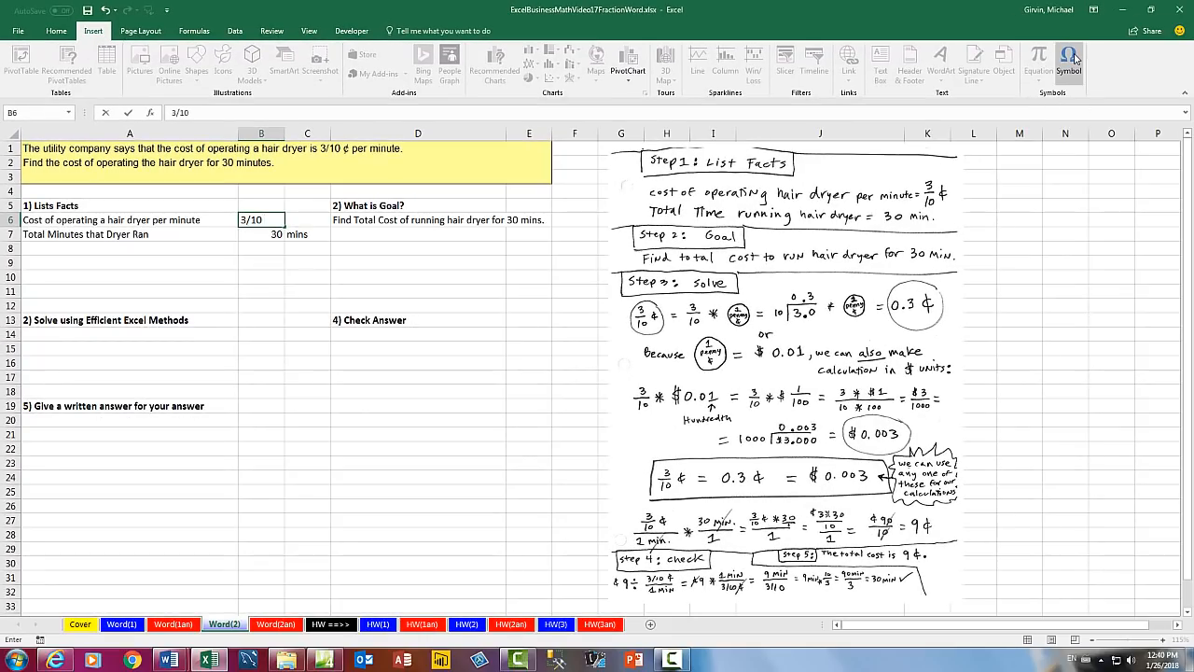
- Insert an Arial cent sign after 3/10 in B6 via the Symbol picker
left_click(1065, 57)
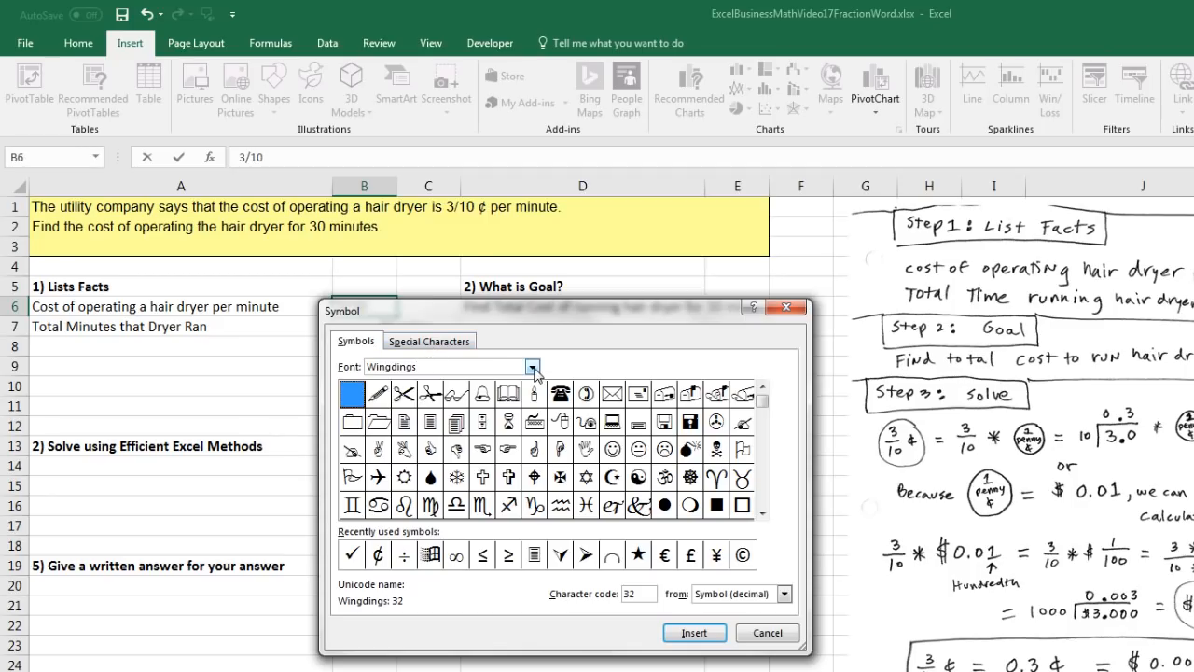
left_click(532, 366)
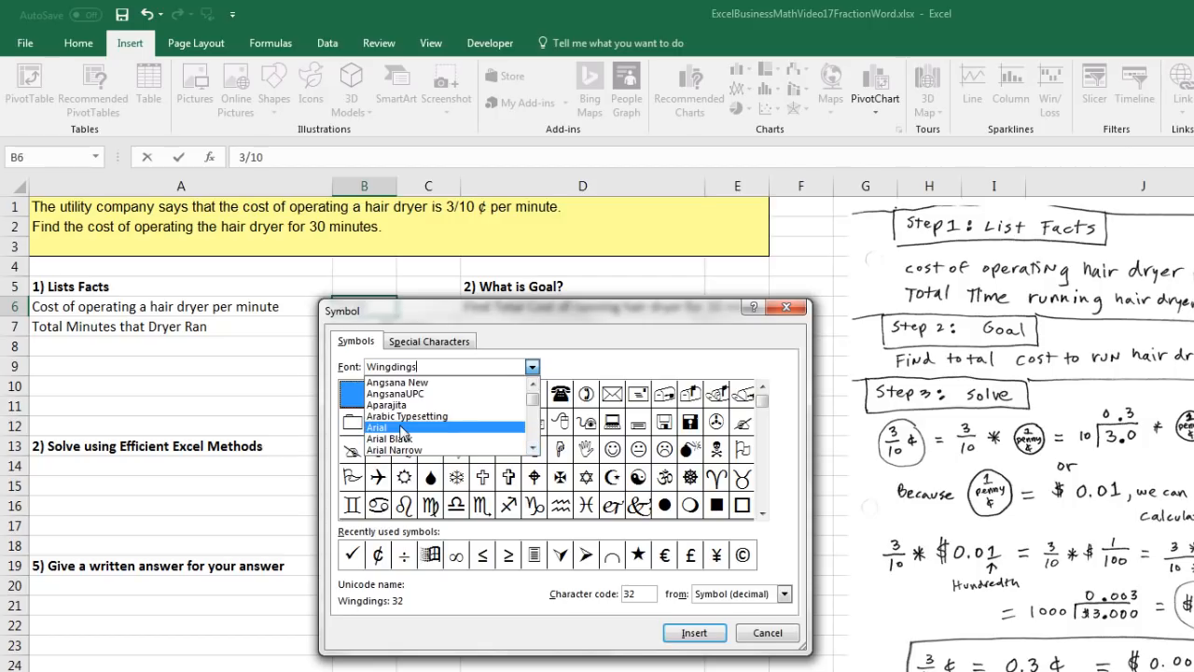
left_click(373, 425)
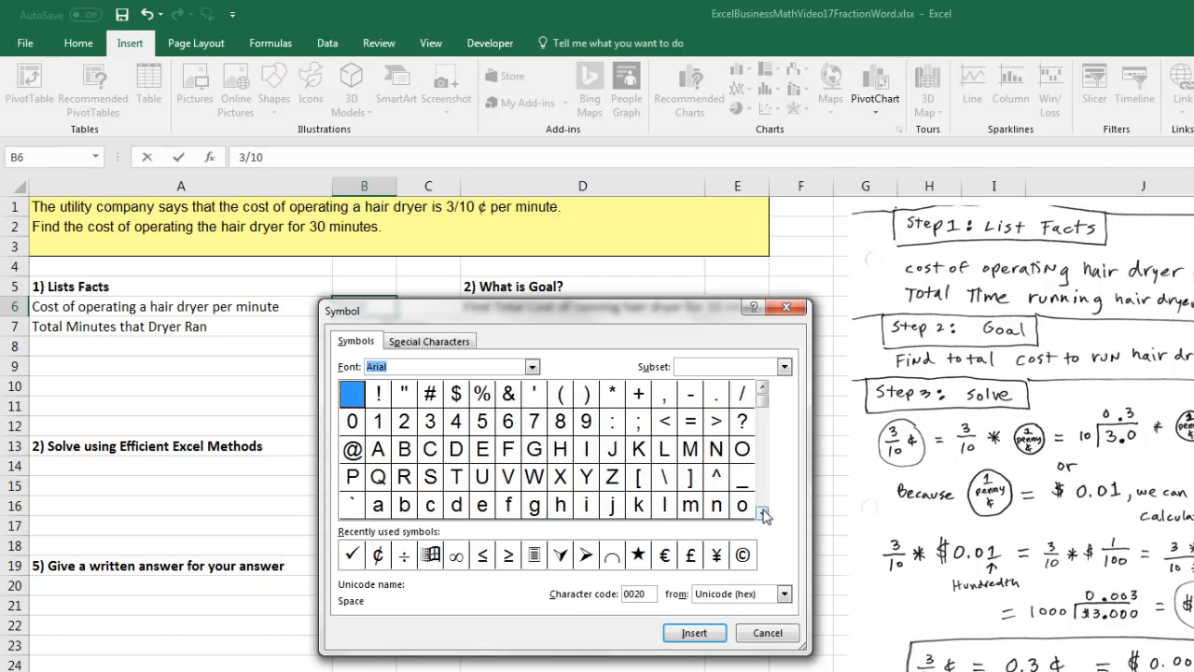
left_click(765, 515)
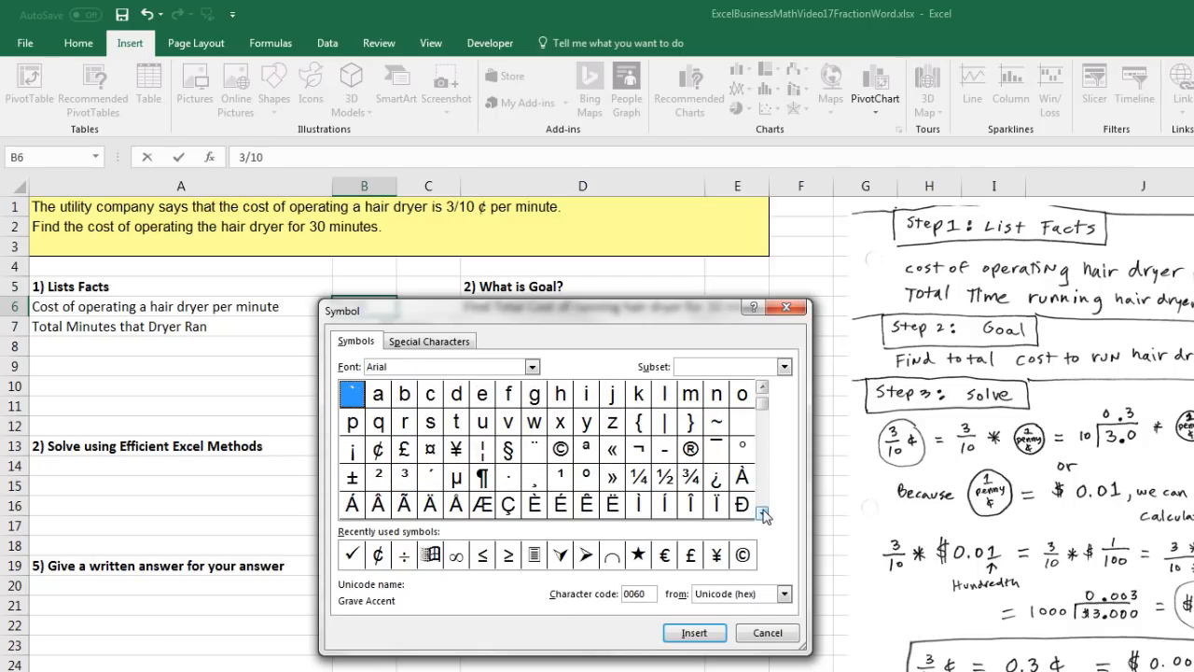
left_click(377, 448)
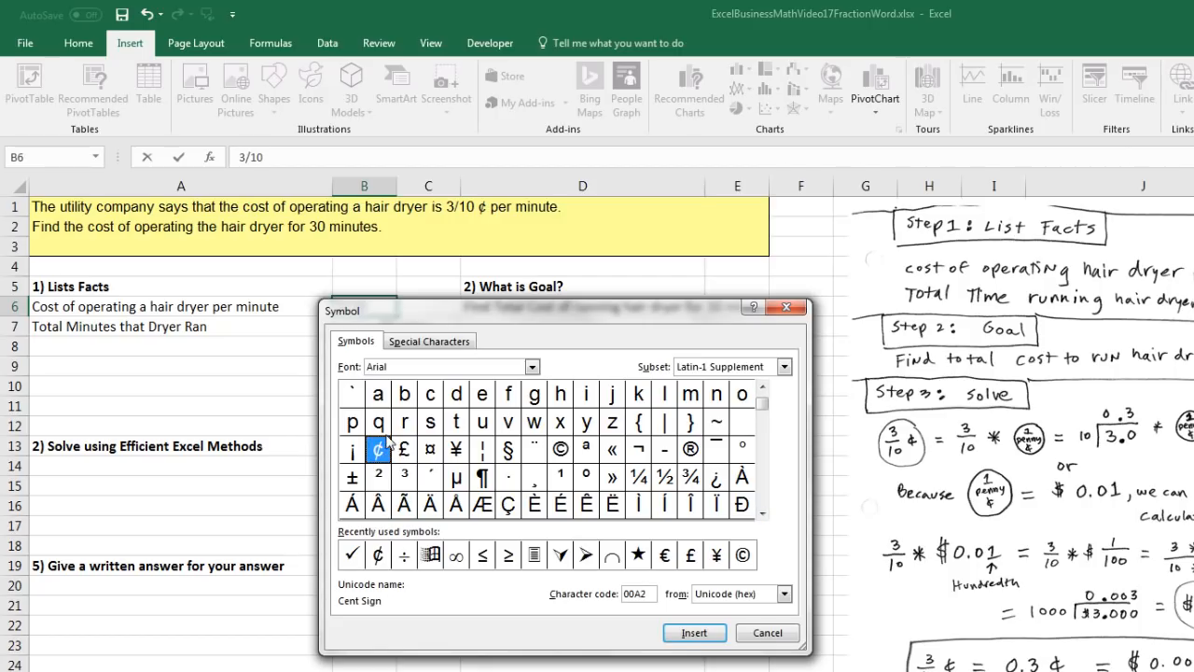
left_click(694, 633)
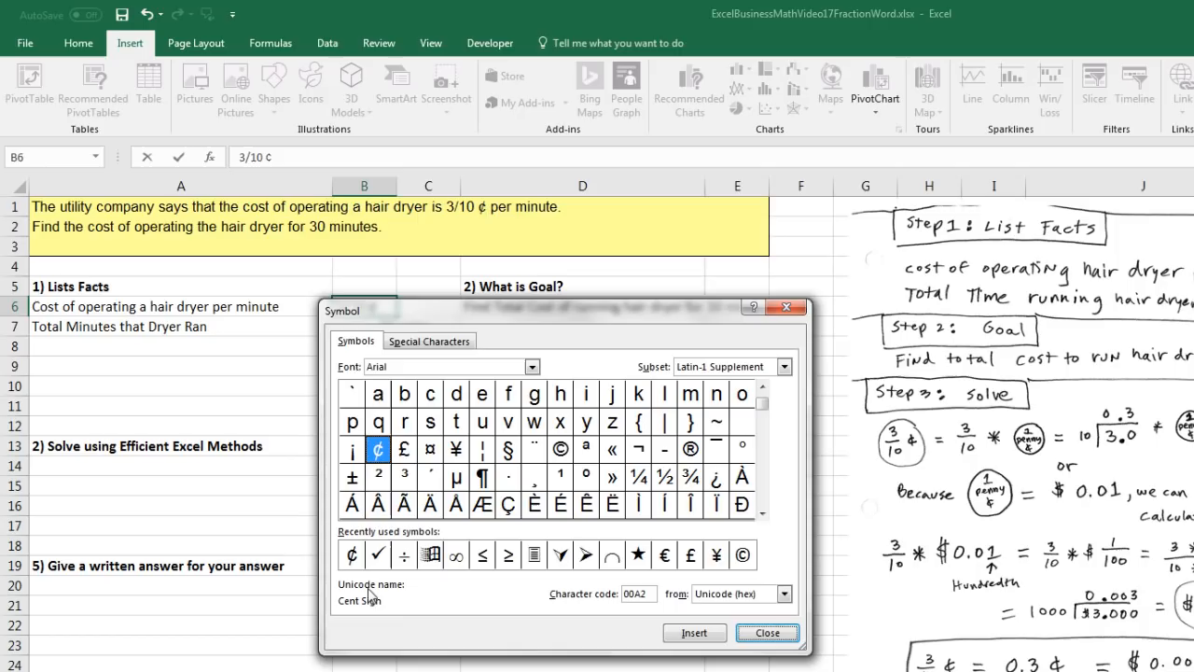
left_click(773, 633)
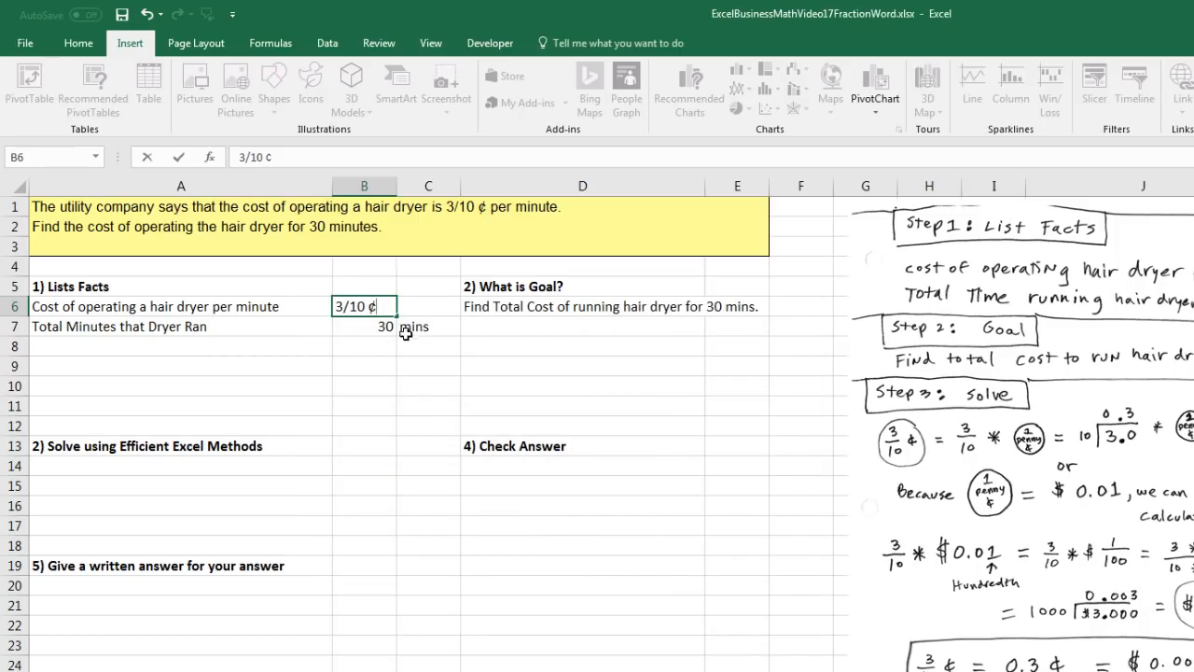
mouse_move(369, 344)
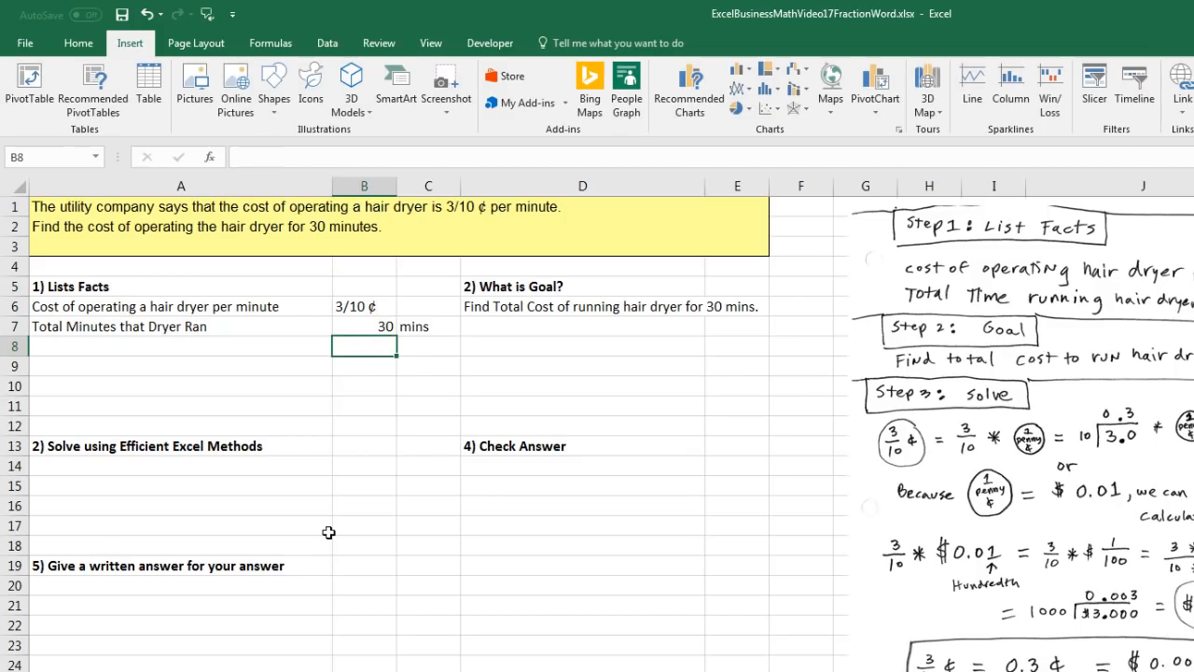
- Add a '1 Penny listed in units of dollars' row with value 0.01 in B14
type("1 Penny listed in units of dollars")
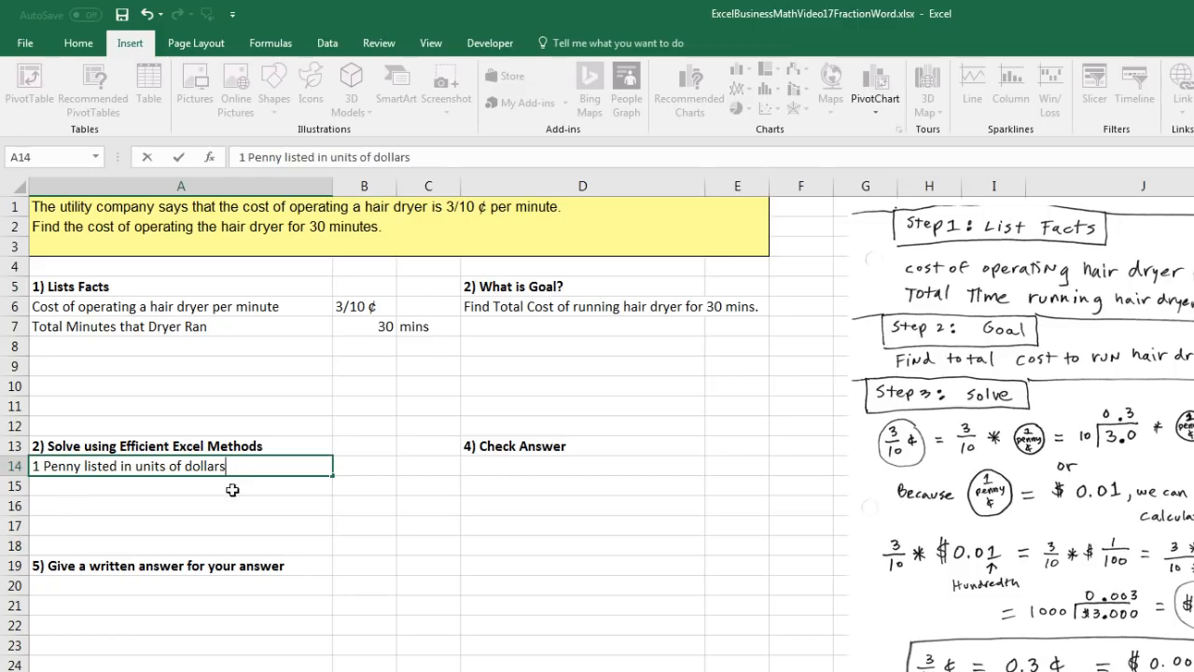
left_click(364, 467)
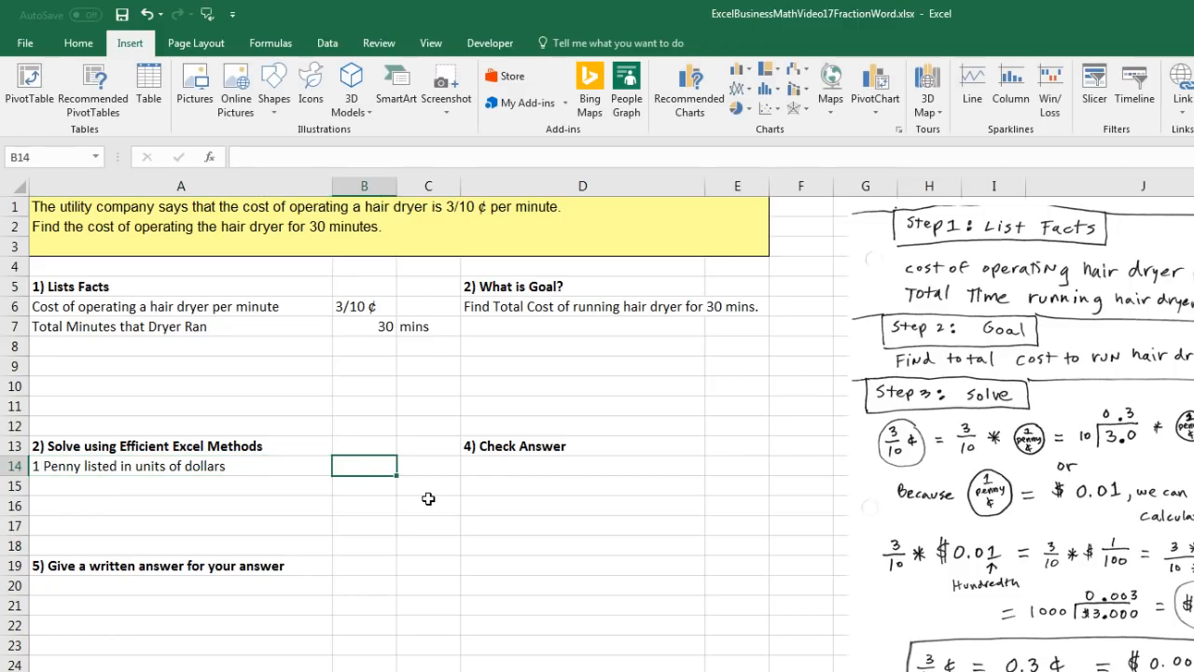
type("0.01")
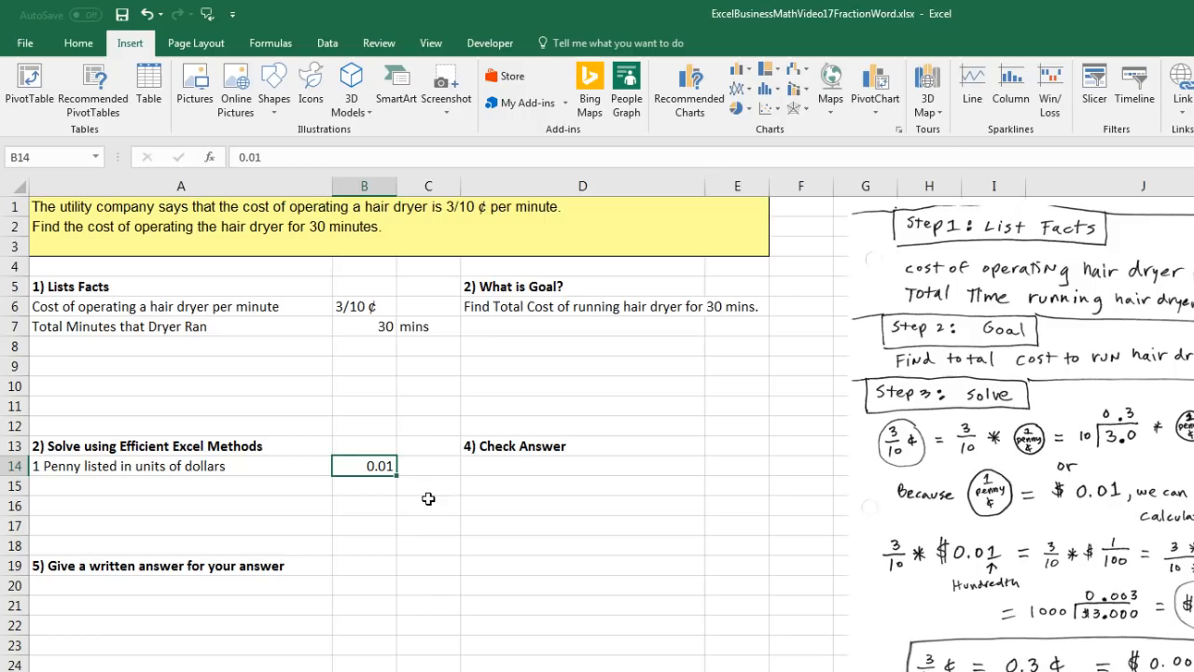
- Format B14 as currency ($0.01) and label the next row 'Fraction of a Cent'
left_click(79, 43)
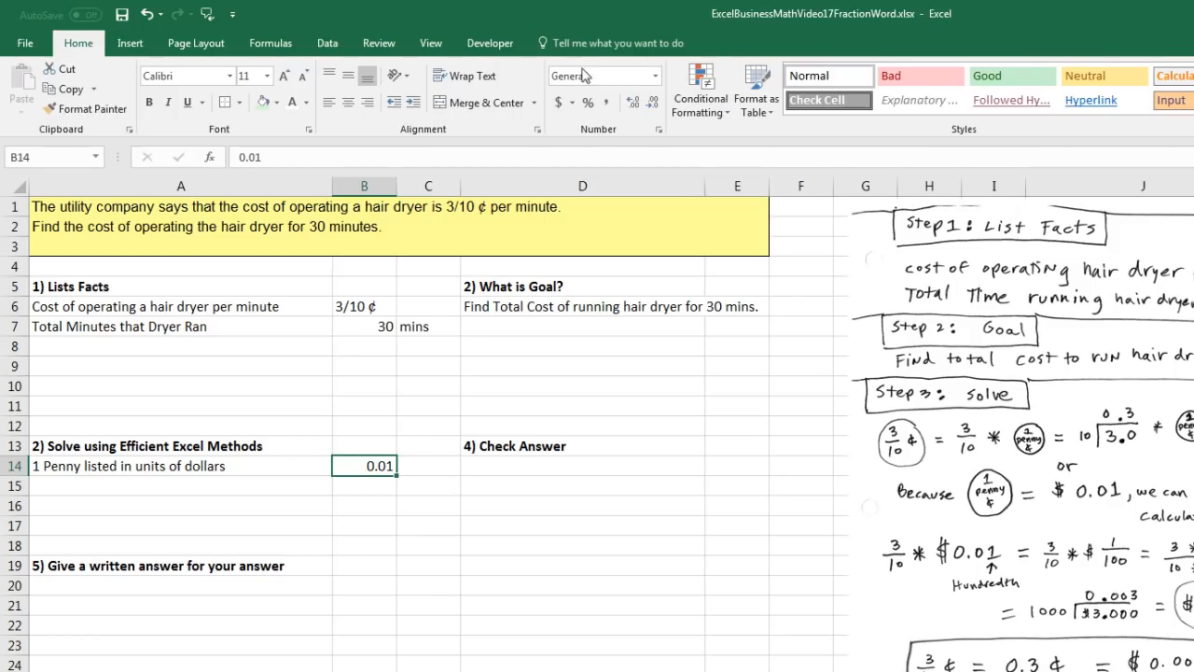
left_click(661, 75)
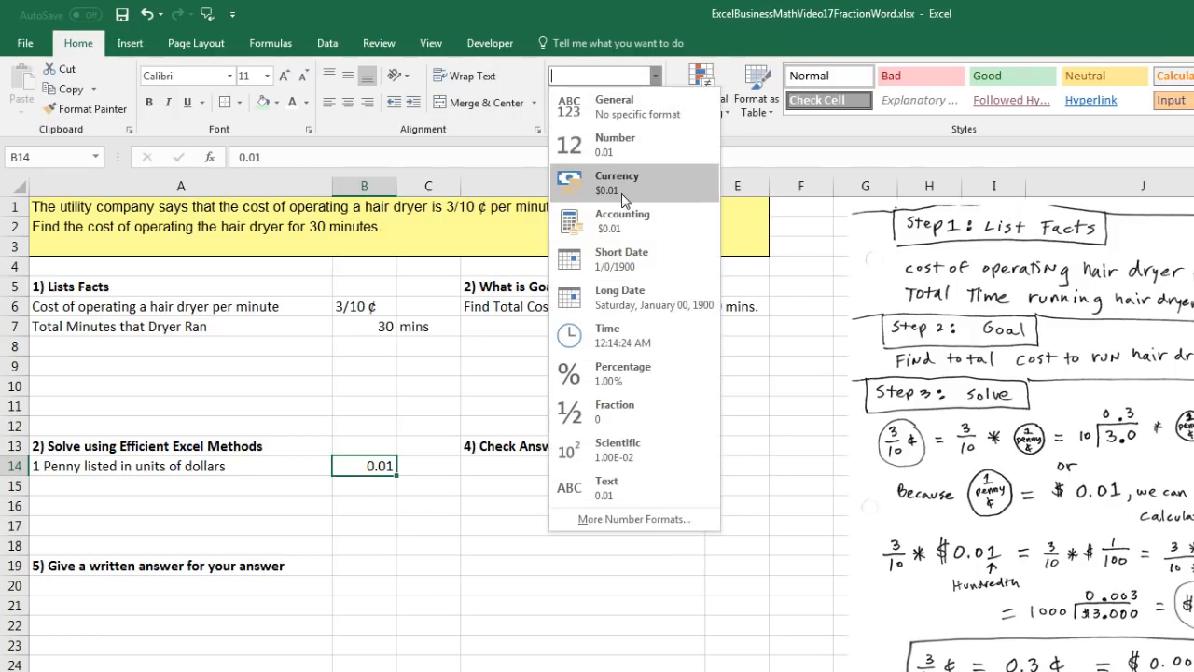
left_click(616, 182)
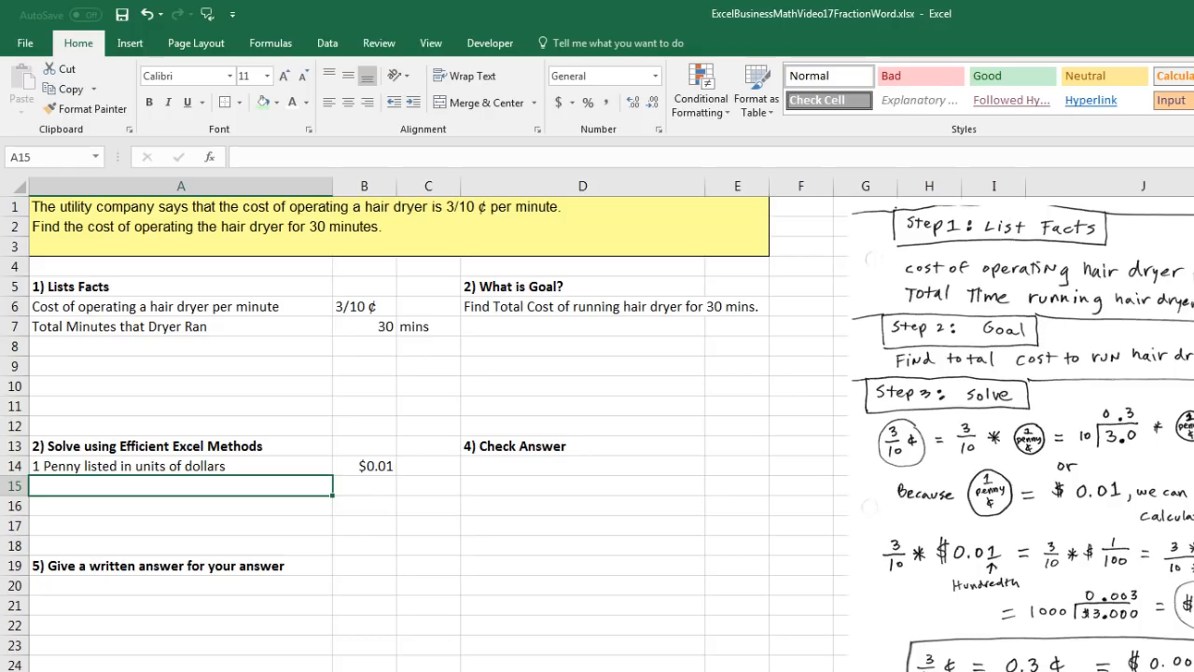
type("Fraction of a Cent")
left_click(364, 485)
type("=")
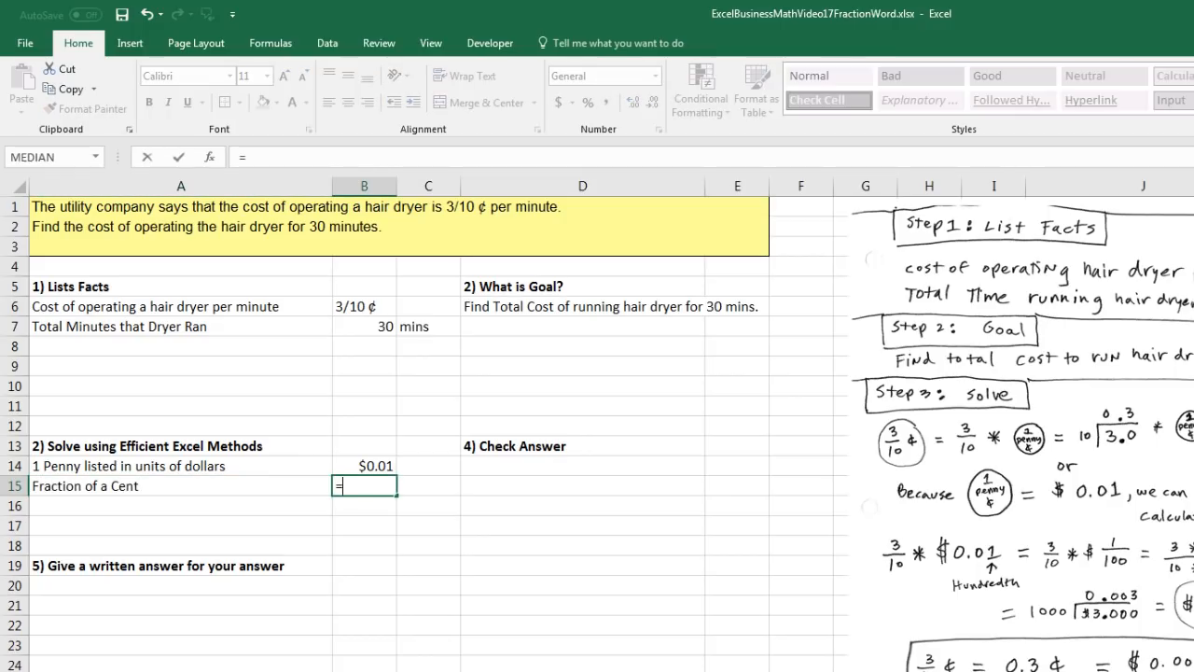
- Enter 3/10 for Fraction of a Cent and label A16 '3/10 ¢ in dollar units'
type("3/10")
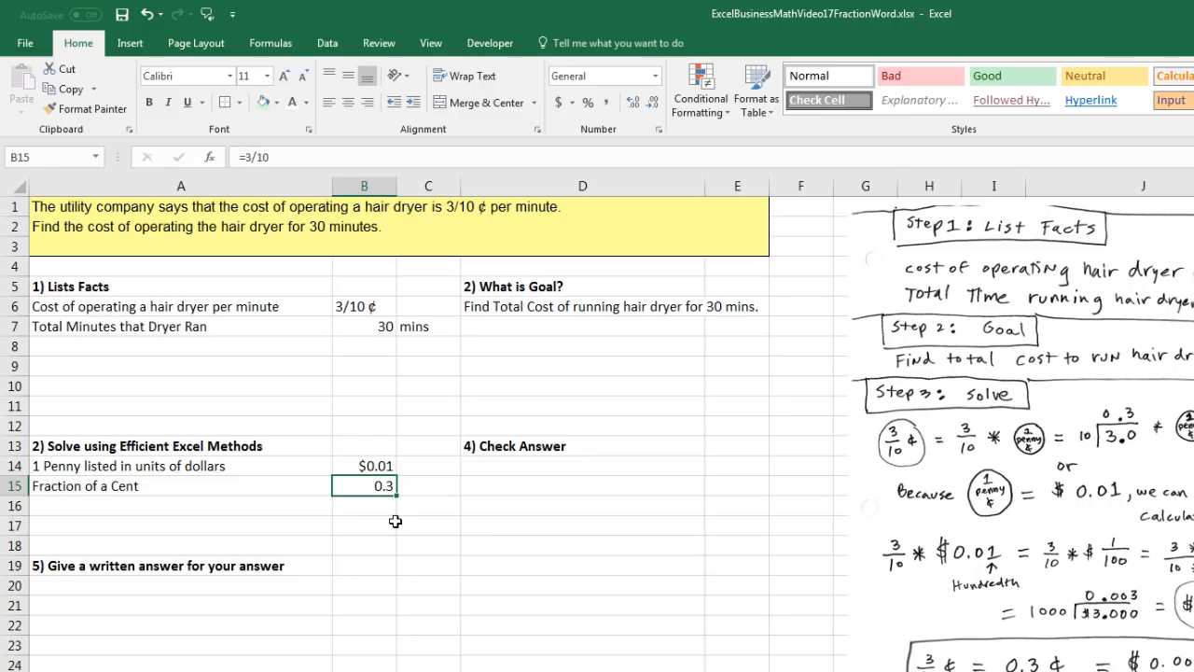
mouse_move(385, 502)
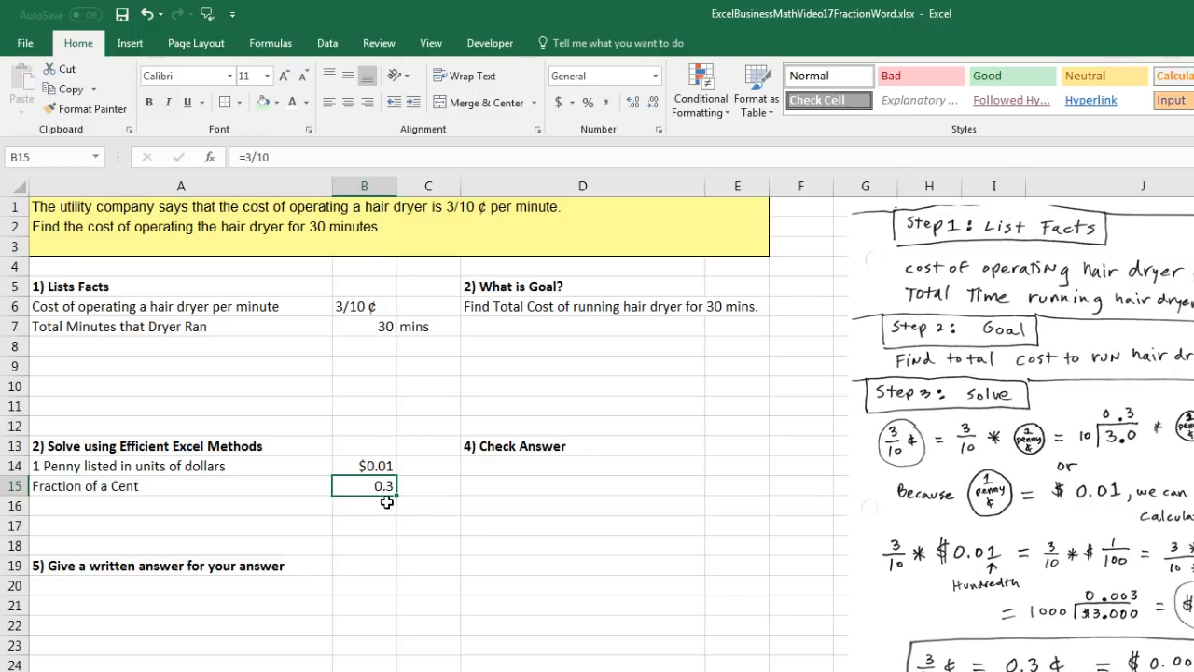
left_click(181, 505)
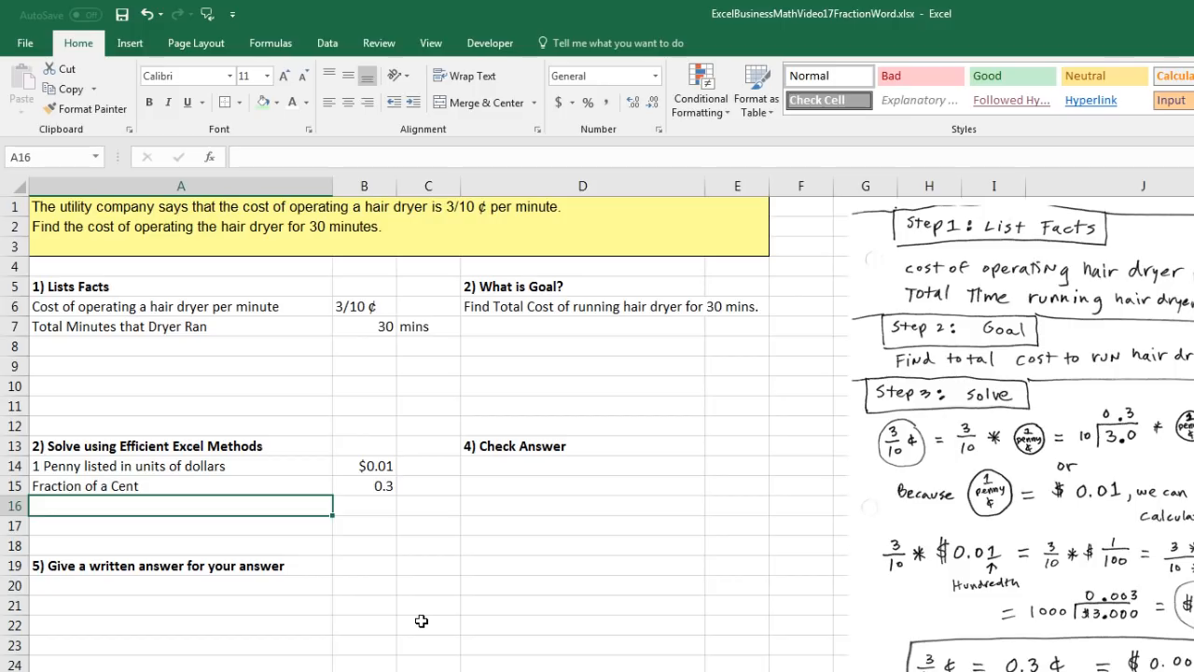
type("3/10 ¢ in dollar units")
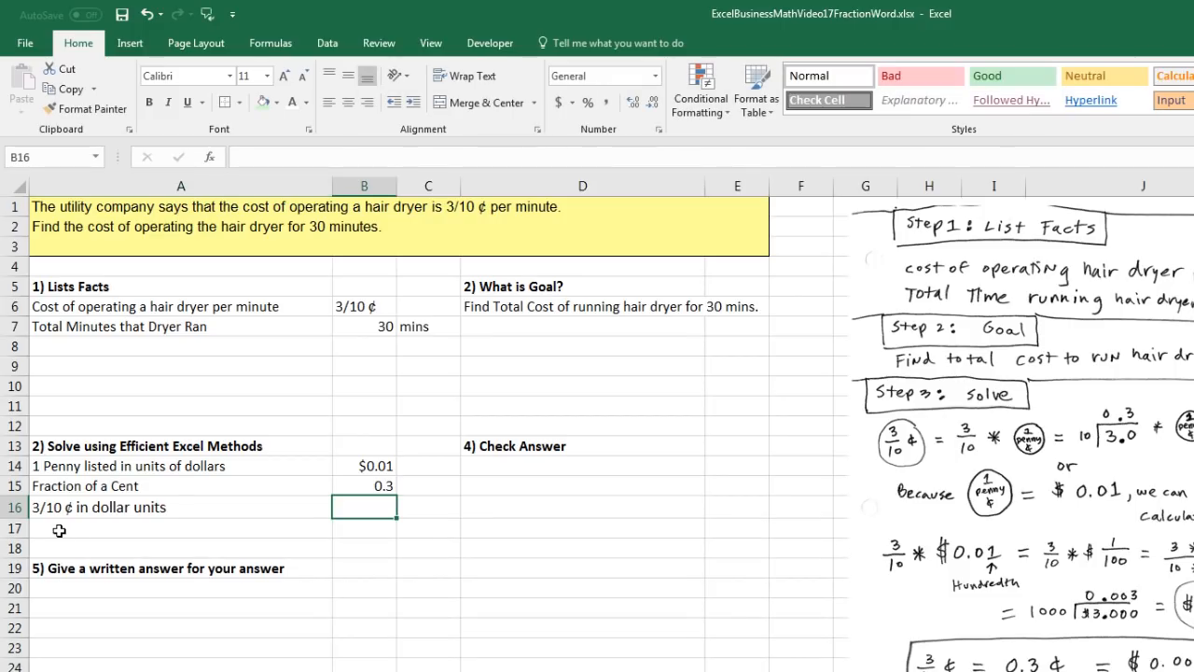
mouse_move(84, 522)
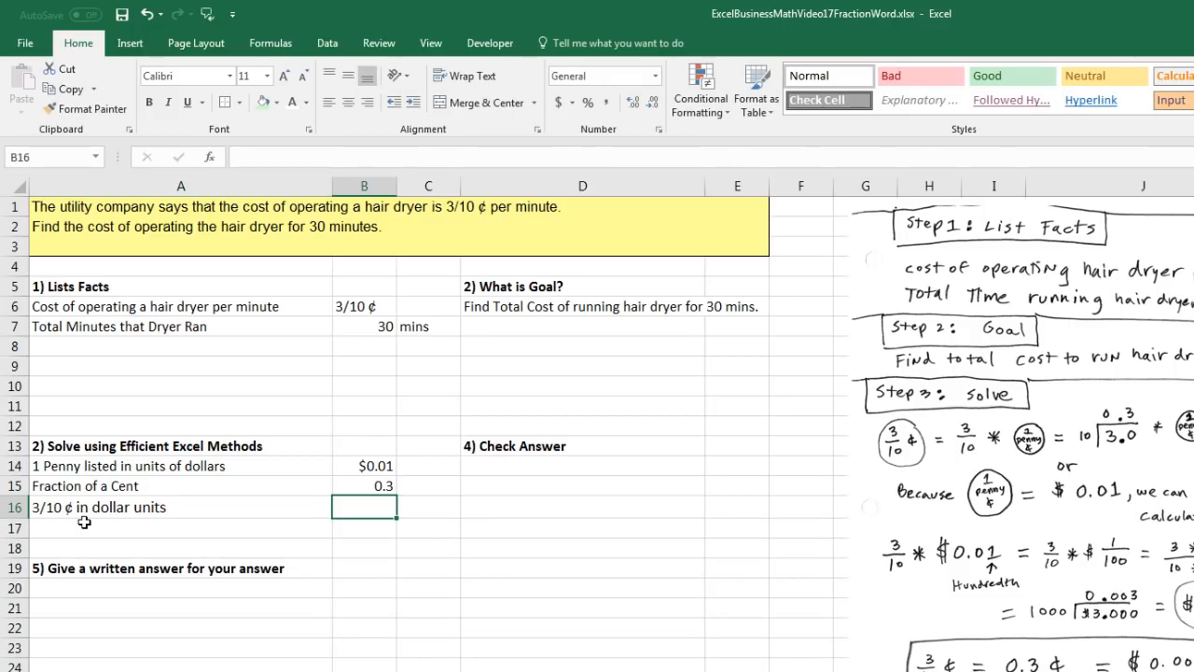
- Compute B16 as =B15*B14 showing $0.003, then label the 30-minute total-cost row
type("=B15")
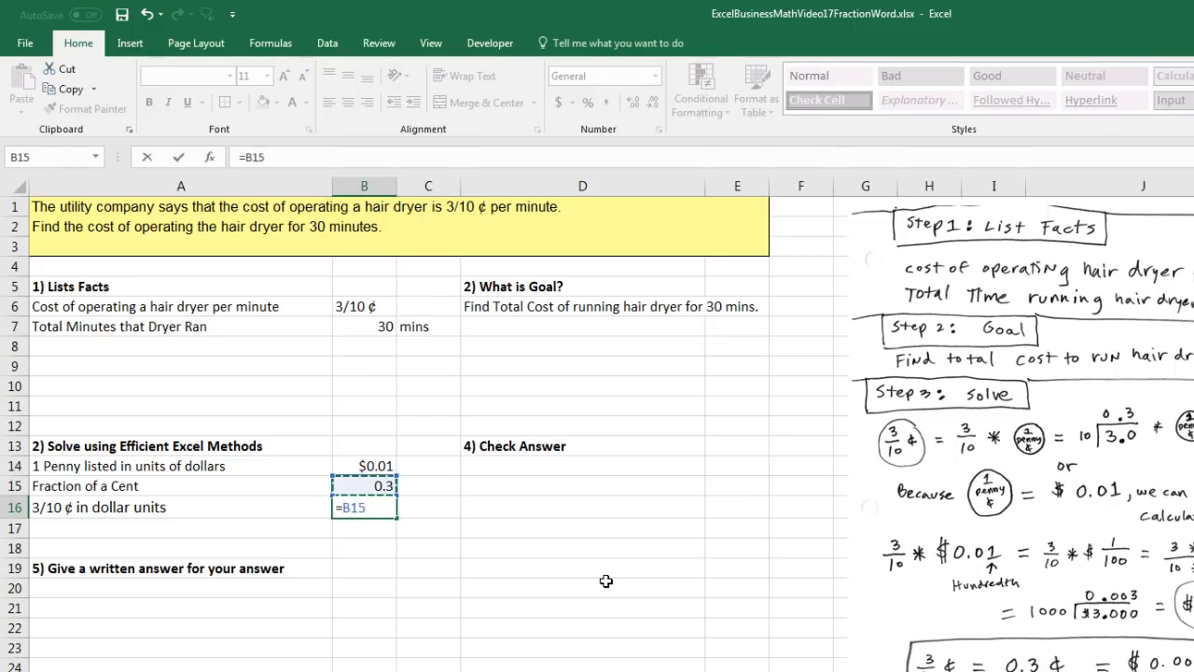
type("*B15")
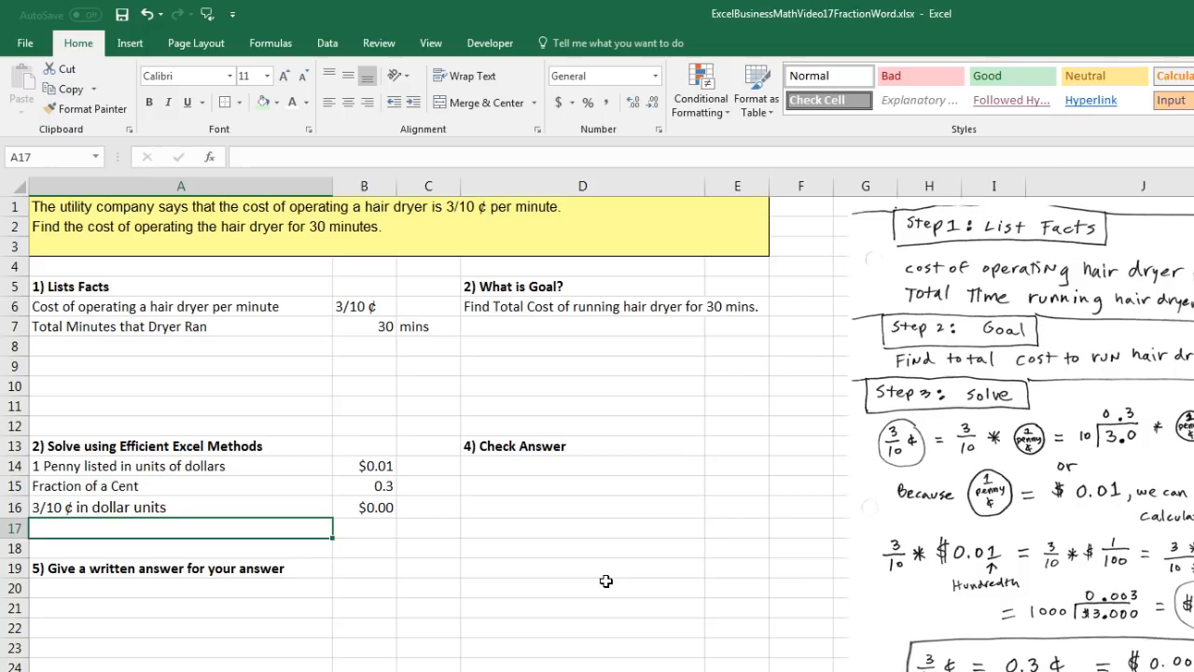
left_click(364, 508)
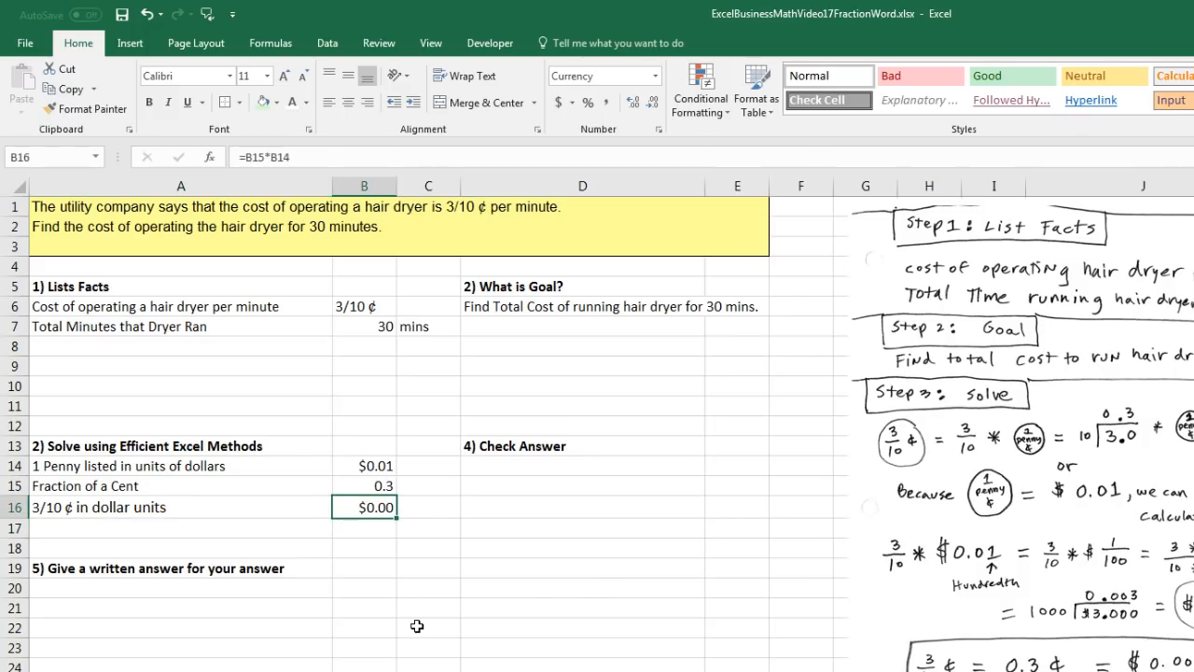
mouse_move(299, 519)
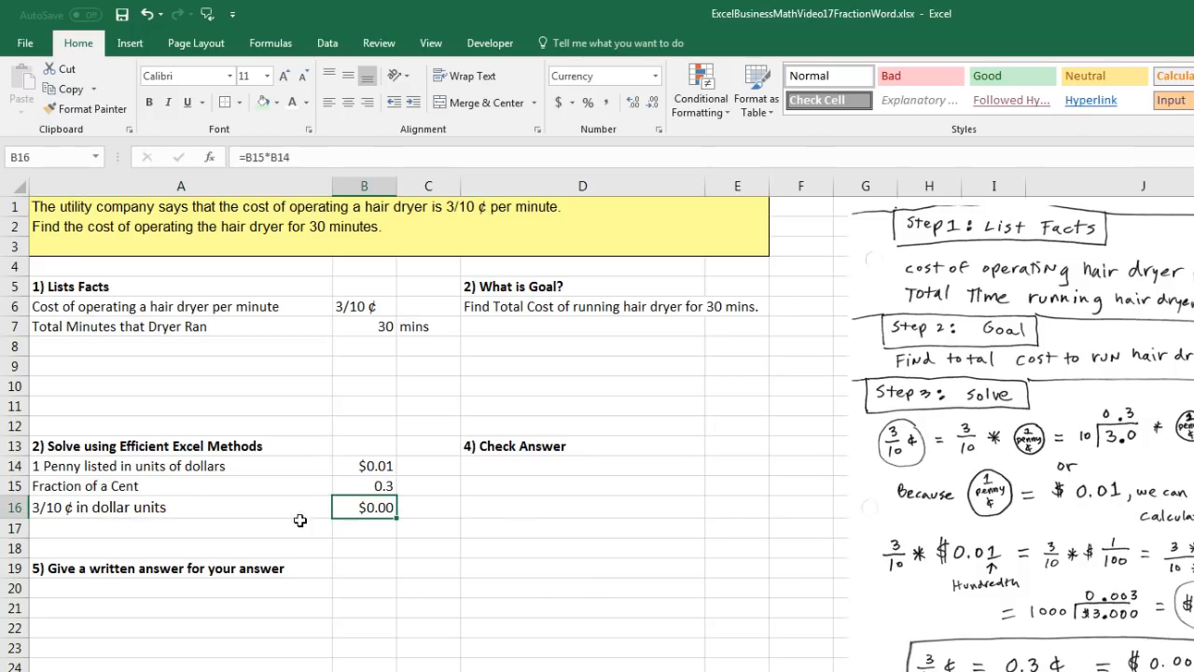
mouse_move(355, 551)
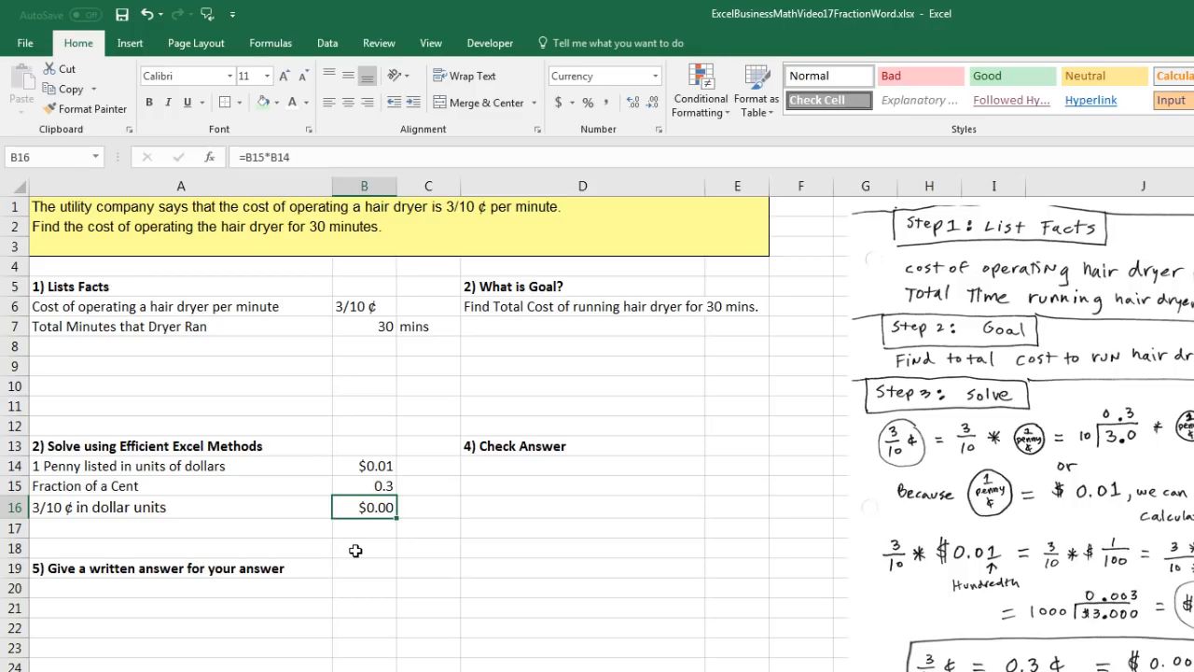
mouse_move(397, 527)
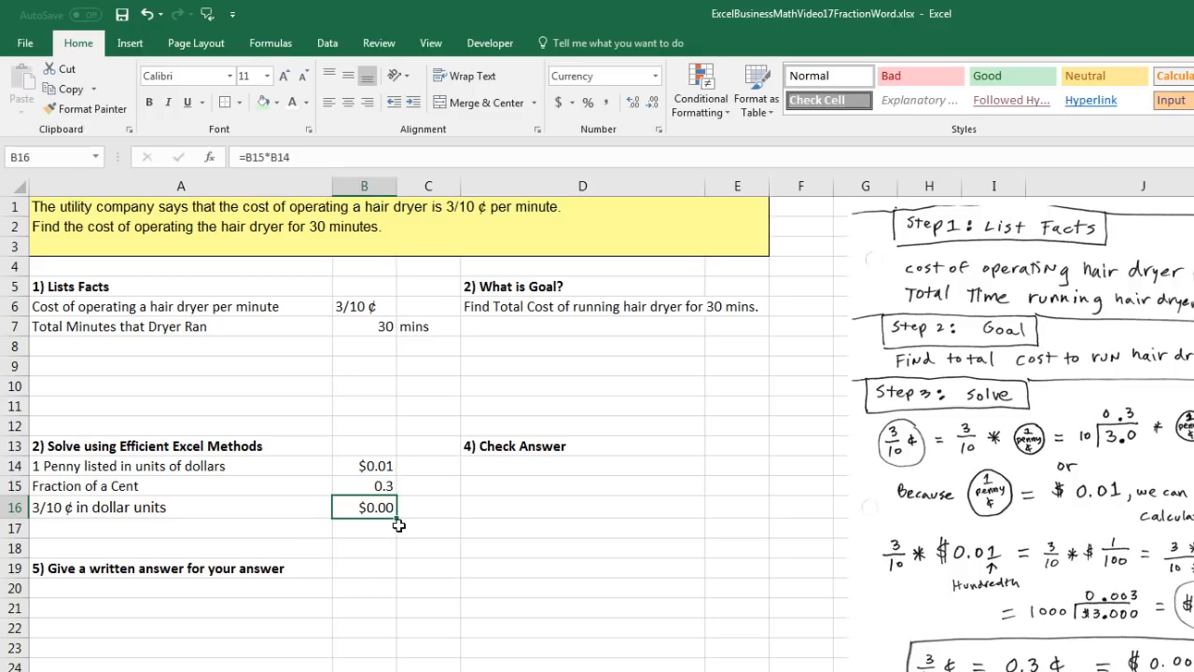
mouse_move(559, 101)
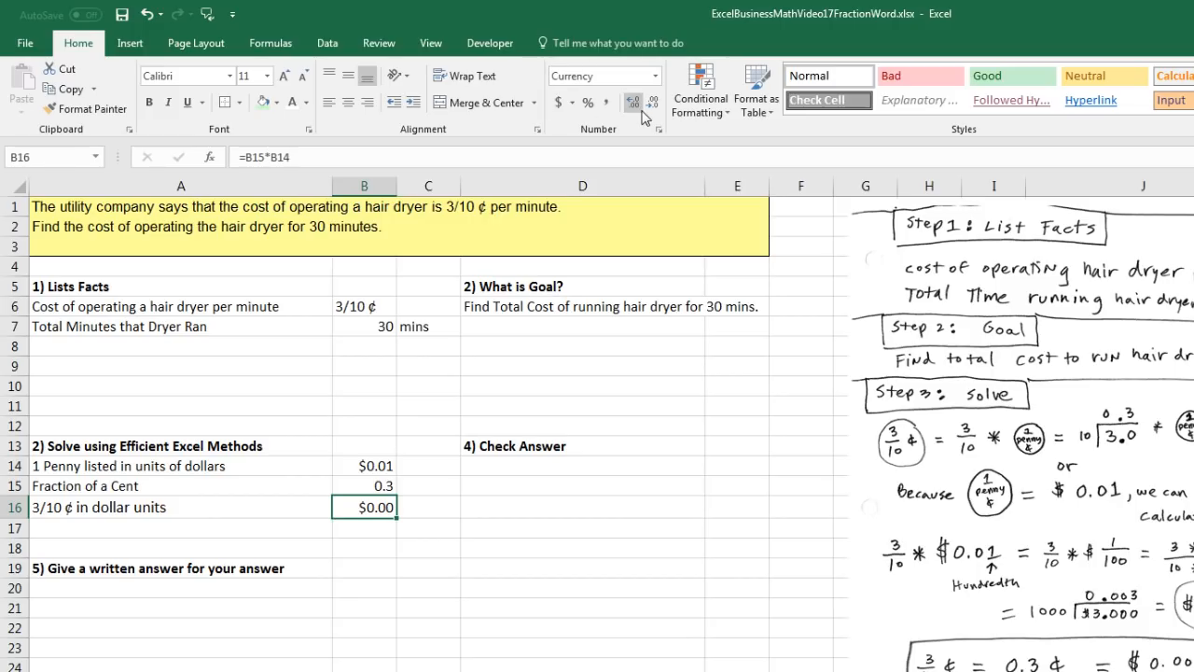
mouse_move(633, 103)
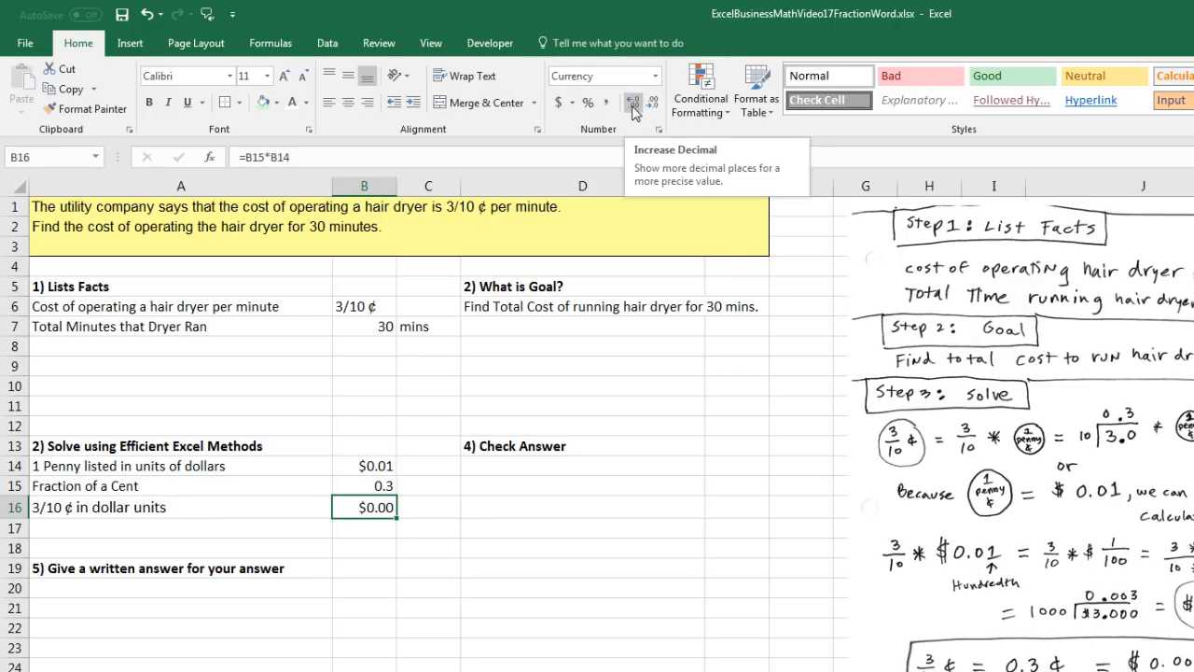
left_click(634, 103)
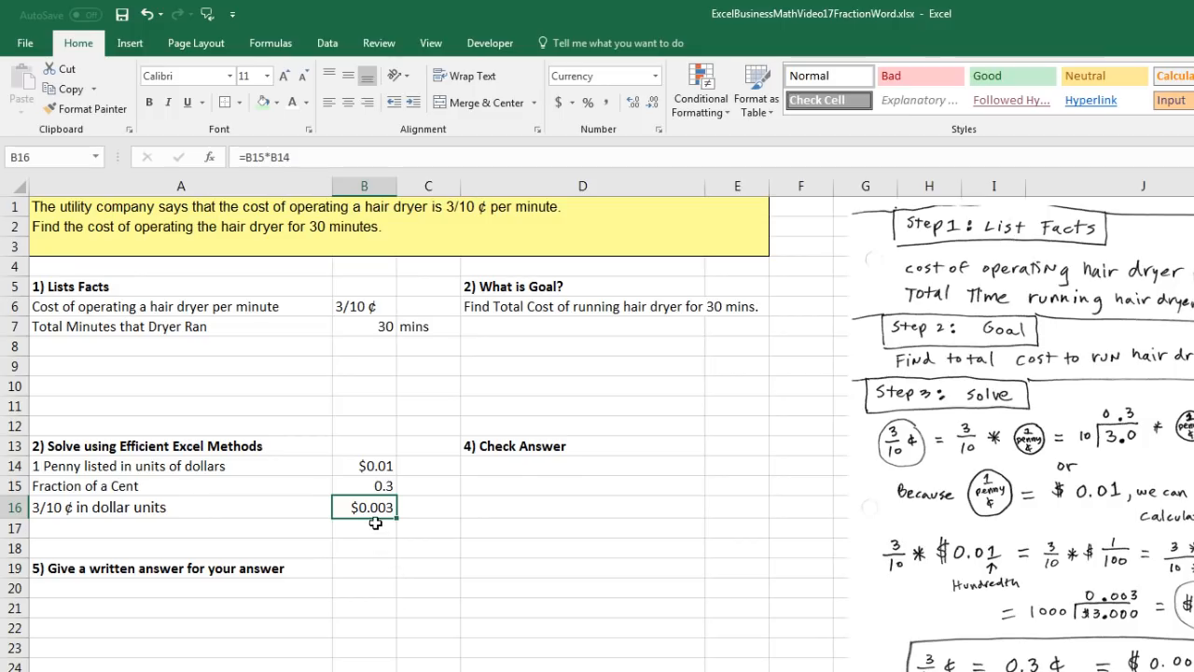
mouse_move(379, 526)
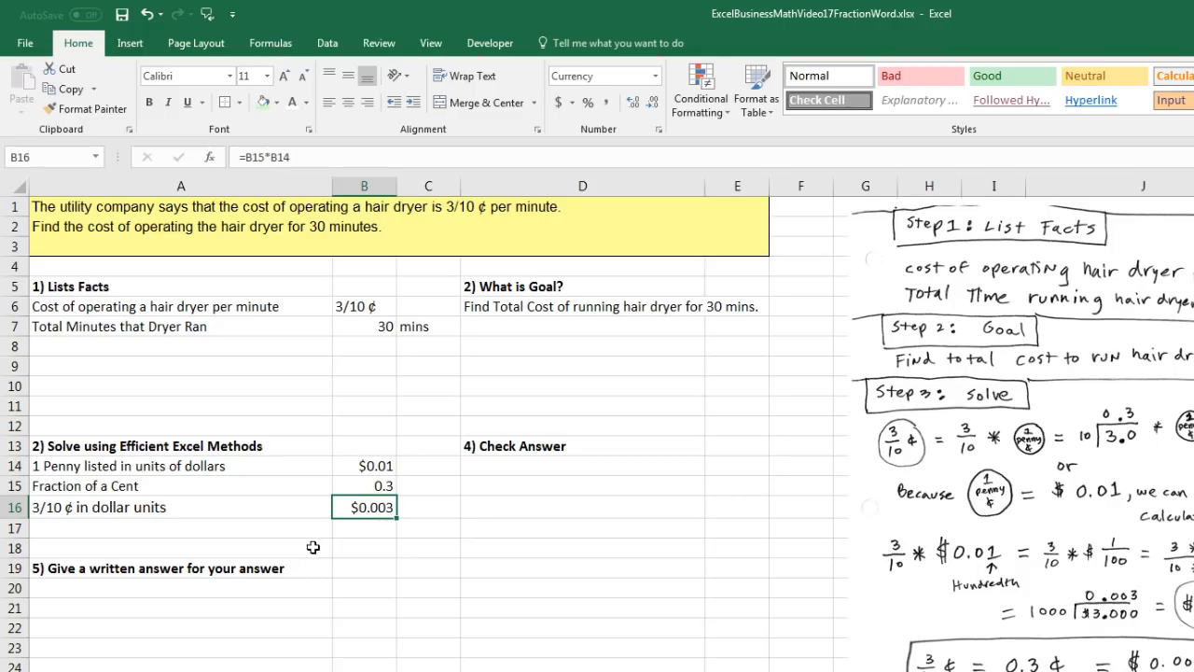
type("Total Cost for running H.D for 30 Mins")
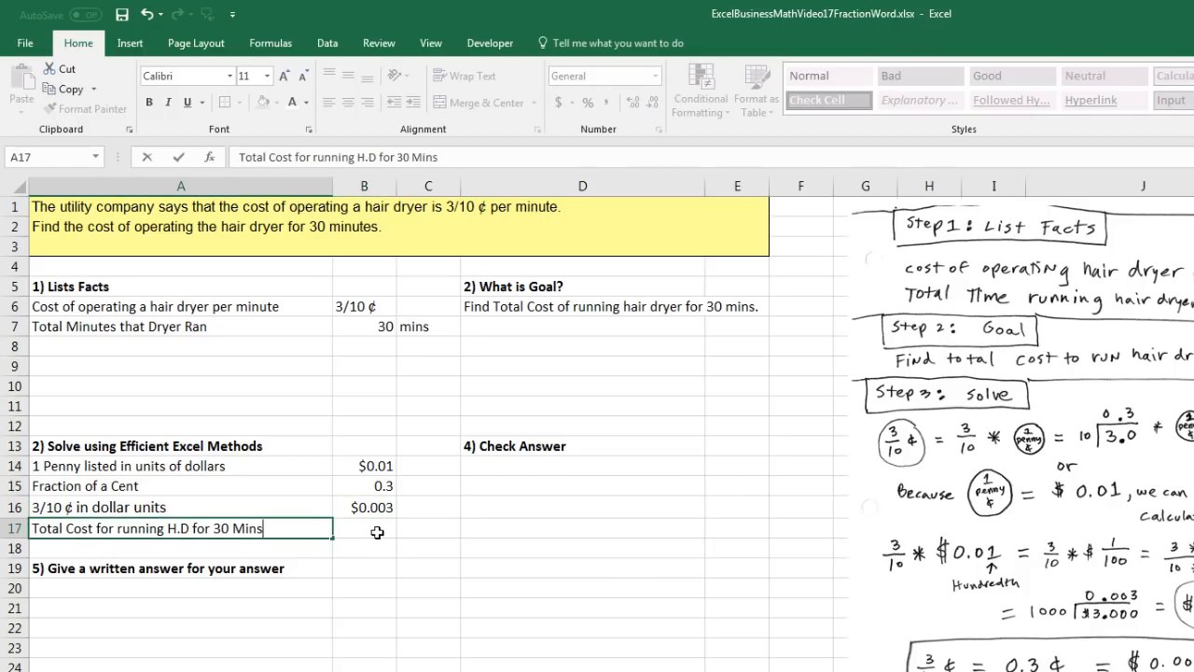
- Enter =B16*B7 in B17 for a $0.09 total cost and review its formula
type("=B16*")
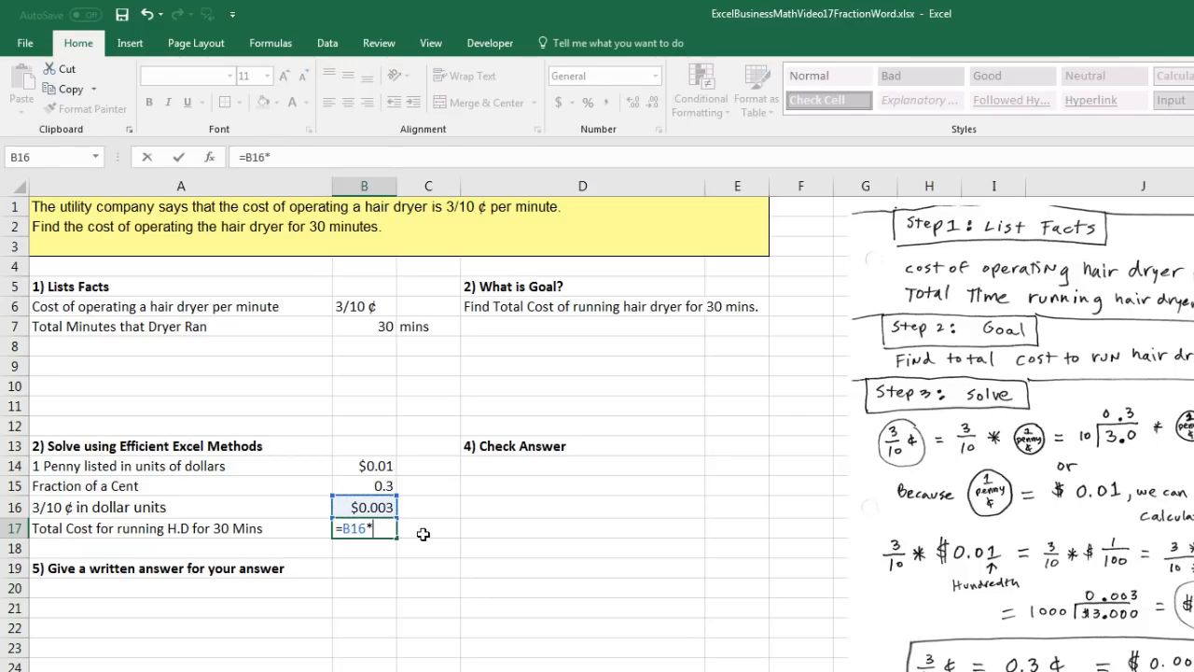
left_click(366, 507)
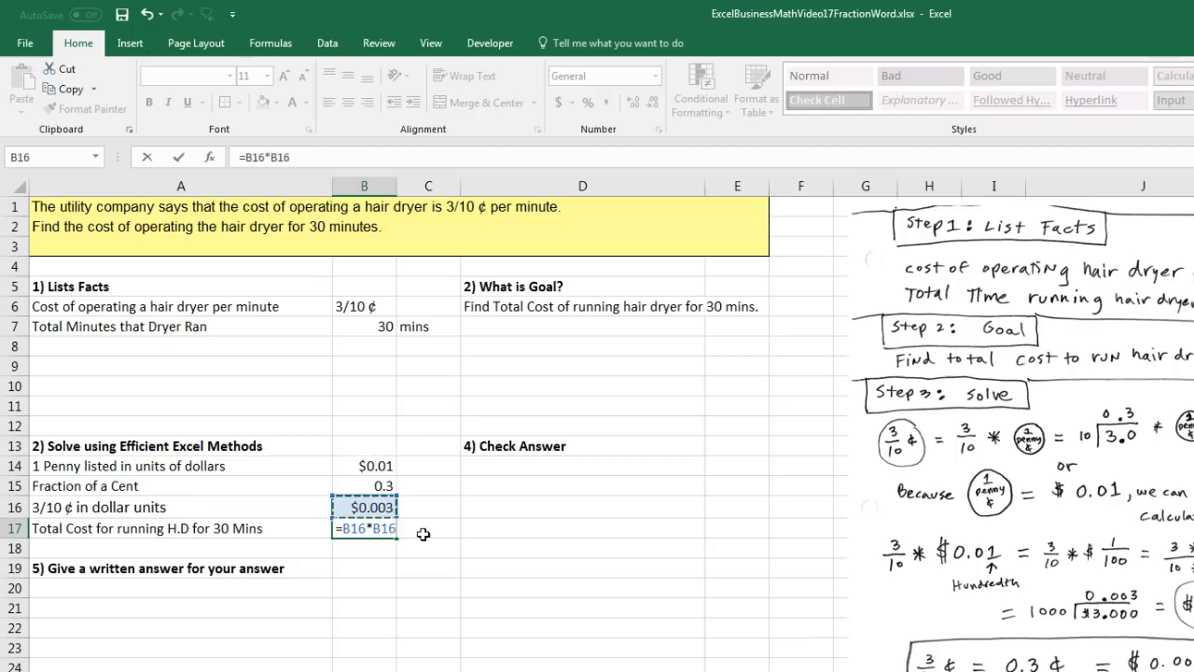
left_click(364, 325)
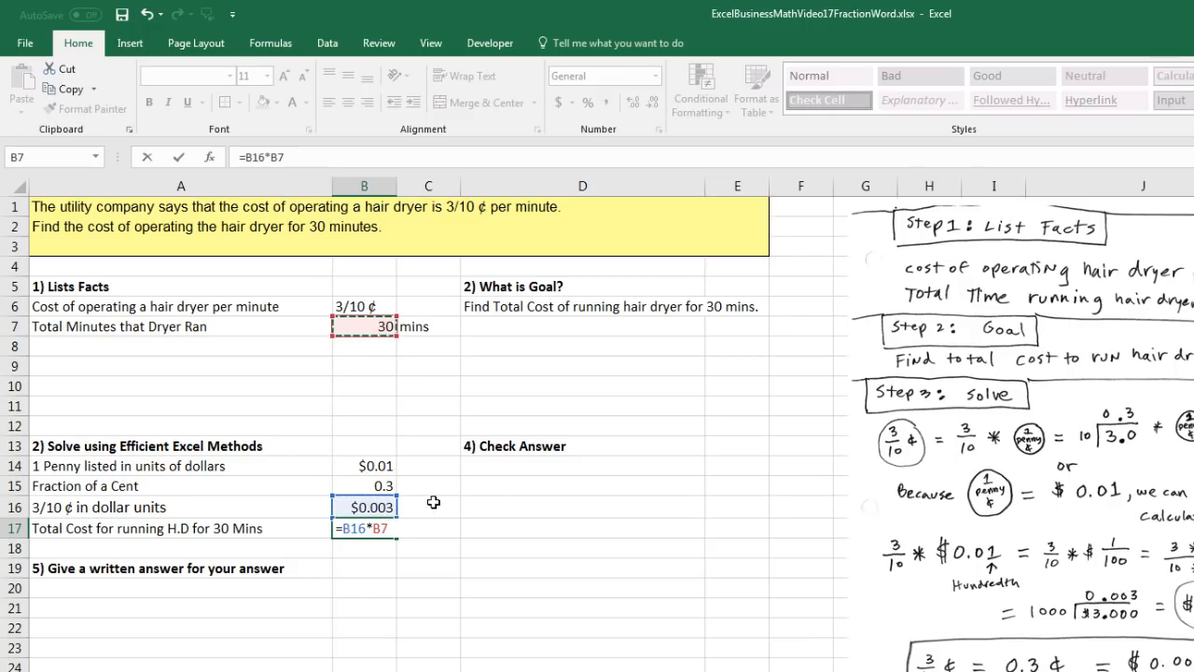
key("Enter")
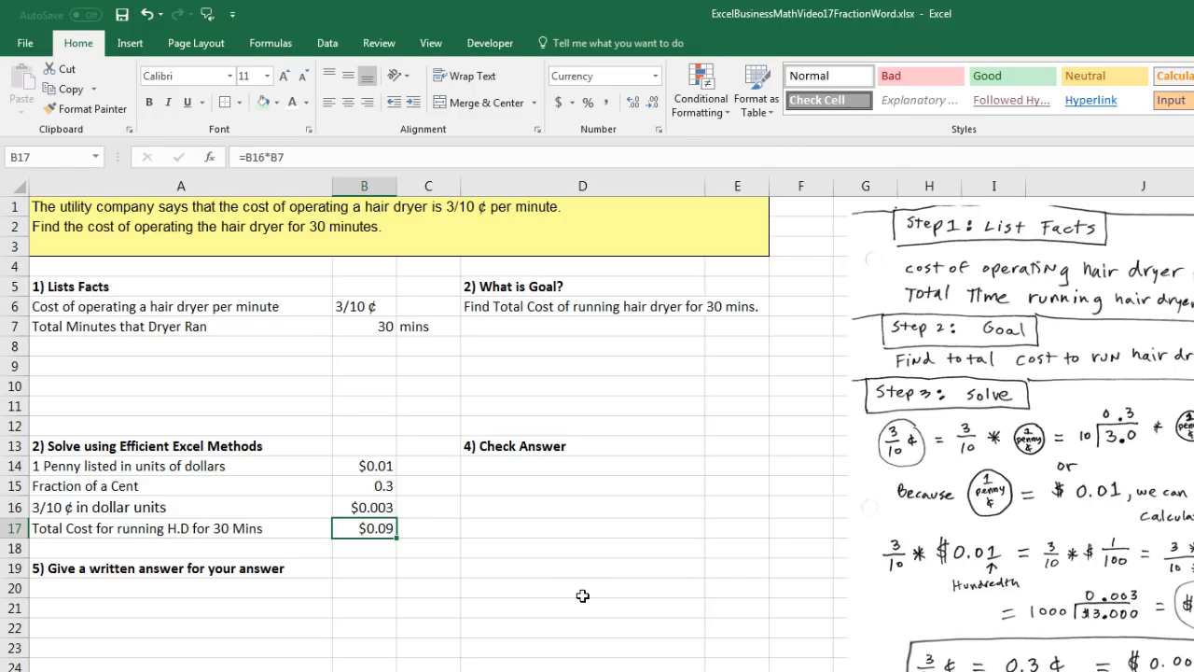
mouse_move(500, 517)
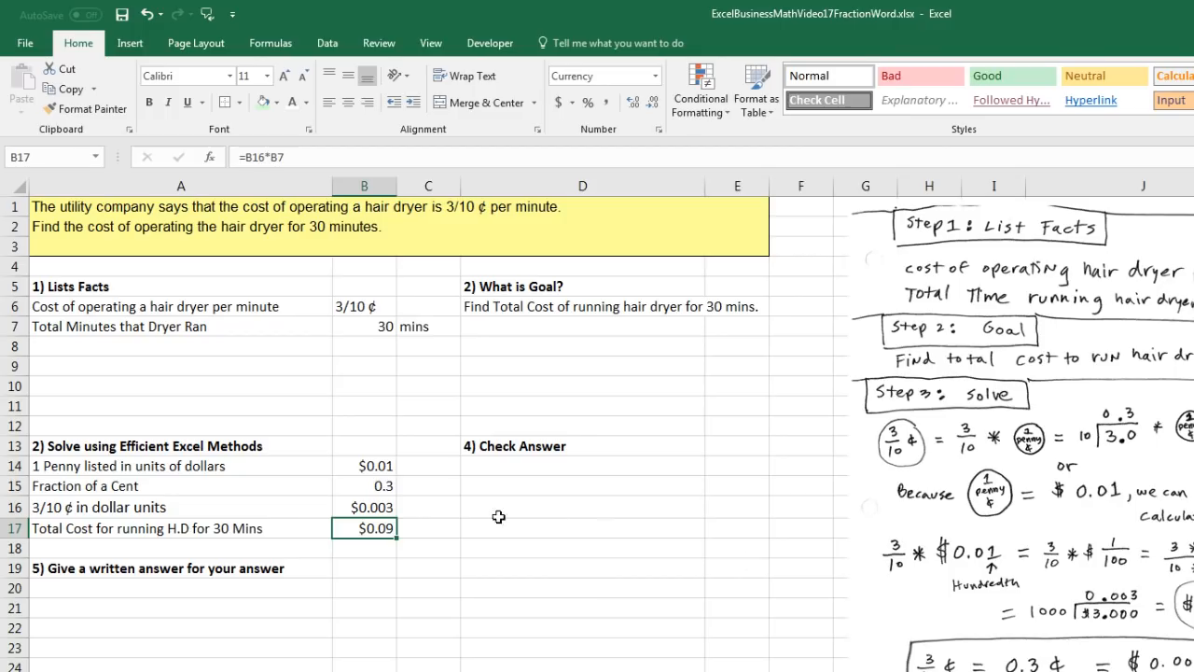
mouse_move(422, 532)
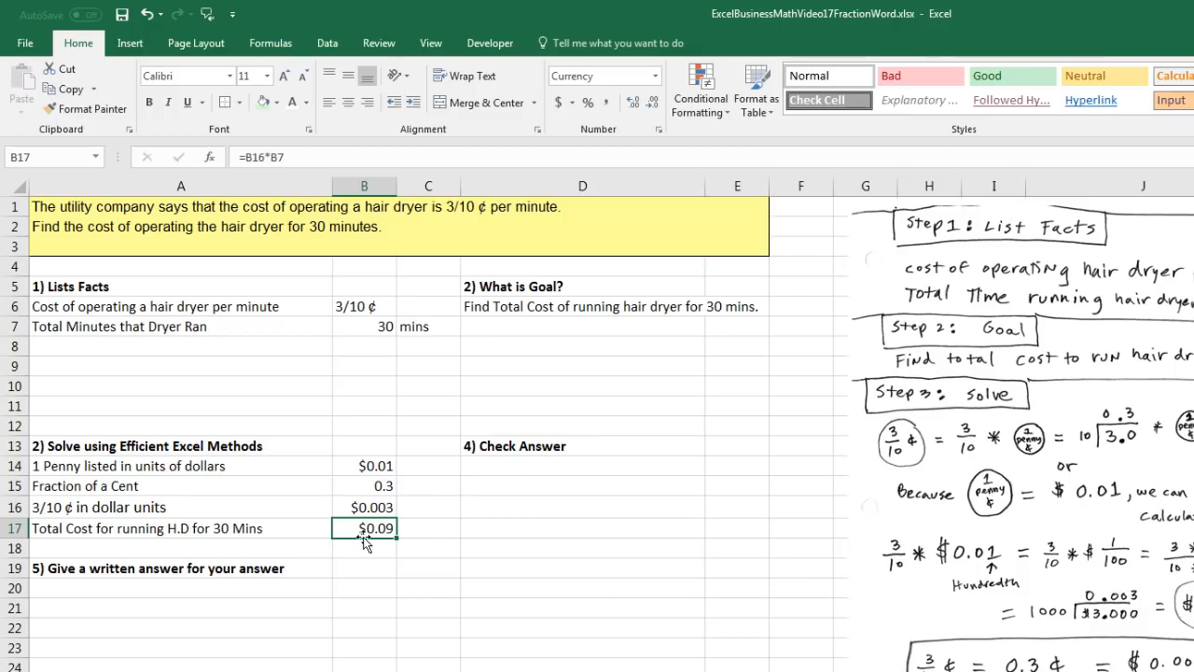
double_click(366, 528)
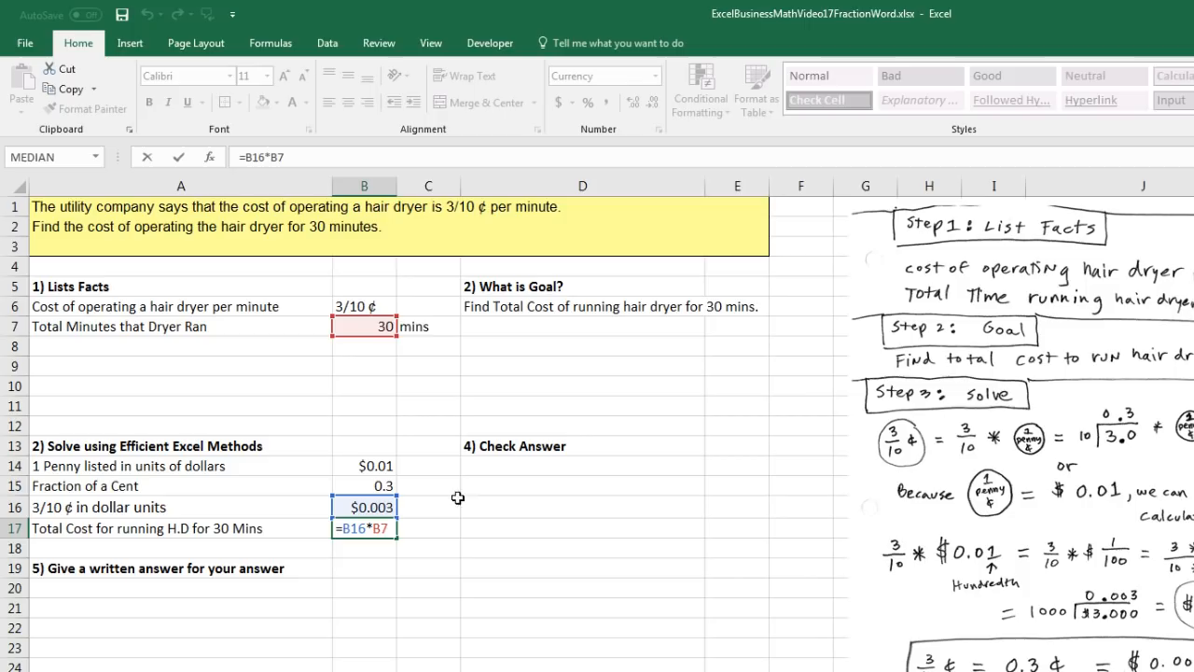
mouse_move(590, 523)
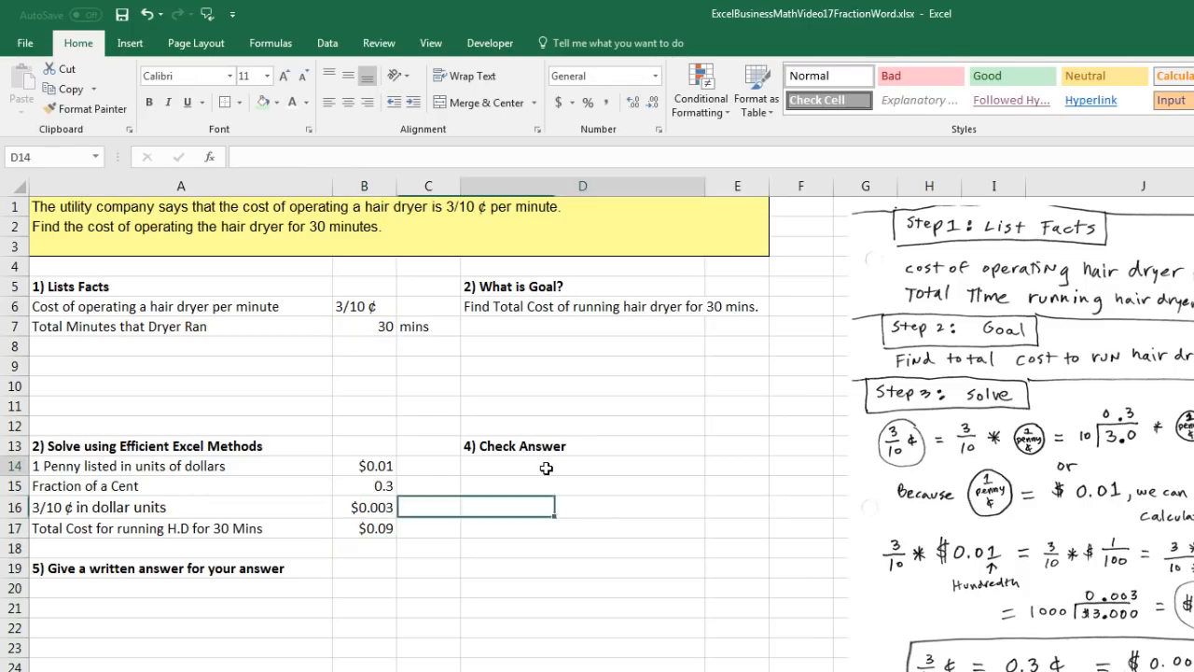
- Add a Total Minutes check in E14 as =B17/B16, returning 30
type("Total Minutes")
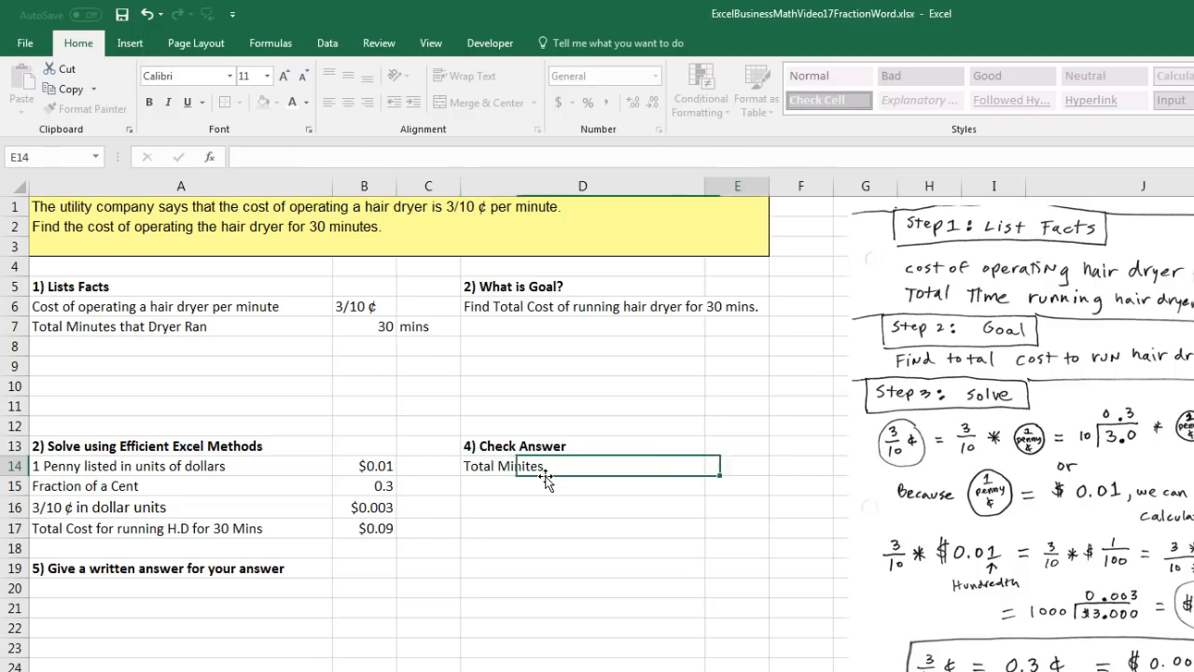
type("=")
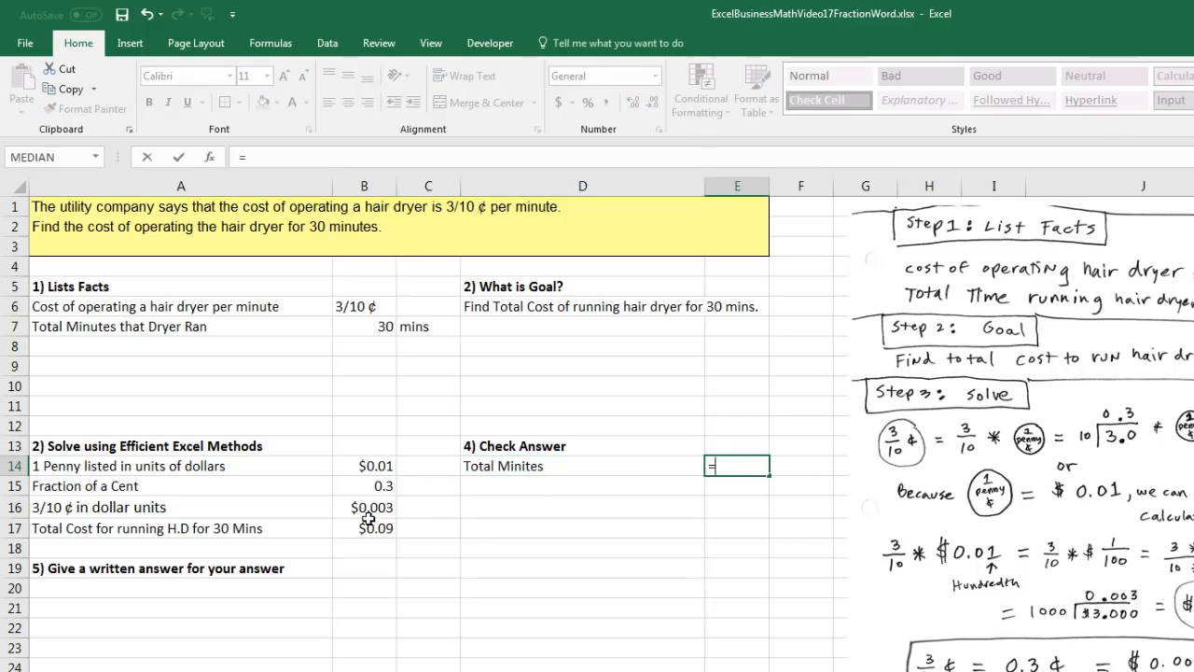
left_click(364, 528)
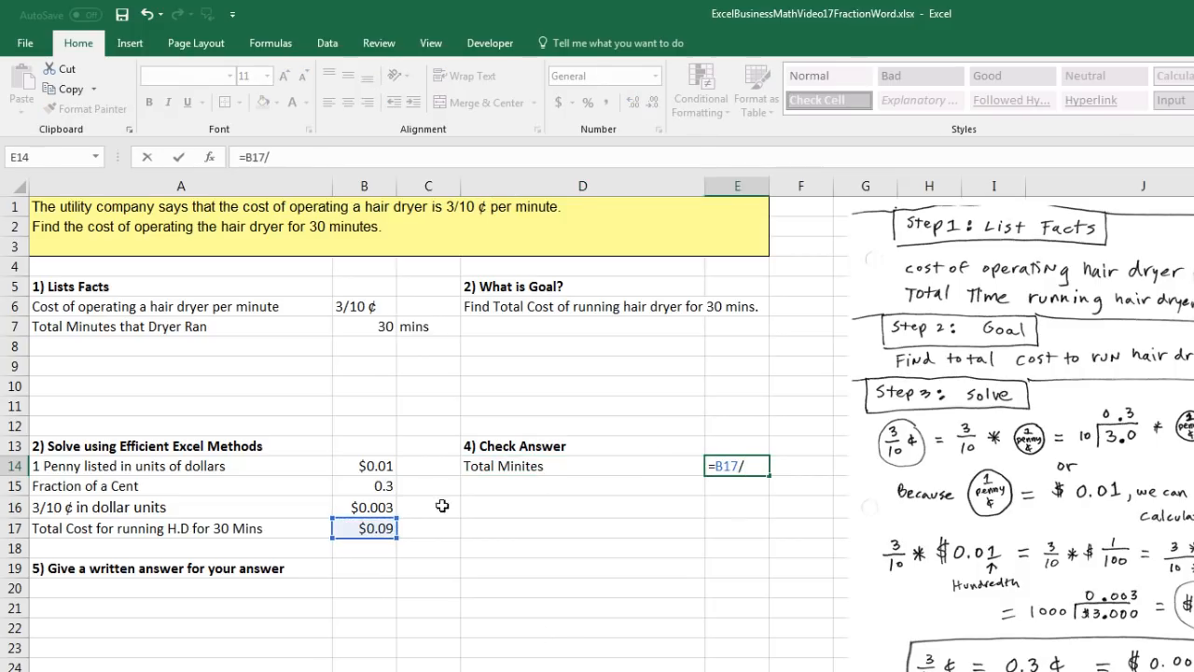
left_click(364, 508)
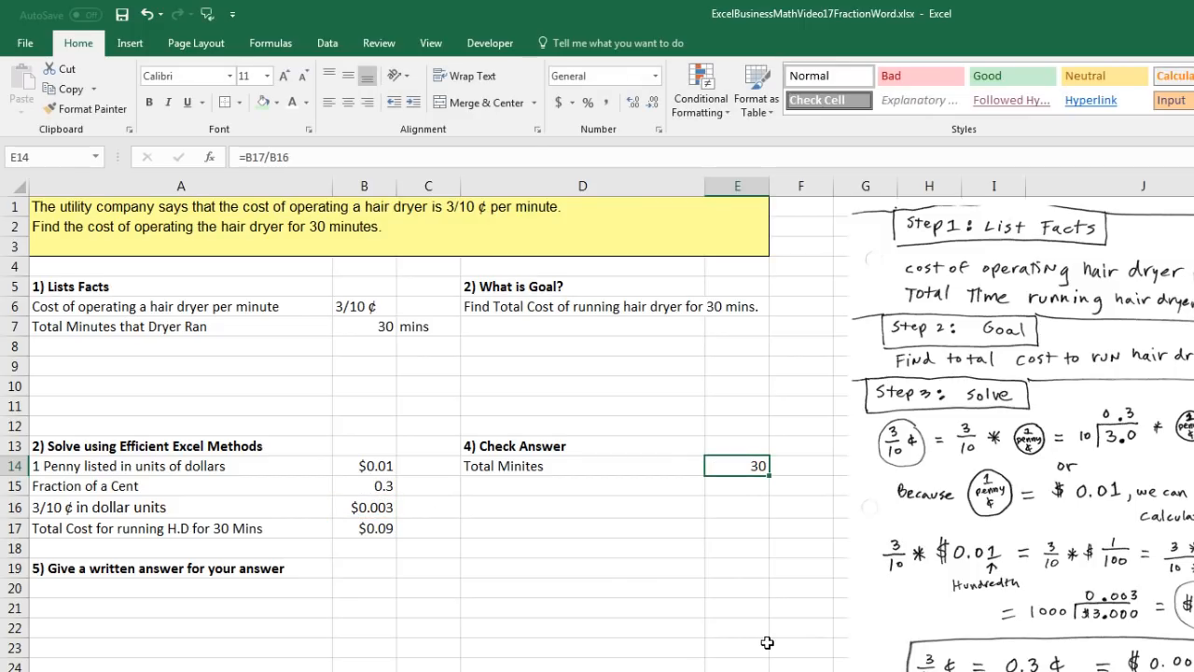
mouse_move(262, 103)
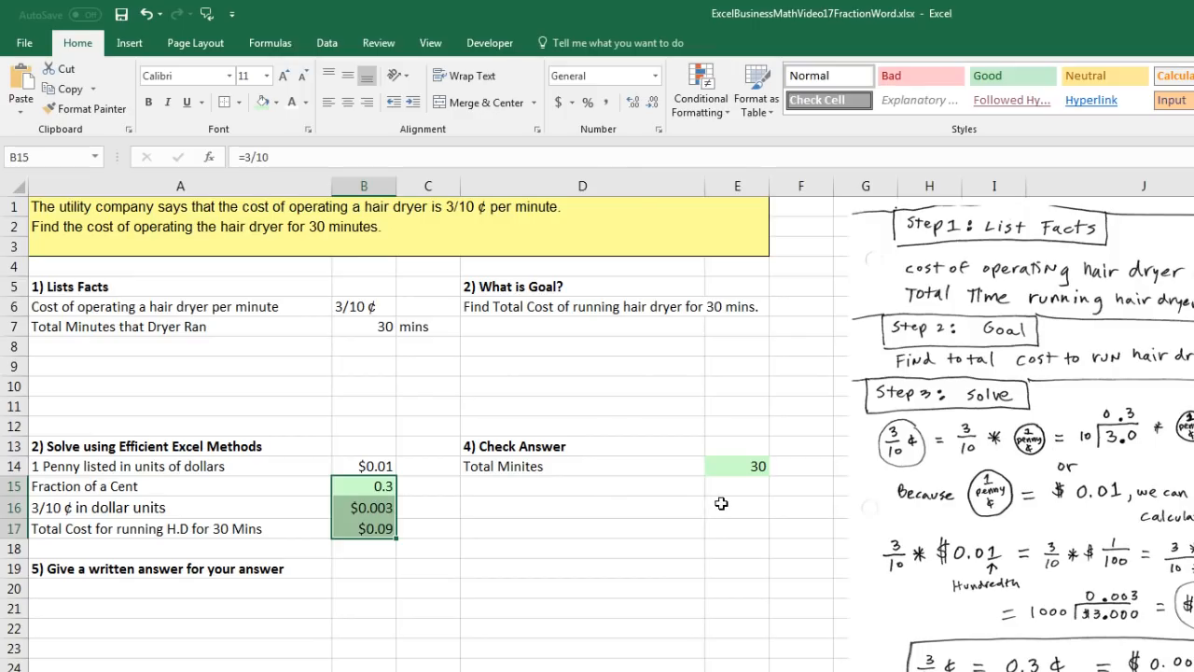
left_click(179, 345)
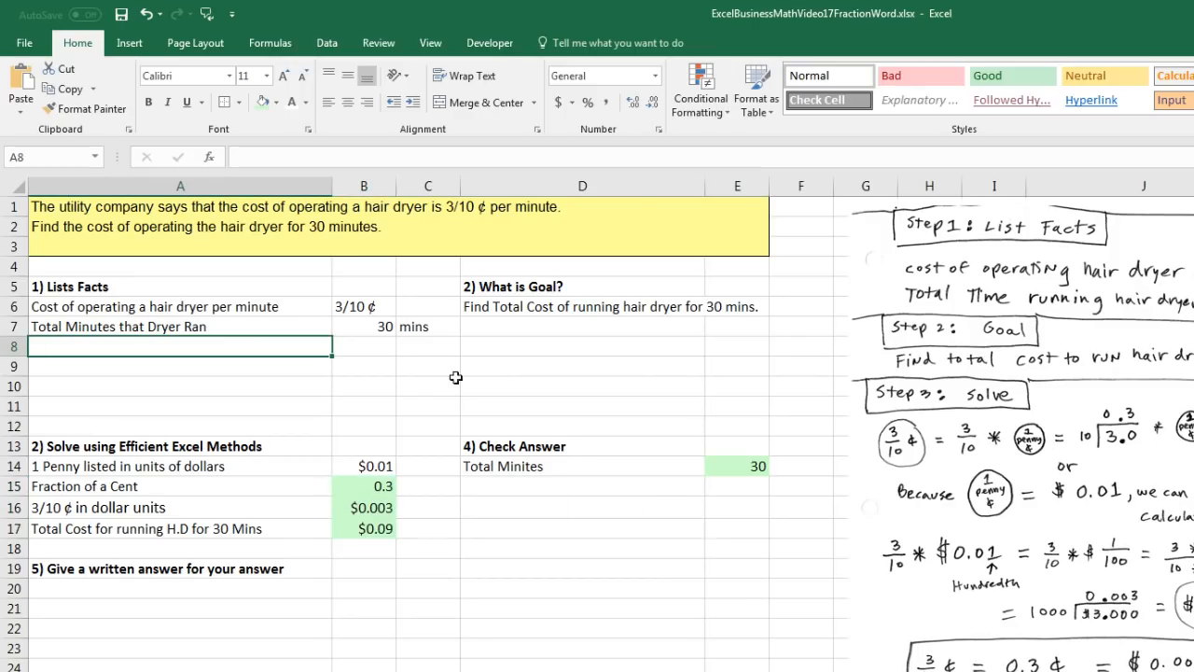
mouse_move(336, 419)
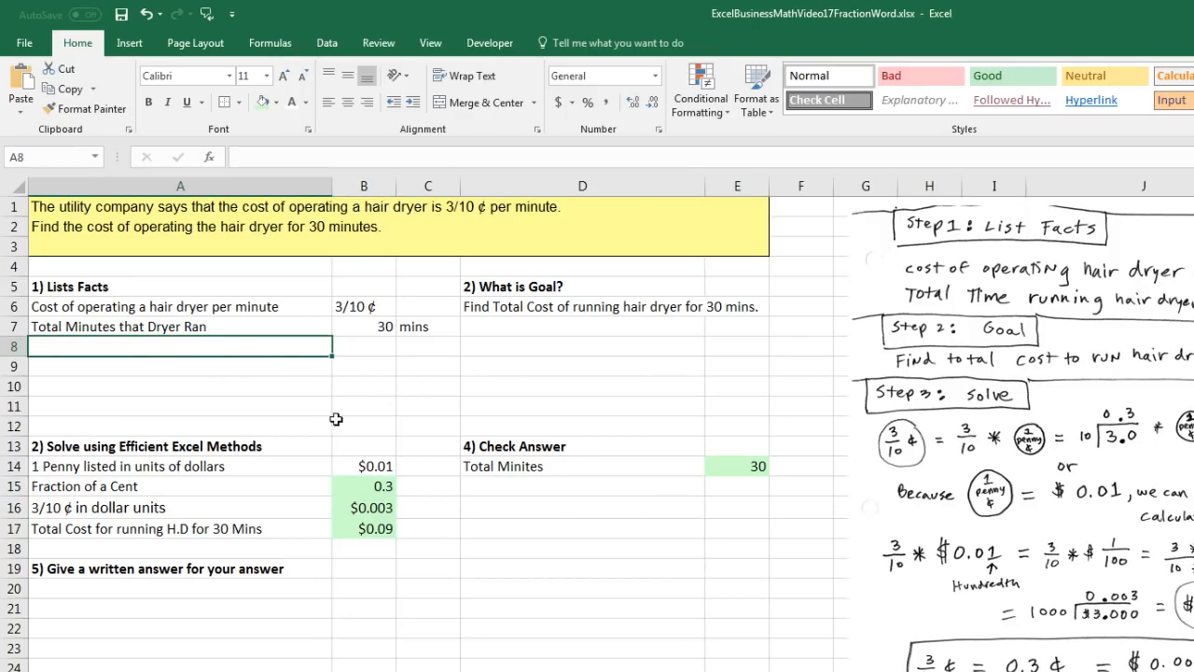
- Add a Fraction of Penny fact in row 8 holding =3/10, formatted as a fraction
type("Fraction of Penny")
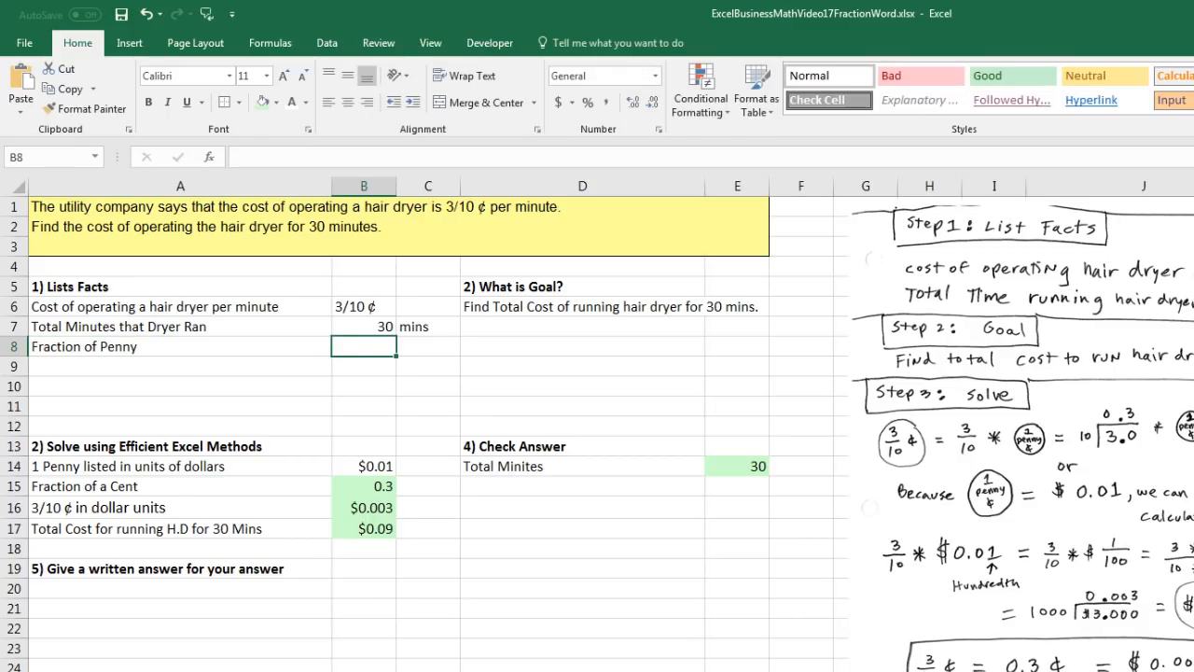
type("=3/1")
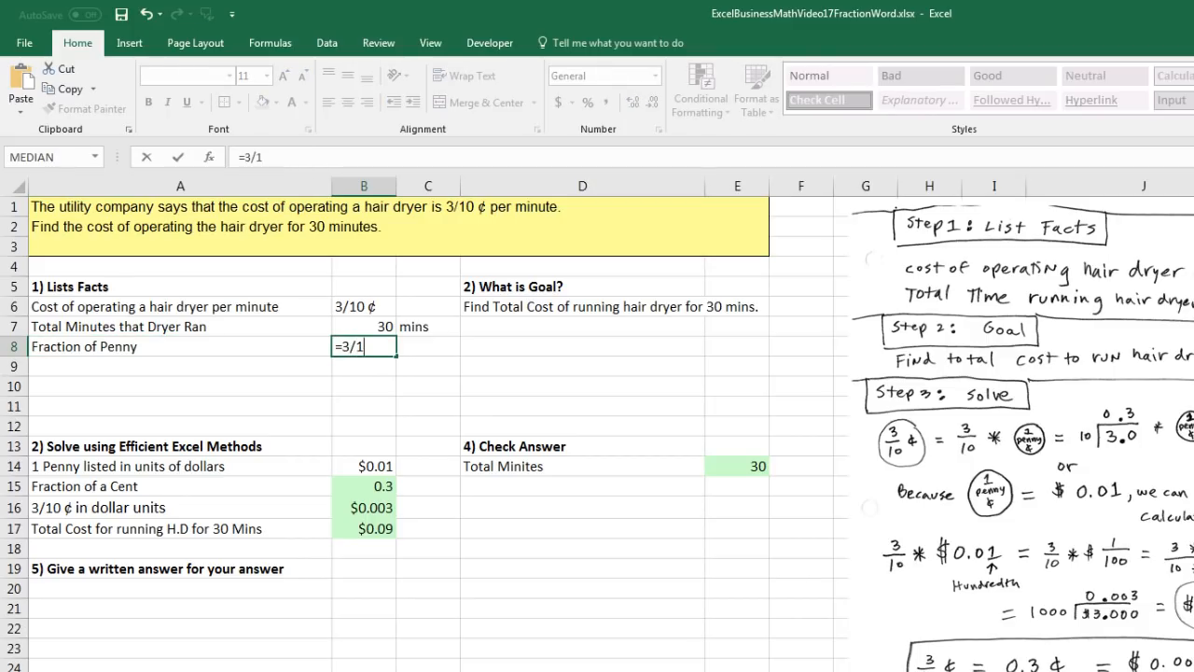
key("Enter")
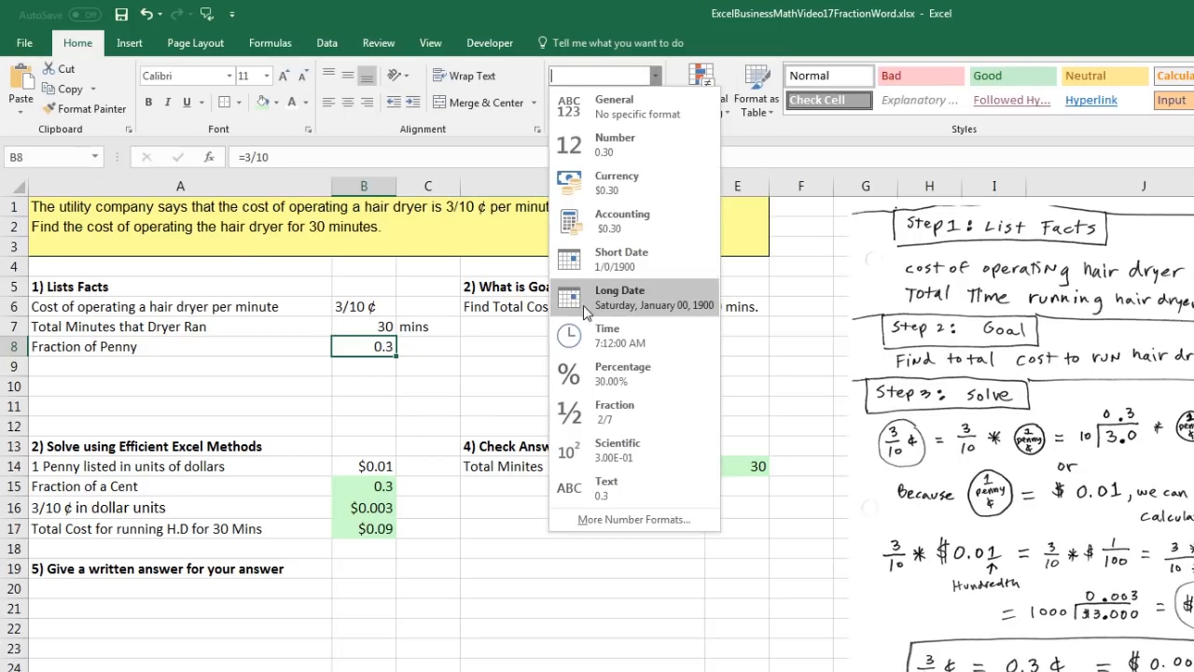
left_click(614, 412)
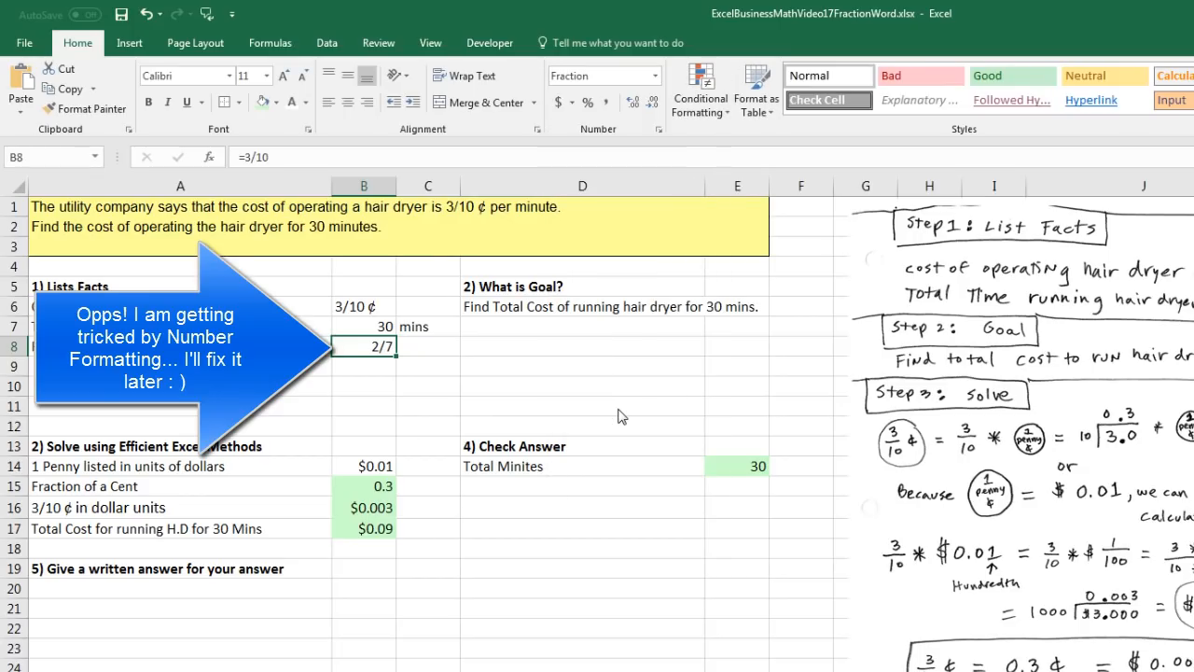
- Label D16 'Answer in pennies' and start =B7*B8 in E16
left_click(582, 508)
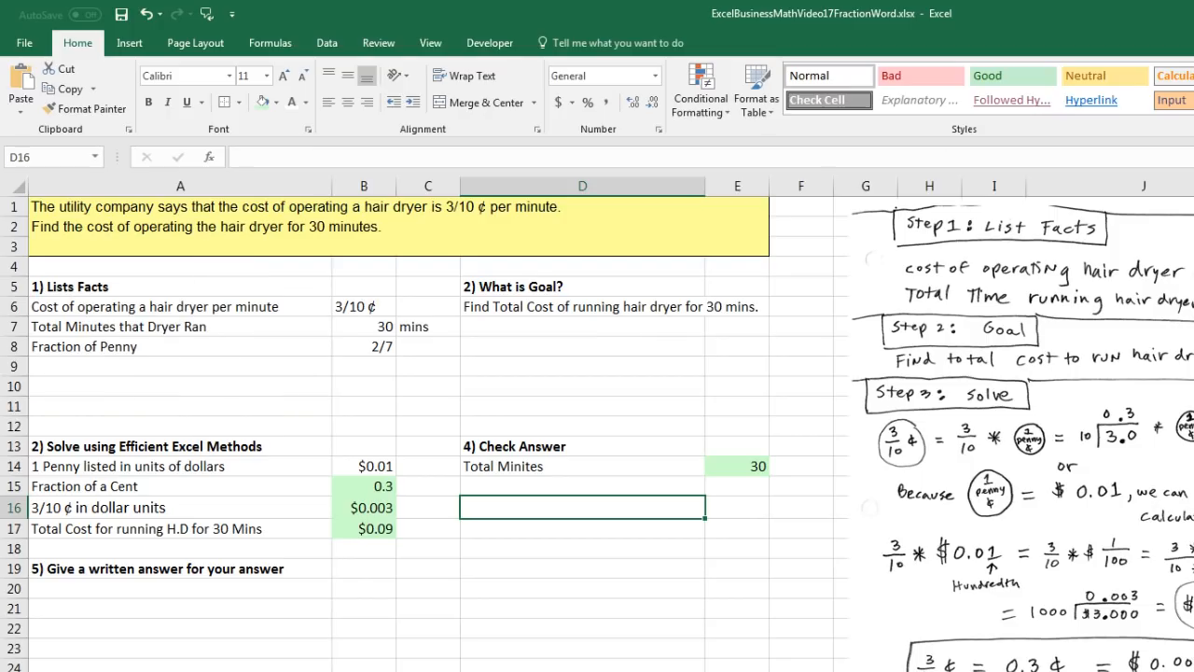
type("Answer in pennies")
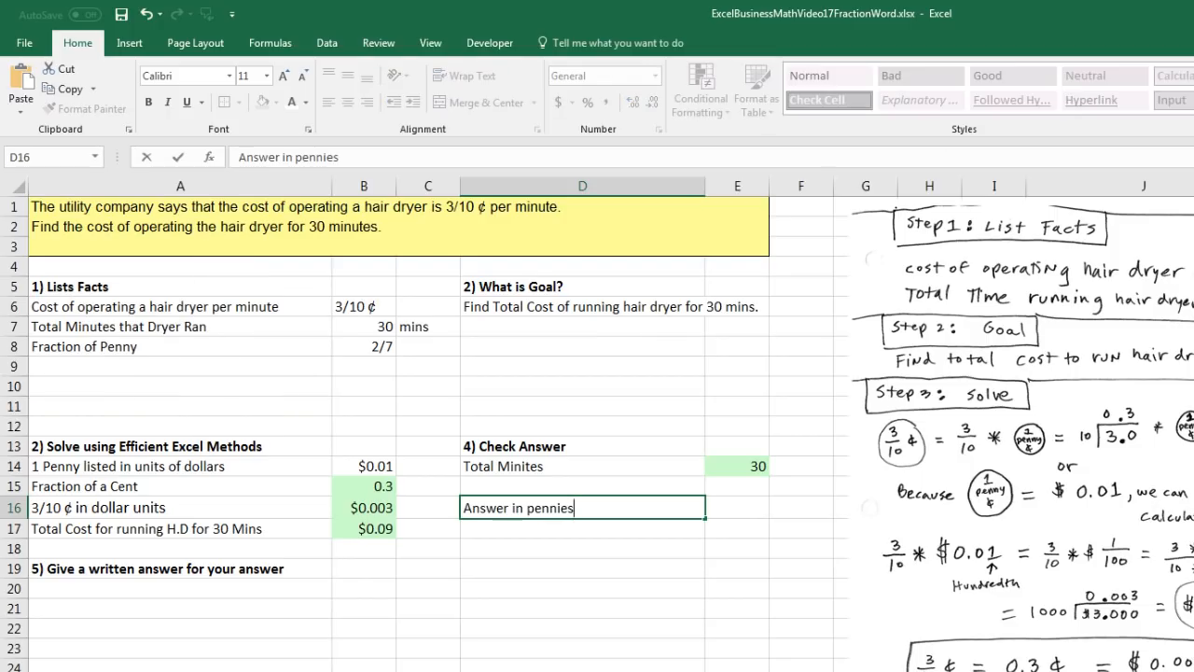
left_click(735, 508)
type("=")
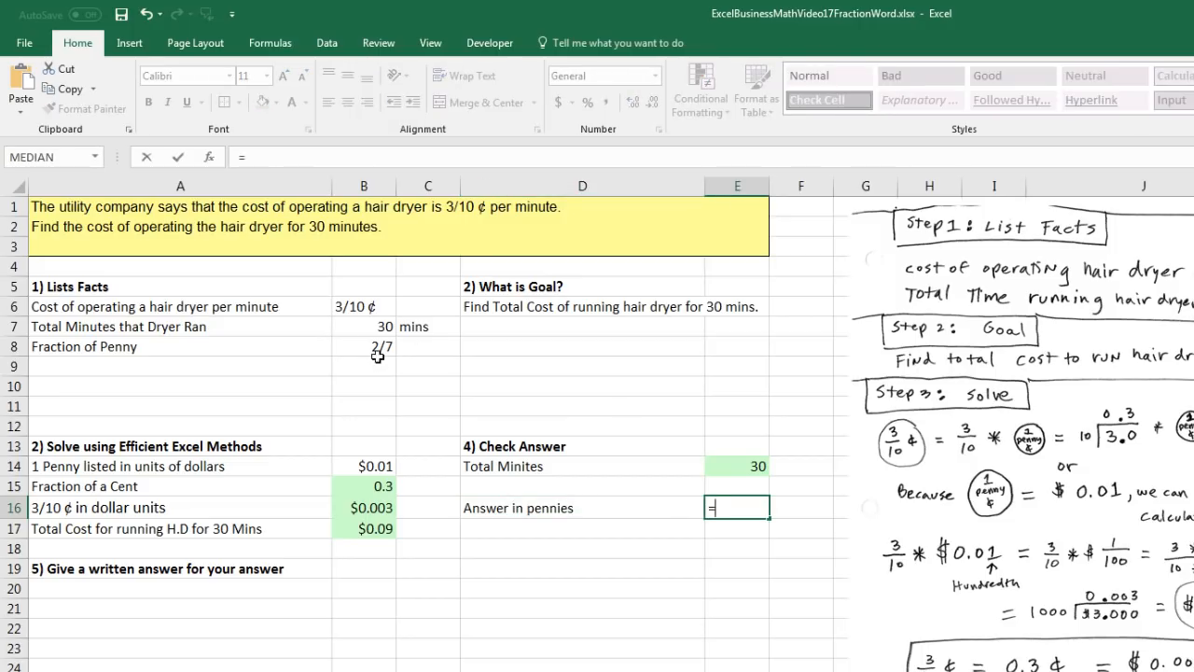
mouse_move(575, 369)
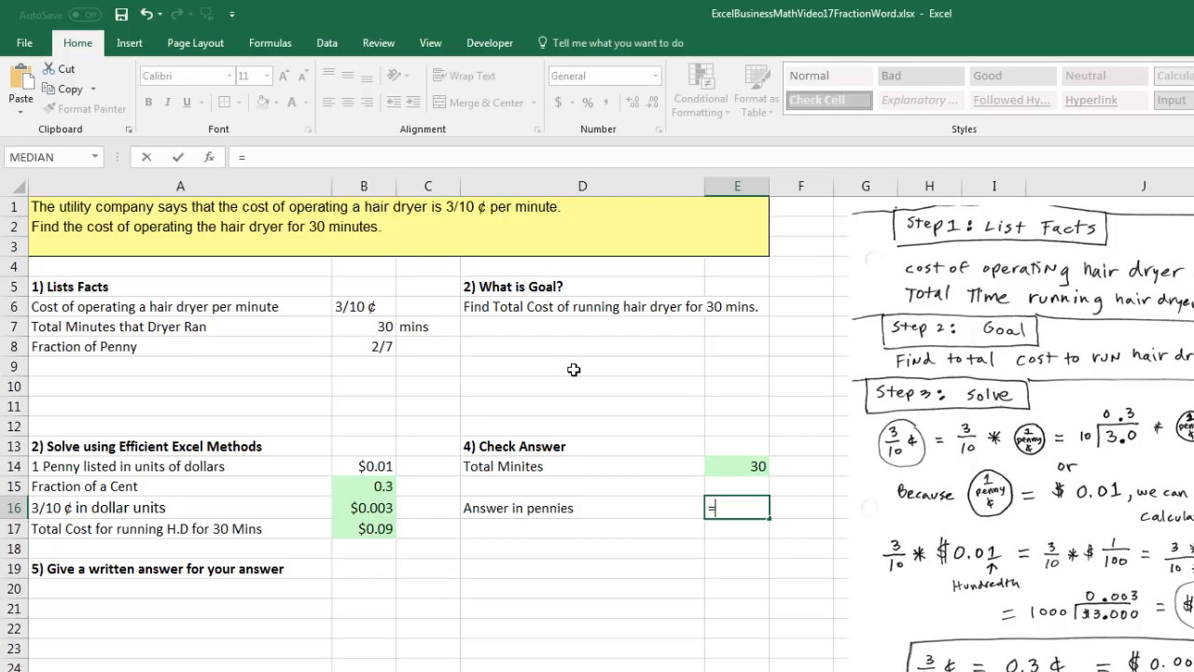
mouse_move(427, 377)
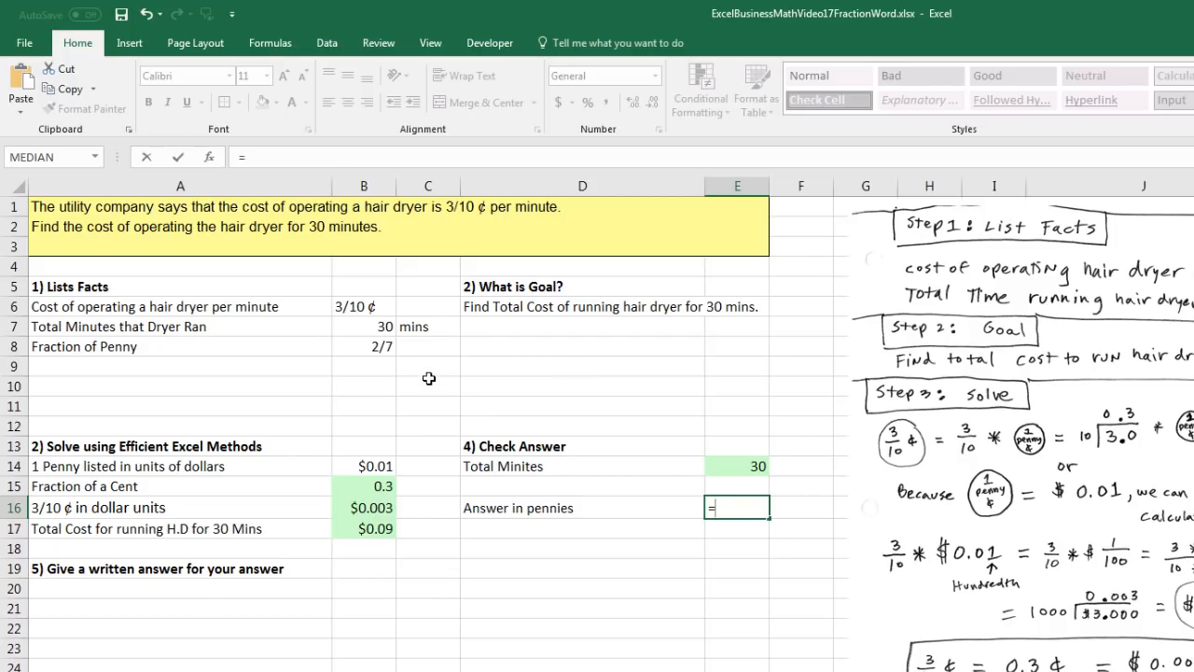
left_click(364, 327)
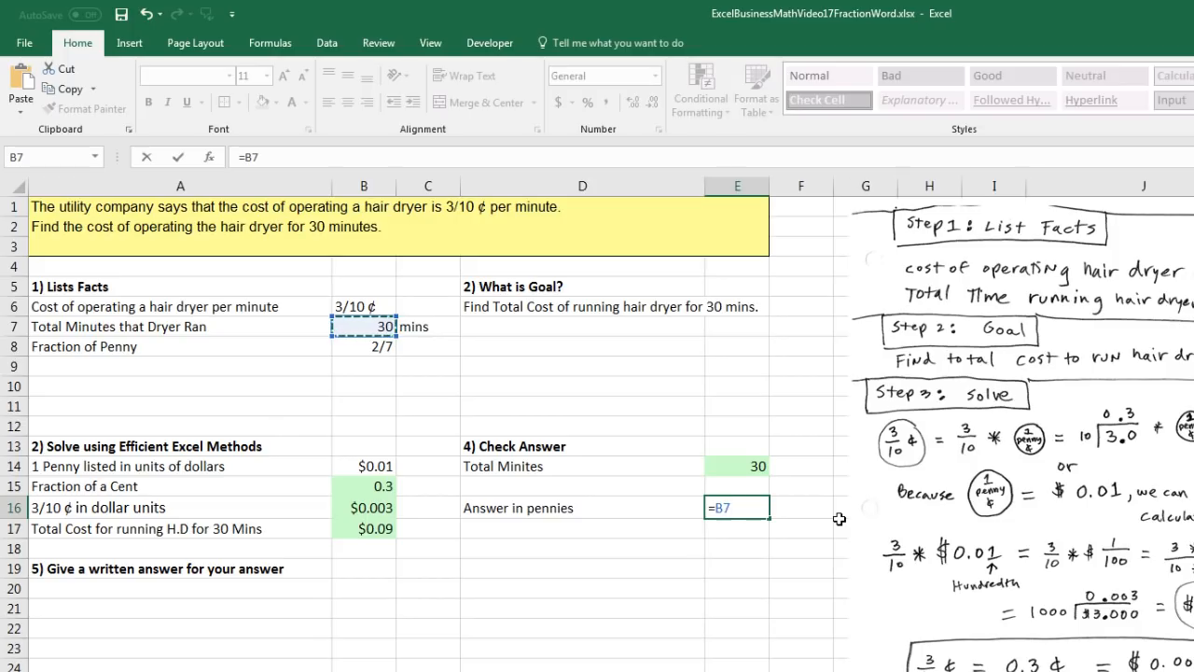
type("*")
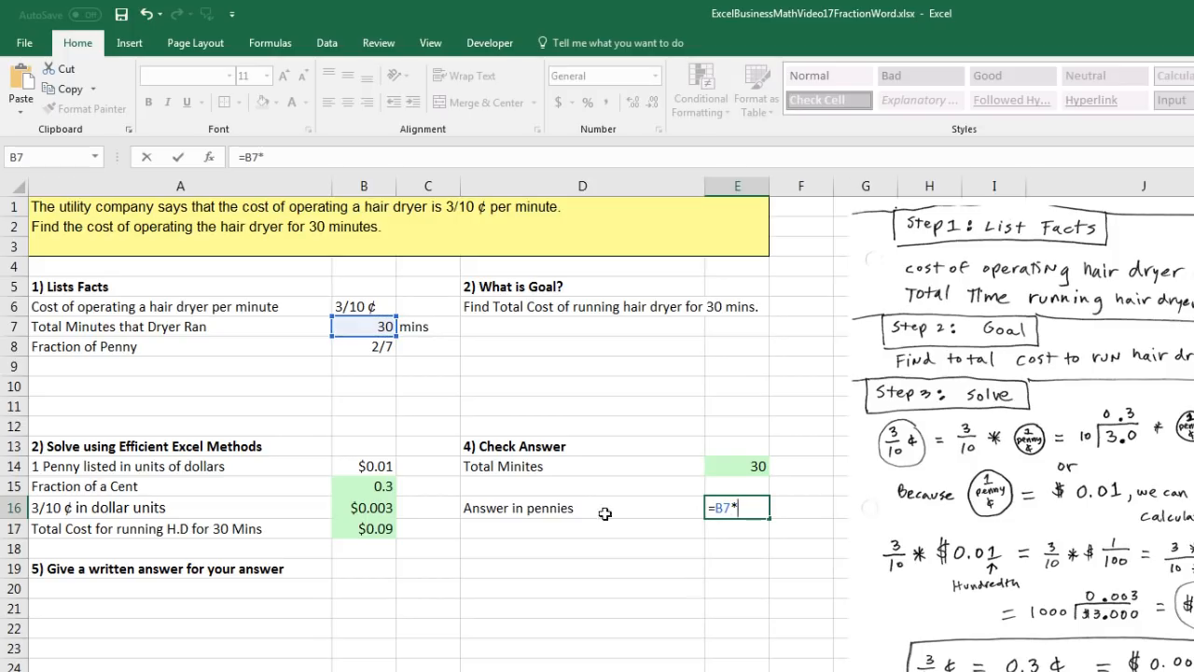
left_click(362, 345)
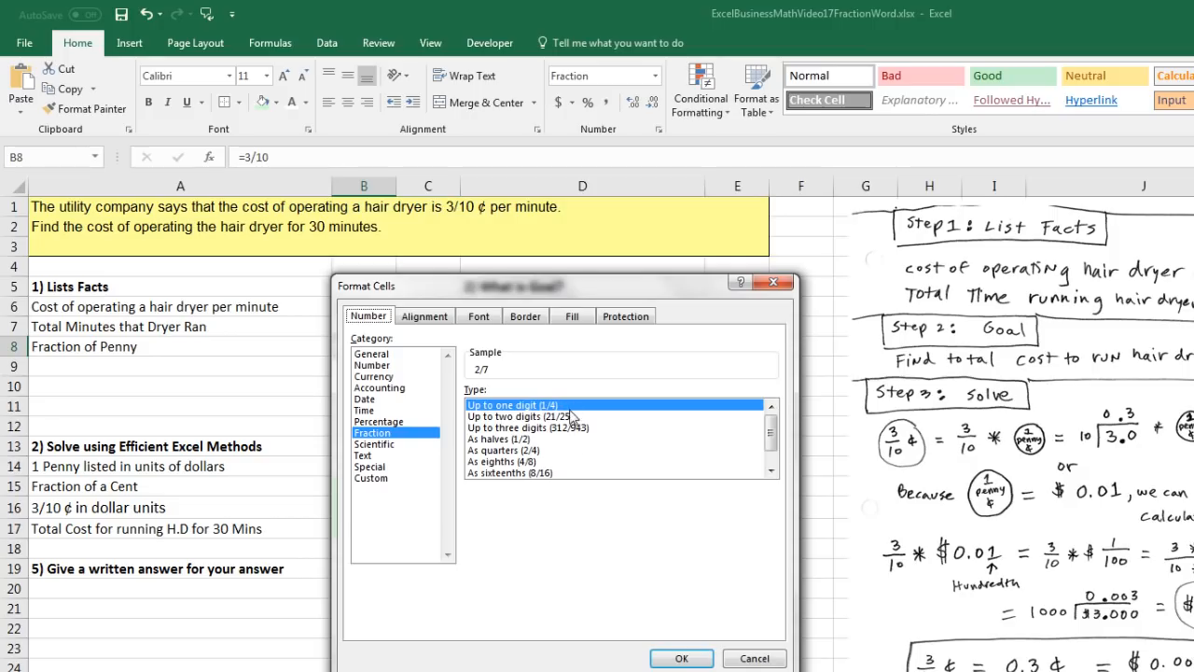
- Show B8 as tenths (3/10), confirm E16 gives 9, and write the $0.09 (9 pennies) answer
left_click(769, 474)
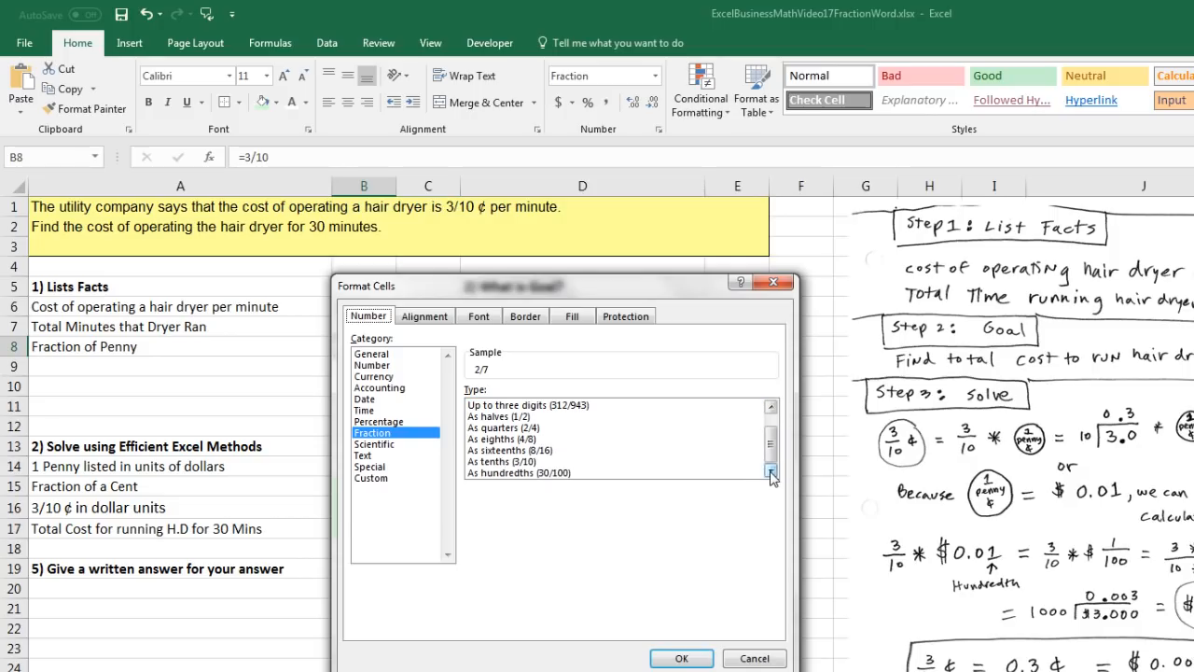
left_click(500, 461)
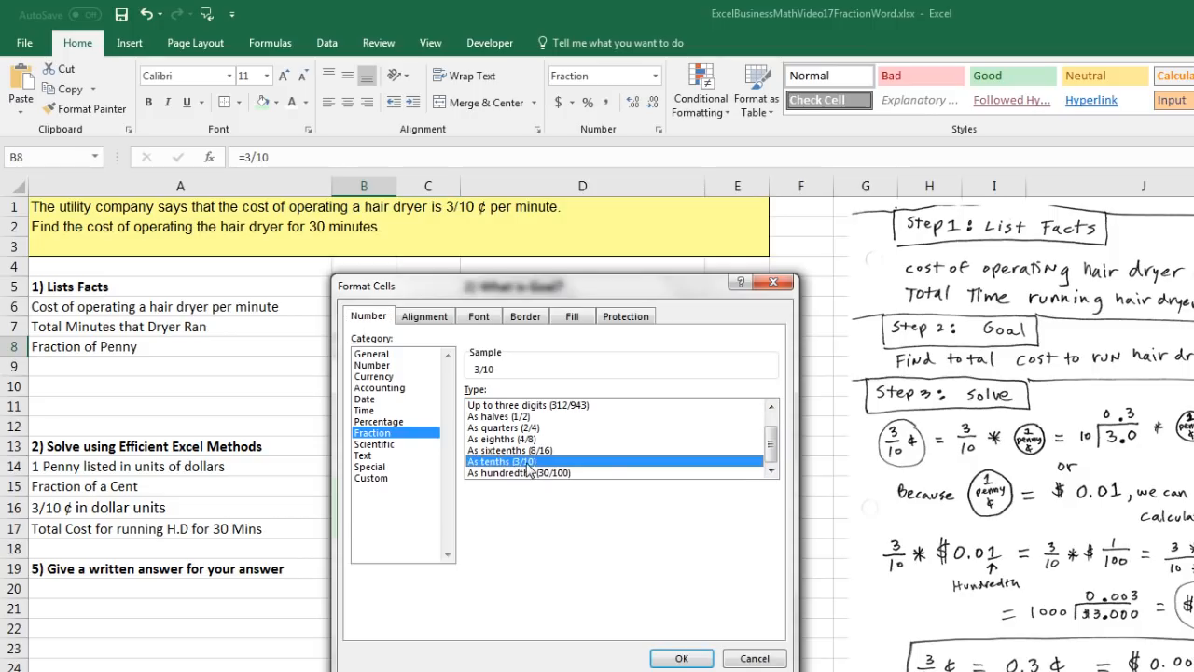
left_click(681, 657)
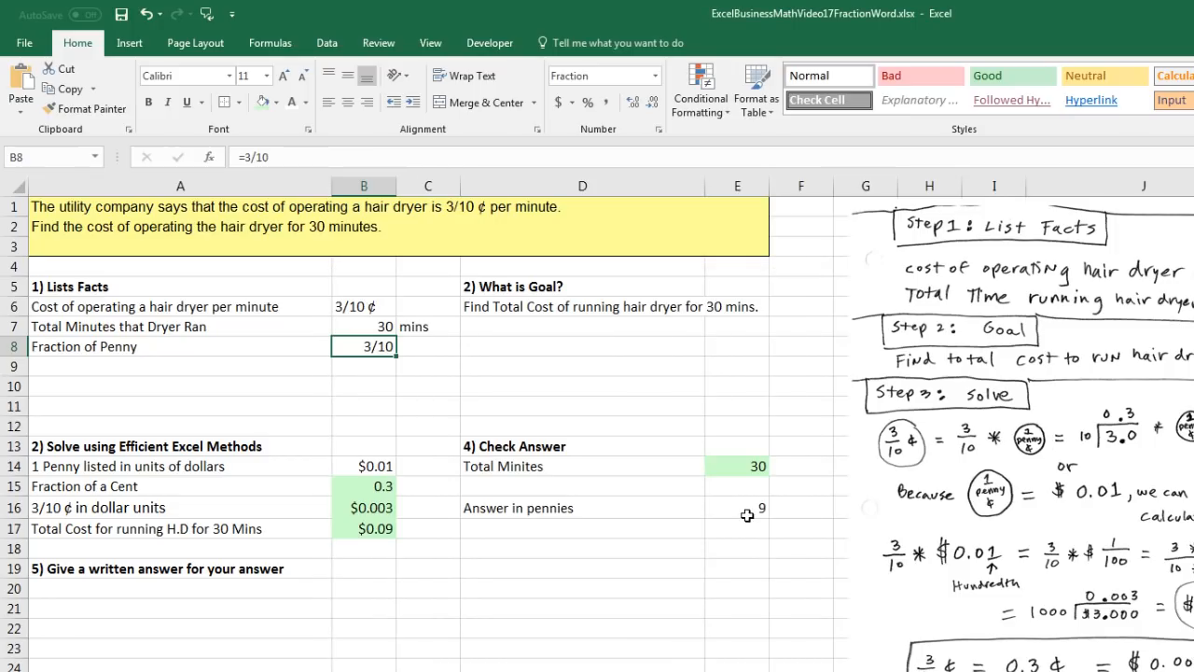
left_click(745, 508)
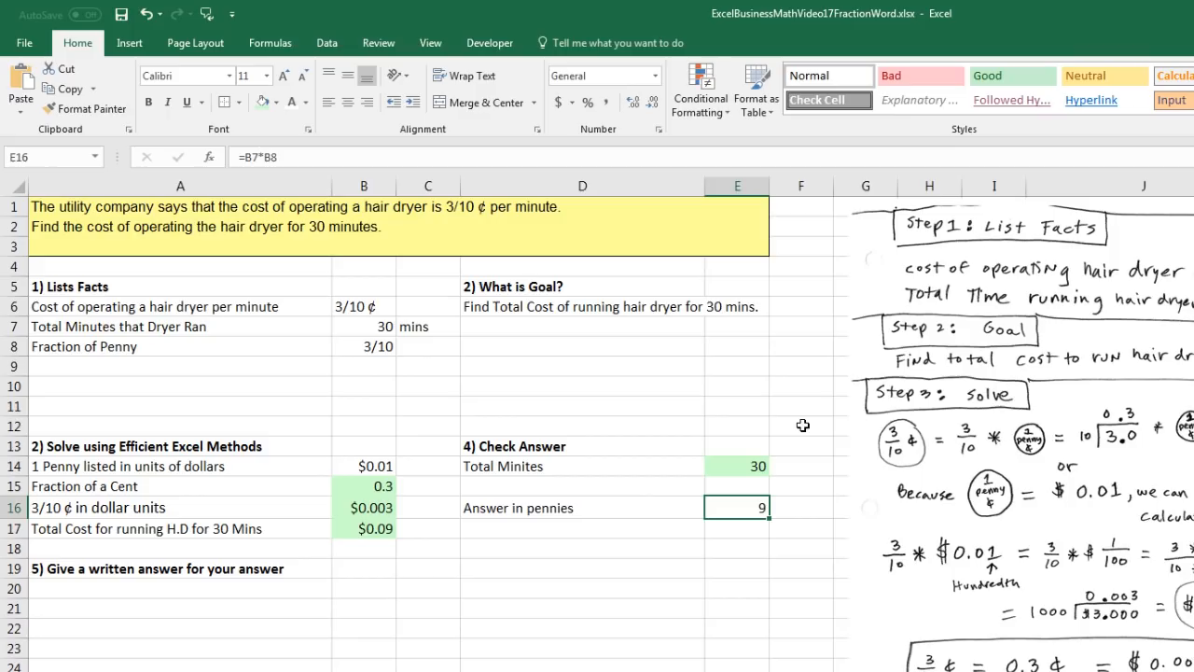
mouse_move(116, 604)
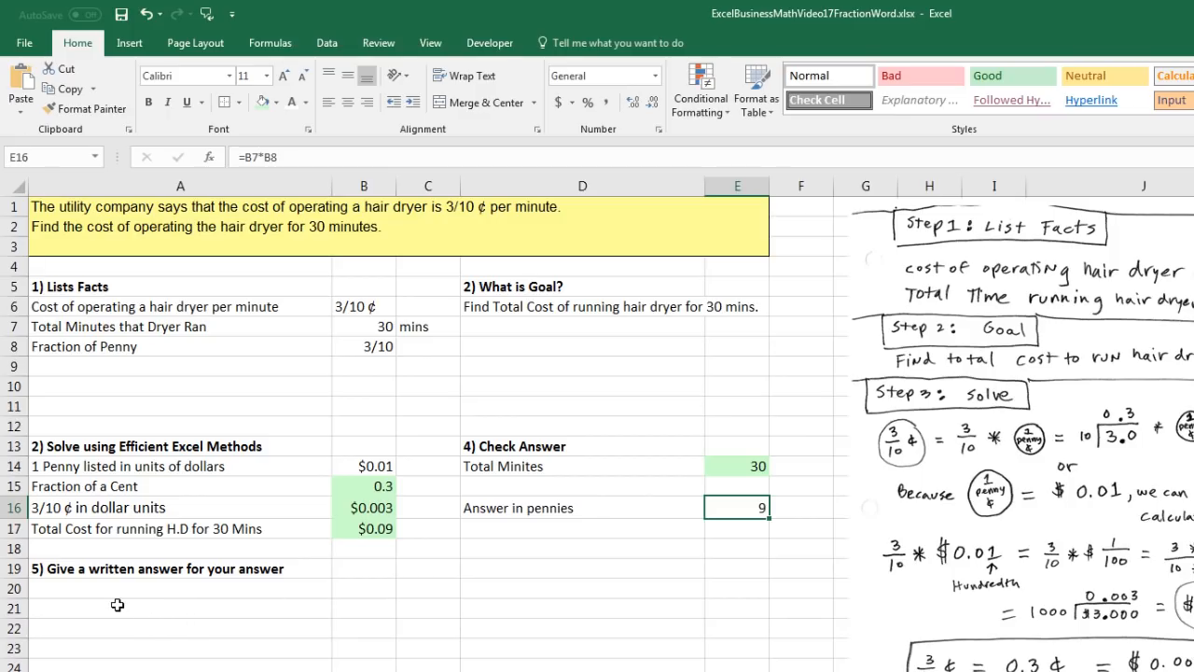
type("The total cost of running hair dryer for 30 mins is $0.09 (9 pennies).")
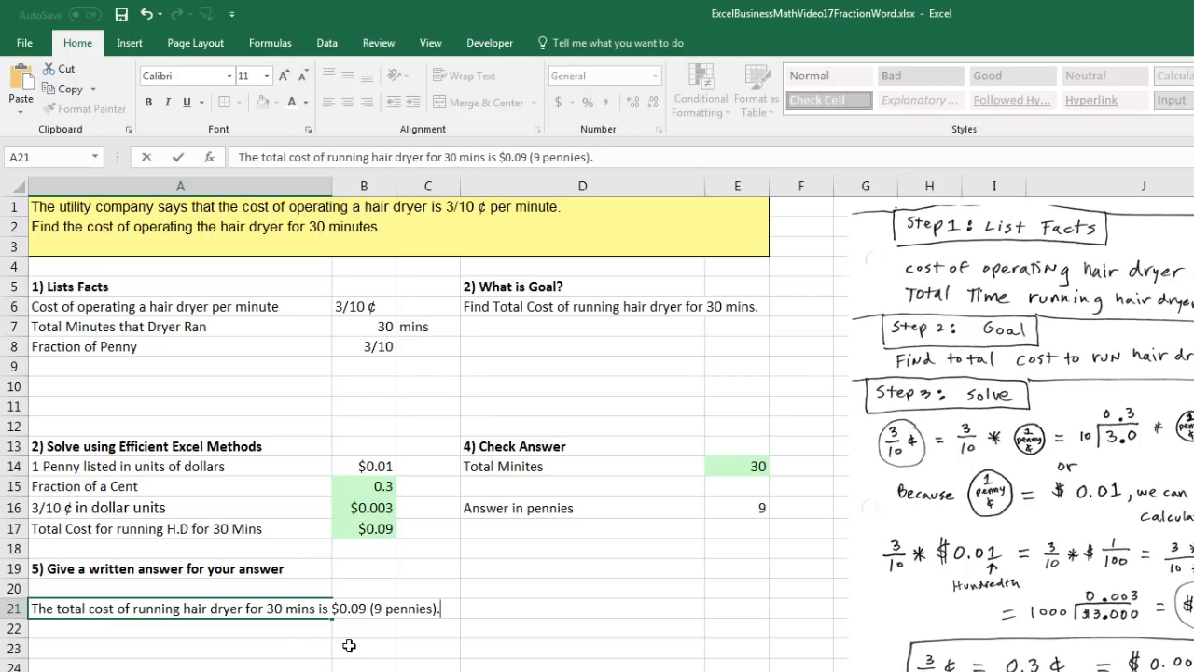
mouse_move(390, 639)
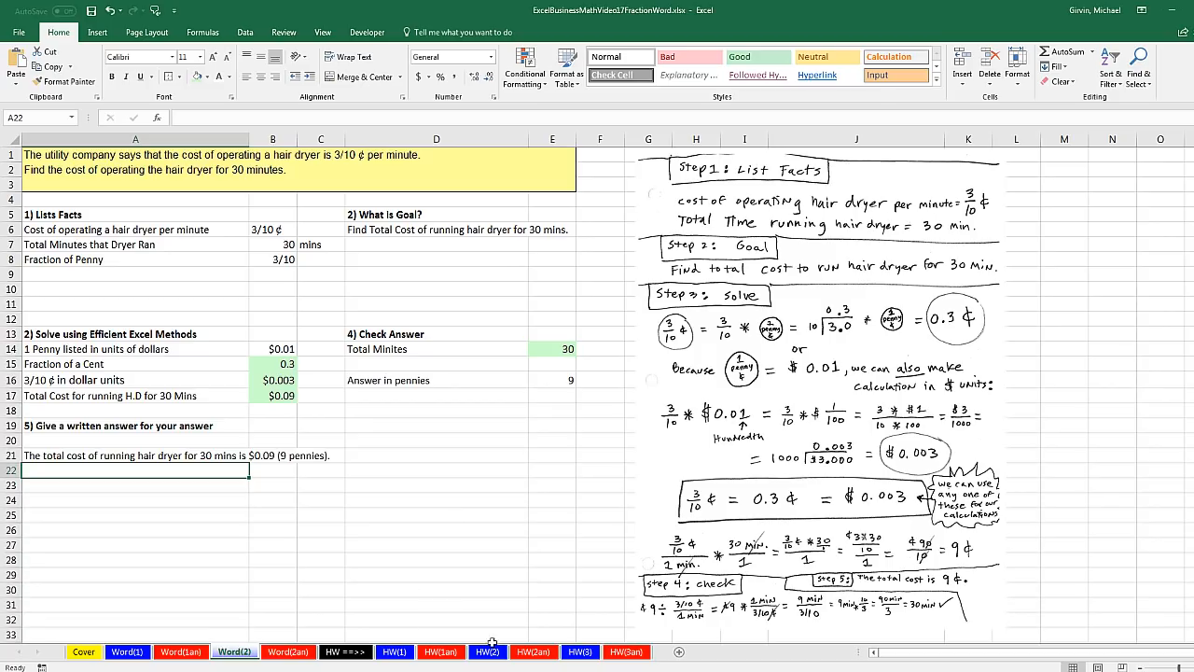
mouse_move(564, 636)
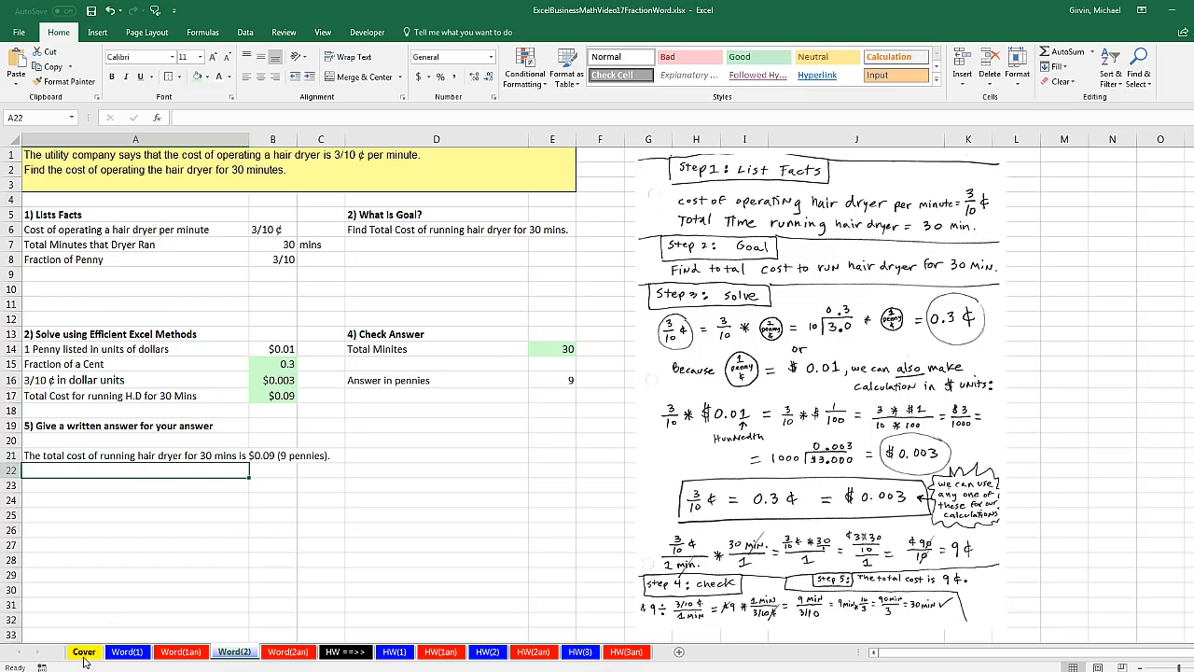
- Switch to the Cover sheet with the Fraction Business Math Word Problem title
left_click(86, 650)
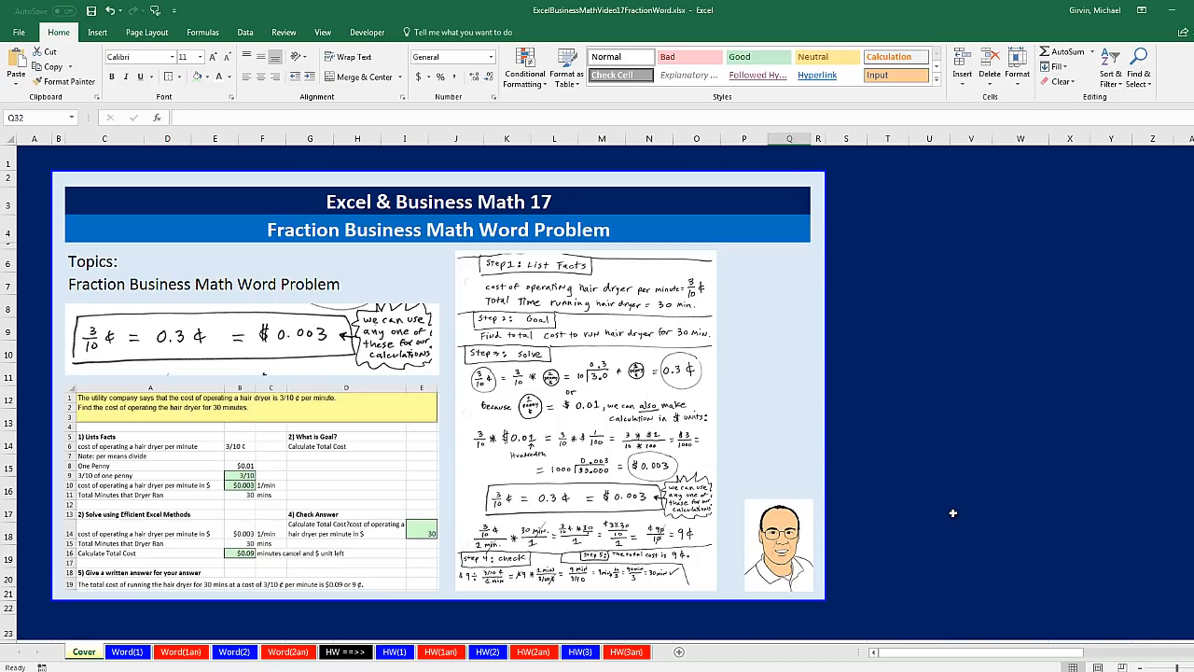
mouse_move(881, 386)
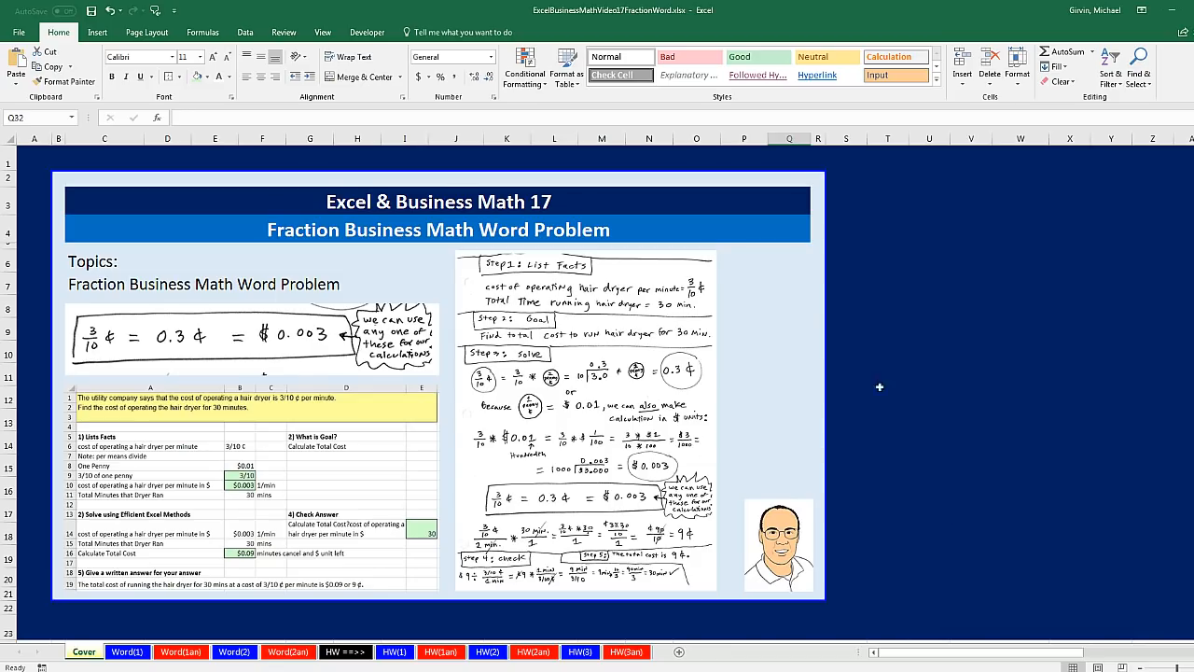
mouse_move(523, 196)
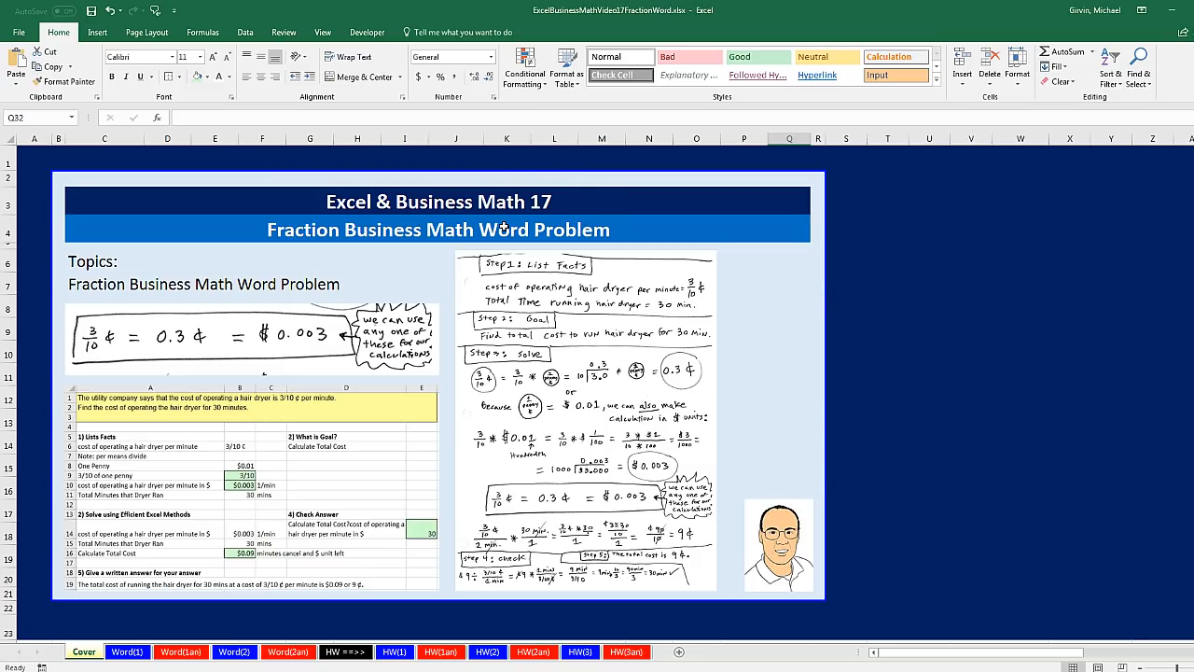
mouse_move(897, 598)
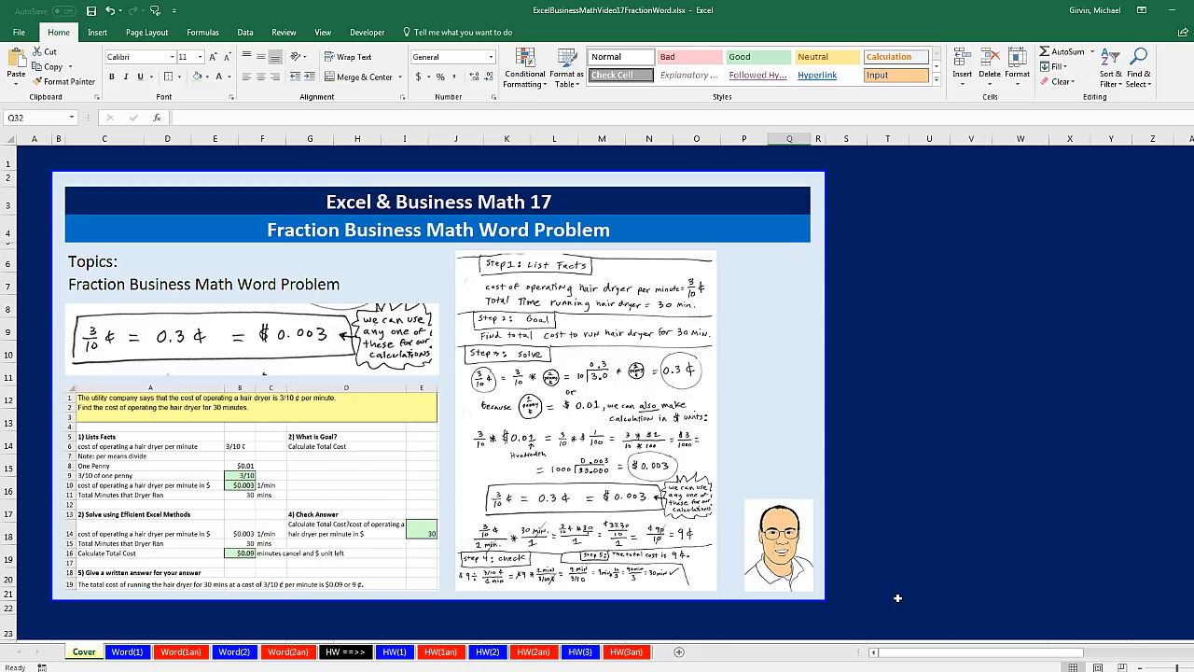